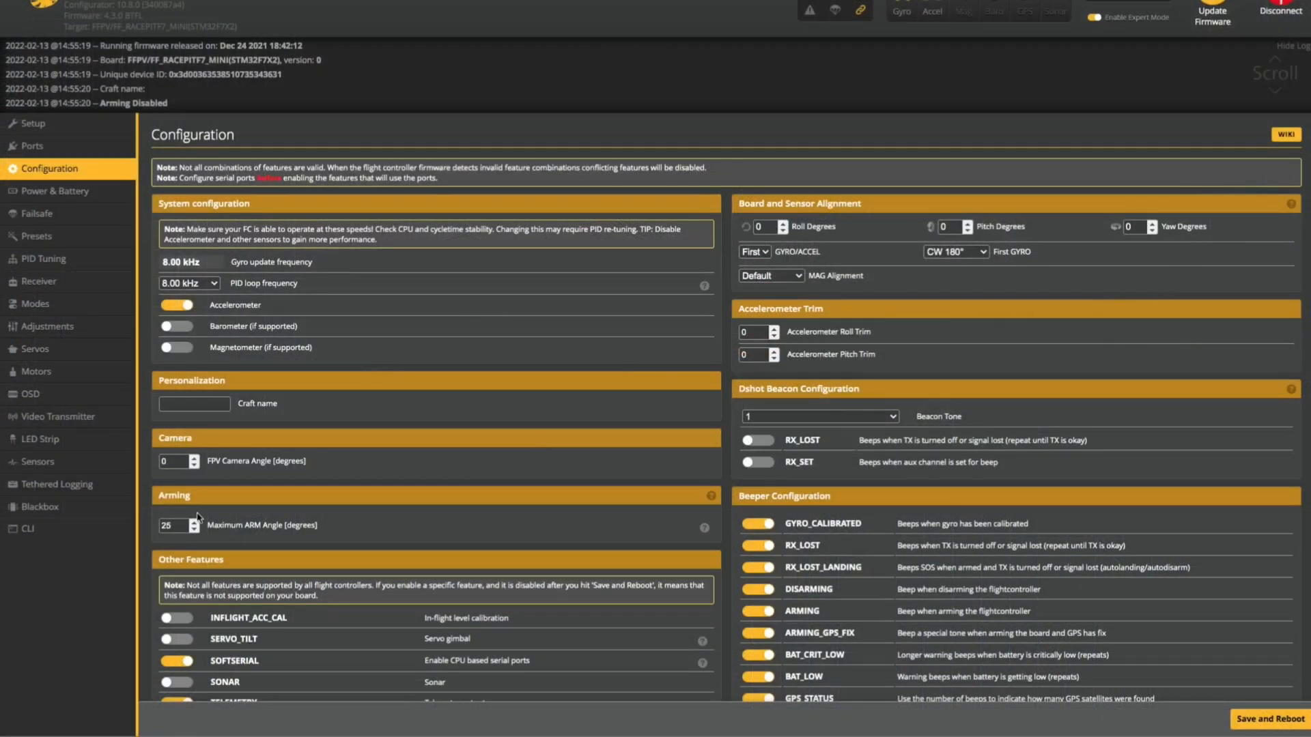
# Step: Calibrate the accelerometer from Setup, then switch to the PID Tuning page
pyautogui.click(176, 304)
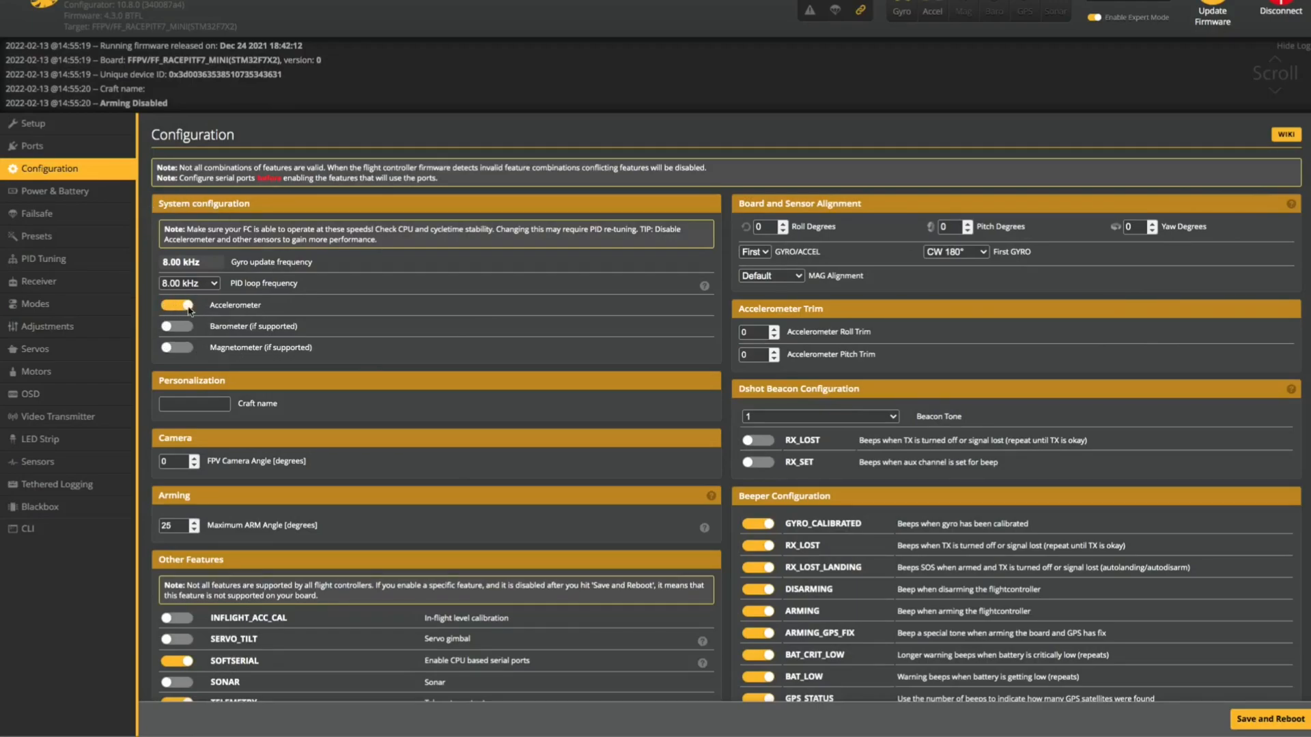
pyautogui.click(32, 124)
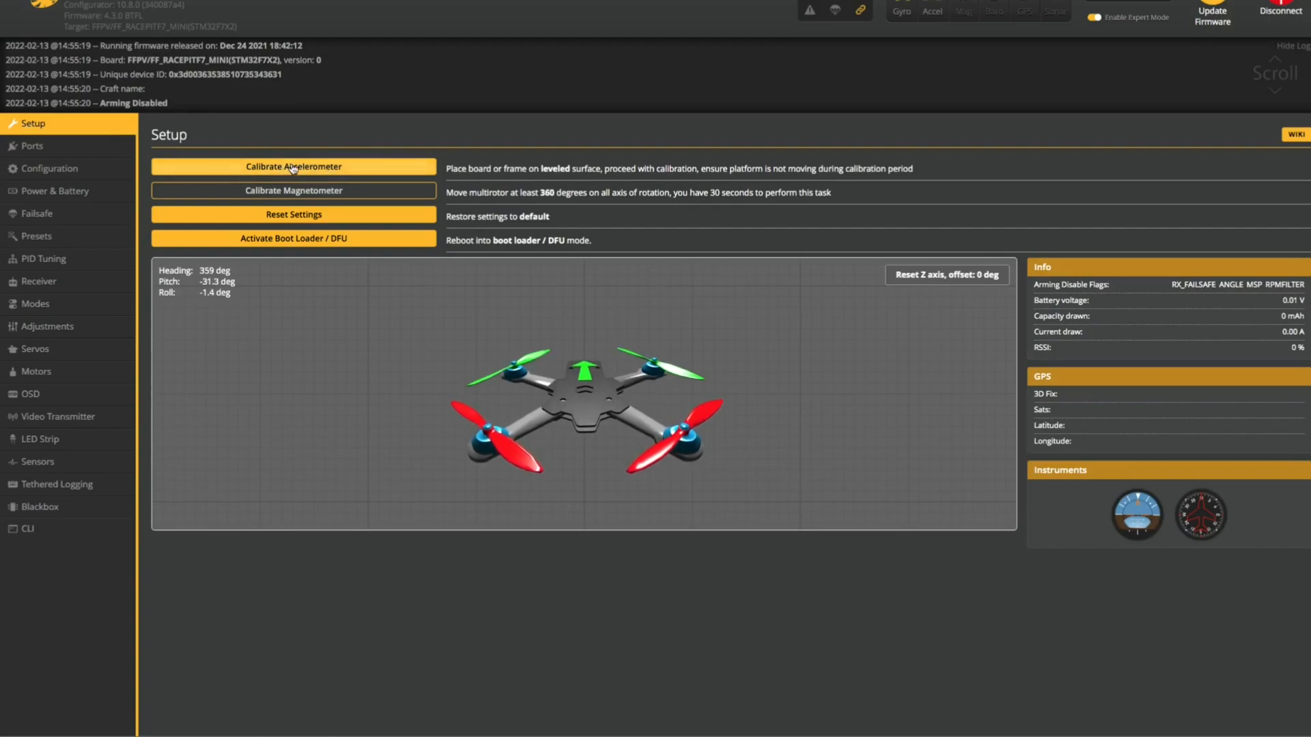
pyautogui.click(292, 166)
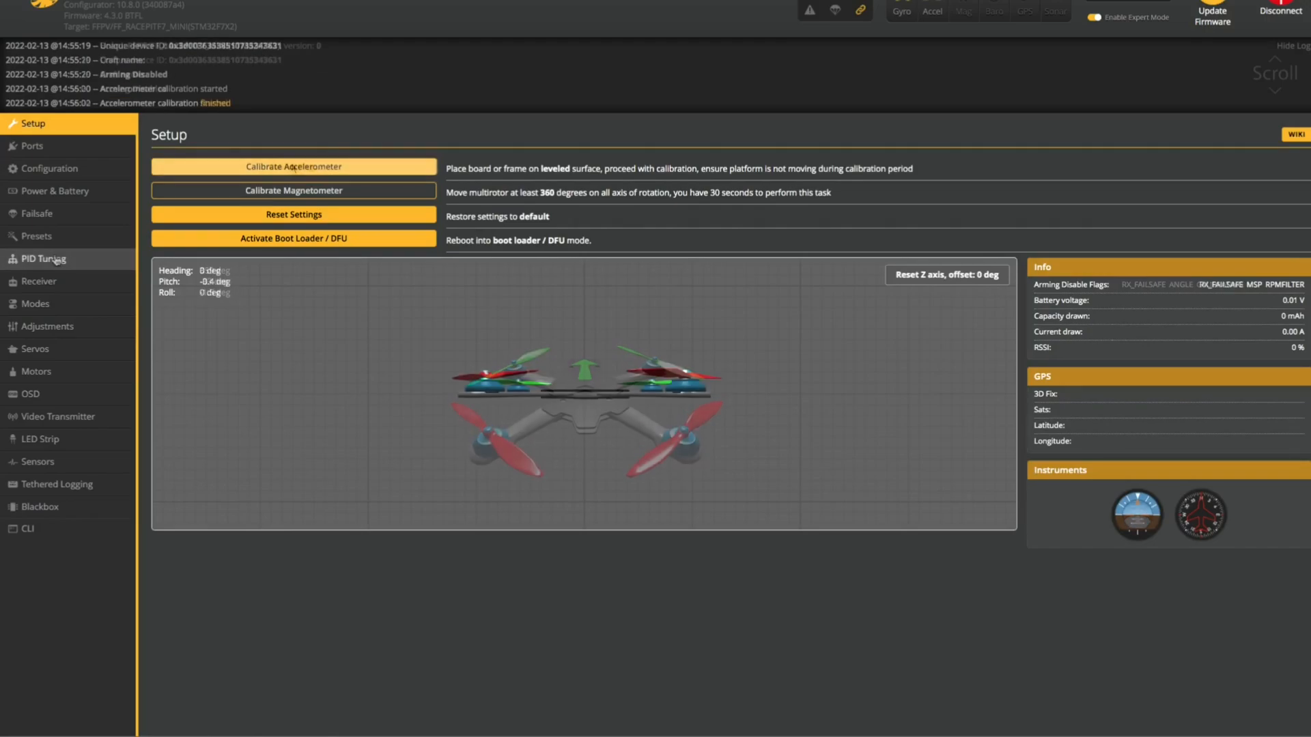
pyautogui.click(44, 258)
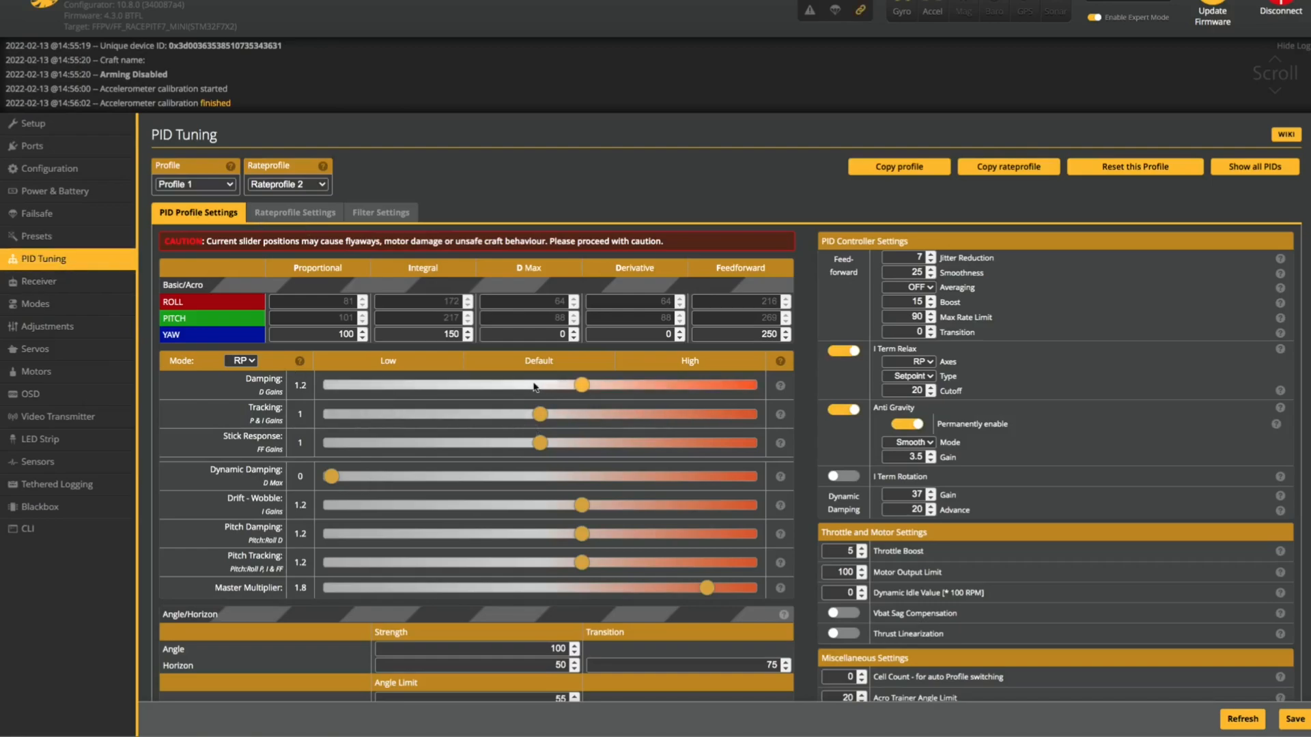
pyautogui.moveTo(539, 386)
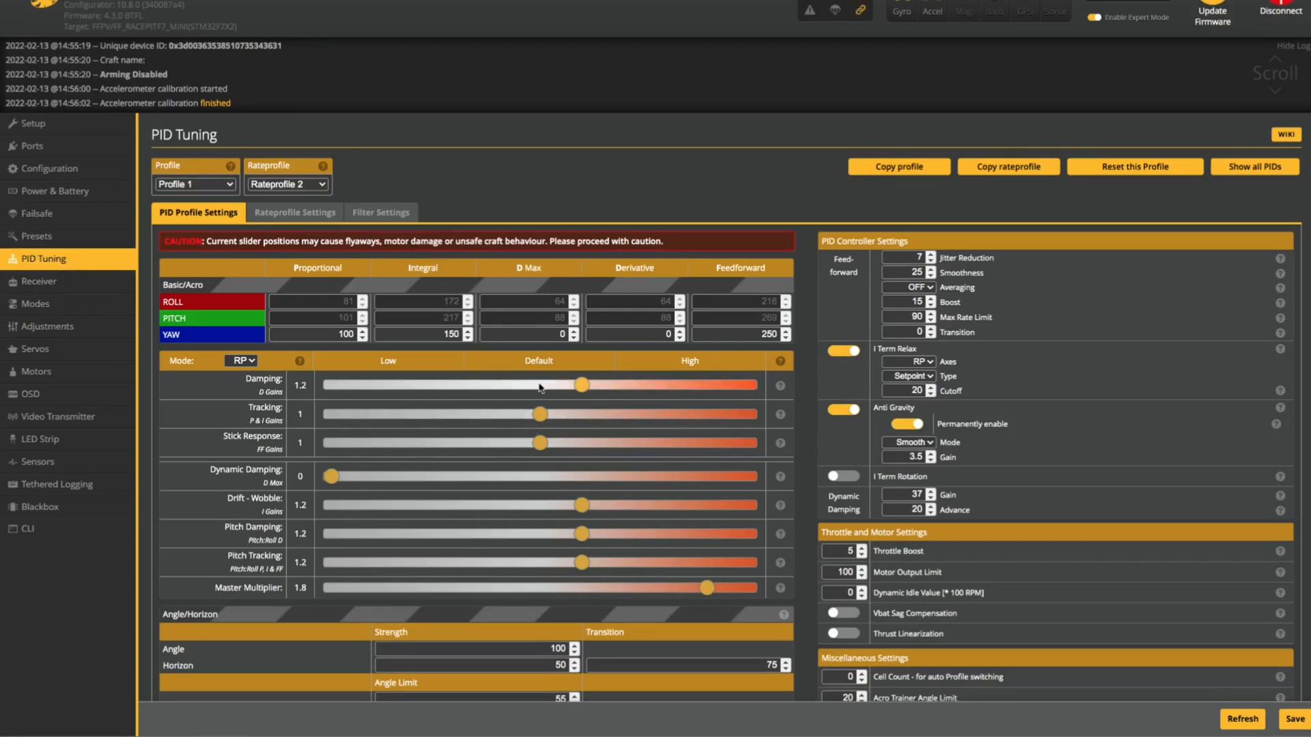
# Step: Reset the profile; zero Stick Response and Dynamic Damping, set Drift-Wobble 0.3 and Angle Strength 100
pyautogui.click(1133, 167)
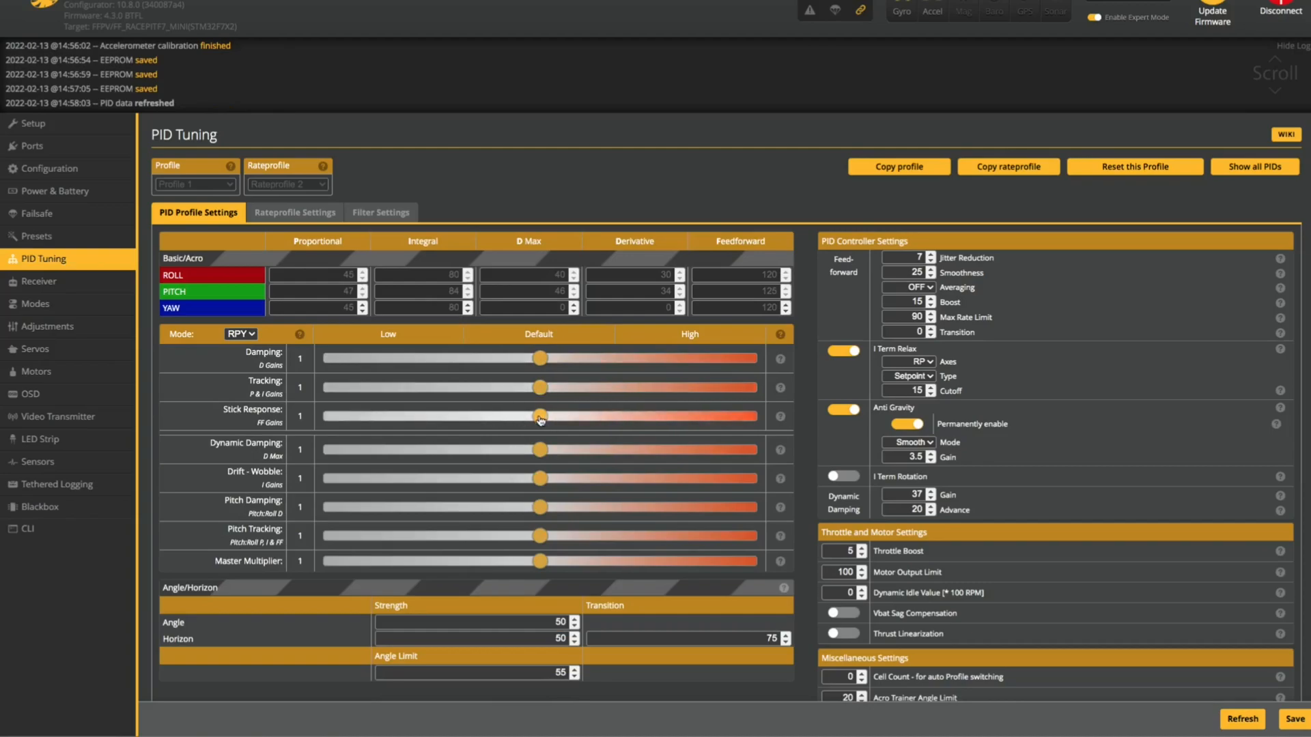
pyautogui.moveTo(539, 416); pyautogui.dragTo(329, 417)
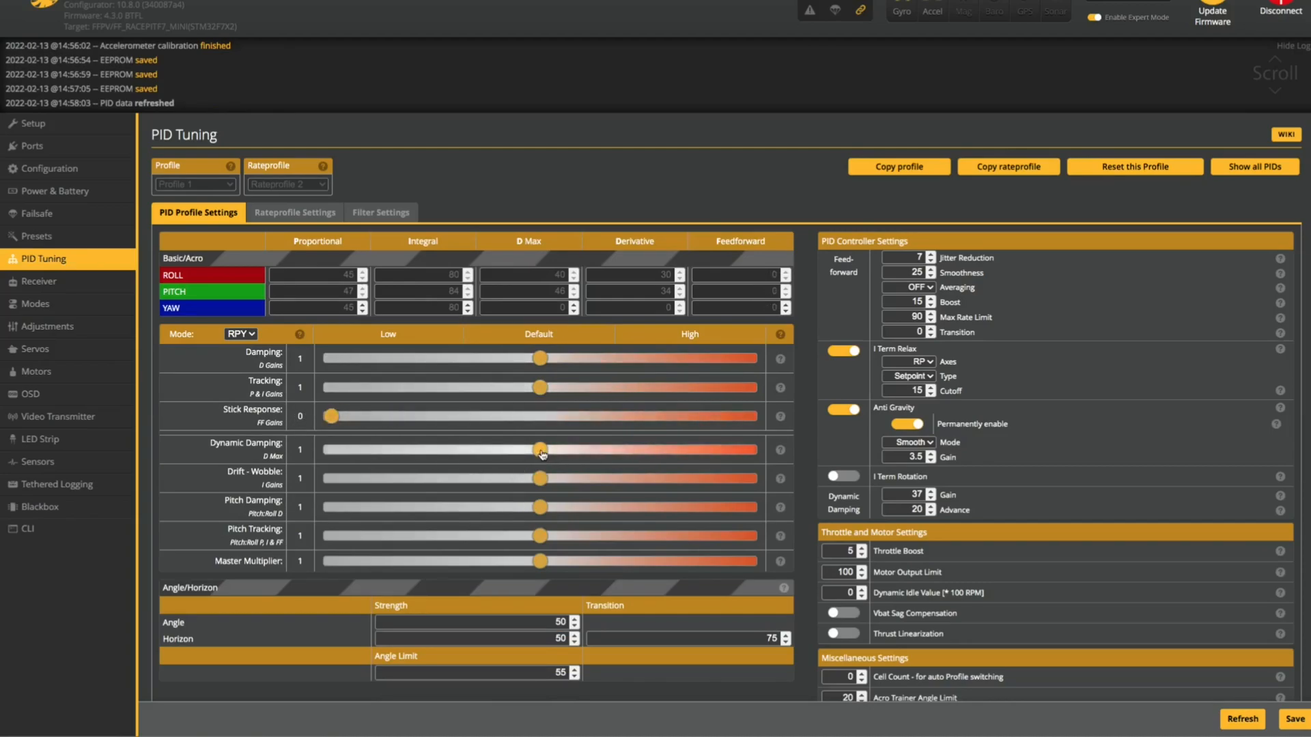
pyautogui.moveTo(540, 449); pyautogui.dragTo(330, 450)
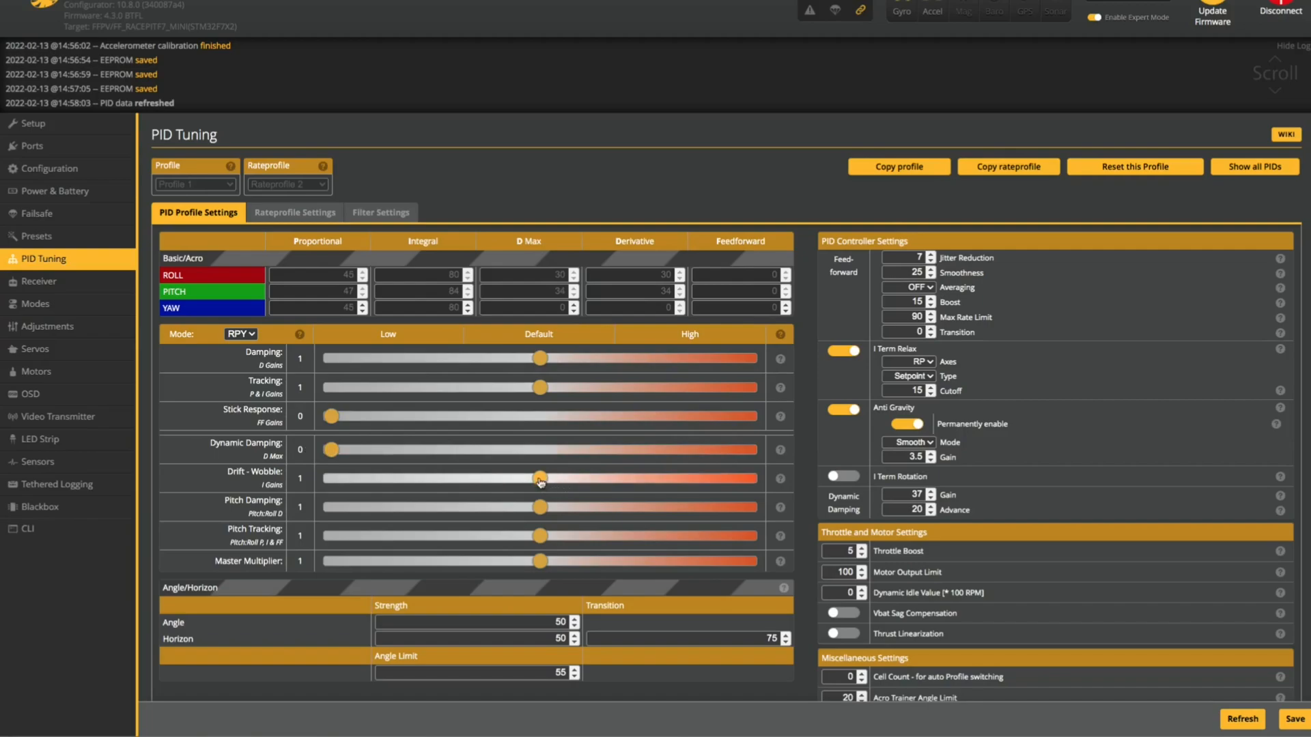
pyautogui.moveTo(540, 478); pyautogui.dragTo(382, 478)
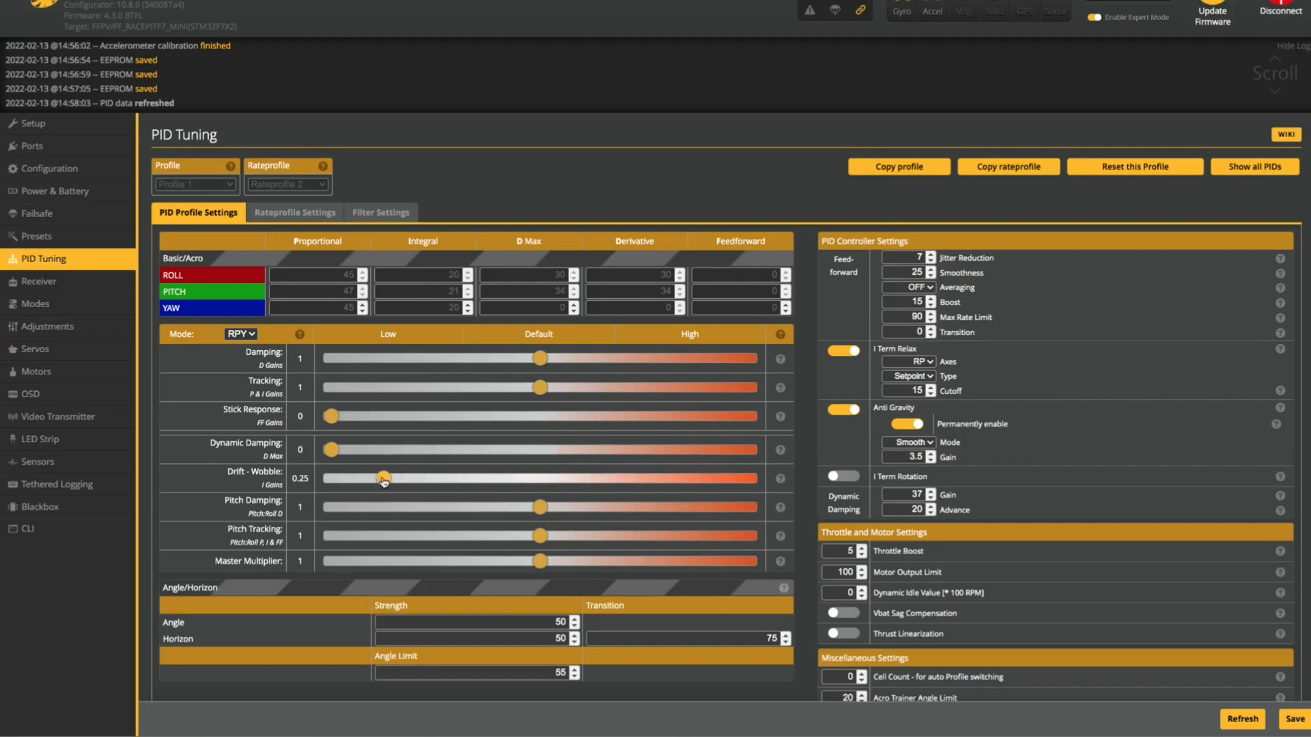
pyautogui.moveTo(382, 478); pyautogui.dragTo(393, 477)
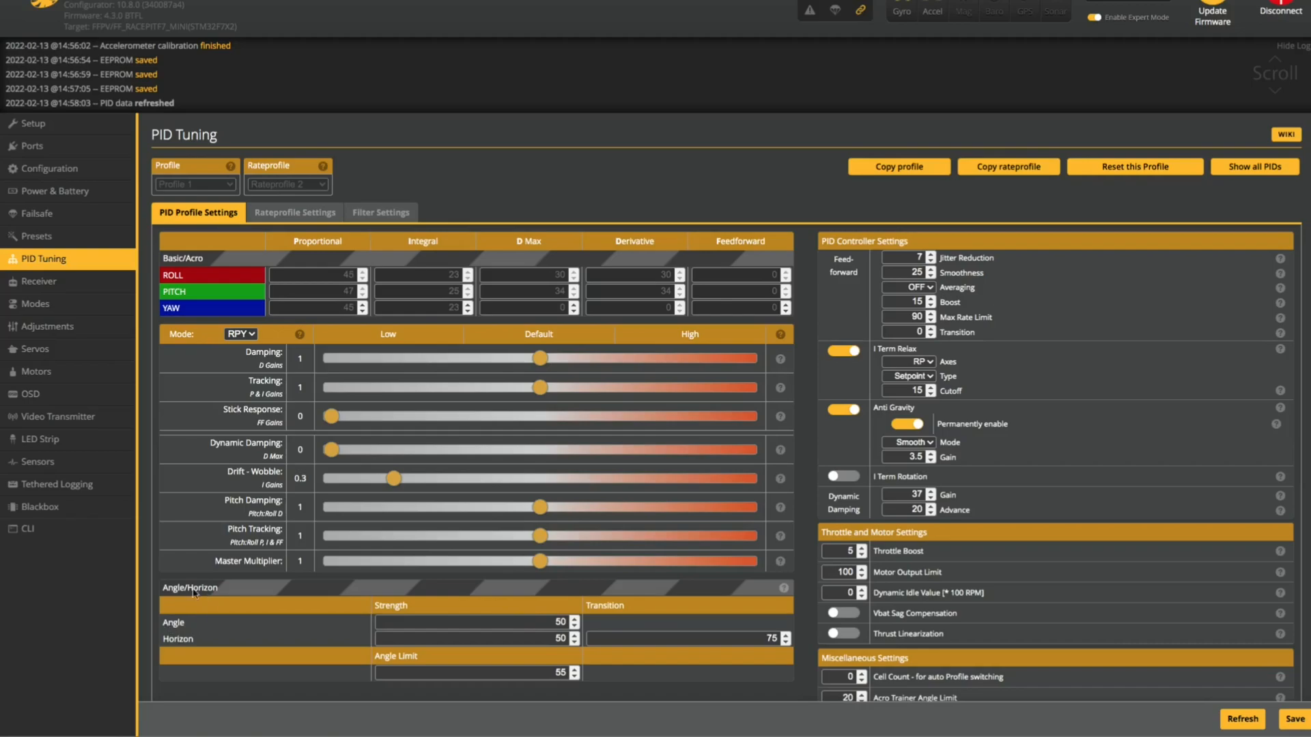
pyautogui.tripleClick(556, 623)
pyautogui.write('100')
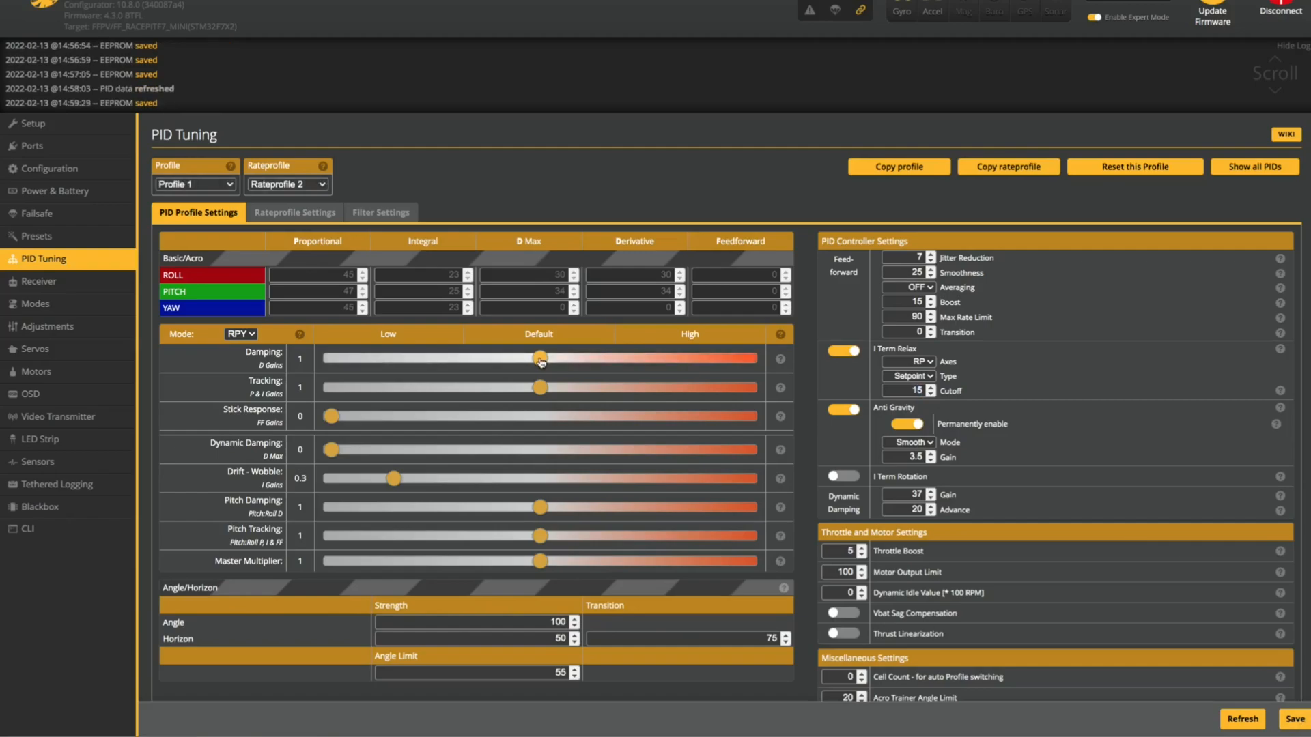
# Step: Set Damping to 1.2 and bring Stick Response back up to 1
pyautogui.moveTo(541, 357); pyautogui.dragTo(464, 358)
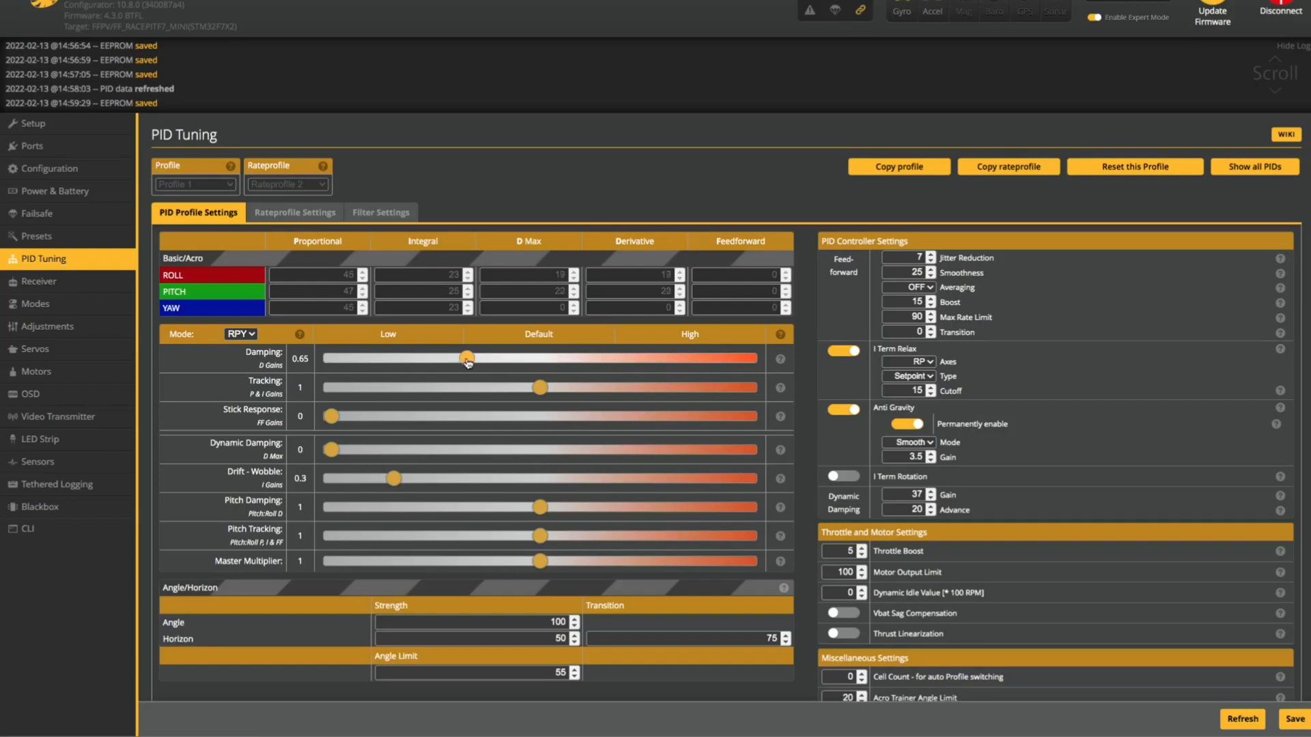
pyautogui.moveTo(467, 357); pyautogui.dragTo(581, 356)
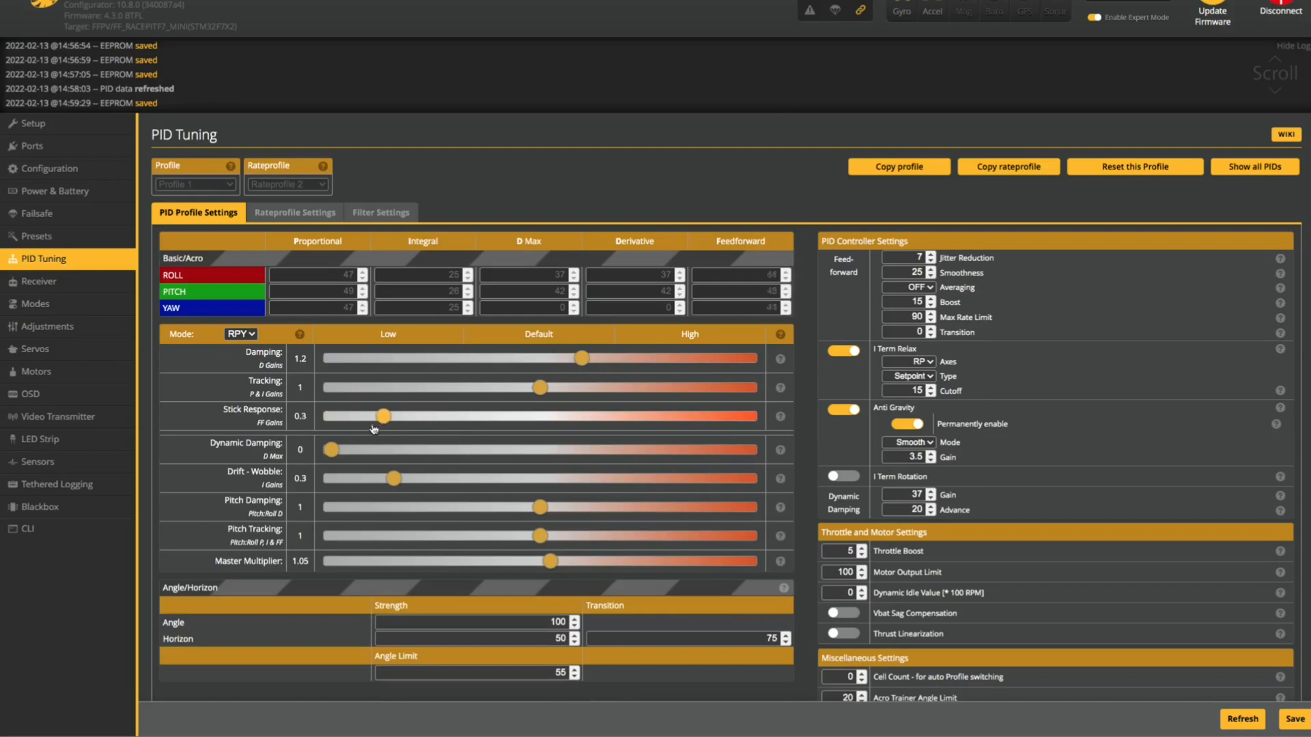
pyautogui.moveTo(382, 415); pyautogui.dragTo(434, 415)
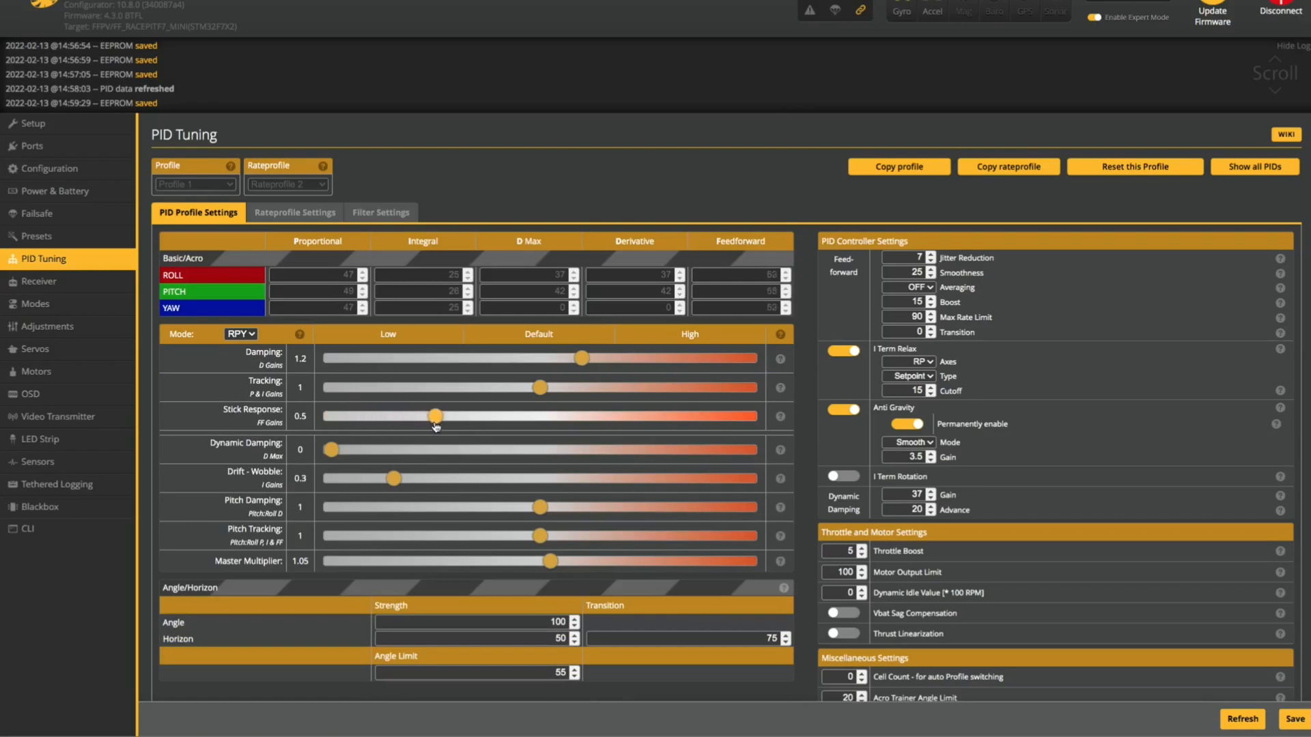
pyautogui.moveTo(433, 415); pyautogui.dragTo(494, 415)
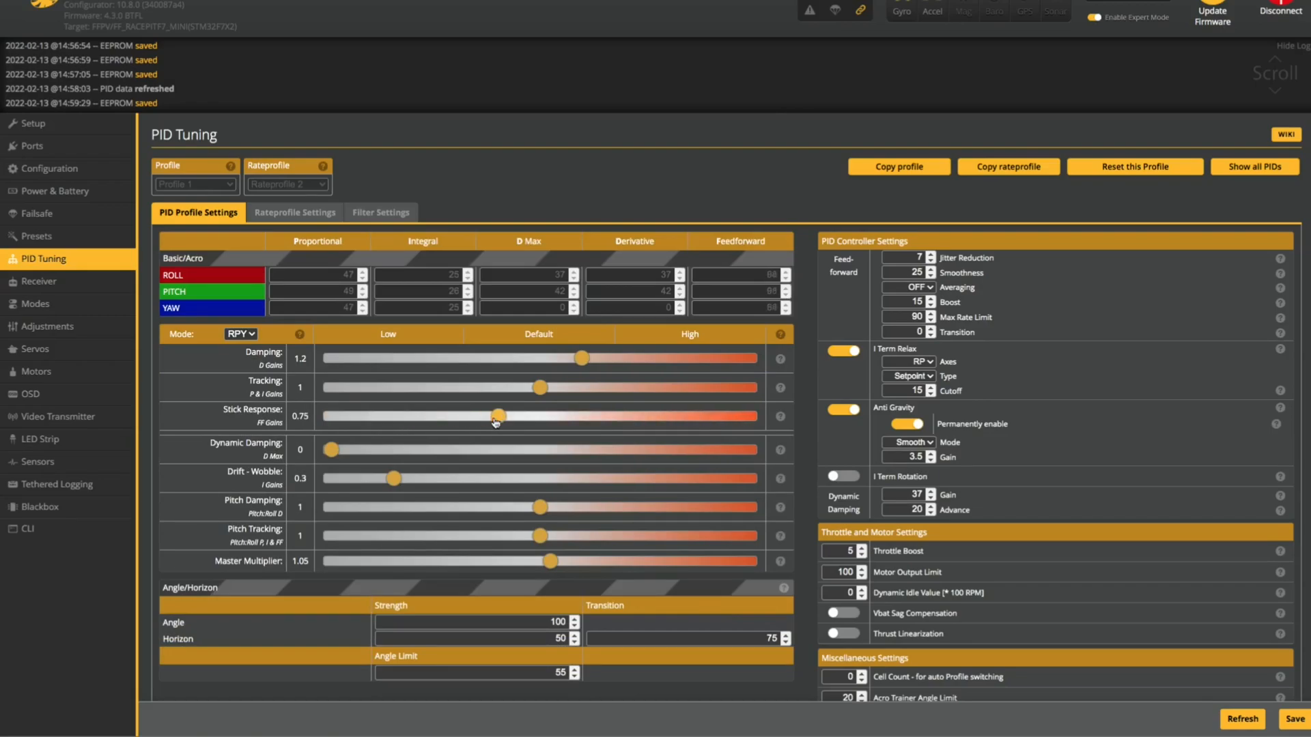
pyautogui.moveTo(495, 415); pyautogui.dragTo(539, 415)
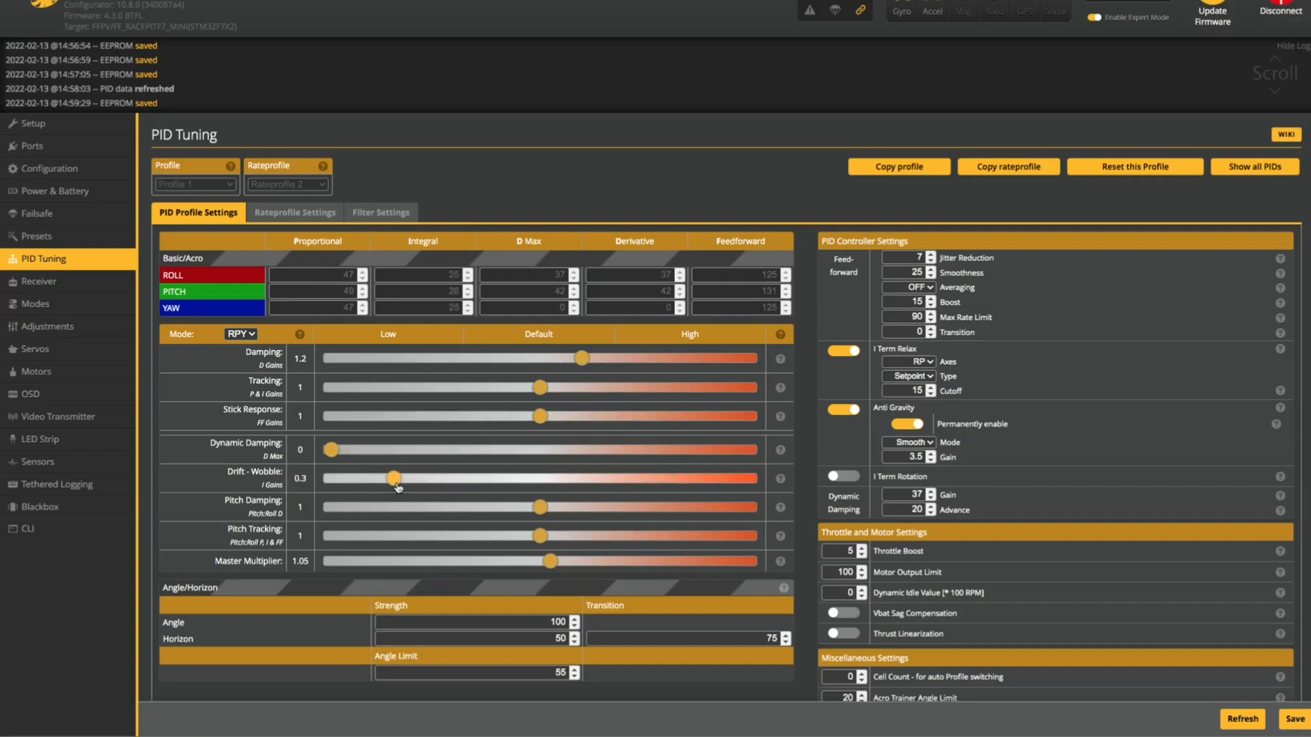
# Step: Adjust Drift-Wobble back toward 1, then show the Rateprofile Settings
pyautogui.moveTo(394, 477); pyautogui.dragTo(532, 478)
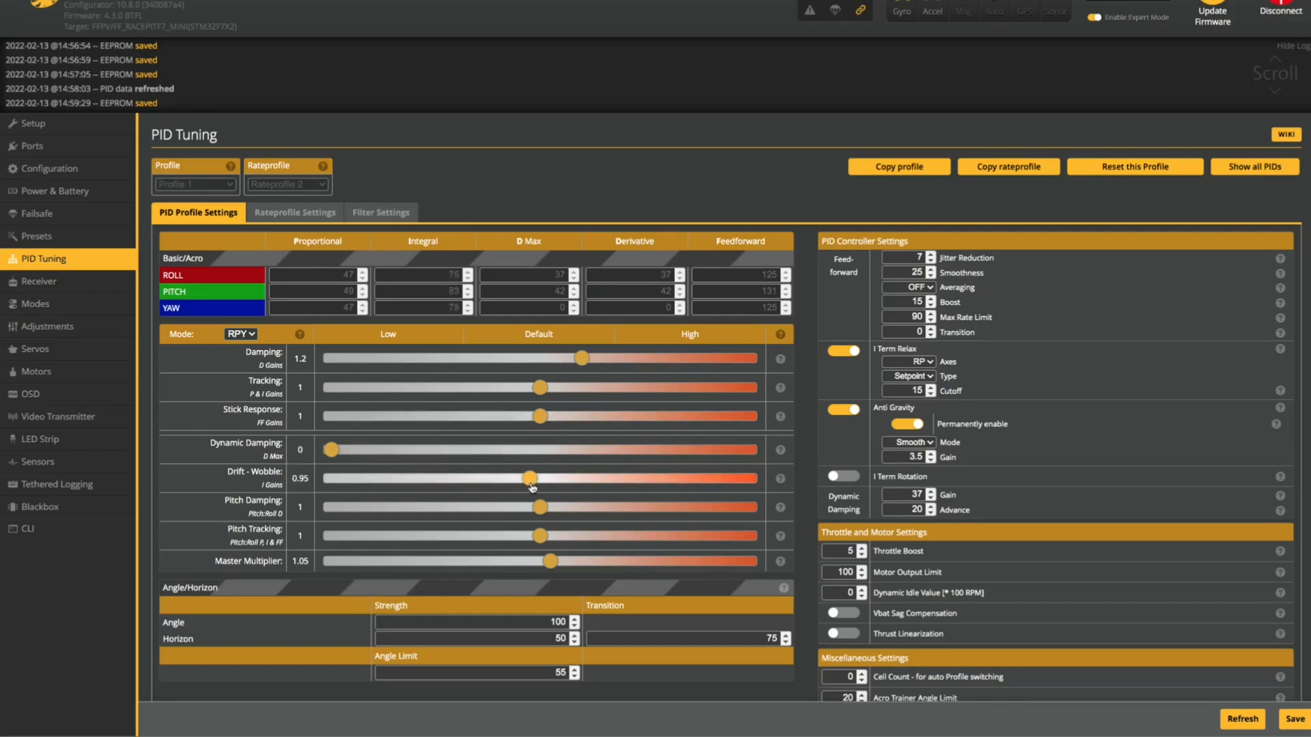
pyautogui.moveTo(531, 478); pyautogui.dragTo(539, 478)
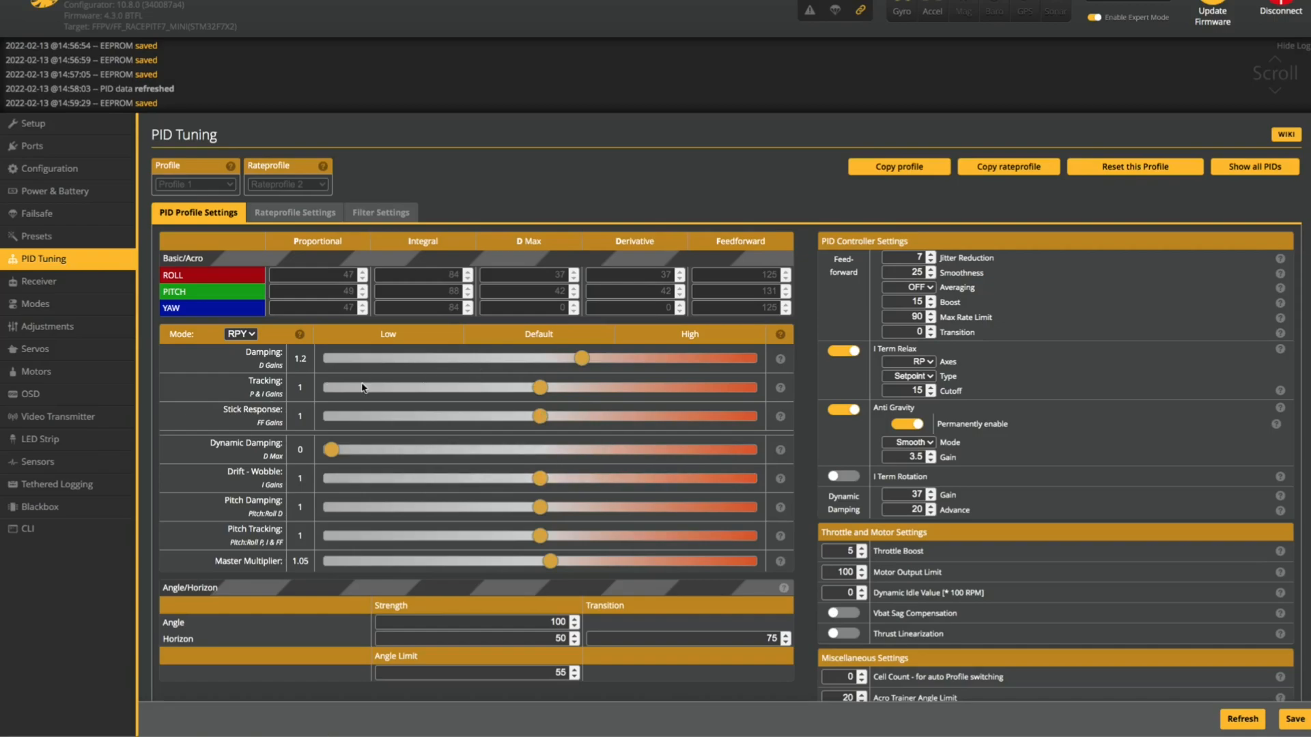
pyautogui.moveTo(484, 441)
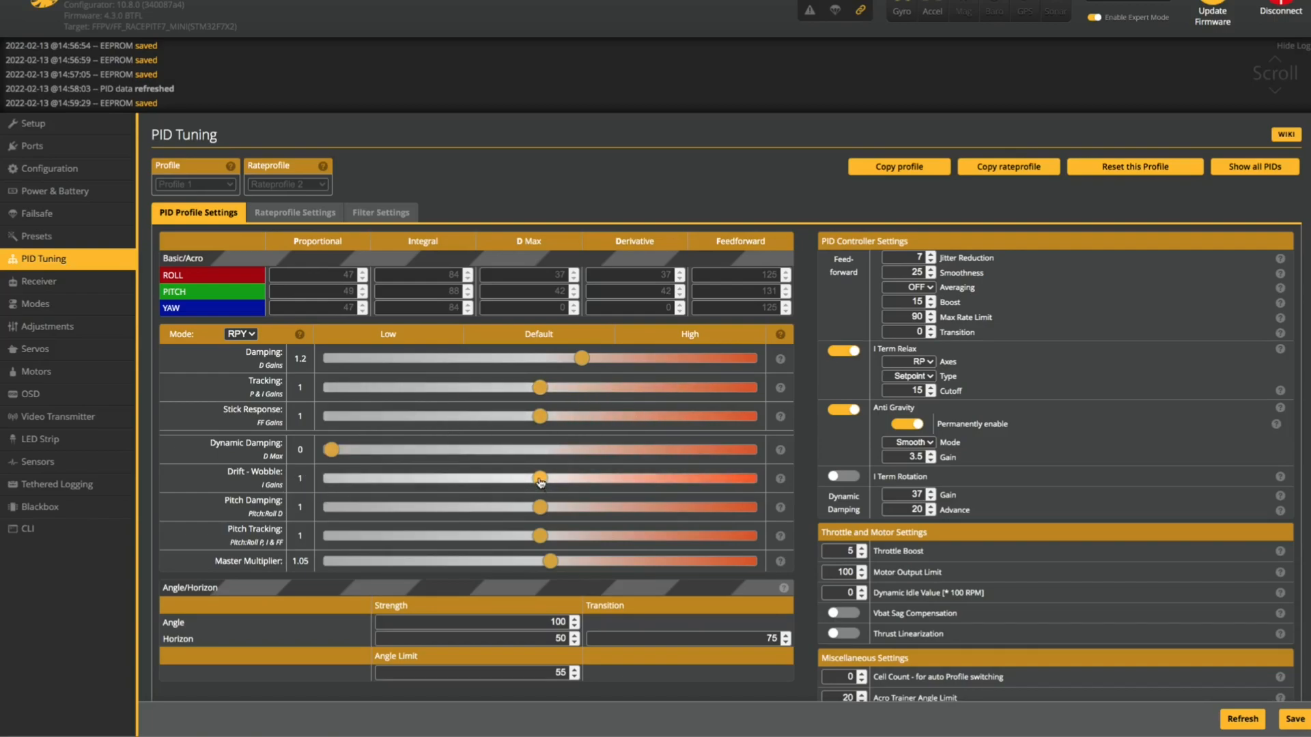
pyautogui.moveTo(539, 478); pyautogui.dragTo(489, 478)
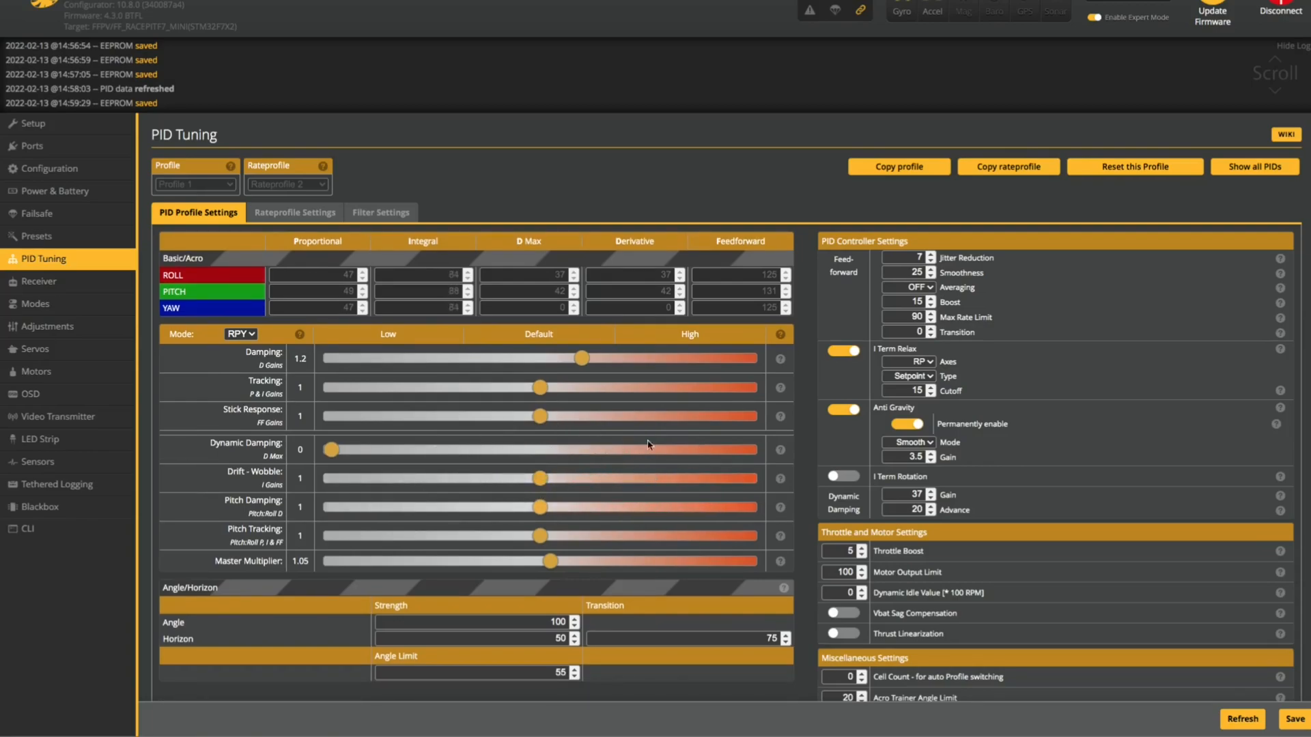
pyautogui.click(295, 211)
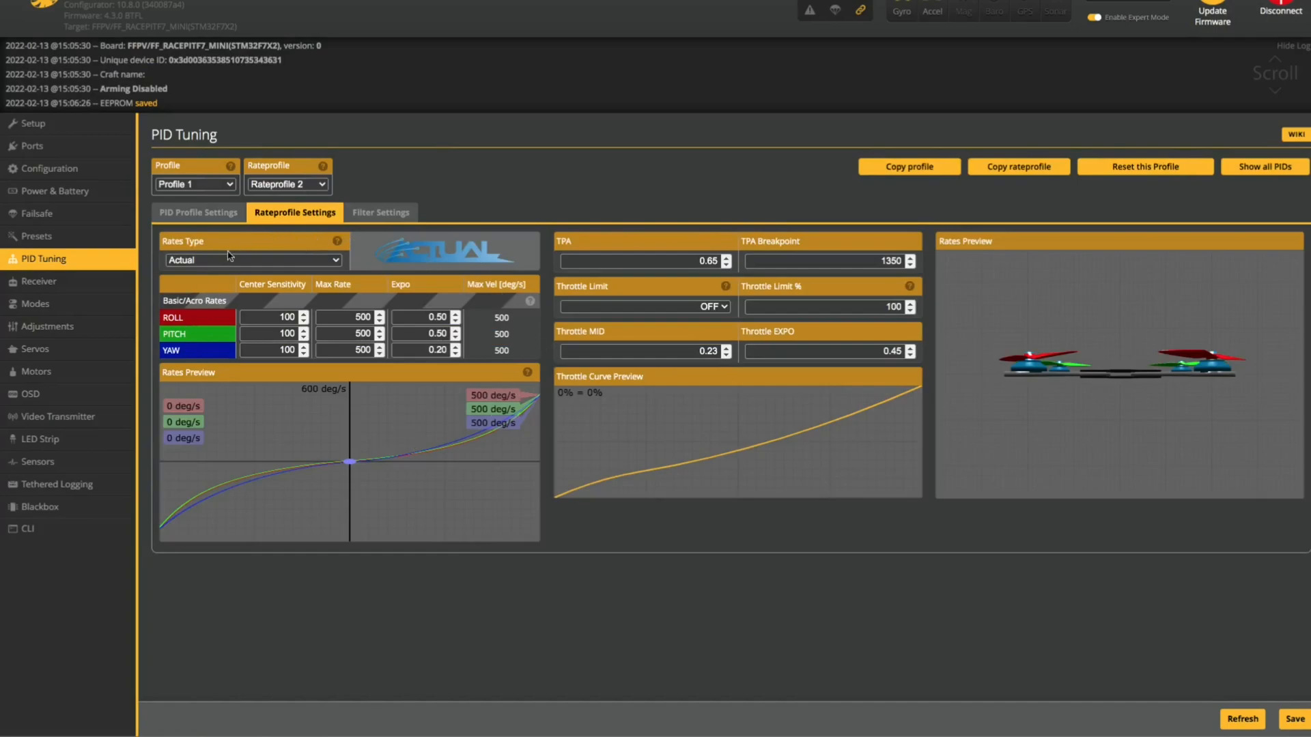
pyautogui.moveTo(205, 267)
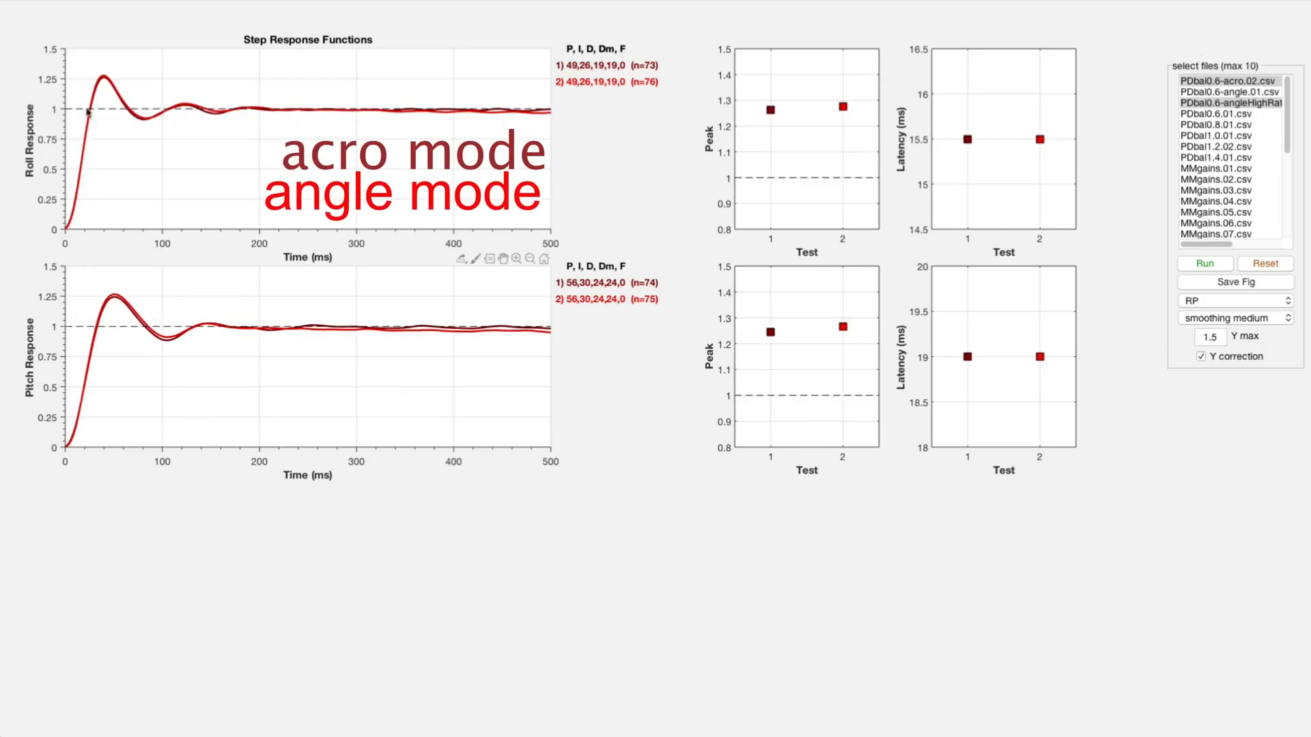
pyautogui.moveTo(339, 127)
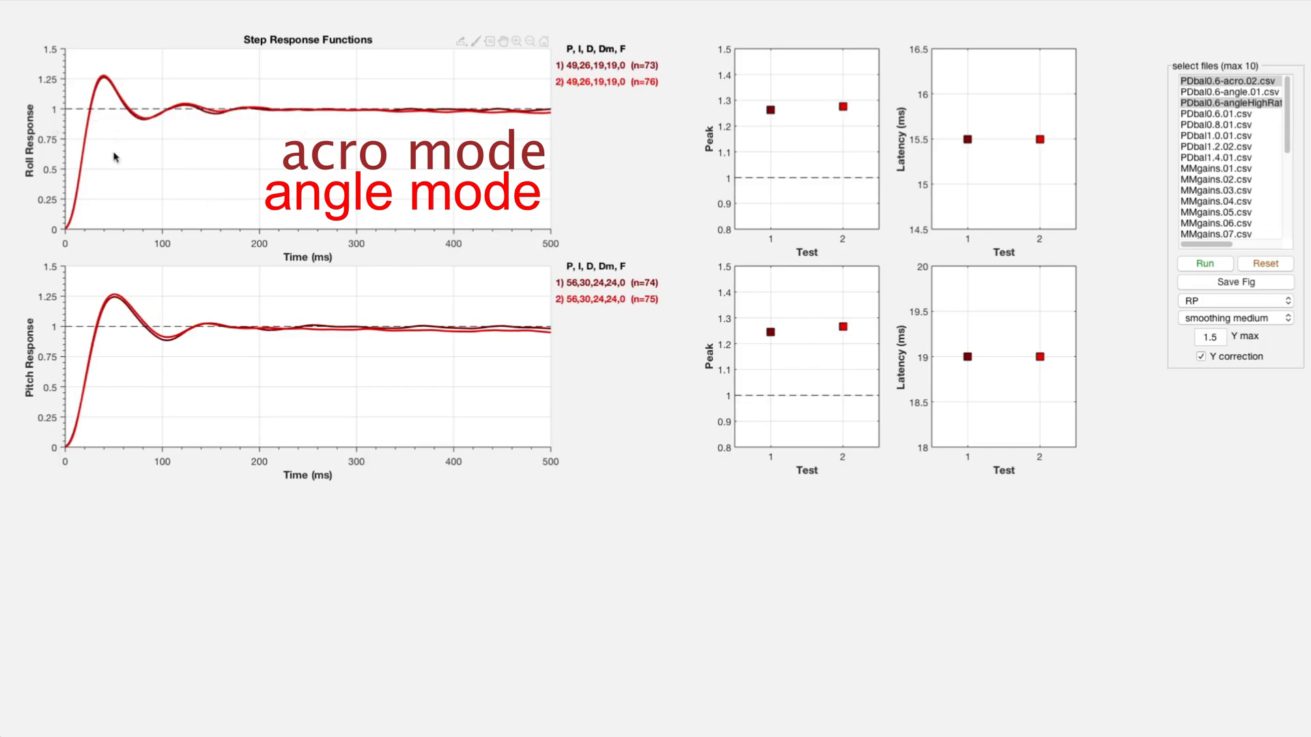
pyautogui.moveTo(269, 328)
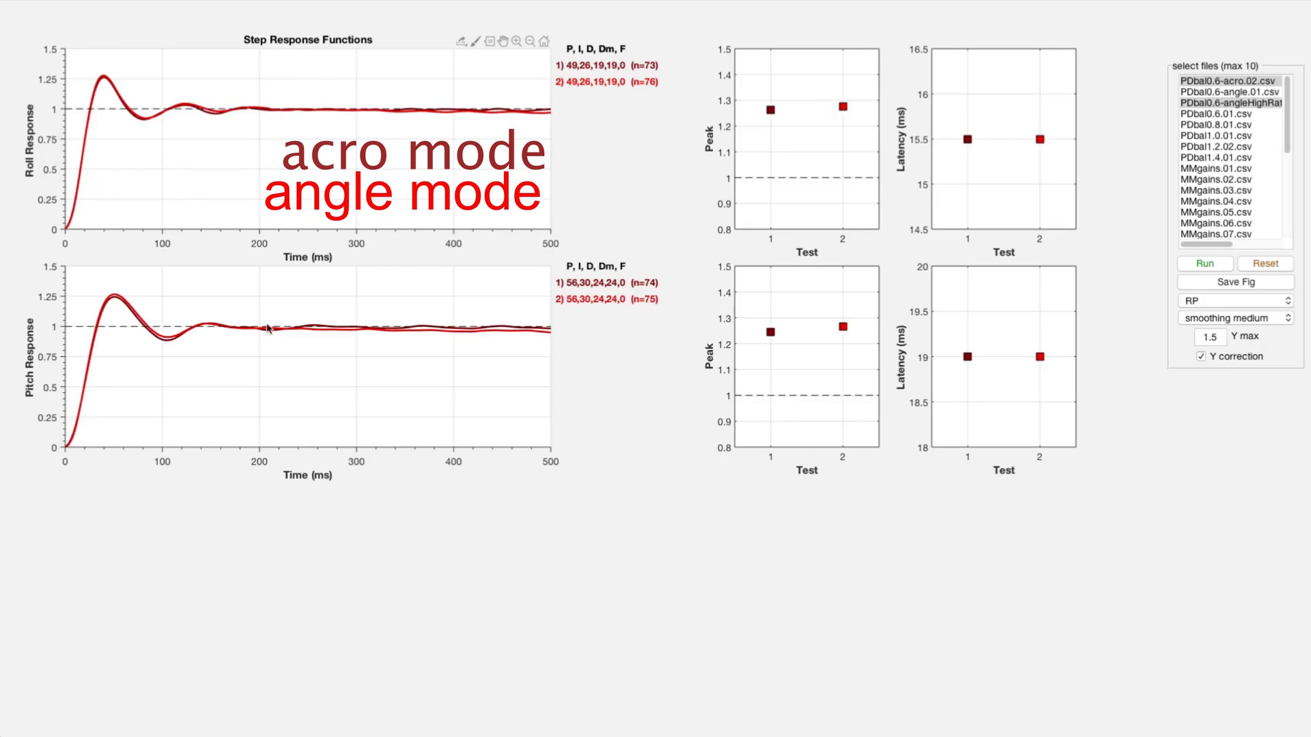
pyautogui.moveTo(634, 378)
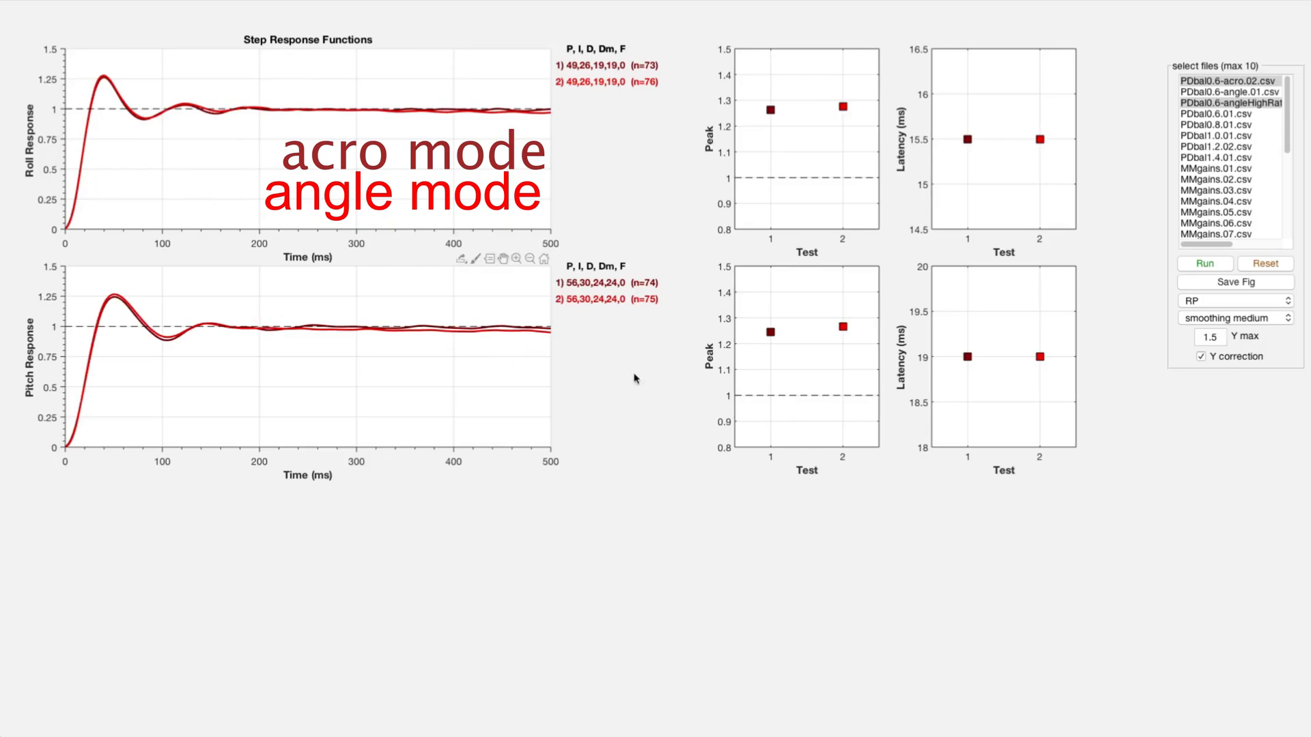
pyautogui.moveTo(86, 254)
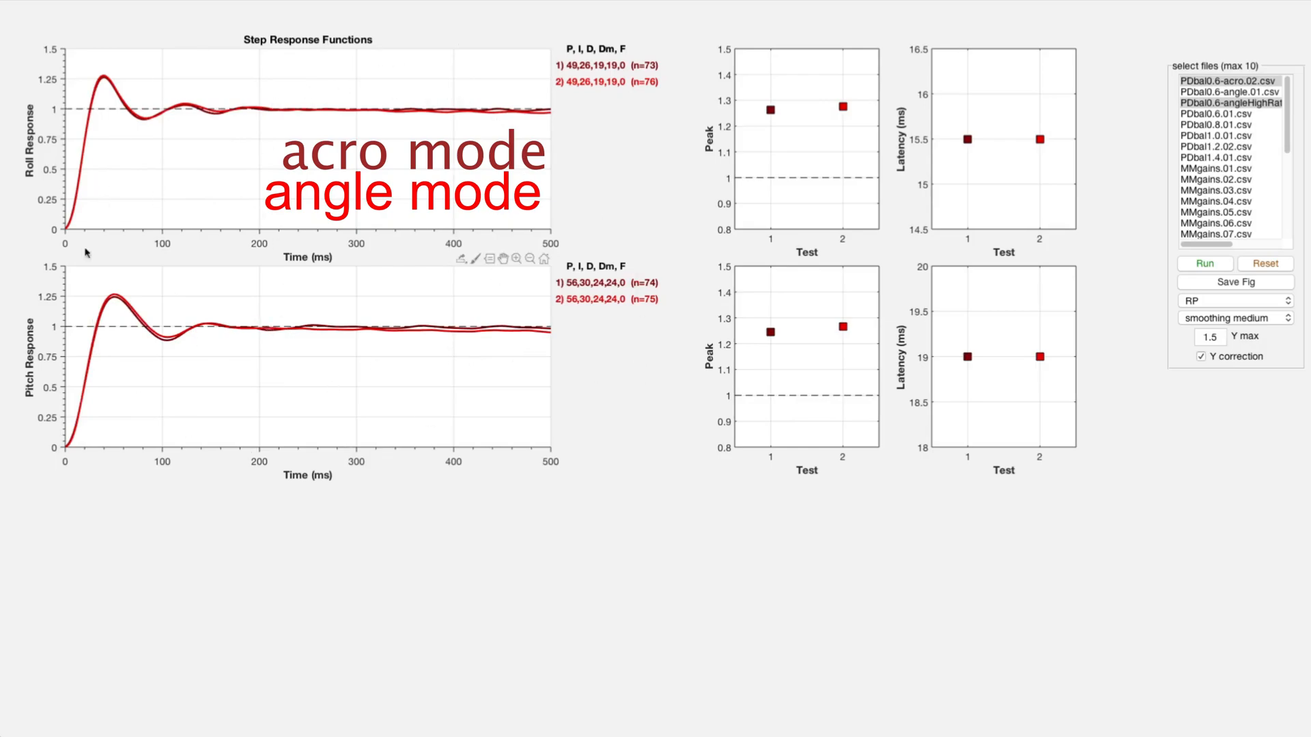
pyautogui.moveTo(159, 291)
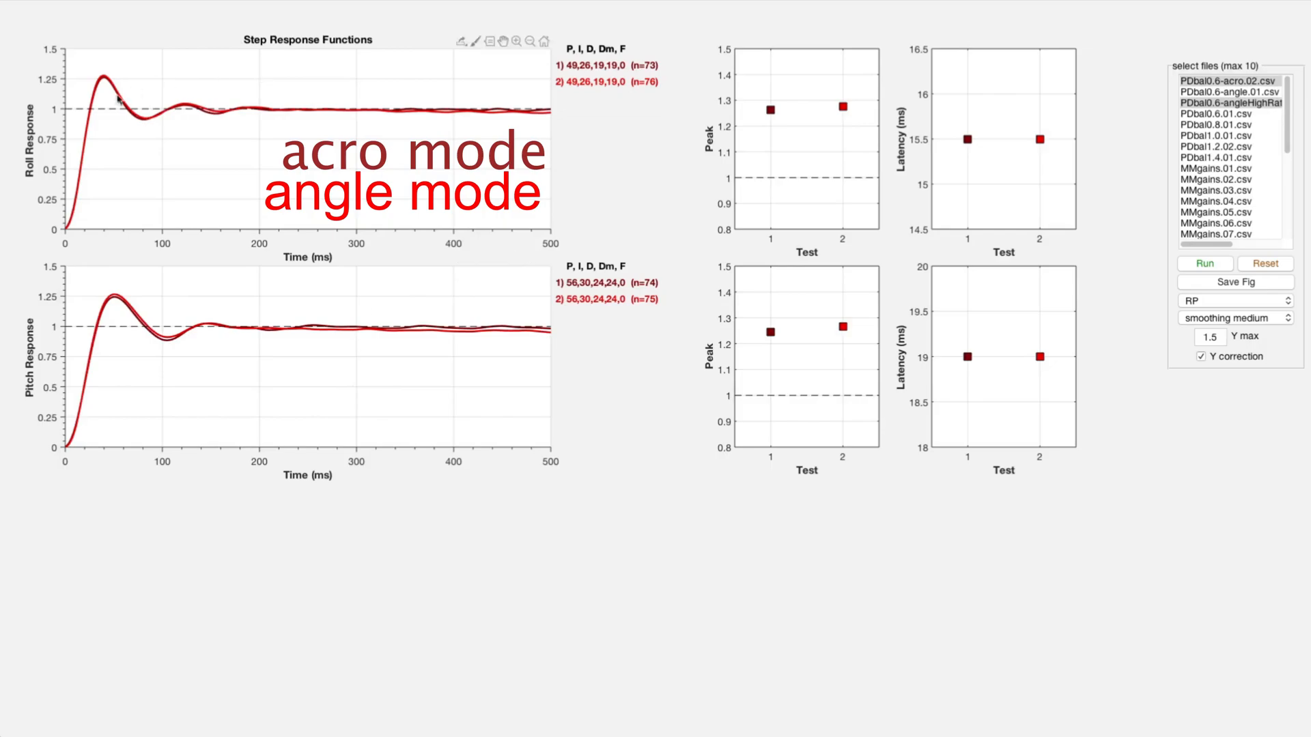
pyautogui.moveTo(39, 188)
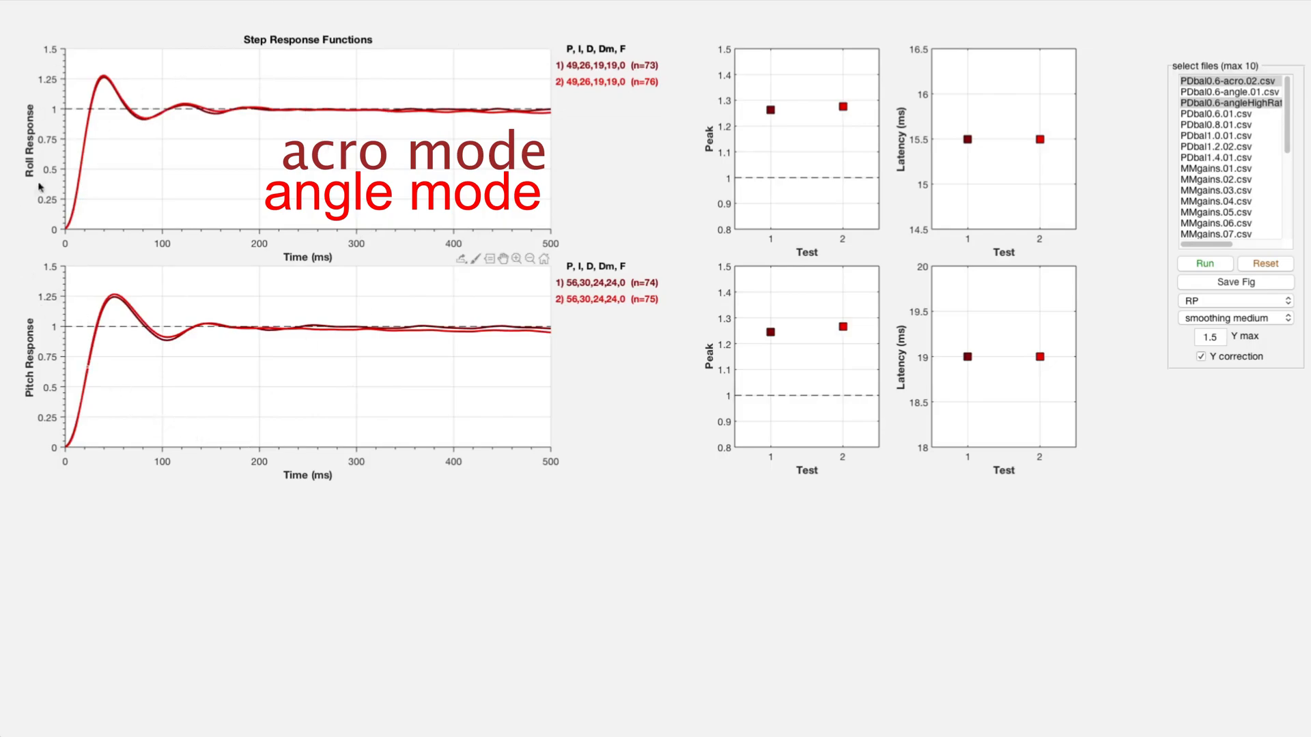
pyautogui.moveTo(276, 374)
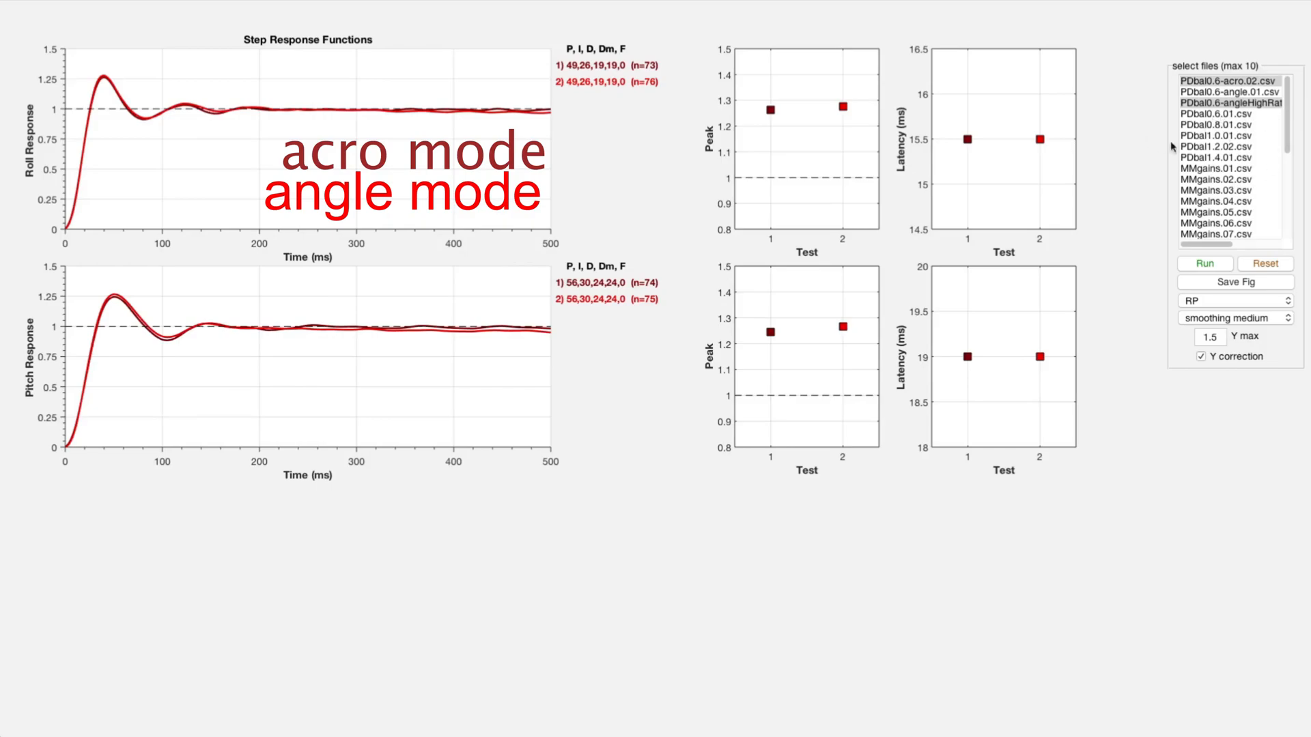
pyautogui.moveTo(581, 303)
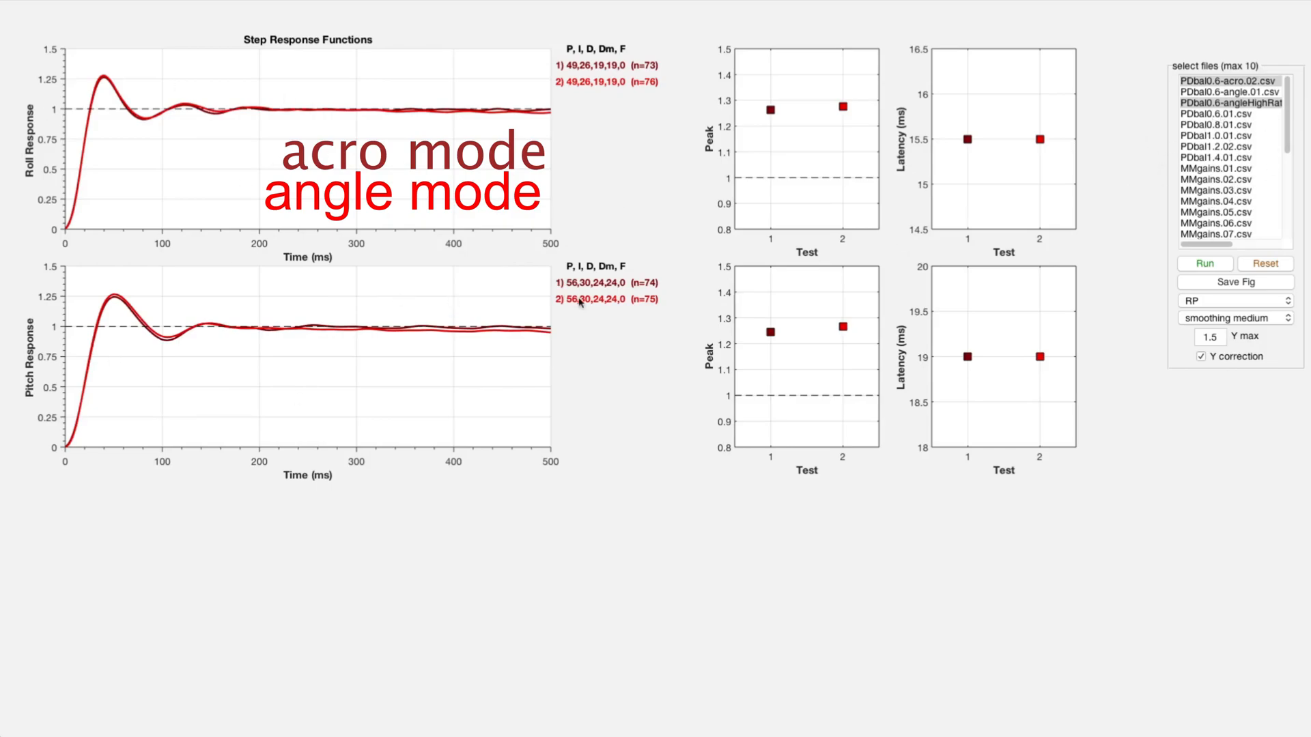
# Step: Run the Step Resp Tool on the acro and angle PDbal0.6 logs
pyautogui.click(1220, 157)
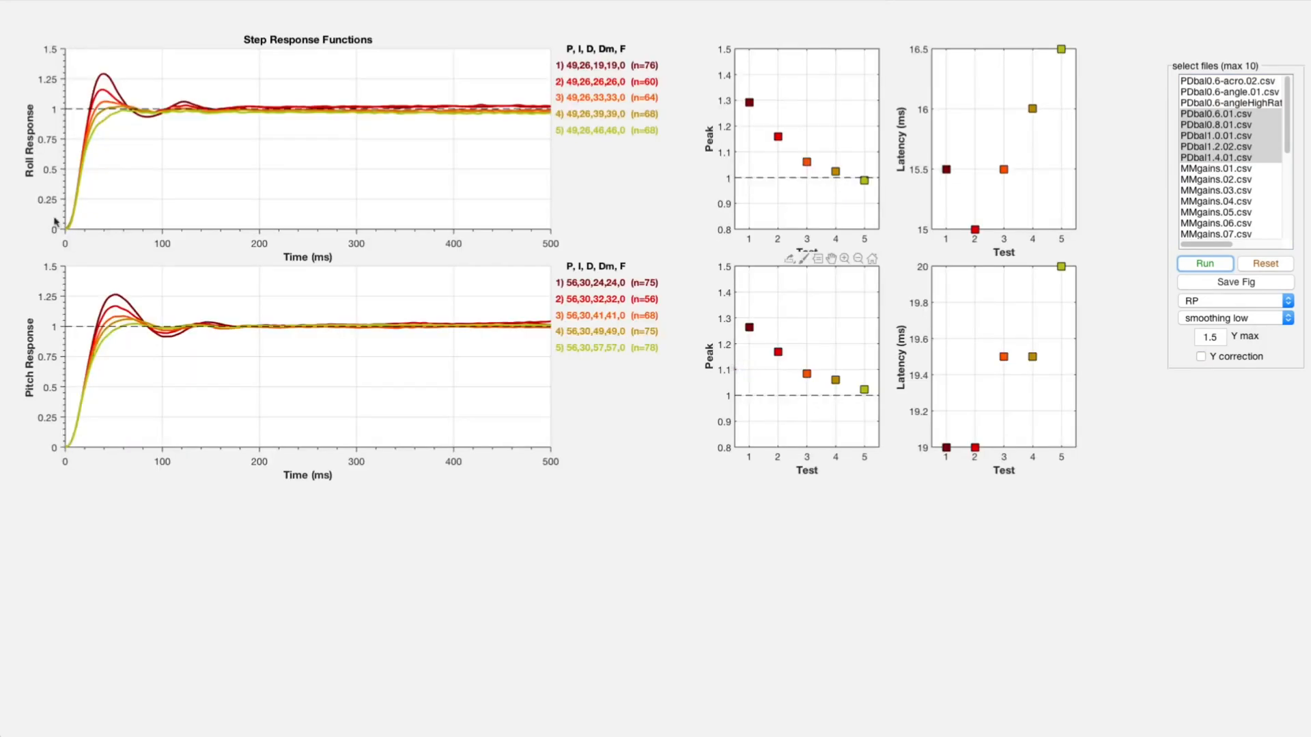
pyautogui.moveTo(193, 20)
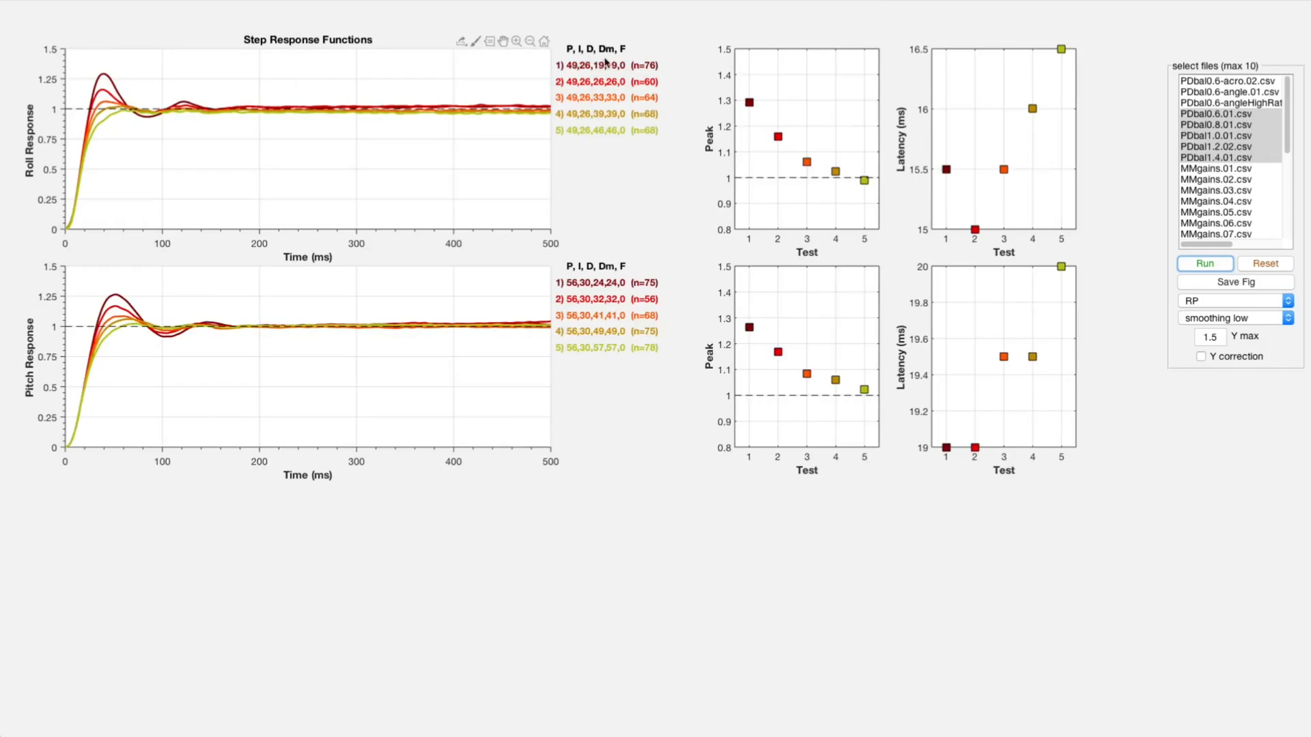
pyautogui.moveTo(572, 134)
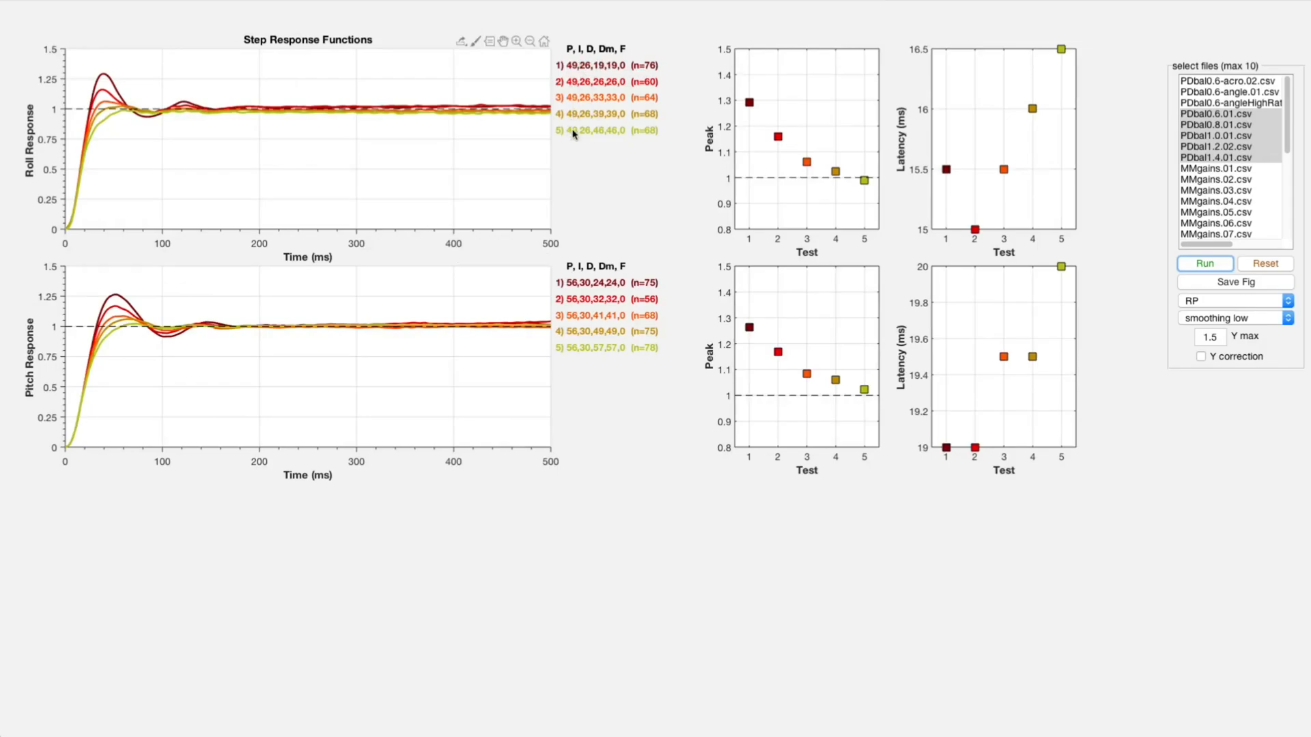
pyautogui.moveTo(599, 86)
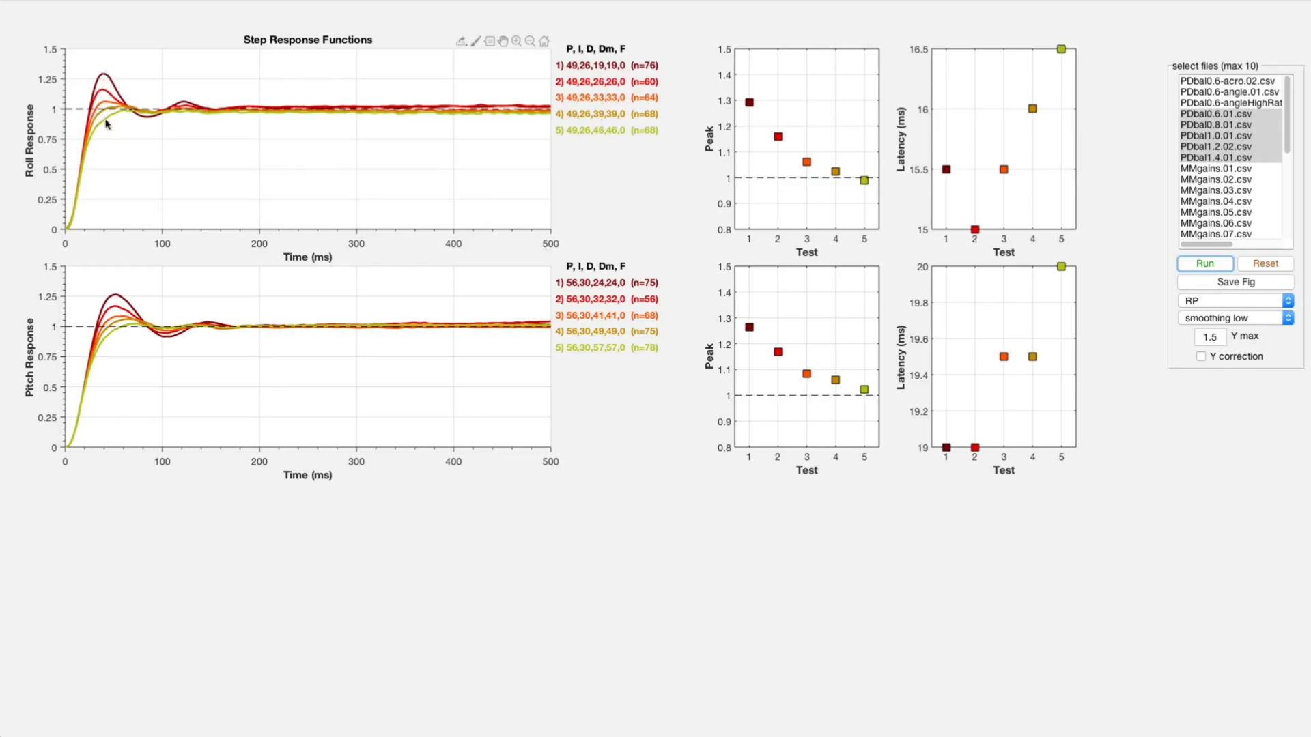
pyautogui.moveTo(753, 64)
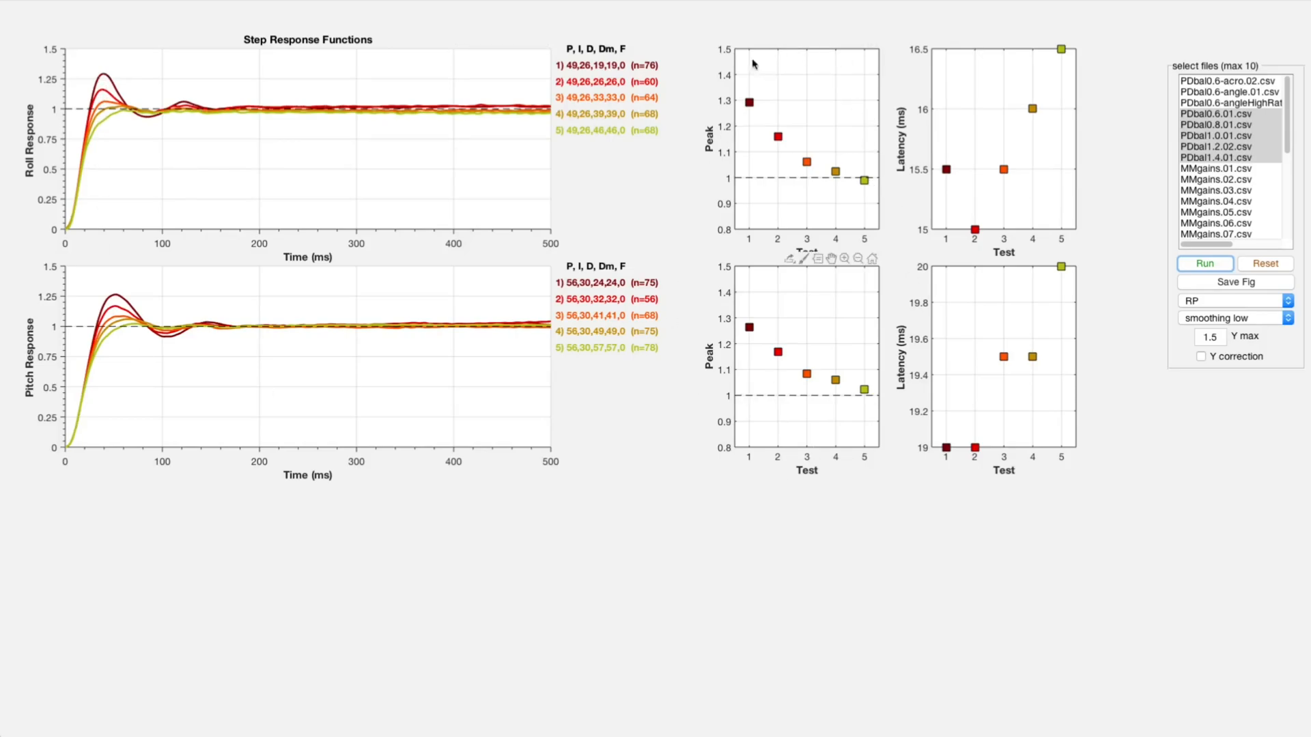
pyautogui.moveTo(786, 68)
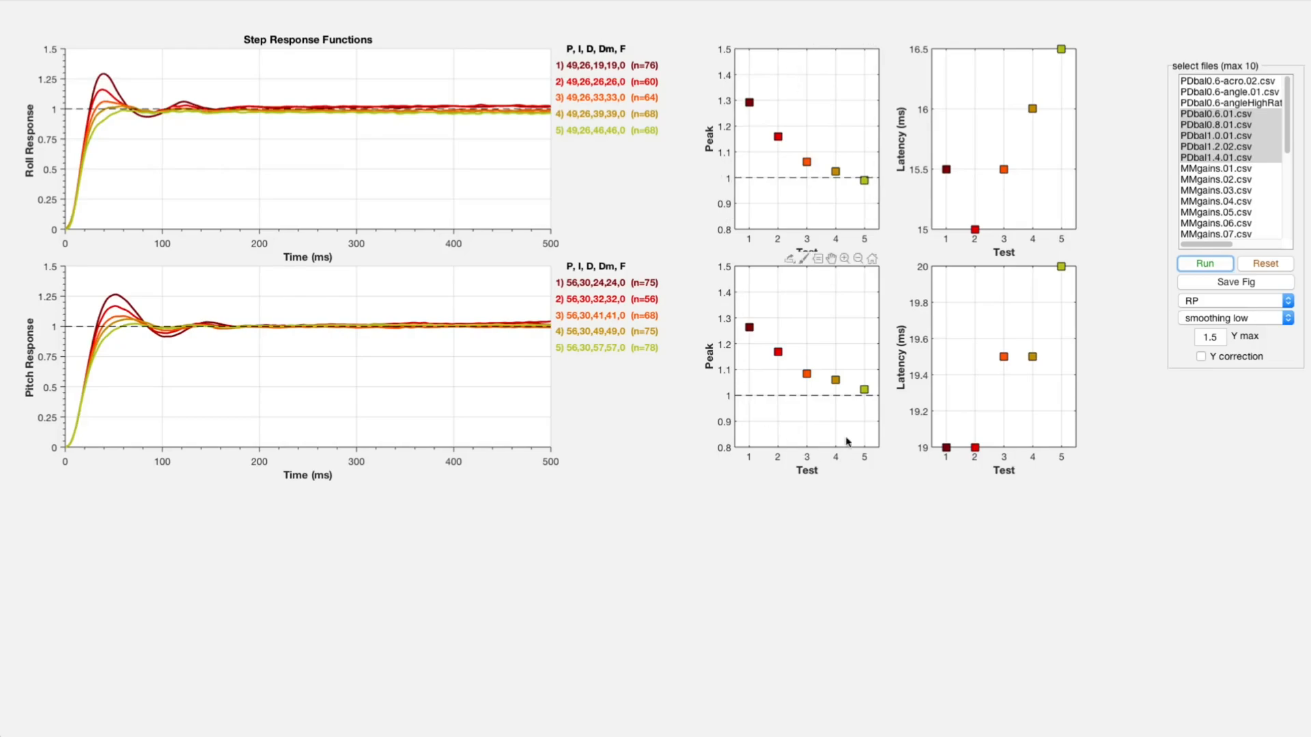
pyautogui.moveTo(833, 165)
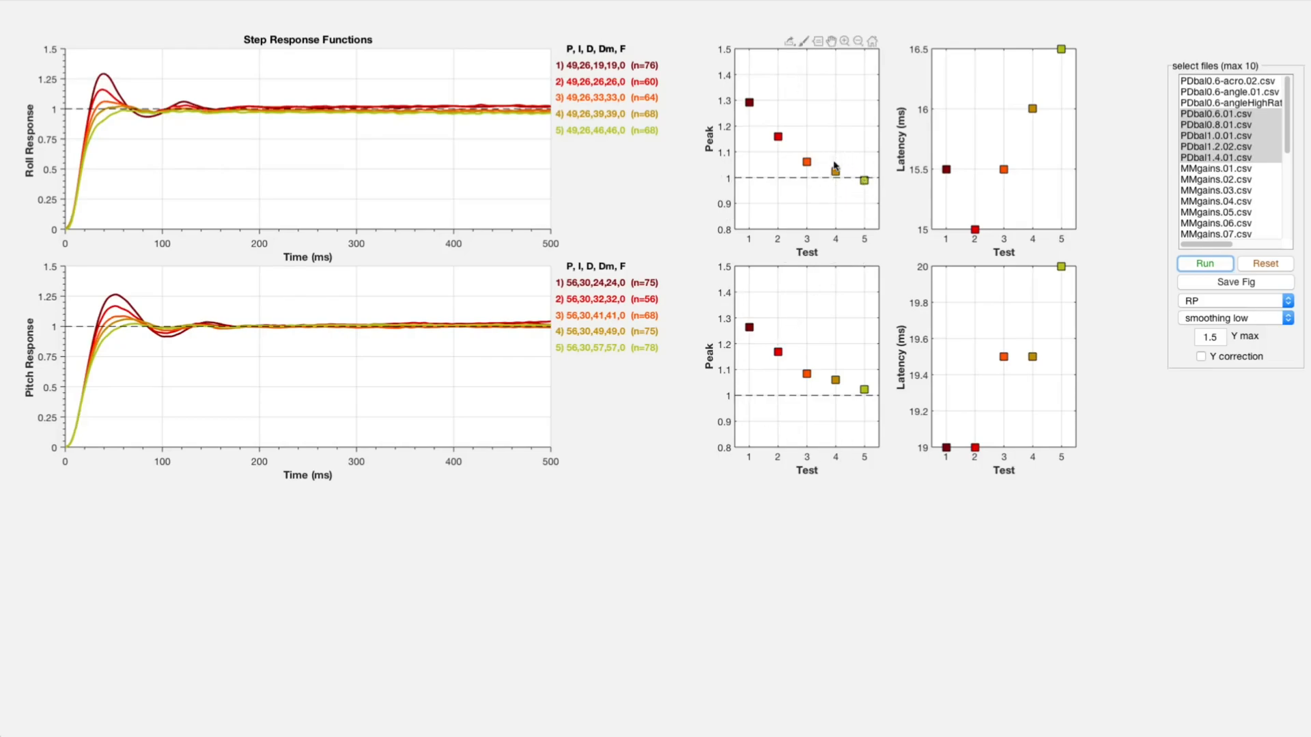
pyautogui.moveTo(863, 197)
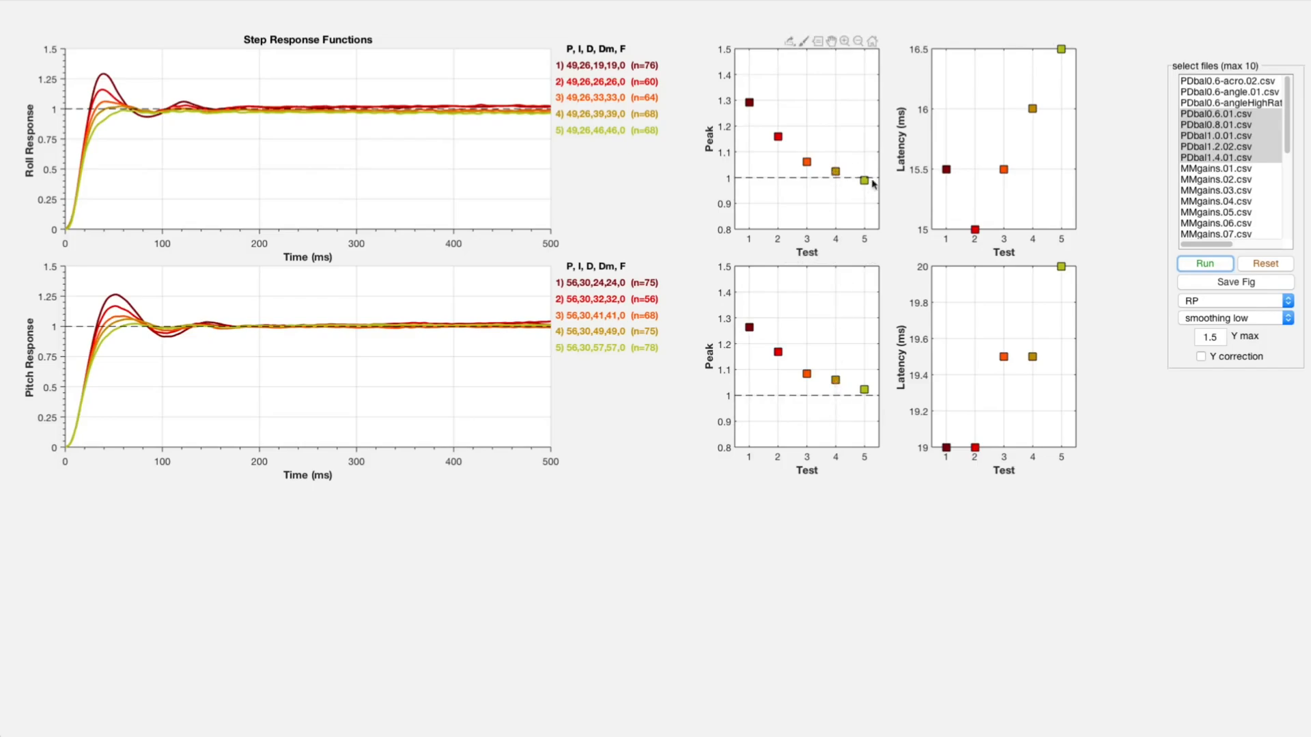
pyautogui.moveTo(828, 165)
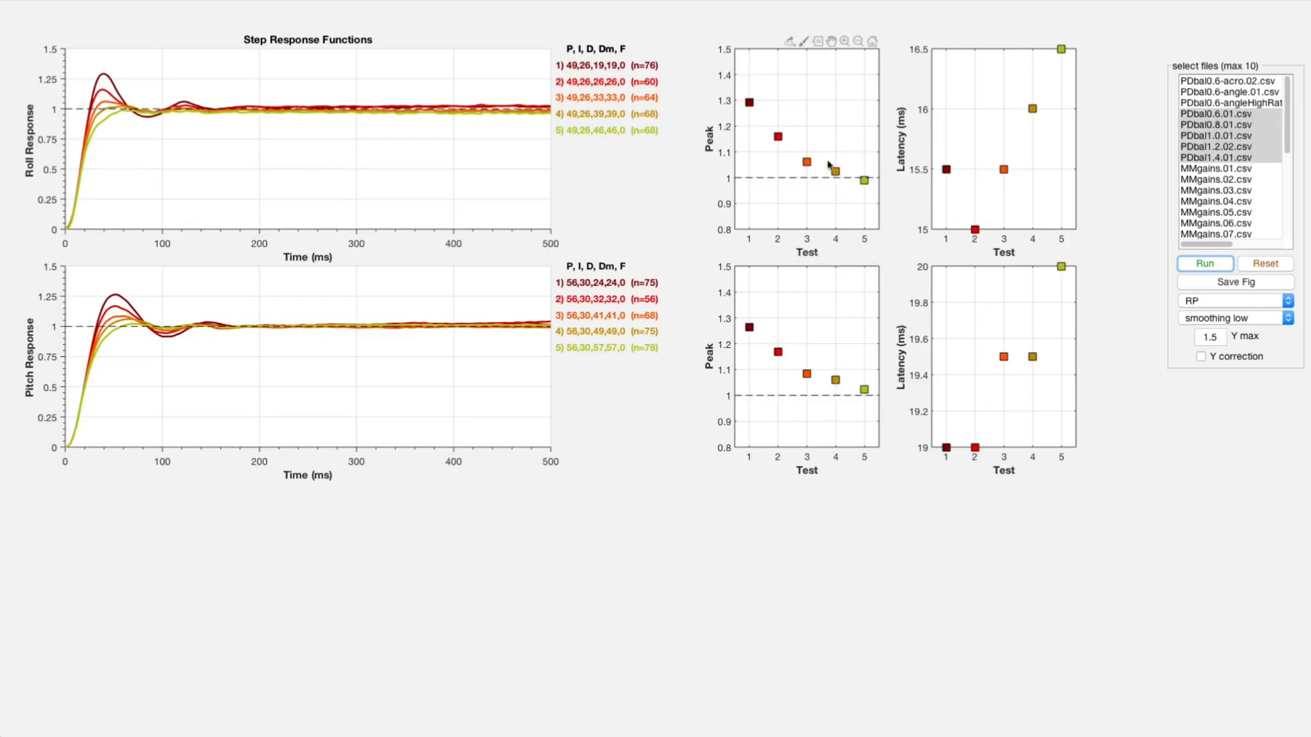
pyautogui.moveTo(628, 142)
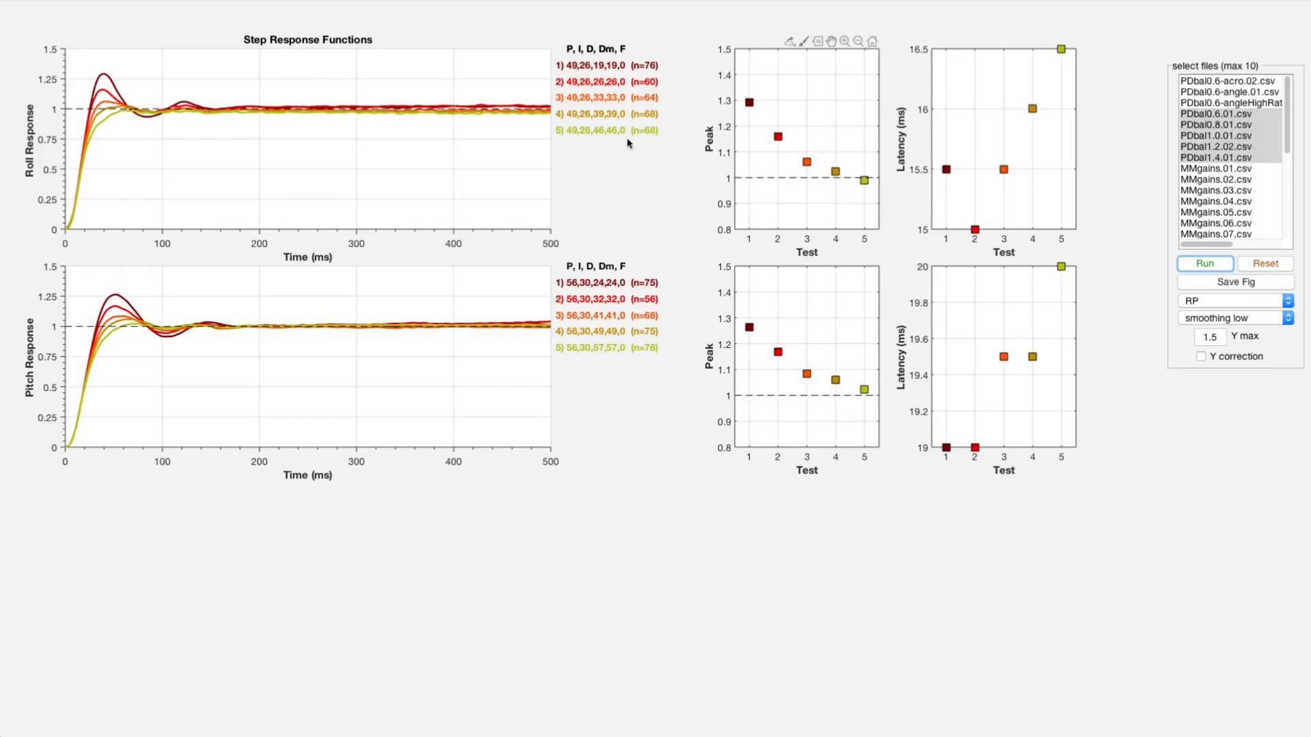
pyautogui.moveTo(898, 177)
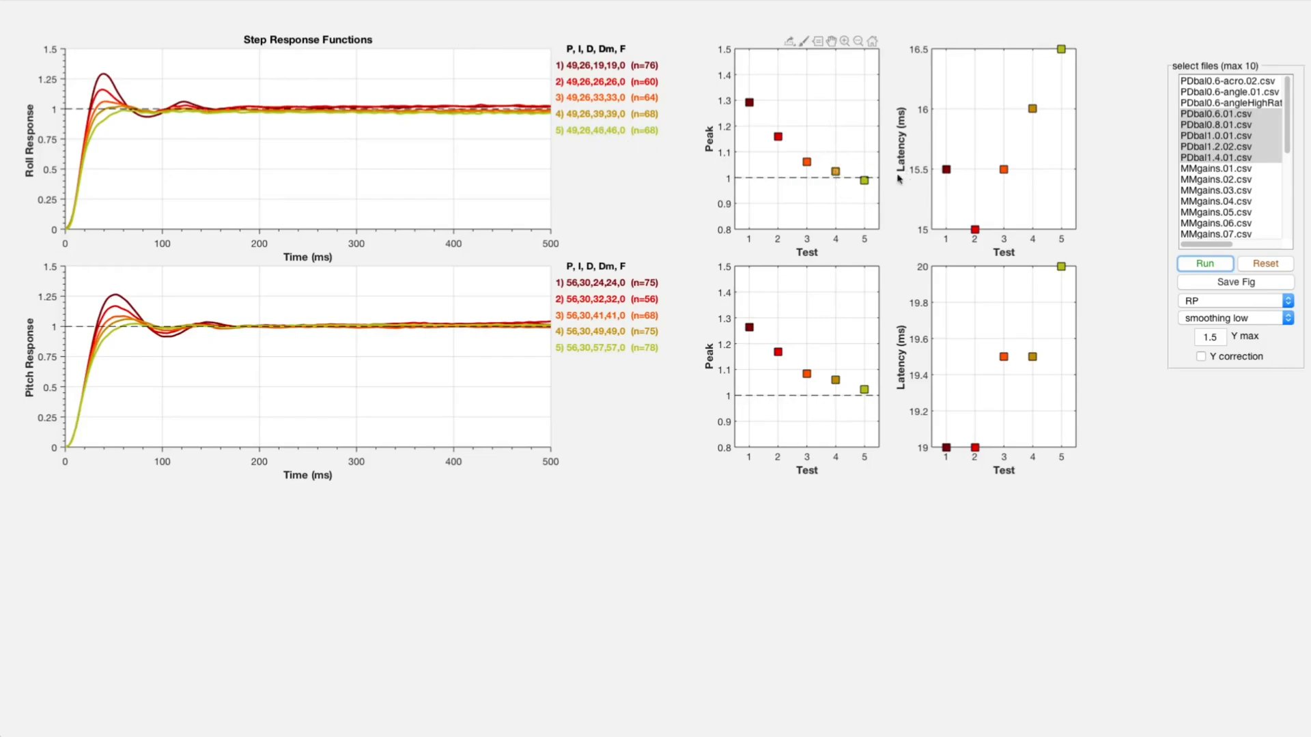
pyautogui.moveTo(587, 158)
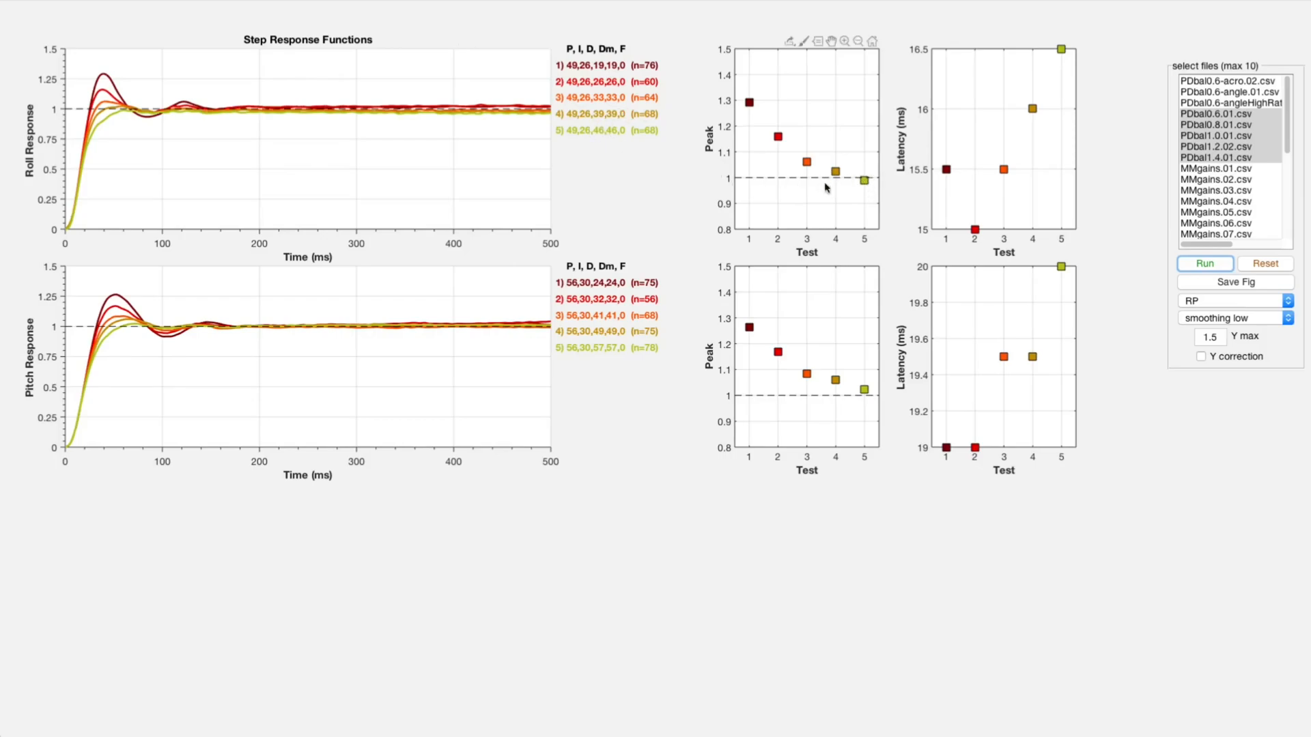
pyautogui.moveTo(856, 353)
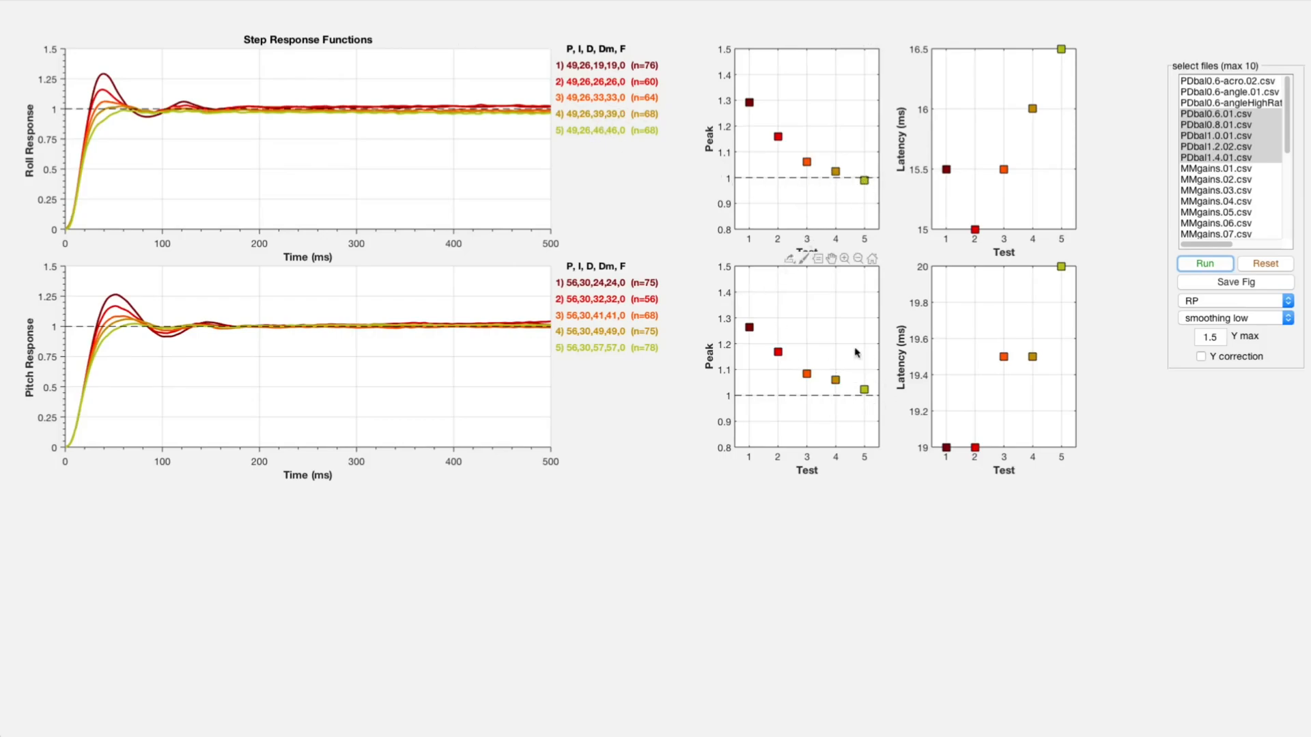
pyautogui.moveTo(859, 372)
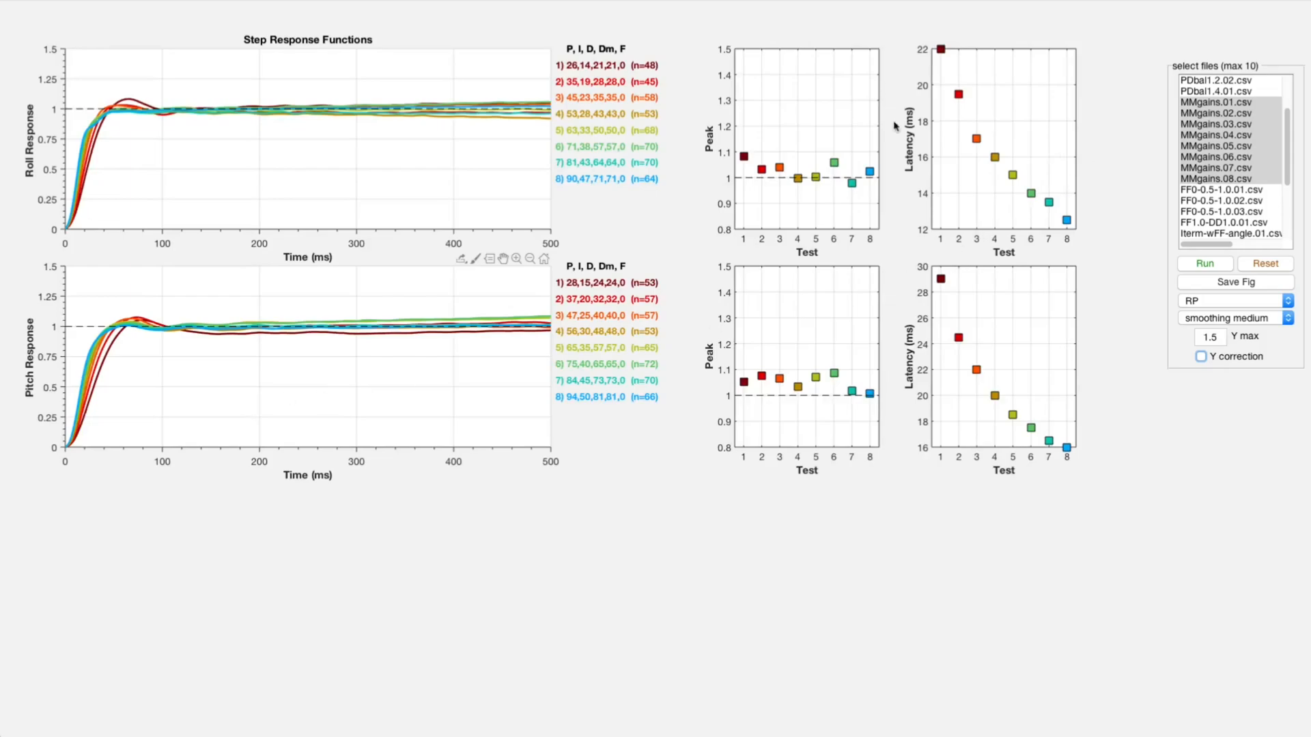
pyautogui.moveTo(221, 80)
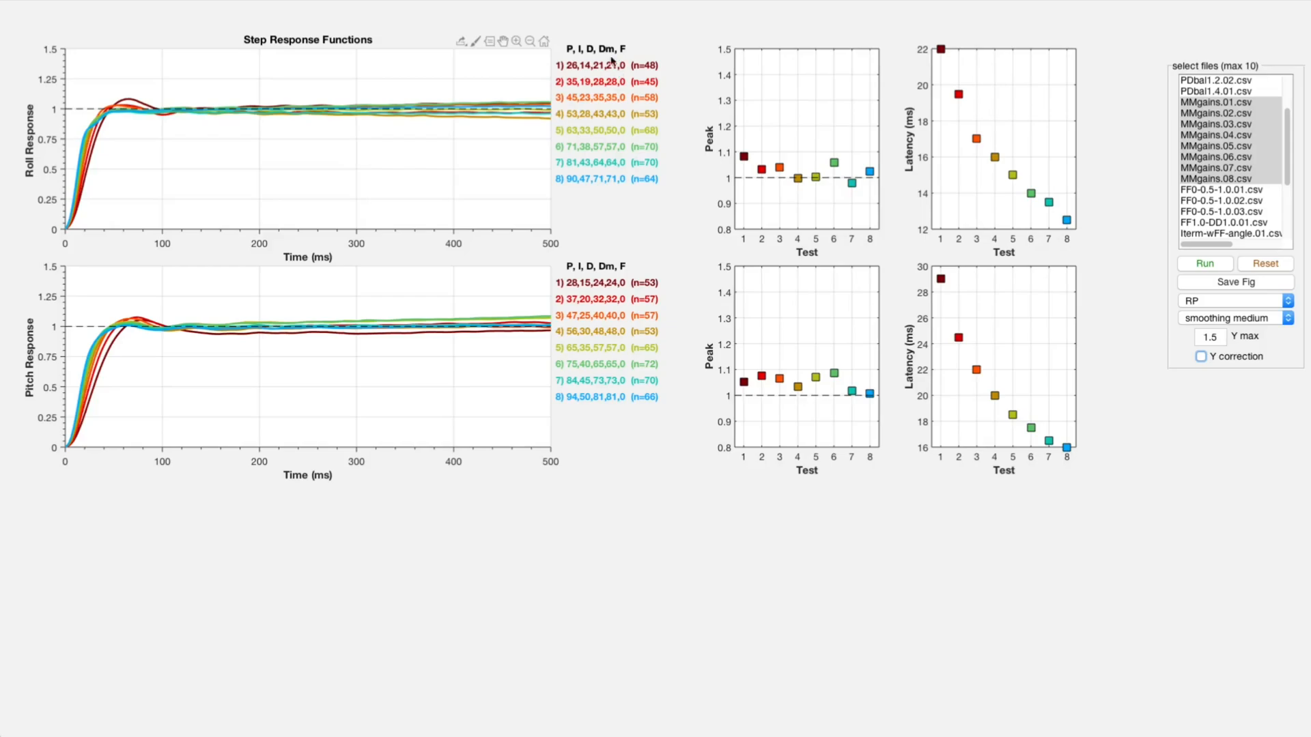
pyautogui.moveTo(318, 87)
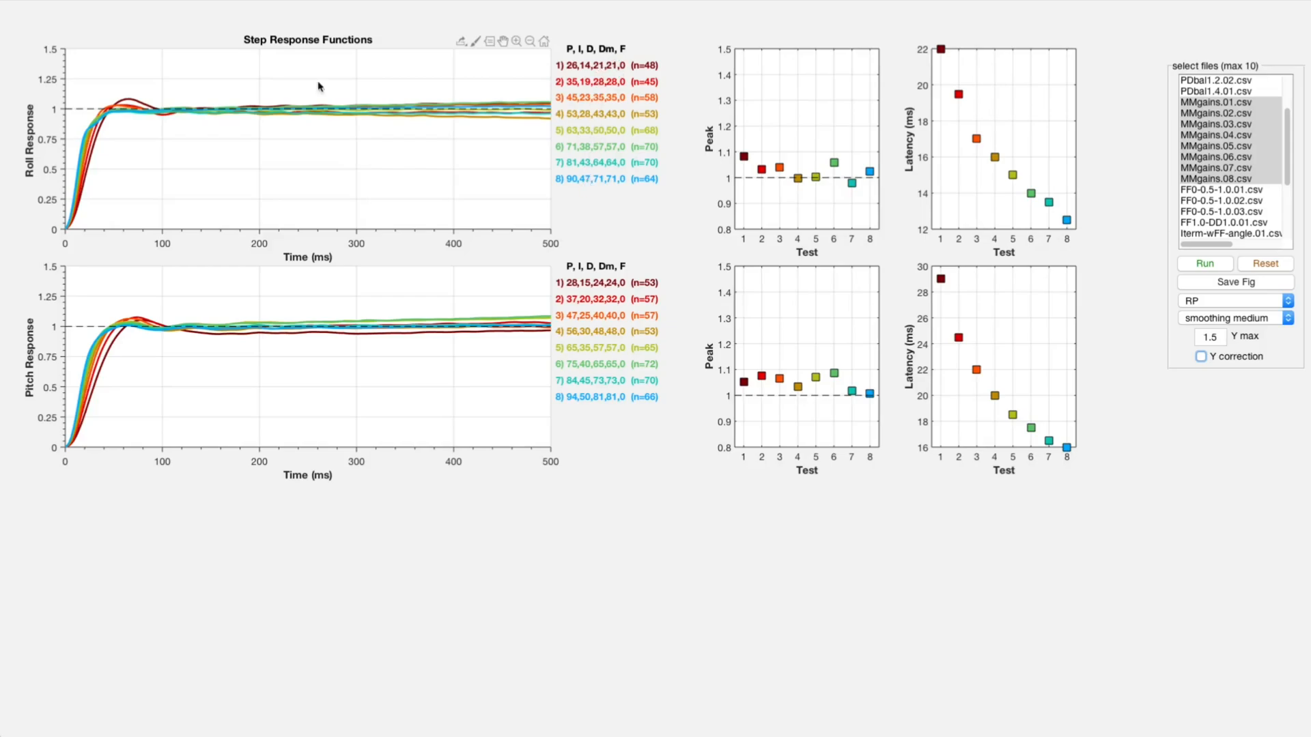
pyautogui.moveTo(88, 154)
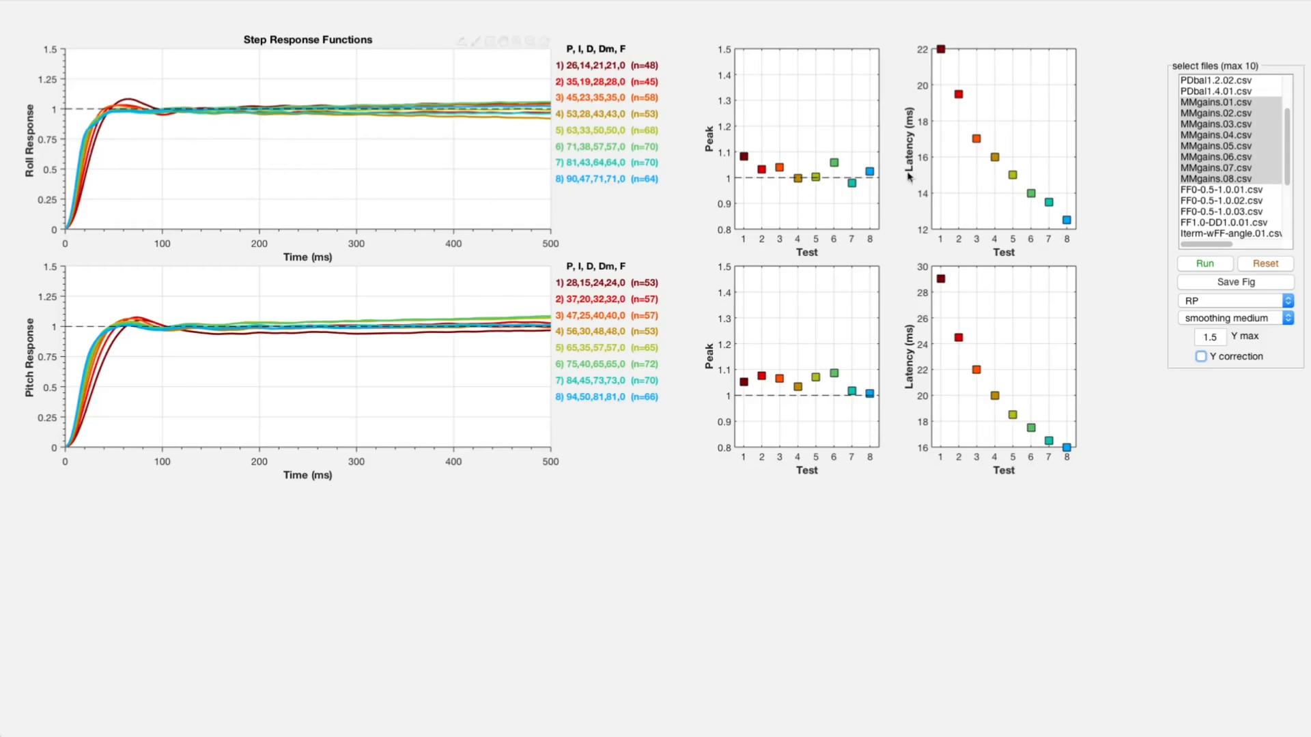
pyautogui.moveTo(962, 105)
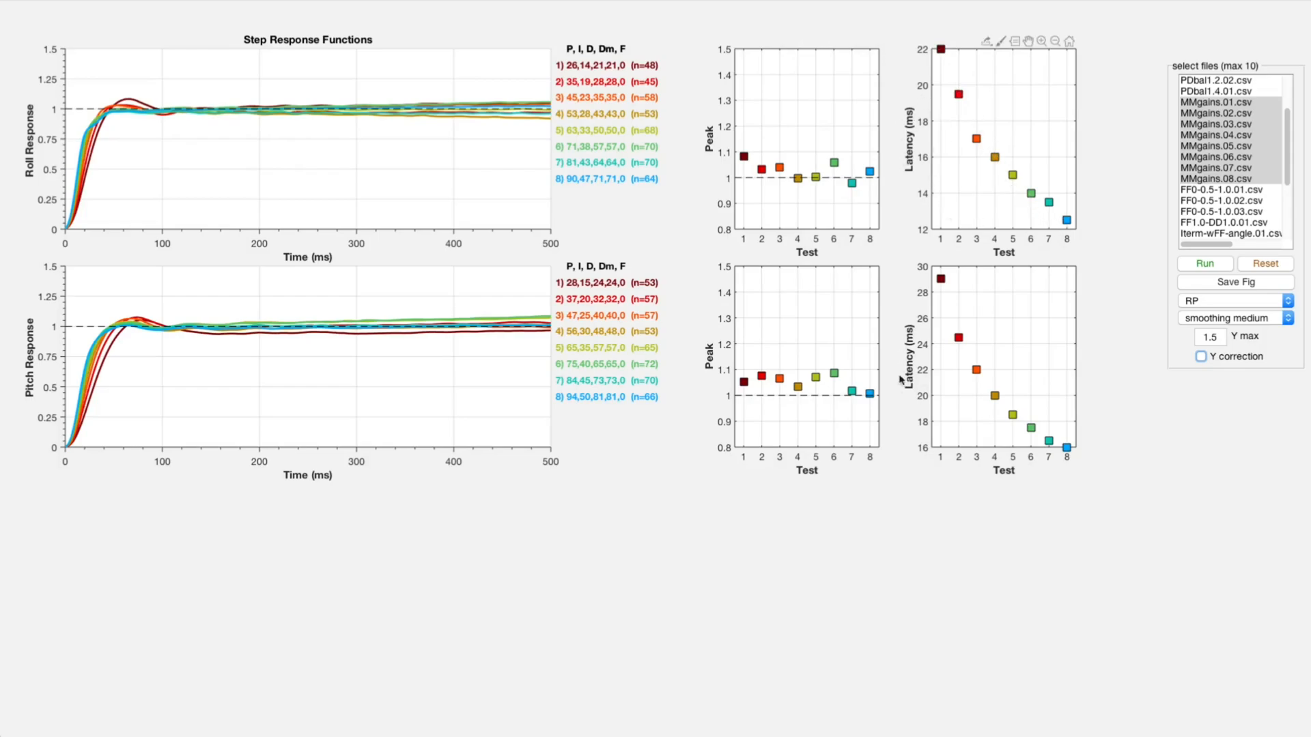
pyautogui.moveTo(352, 134)
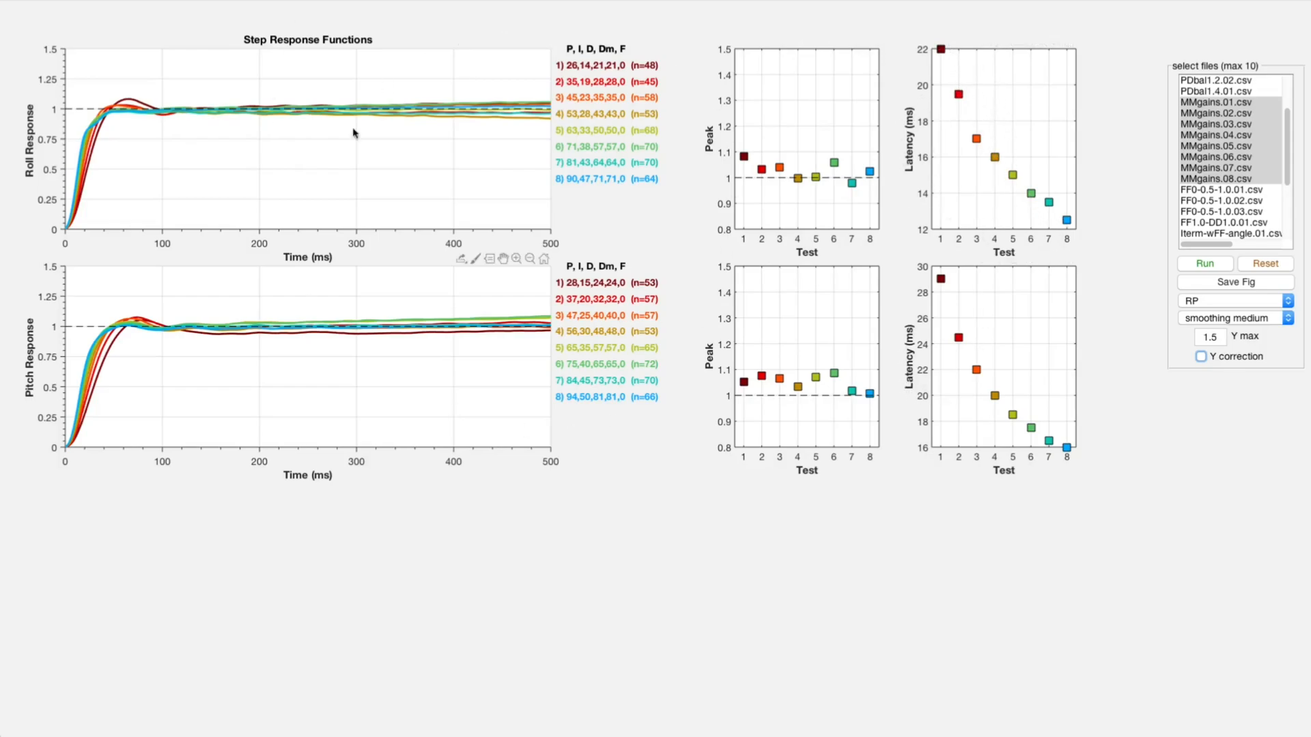
pyautogui.moveTo(441, 322)
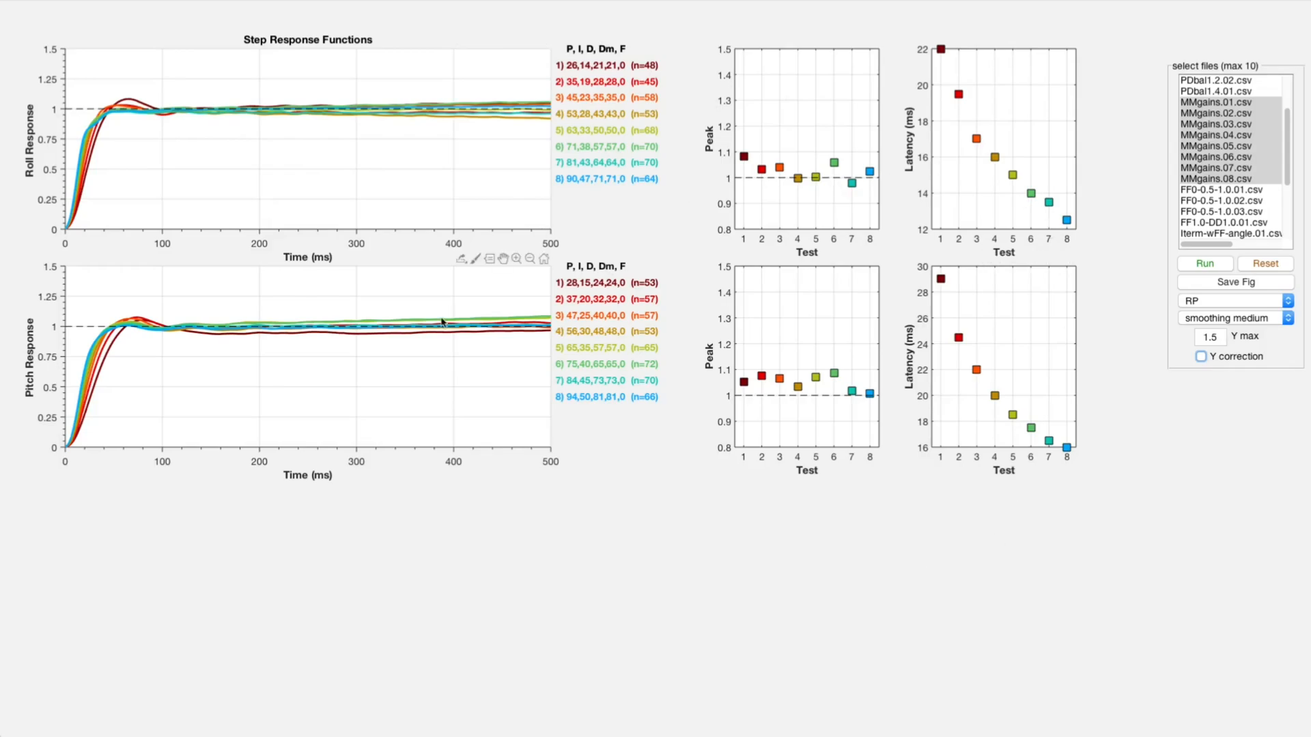
pyautogui.moveTo(189, 94)
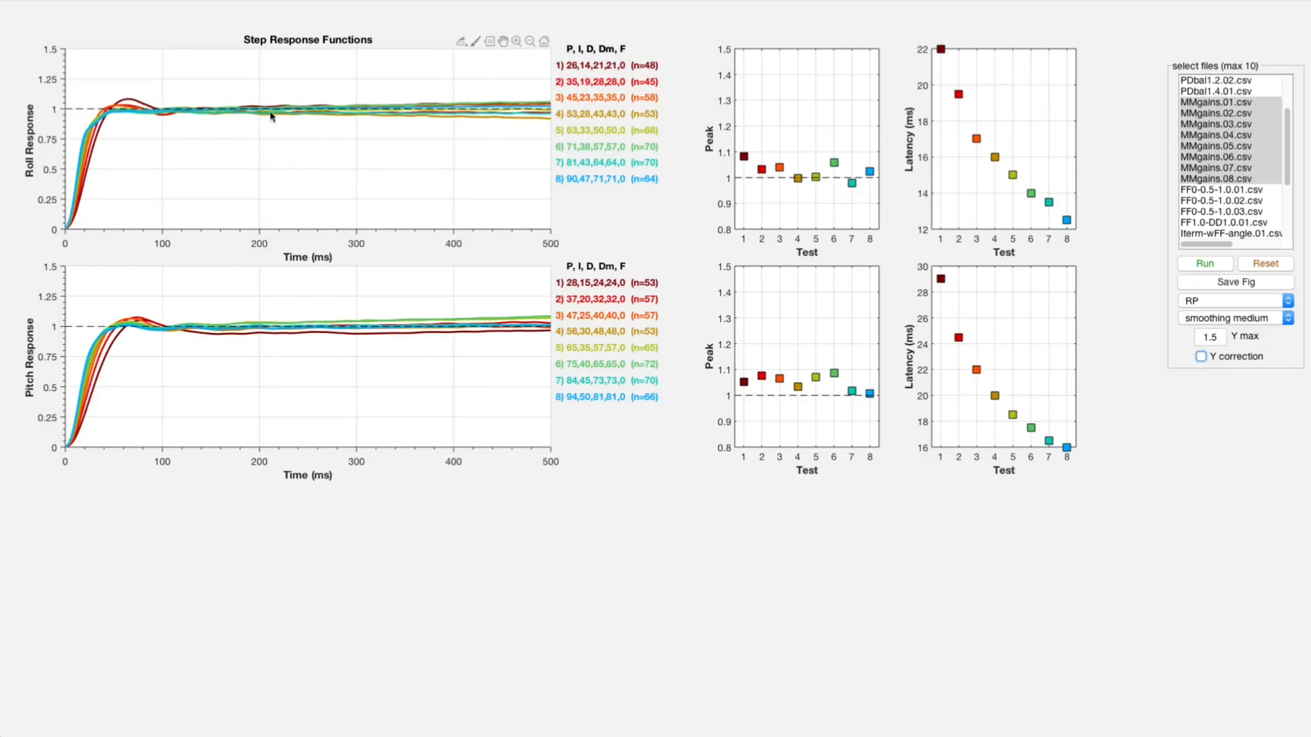
pyautogui.moveTo(355, 148)
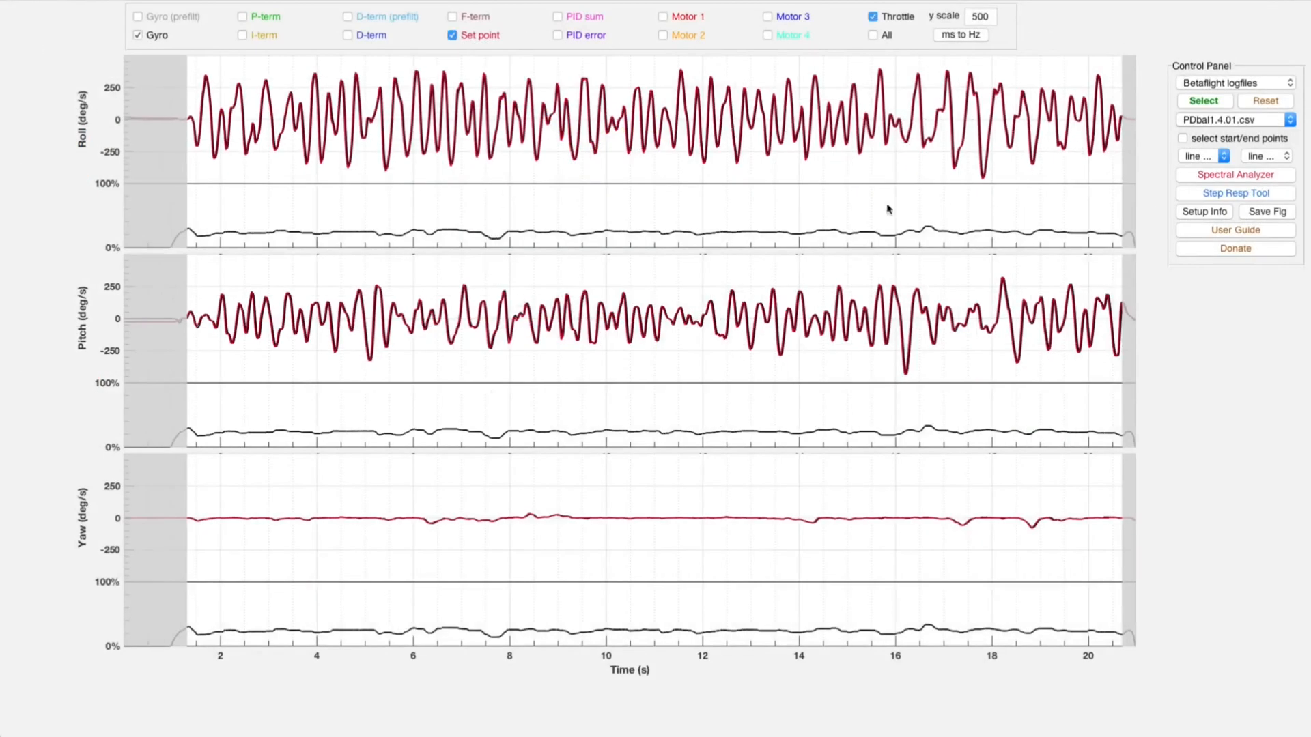
# Step: Select the MMgains.08 log and launch the spectral analyzer on the MMgains logs
pyautogui.click(1235, 119)
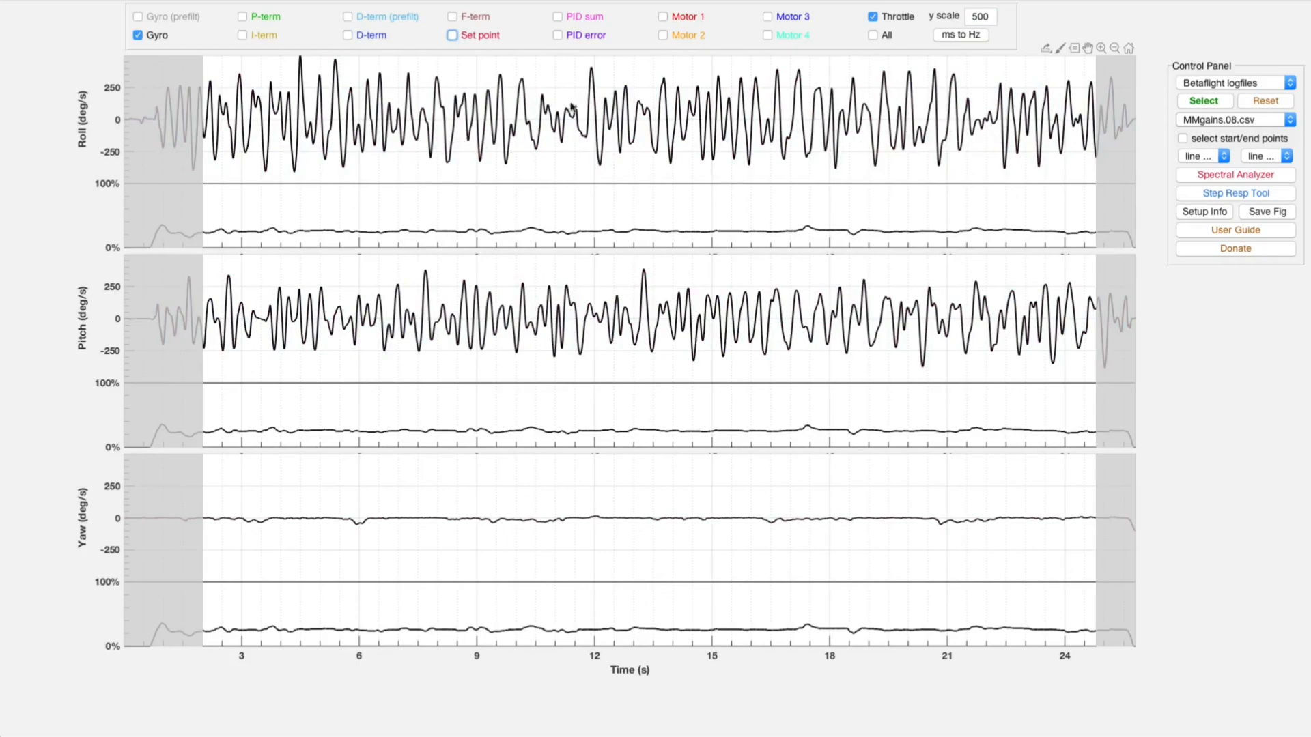
pyautogui.moveTo(961, 132)
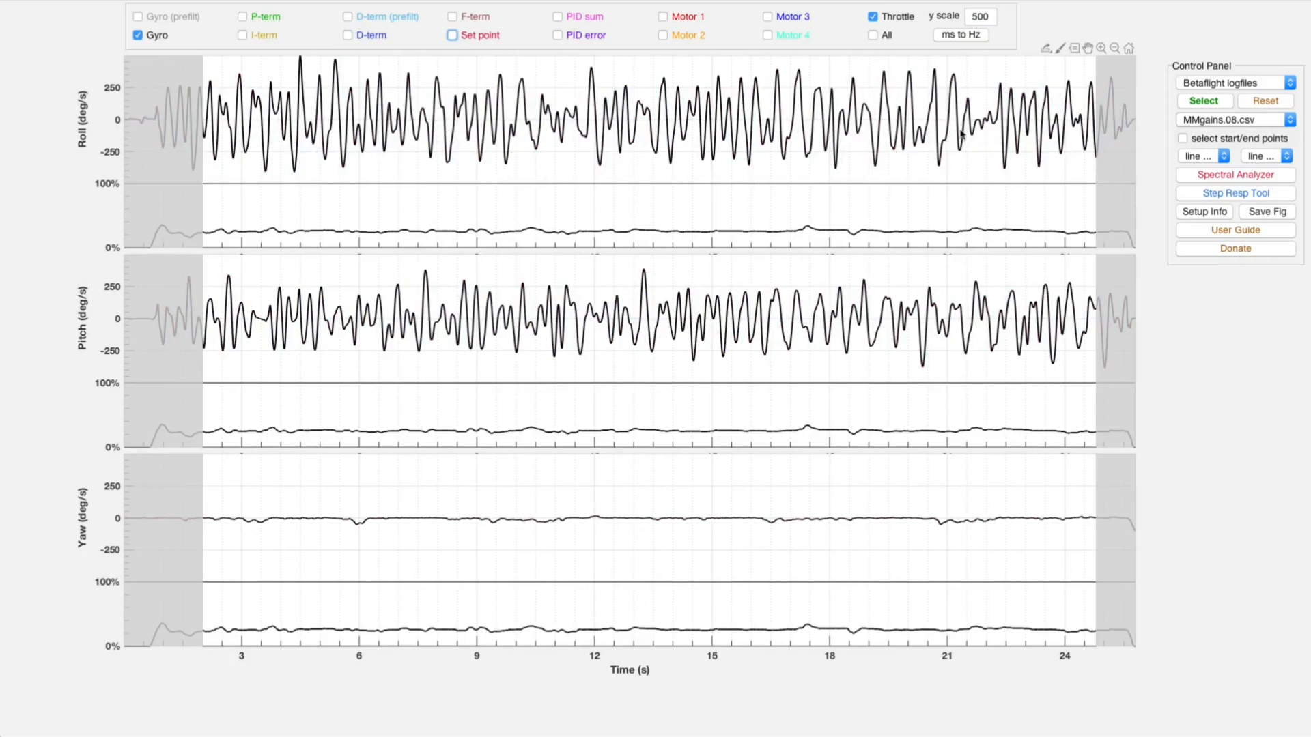
pyautogui.click(1234, 175)
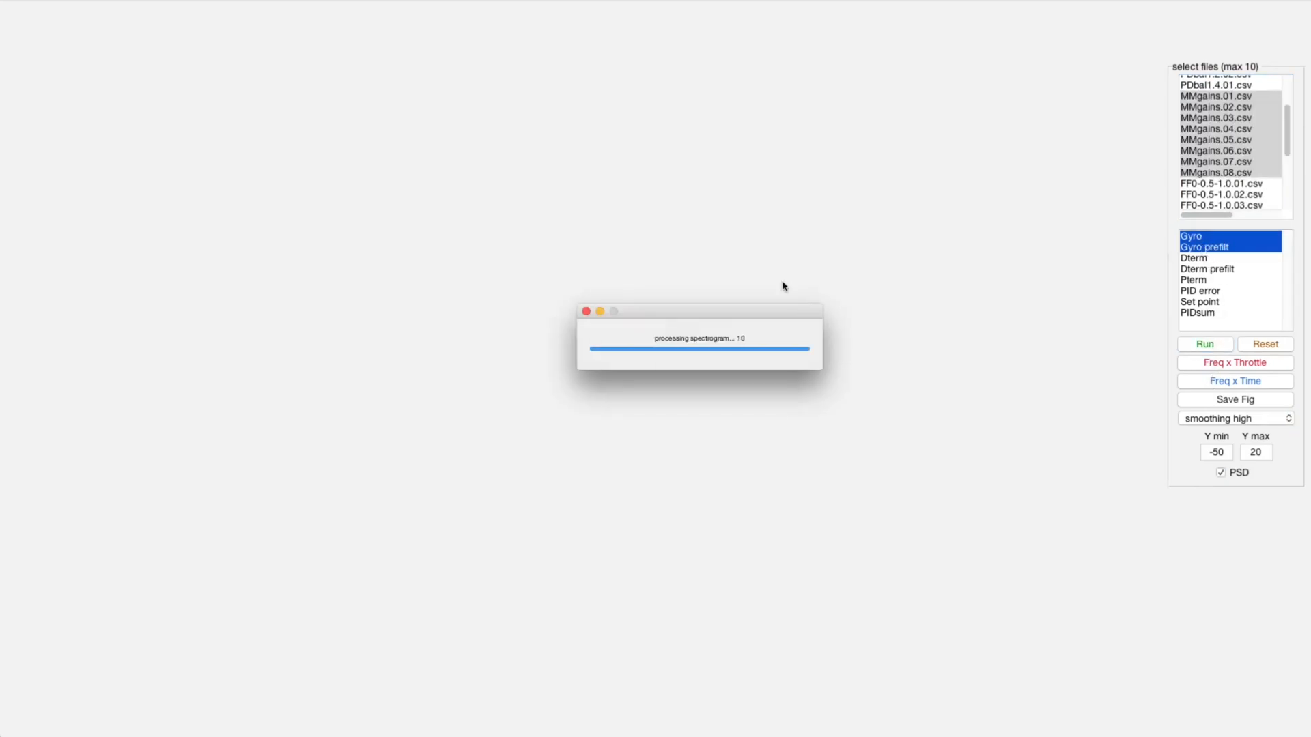
# Step: Run the Spectral Analyzer for gyro and gyro-prefilt spectra across the MMgains logs
pyautogui.click(1204, 344)
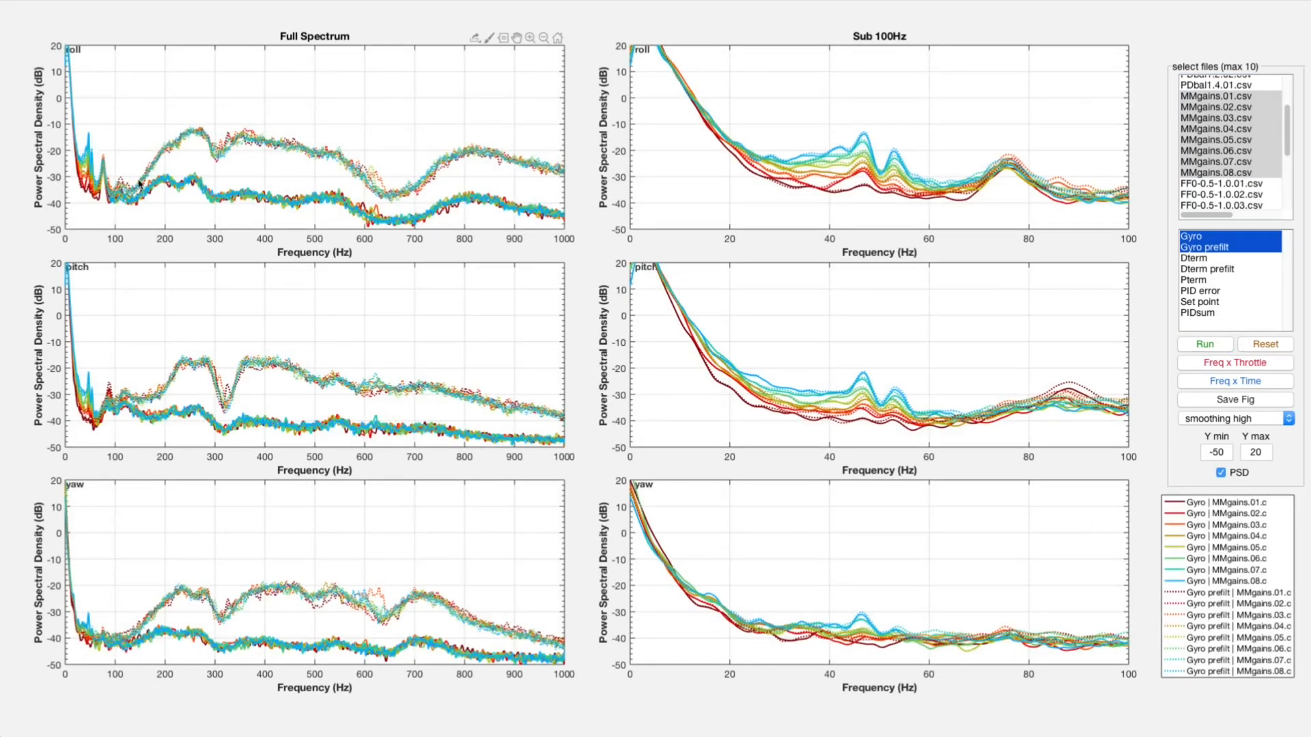
pyautogui.moveTo(142, 207)
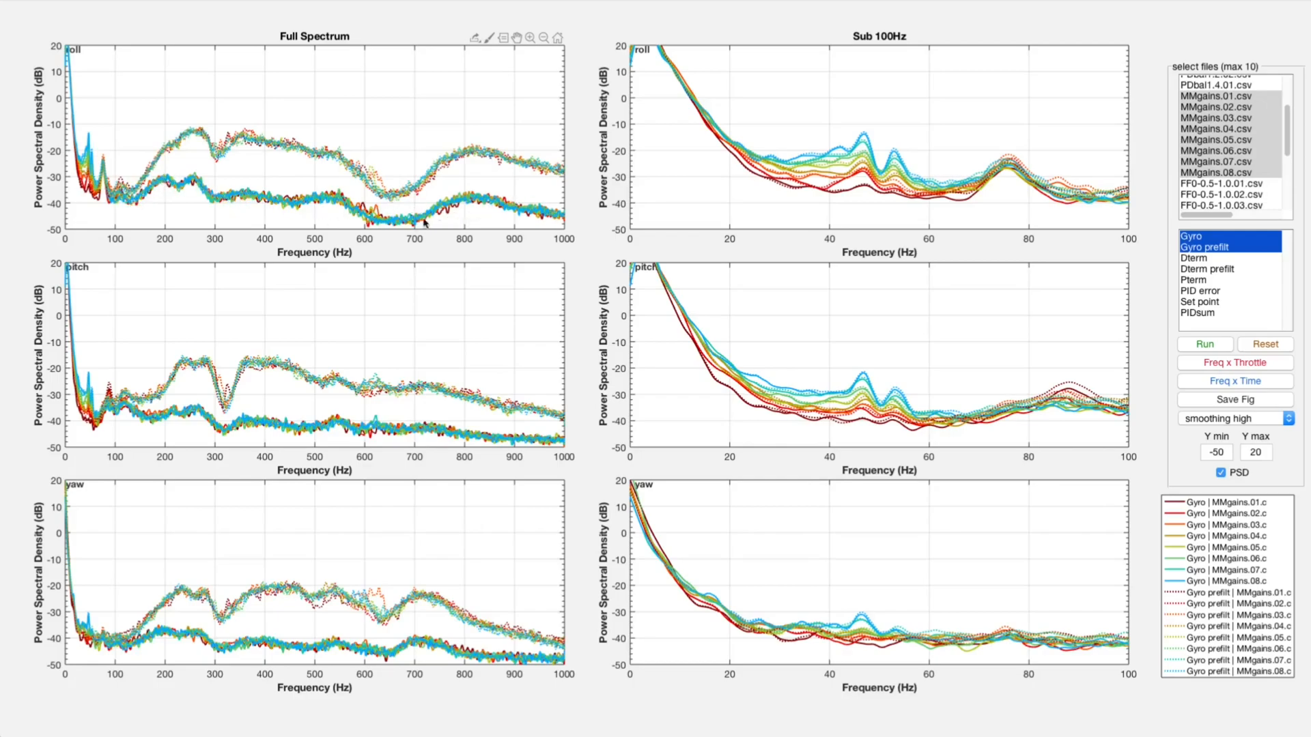
pyautogui.moveTo(191, 186)
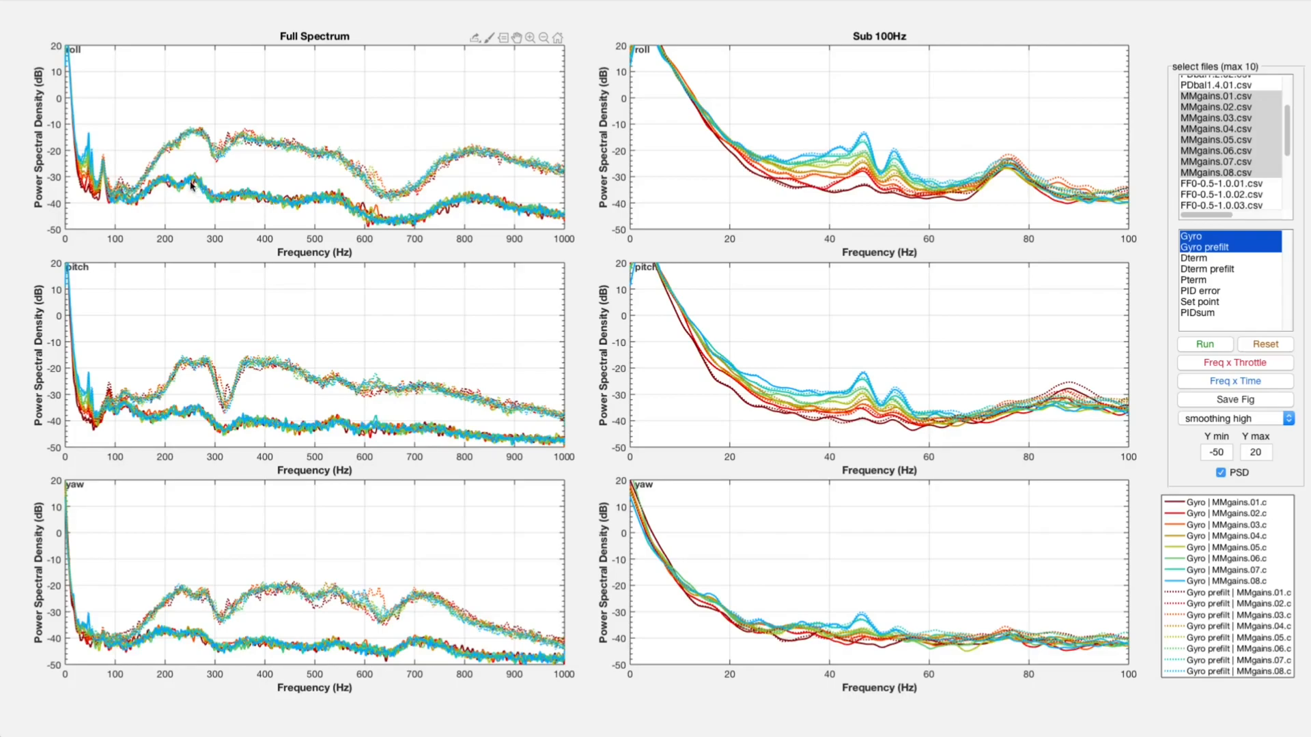
pyautogui.moveTo(397, 221)
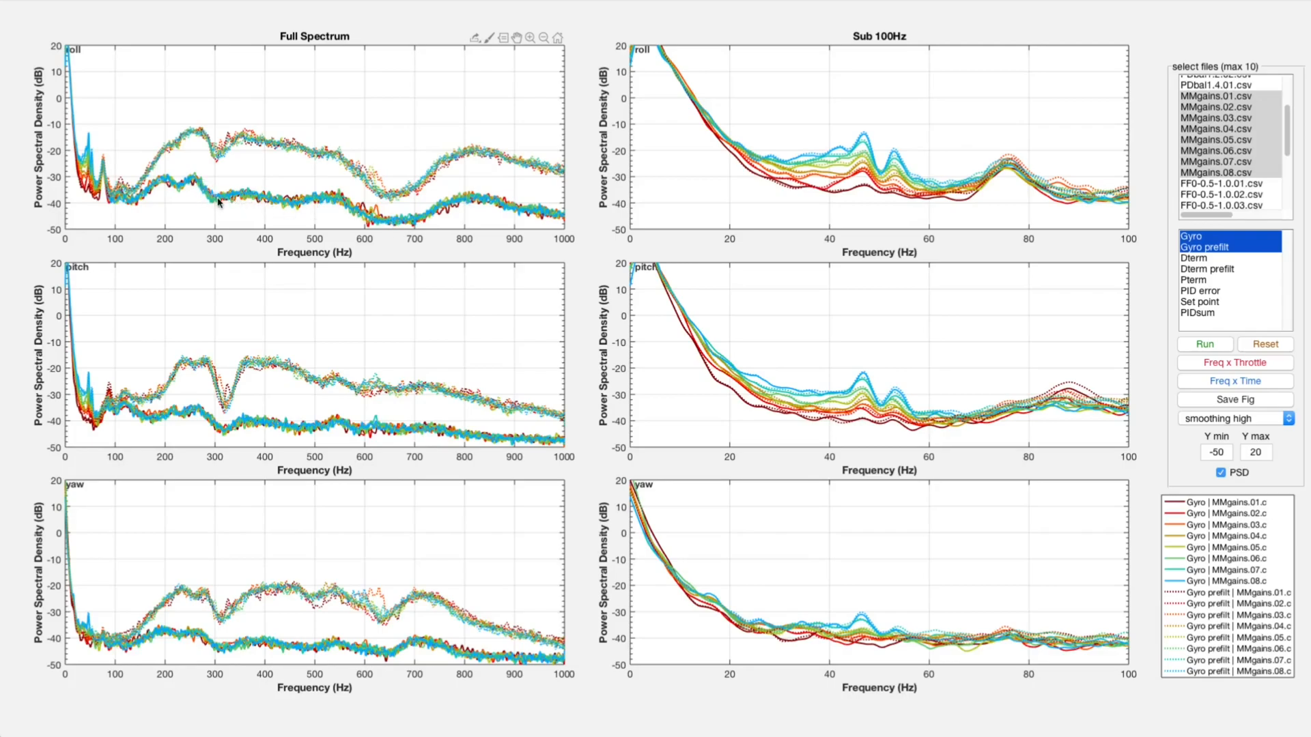
pyautogui.moveTo(304, 208)
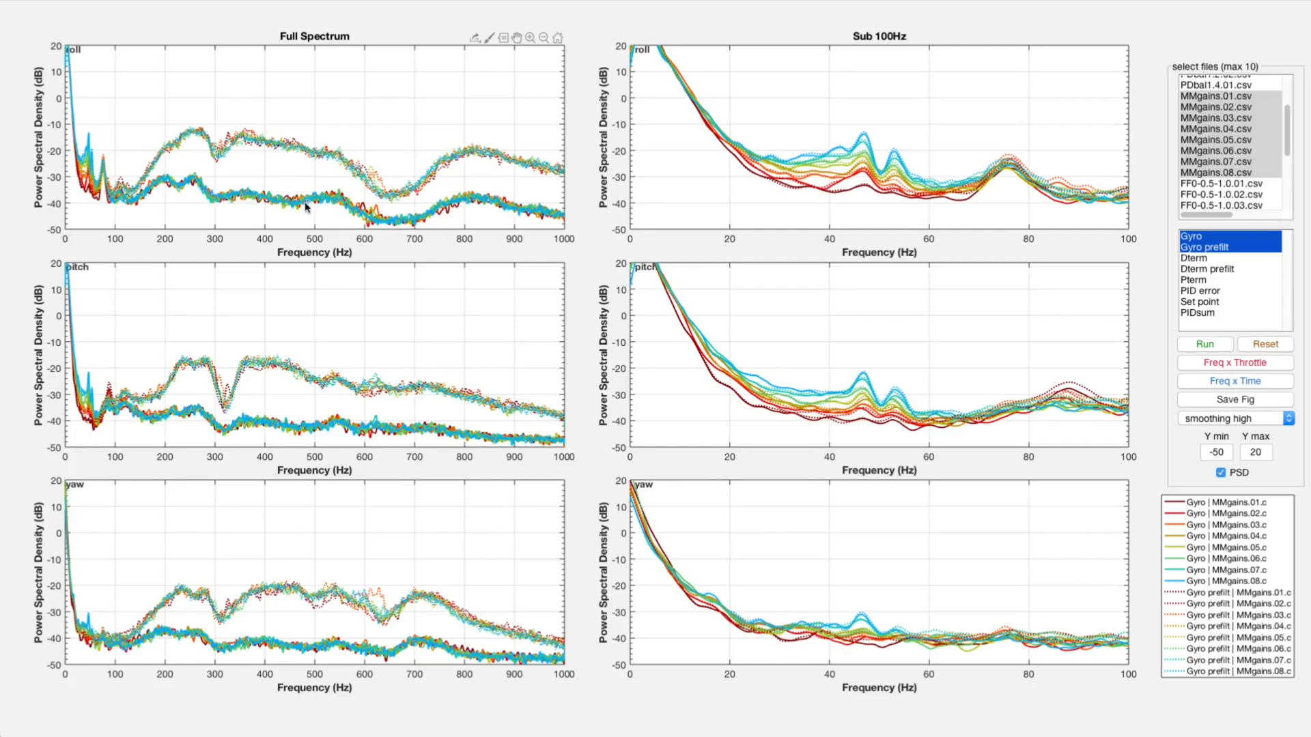
pyautogui.moveTo(930, 169)
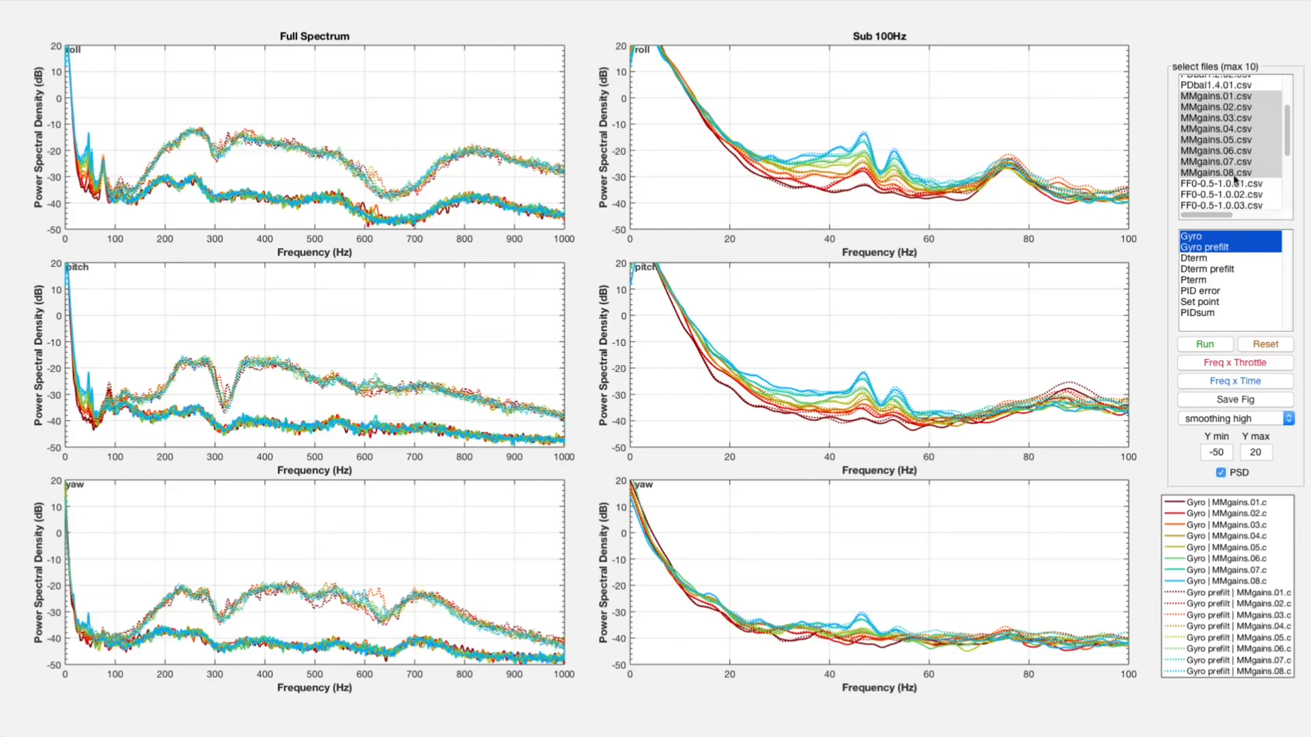
pyautogui.click(1201, 344)
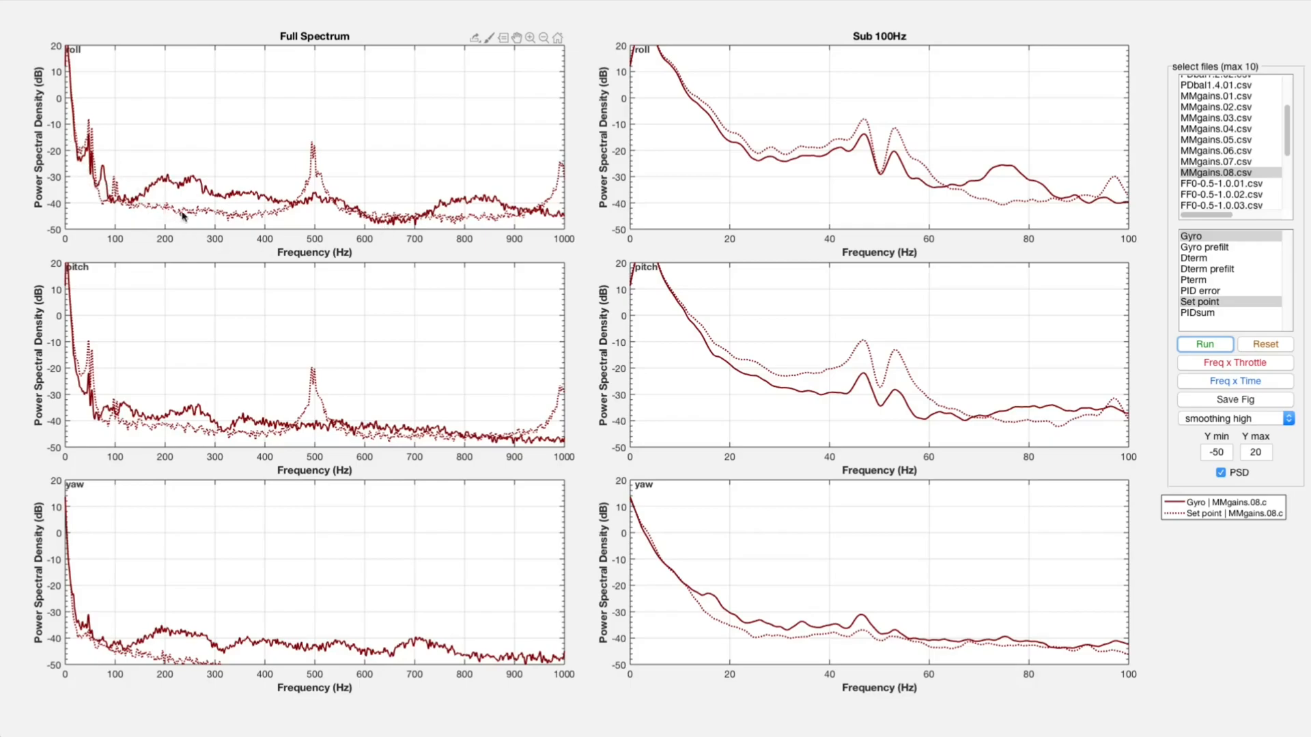
pyautogui.moveTo(499, 456)
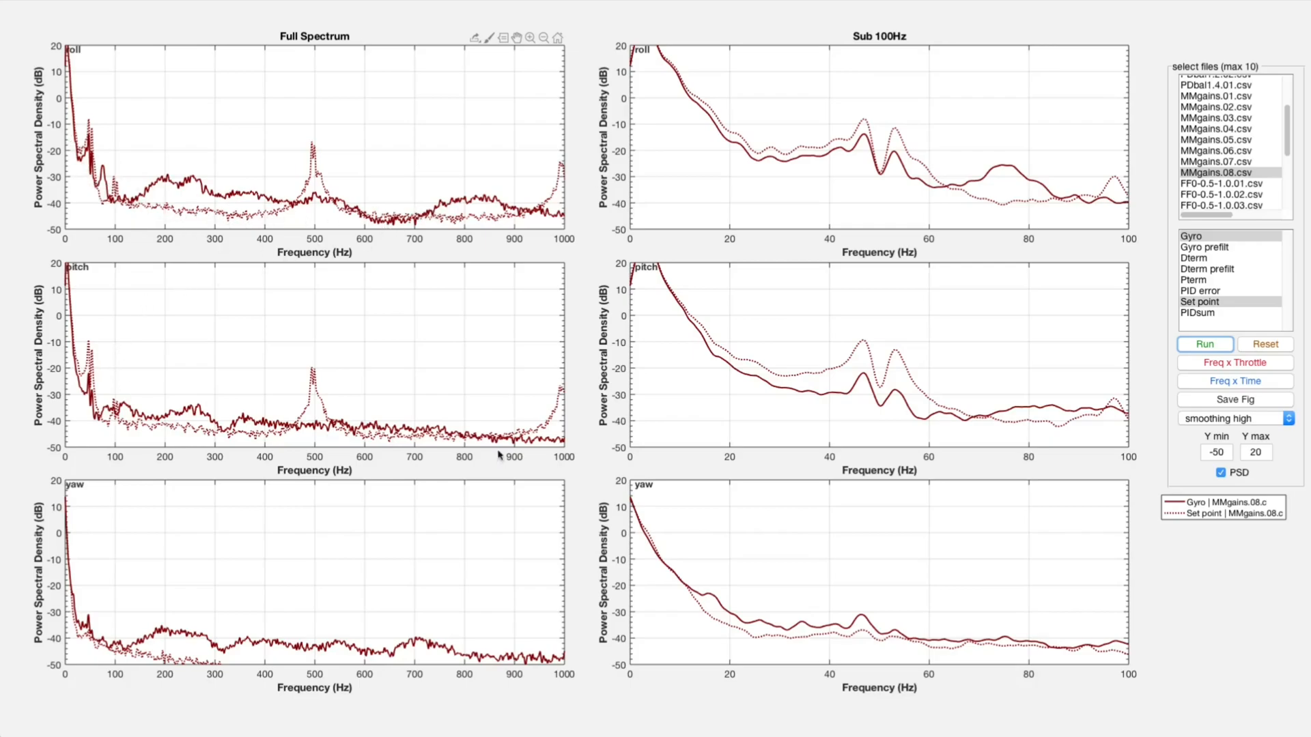
pyautogui.moveTo(857, 288)
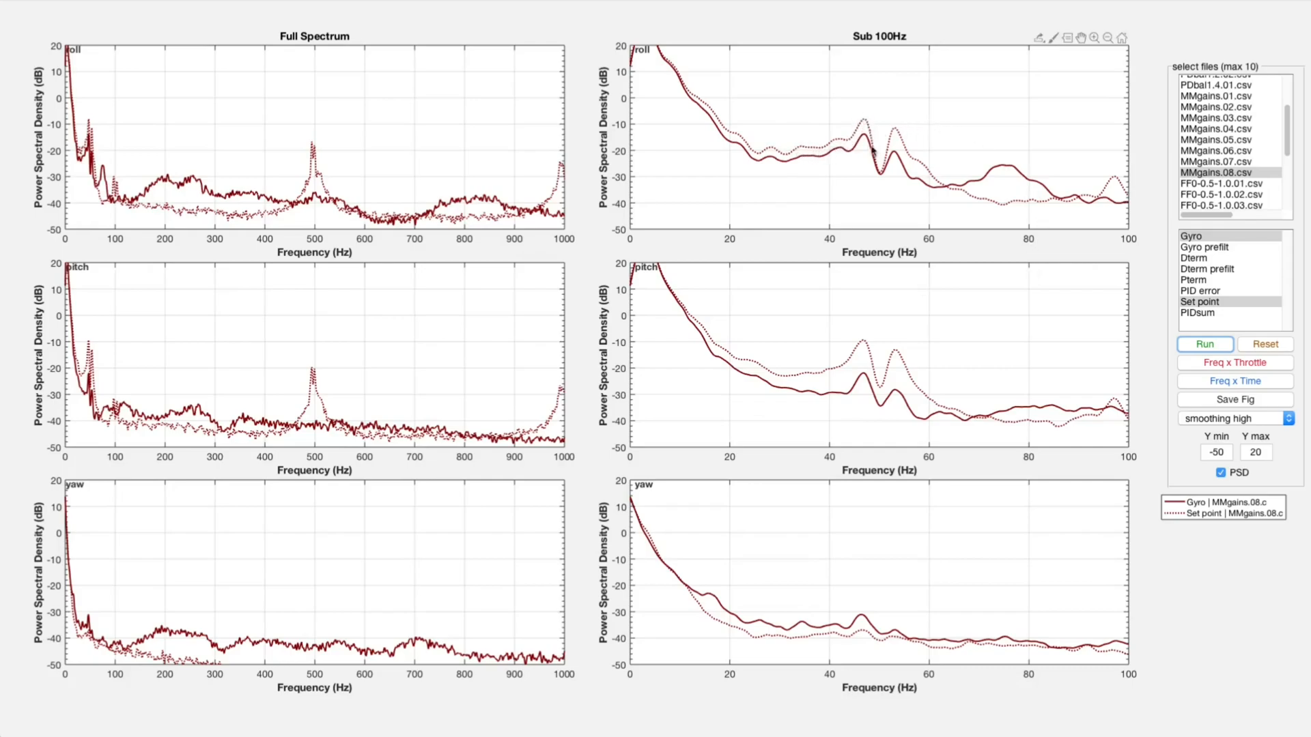
pyautogui.moveTo(878, 191)
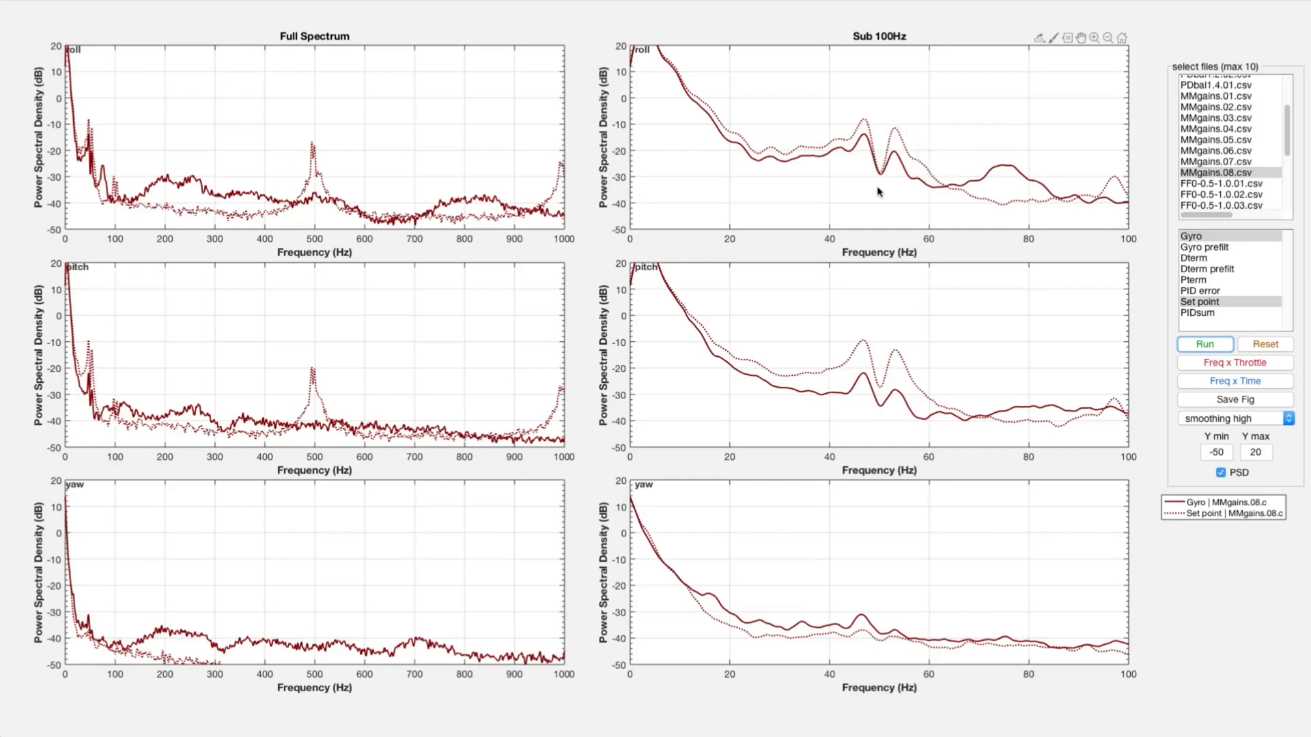
pyautogui.moveTo(886, 201)
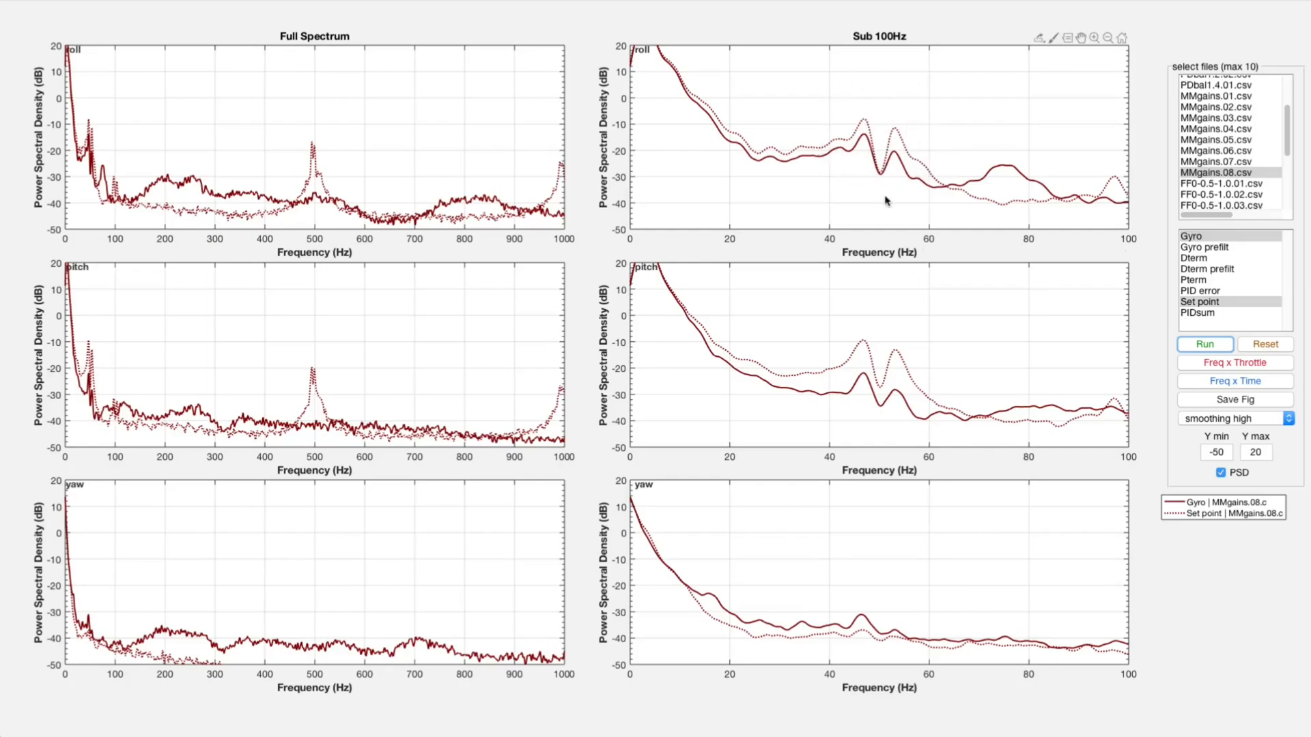
pyautogui.moveTo(857, 192)
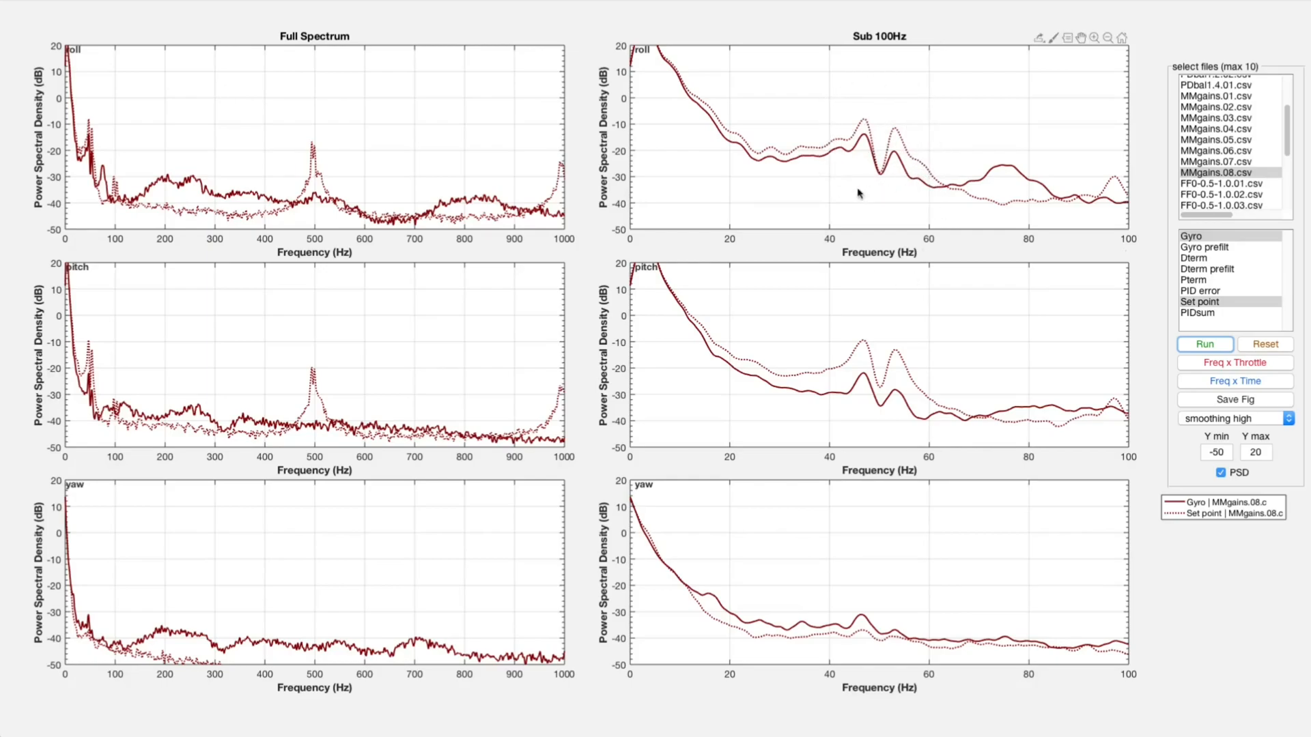
pyautogui.moveTo(815, 154)
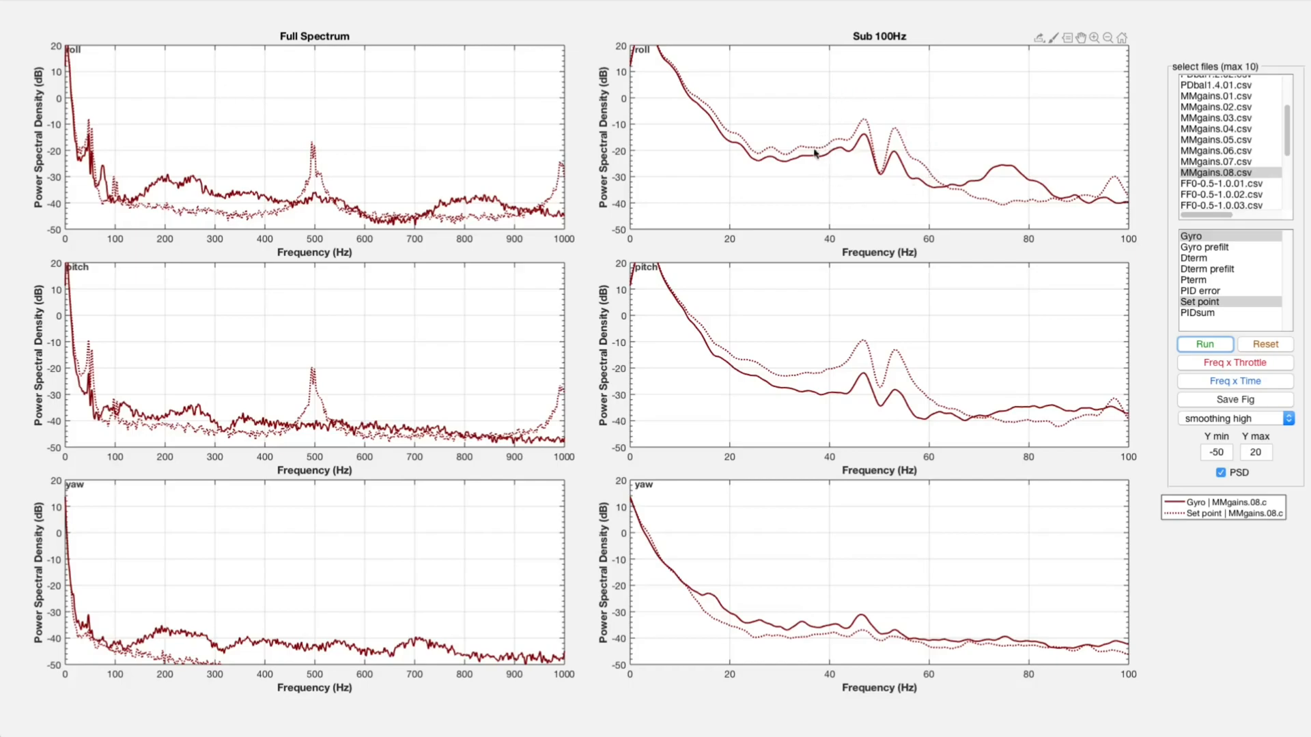
pyautogui.moveTo(846, 85)
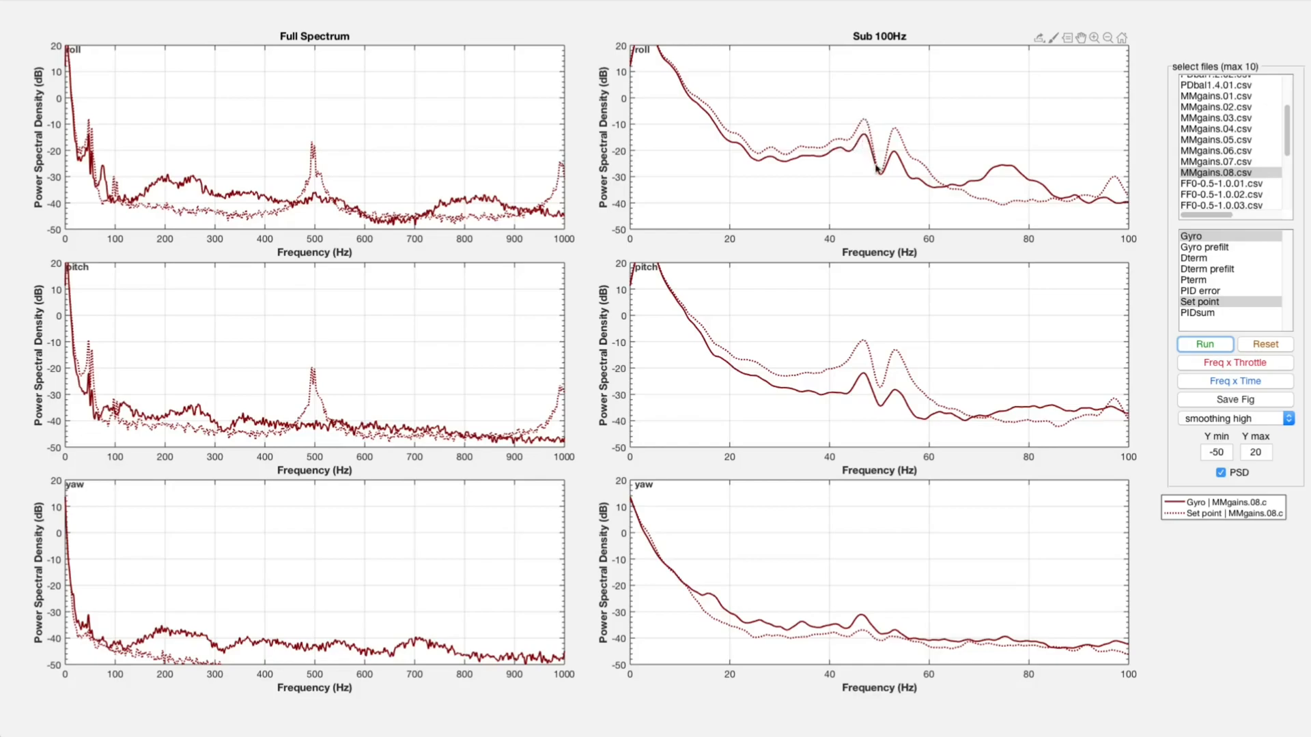
pyautogui.moveTo(917, 190)
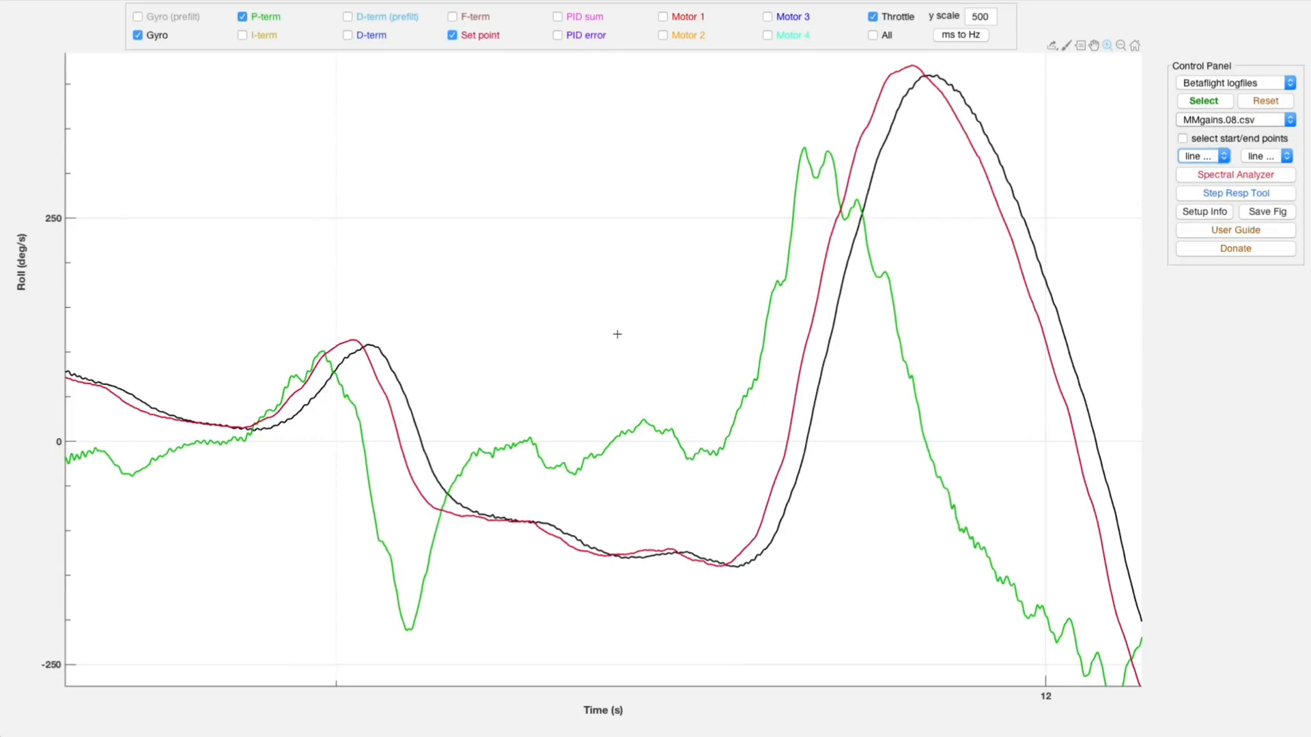
pyautogui.moveTo(945, 67)
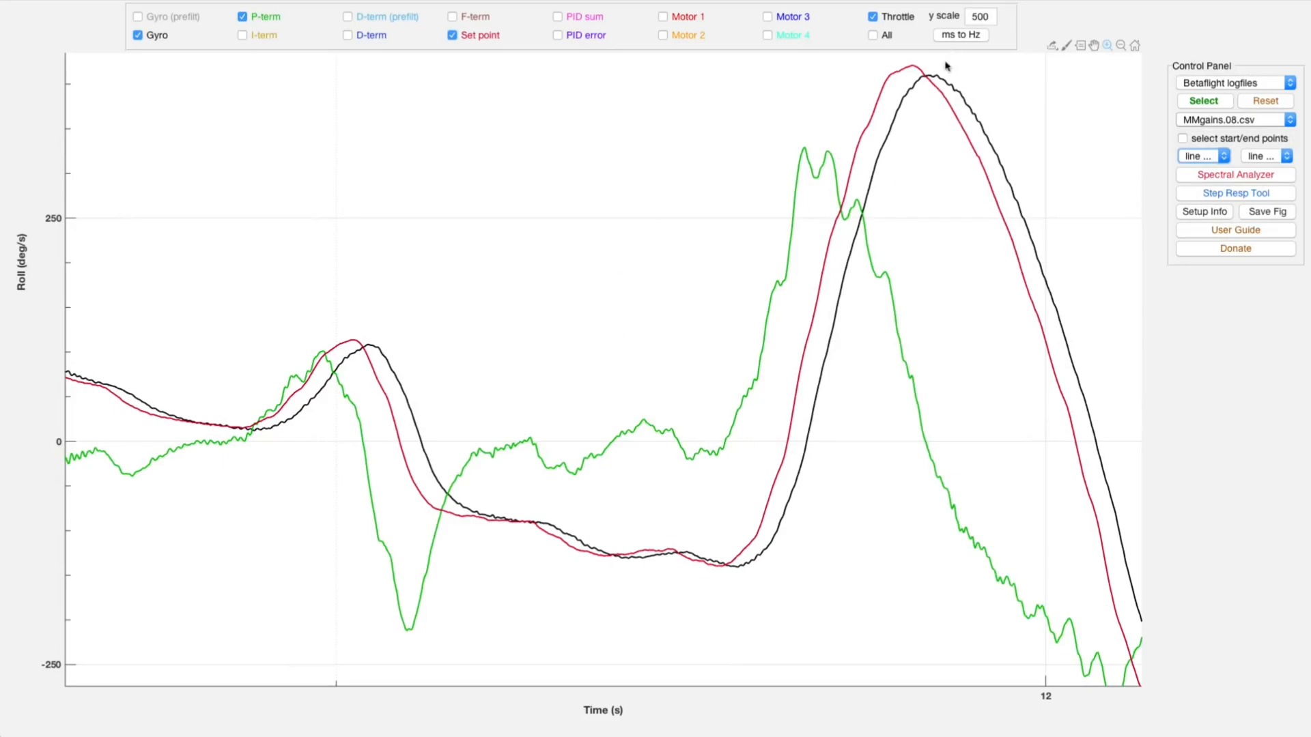
pyautogui.moveTo(823, 165)
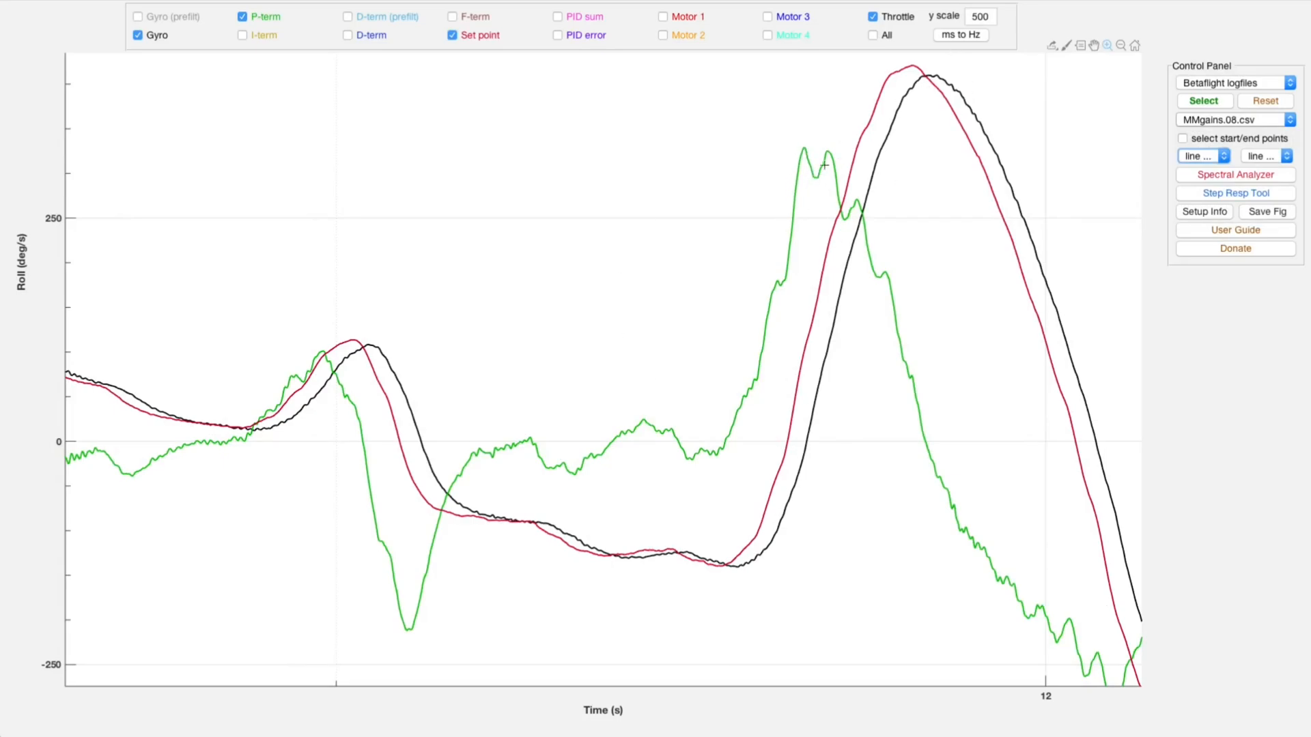
pyautogui.moveTo(972, 51)
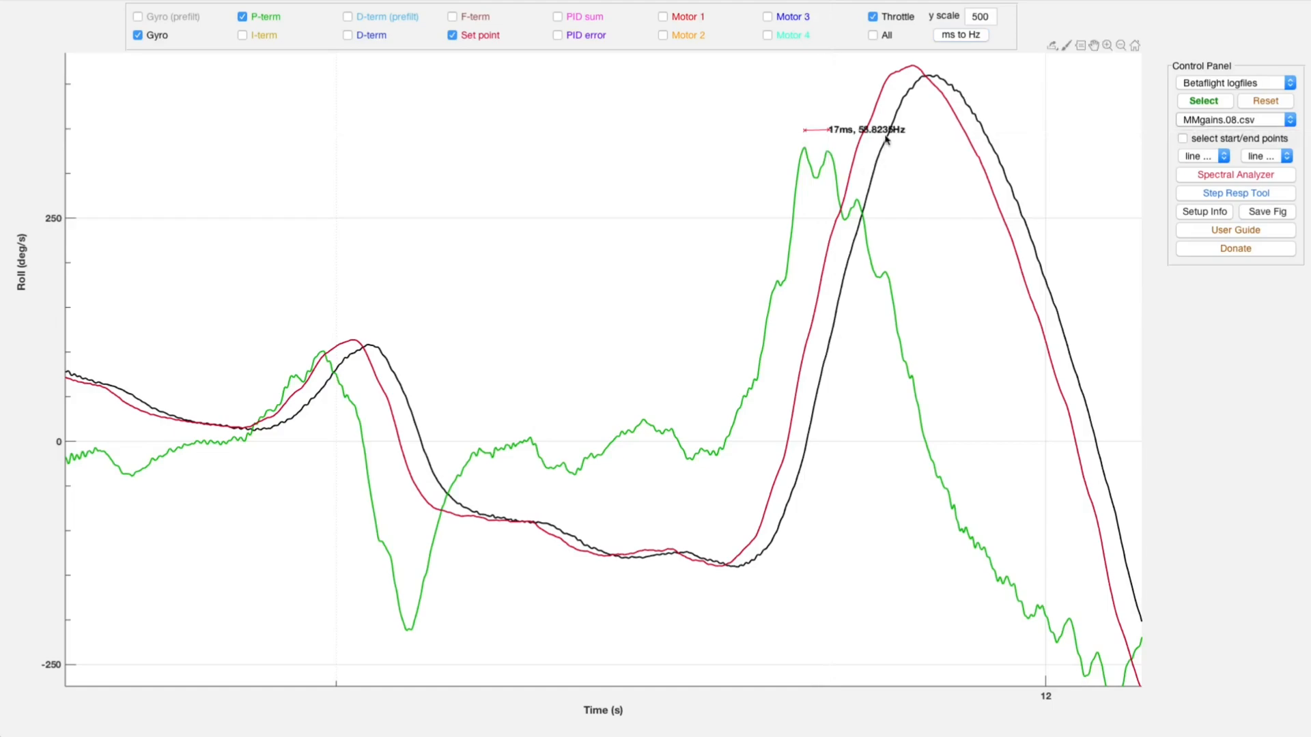
pyautogui.moveTo(965, 68)
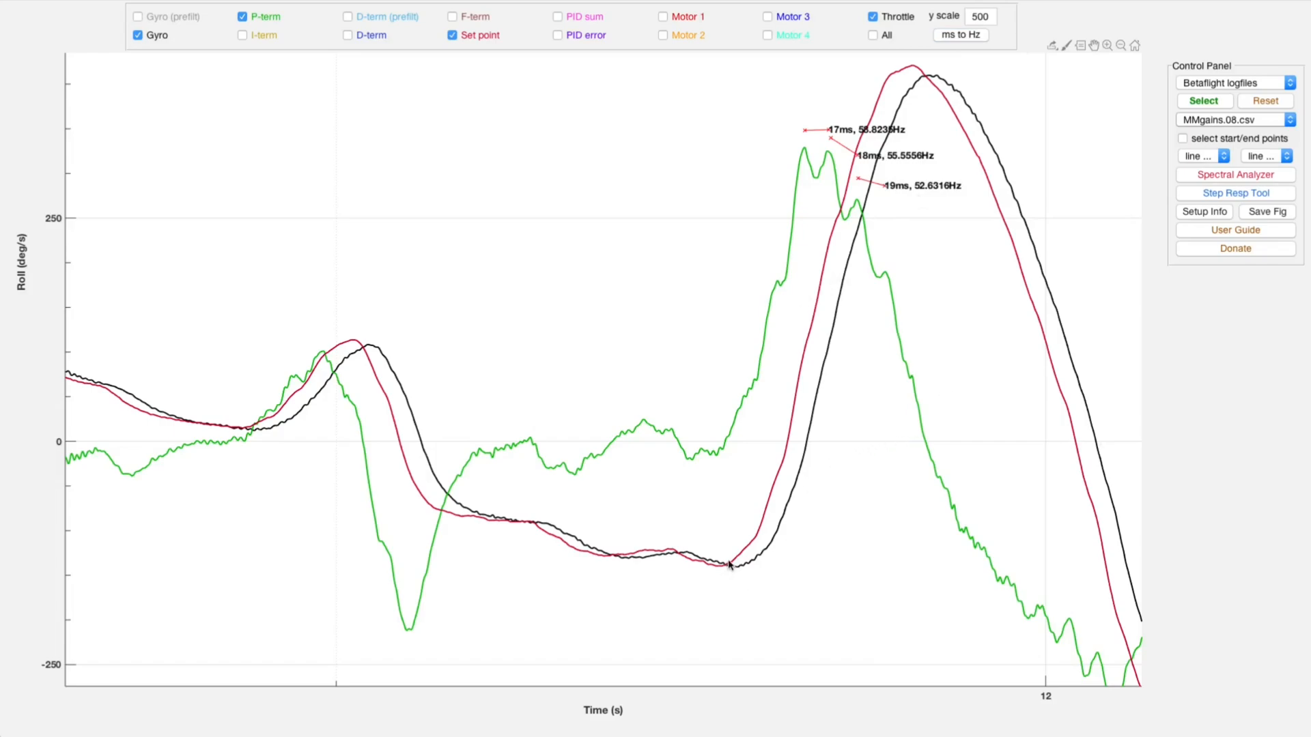
pyautogui.moveTo(735, 555)
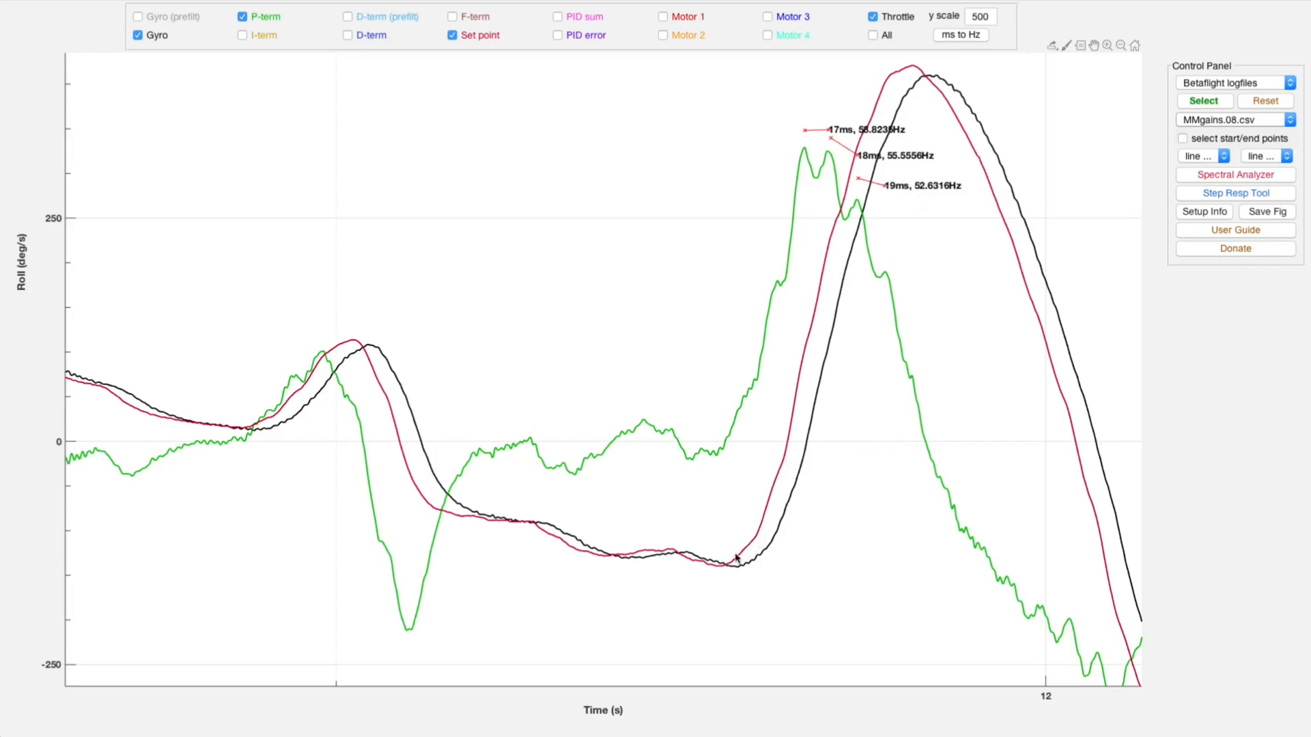
pyautogui.moveTo(784, 380)
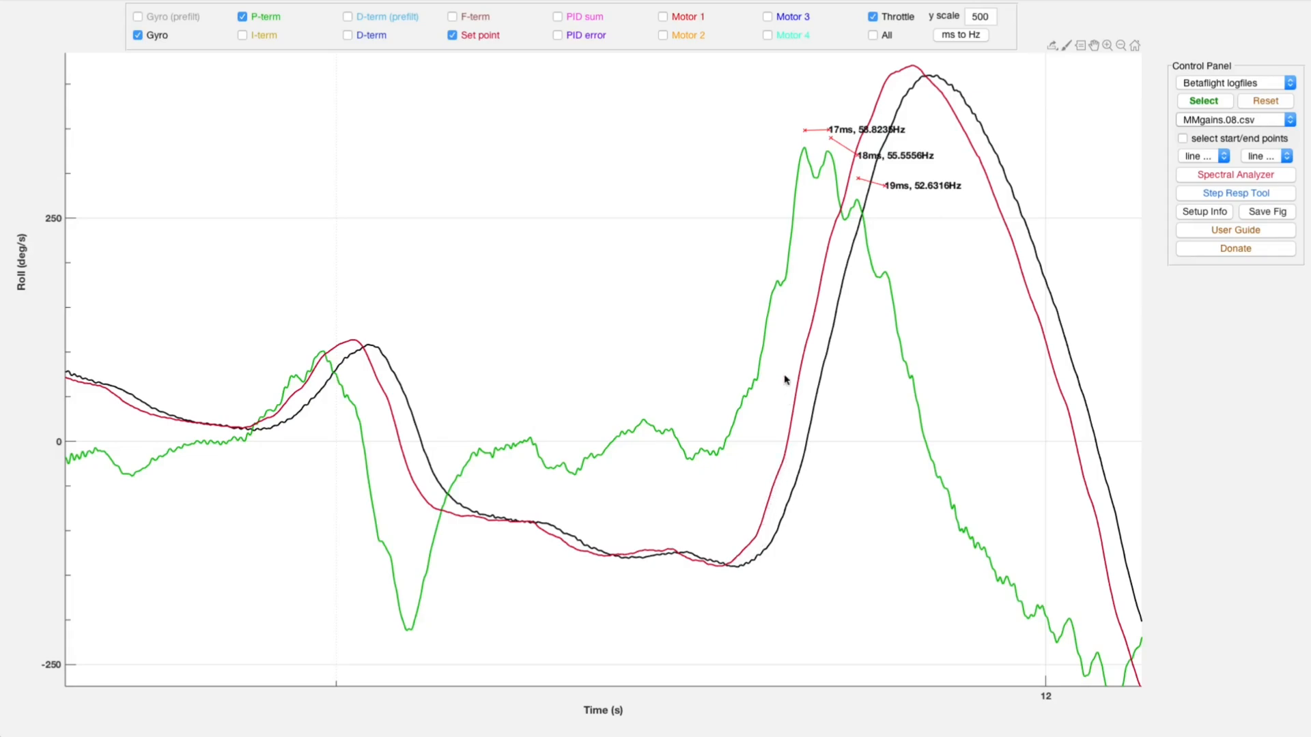
pyautogui.moveTo(843, 229)
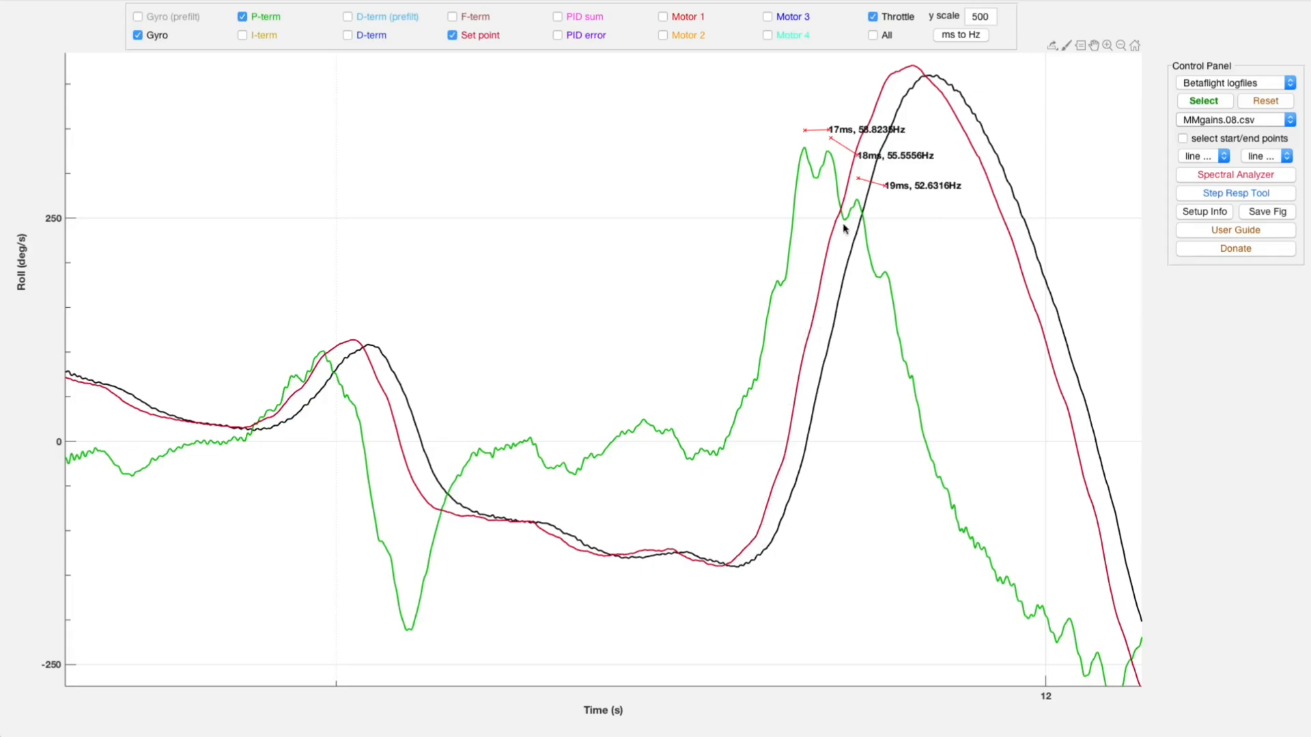
pyautogui.moveTo(738, 556)
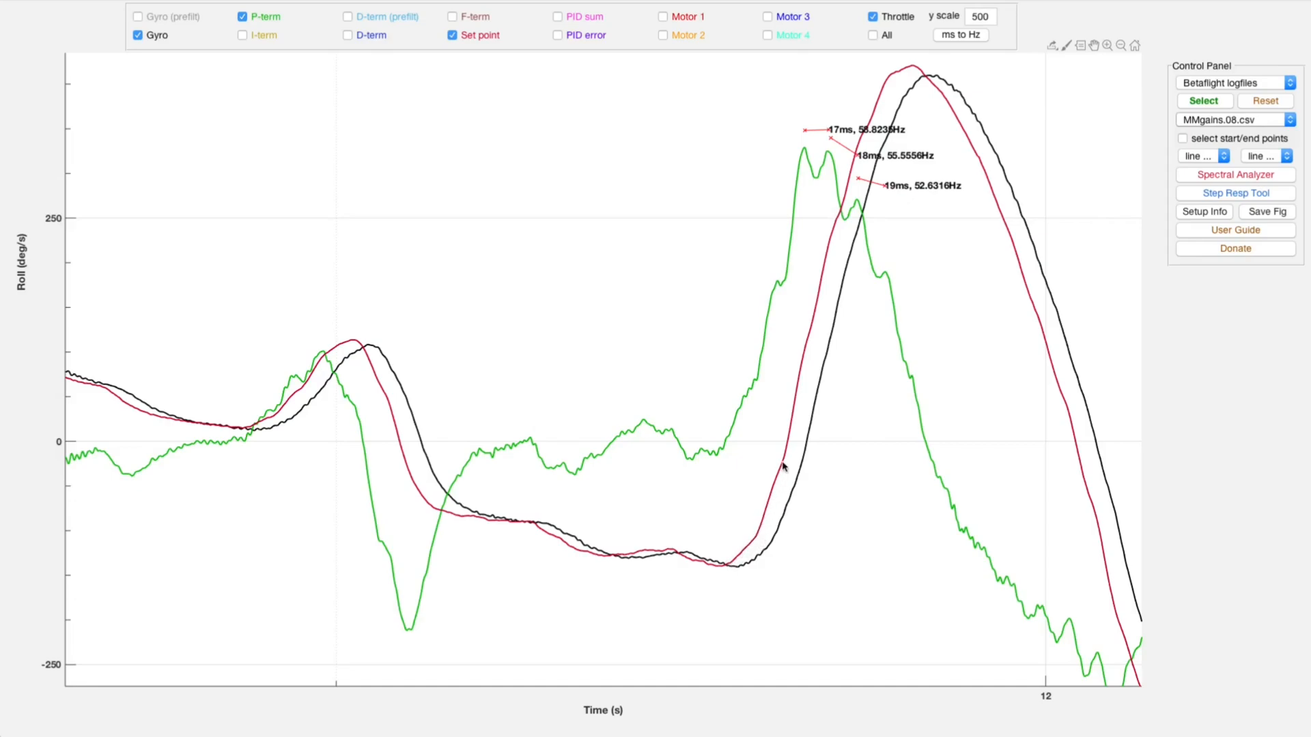
pyautogui.moveTo(796, 367)
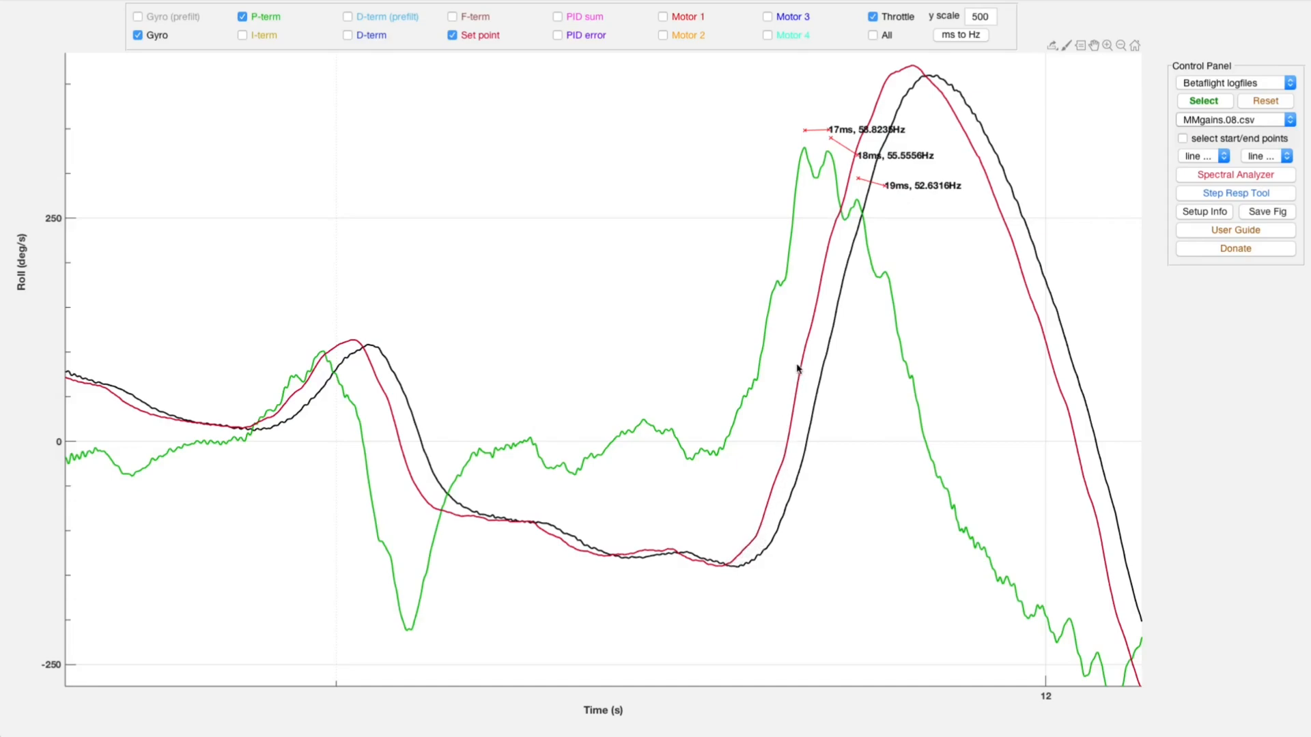
pyautogui.moveTo(736, 554)
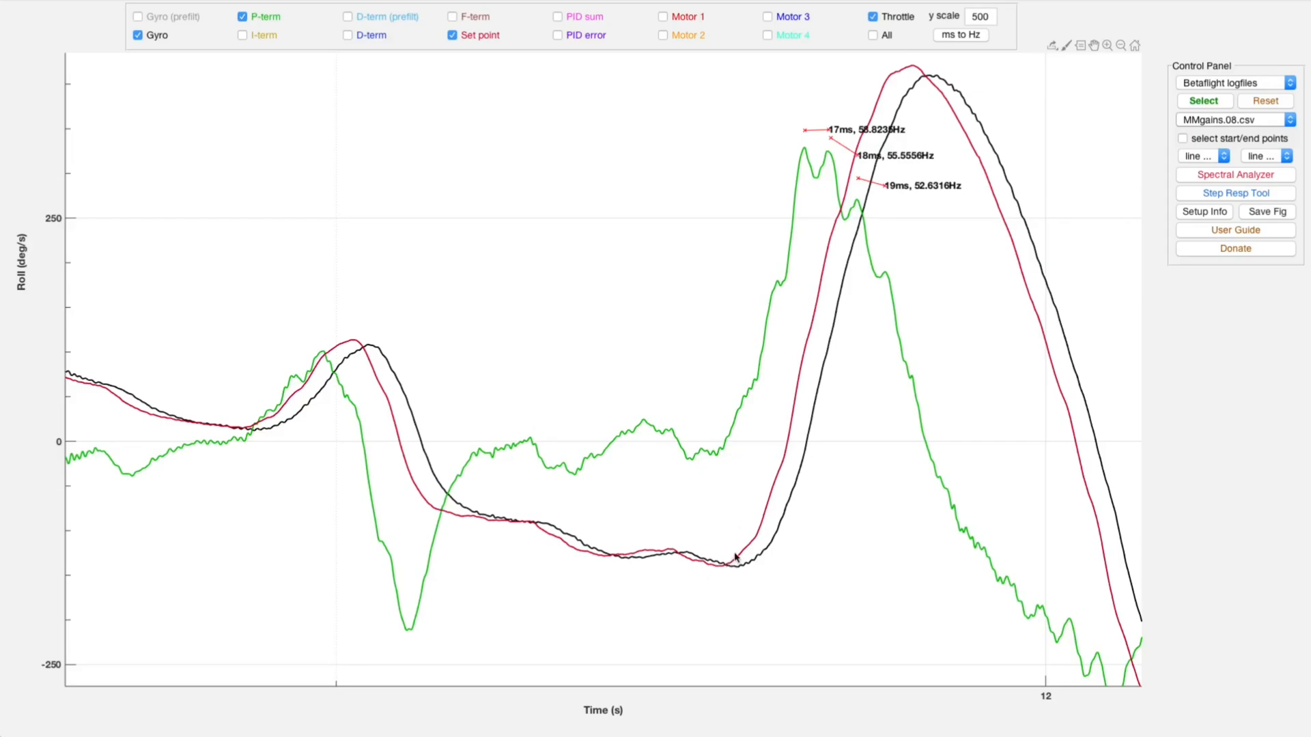
pyautogui.moveTo(808, 458)
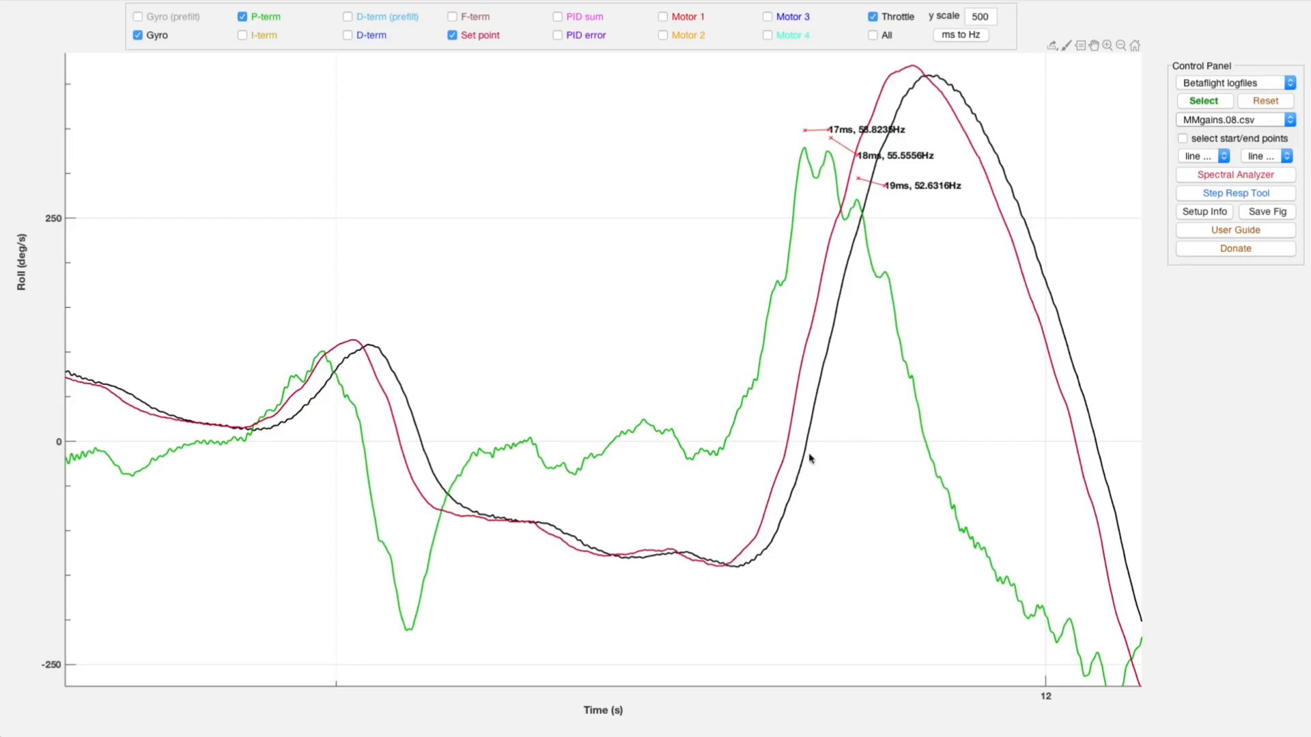
pyautogui.moveTo(924, 94)
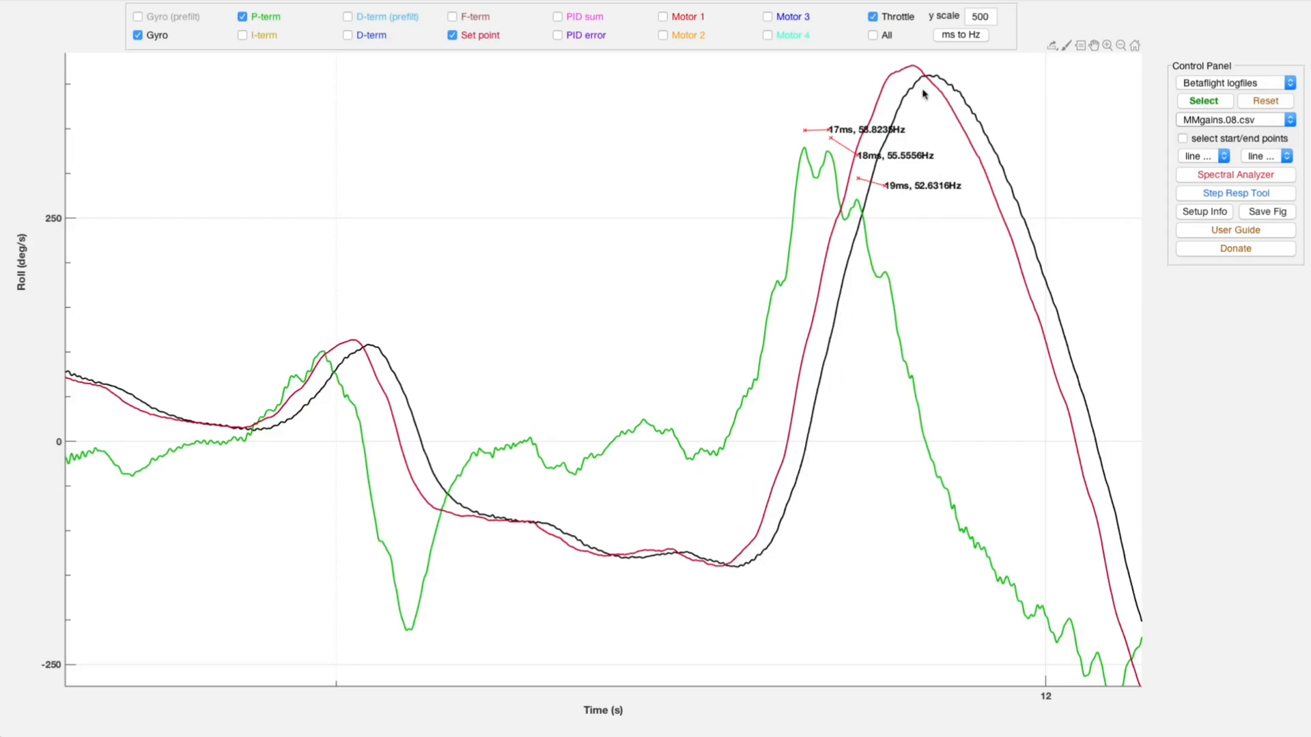
# Step: Open the spectral analyzer for the eight MMgains logs' gyro spectra
pyautogui.click(1234, 175)
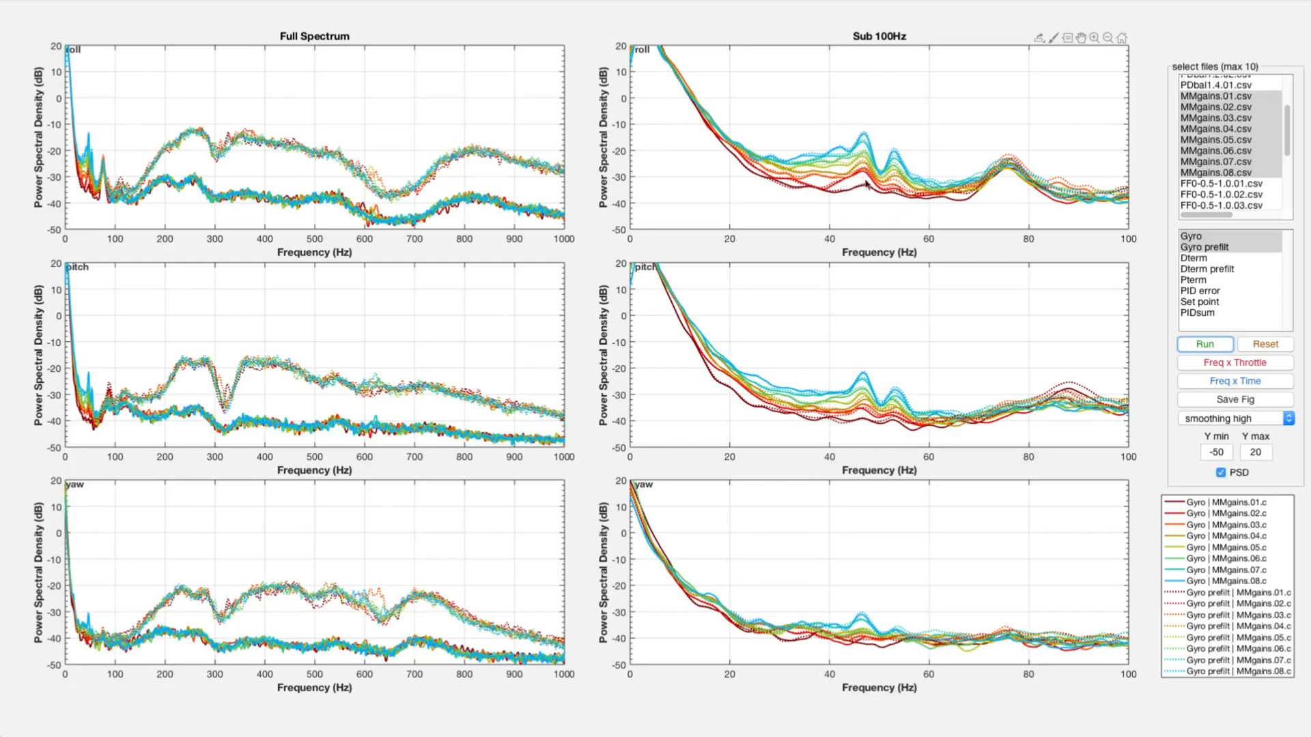
pyautogui.moveTo(863, 200)
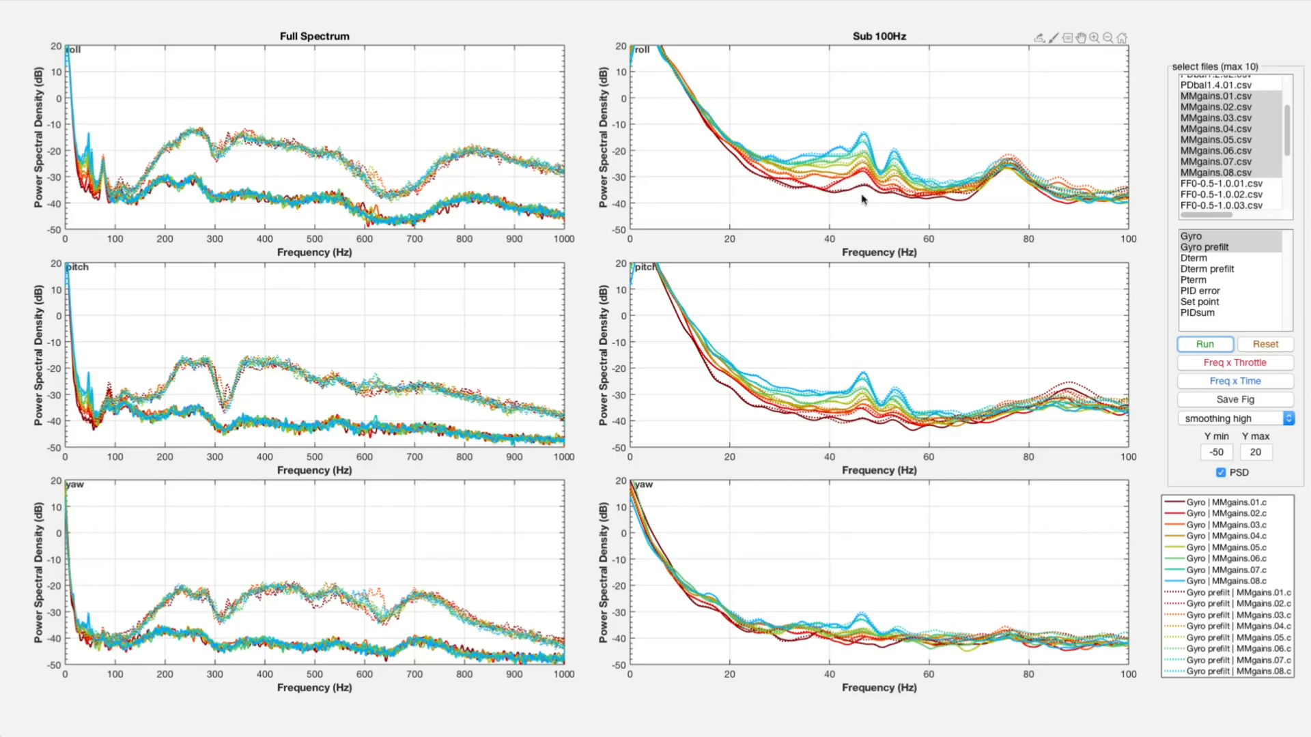
pyautogui.moveTo(933, 161)
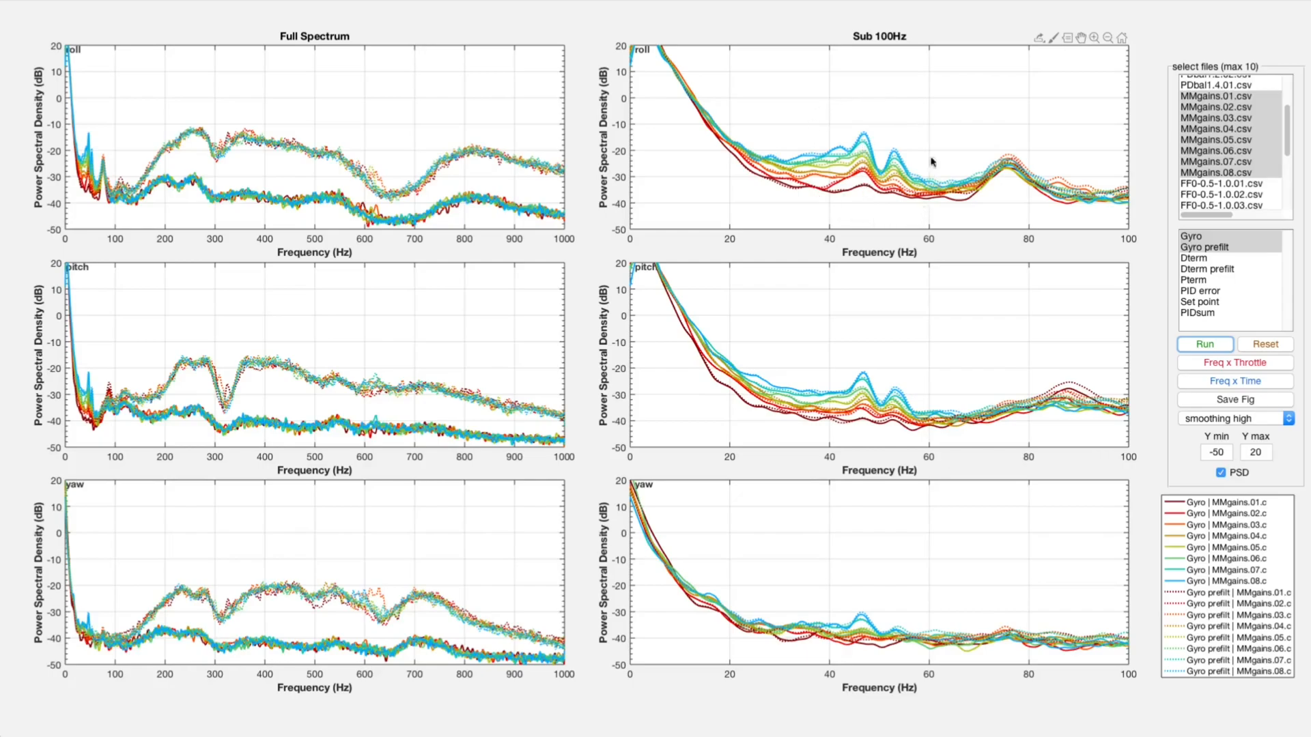
pyautogui.moveTo(350, 312)
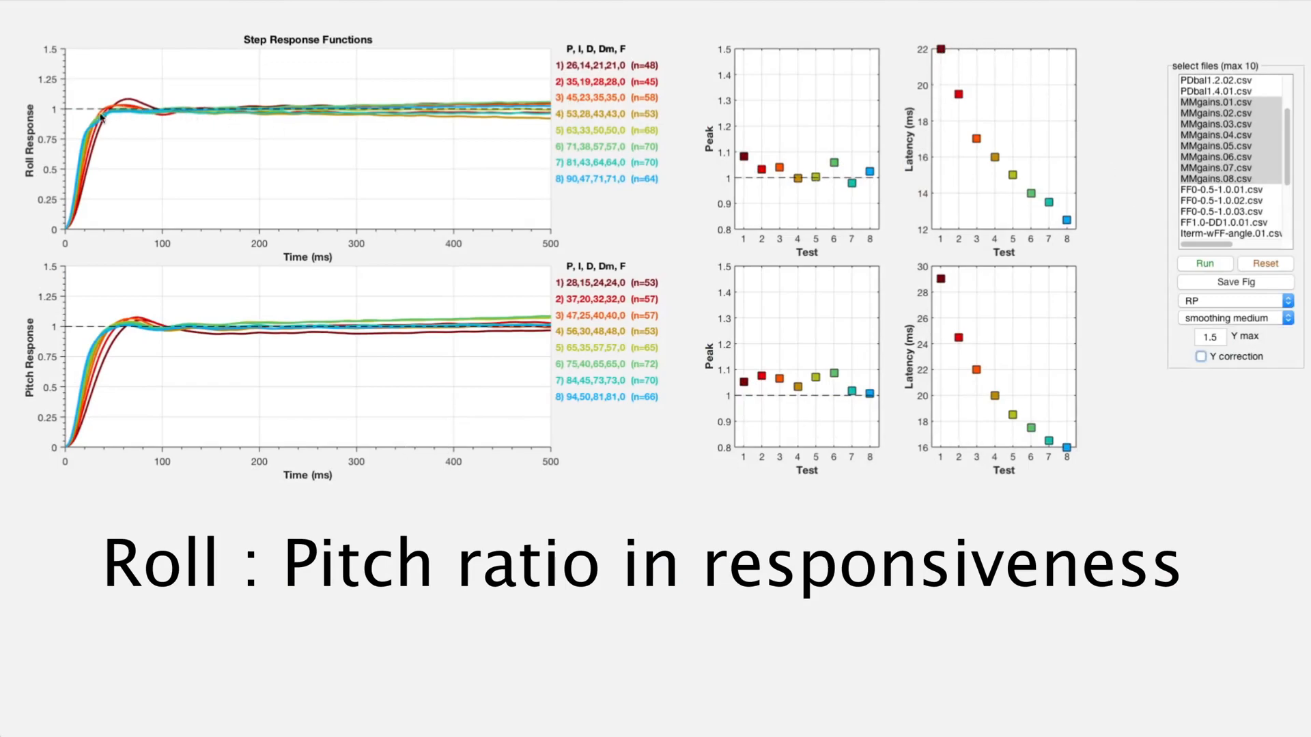
pyautogui.moveTo(637, 124)
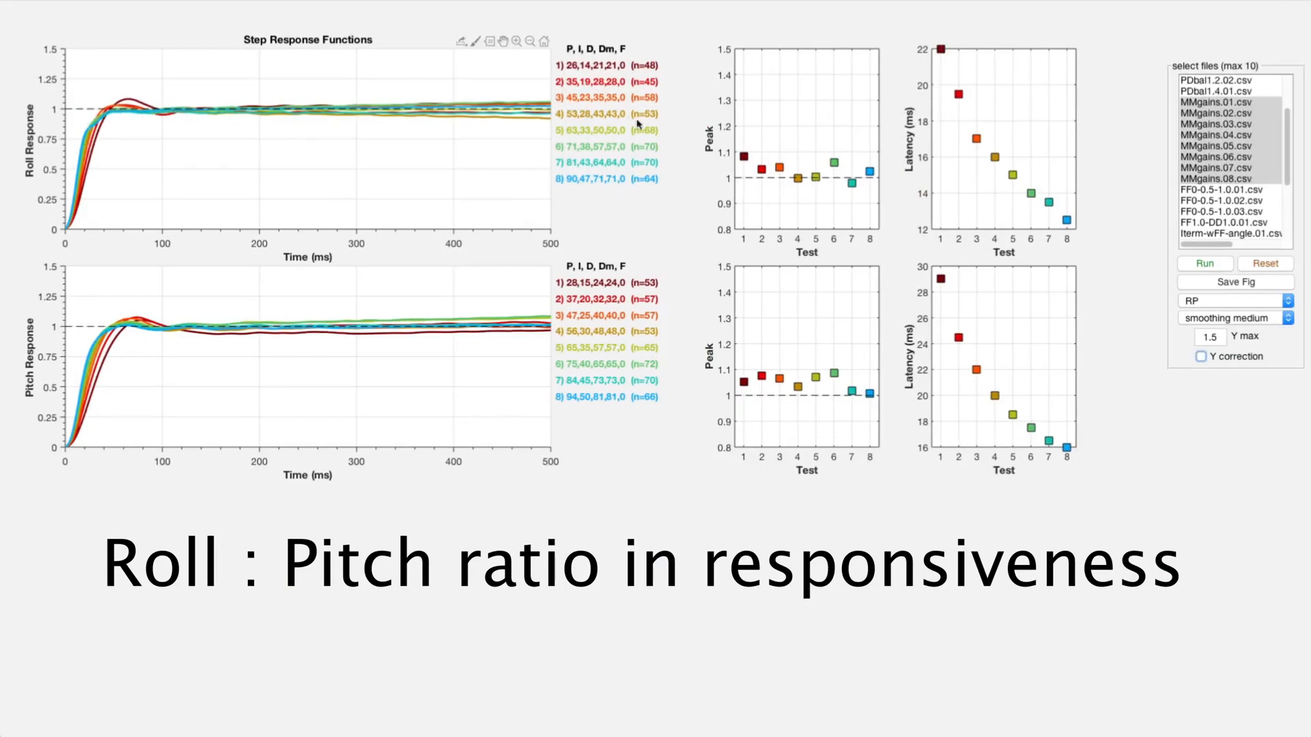
pyautogui.moveTo(586, 129)
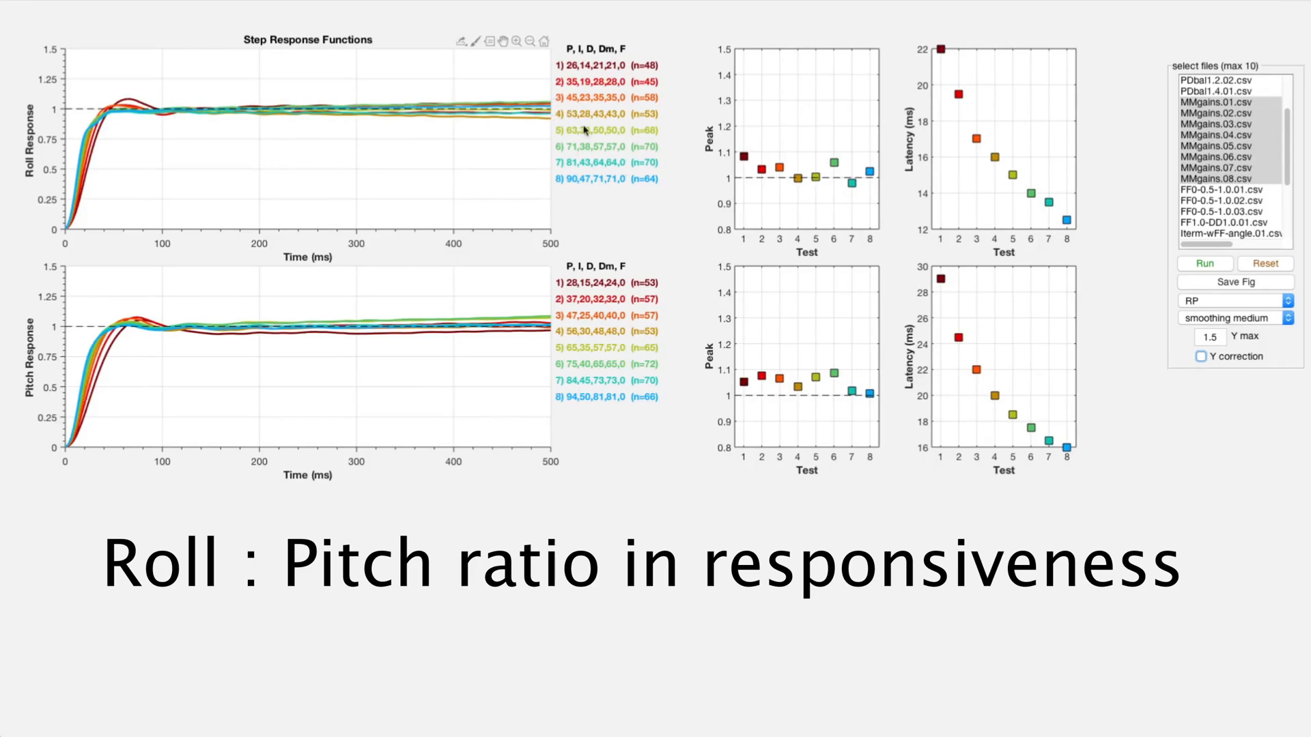
pyautogui.moveTo(1017, 359)
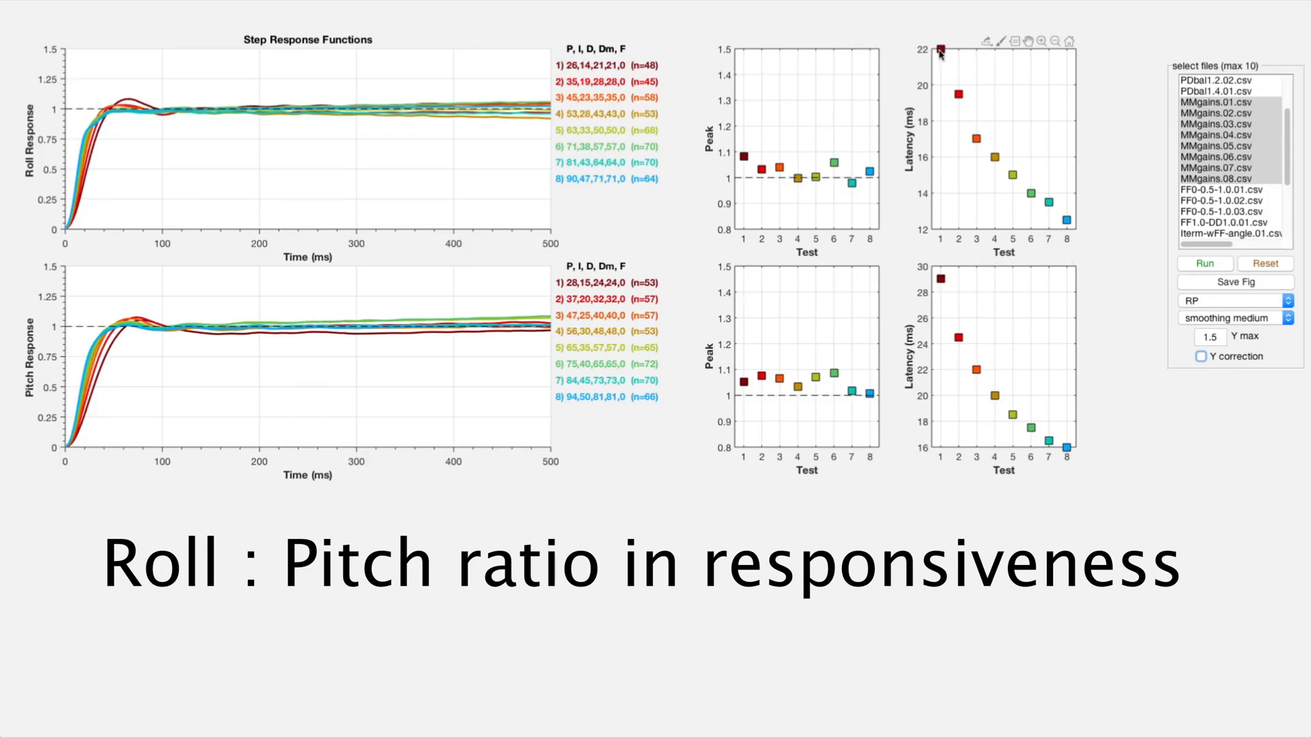
pyautogui.moveTo(937, 300)
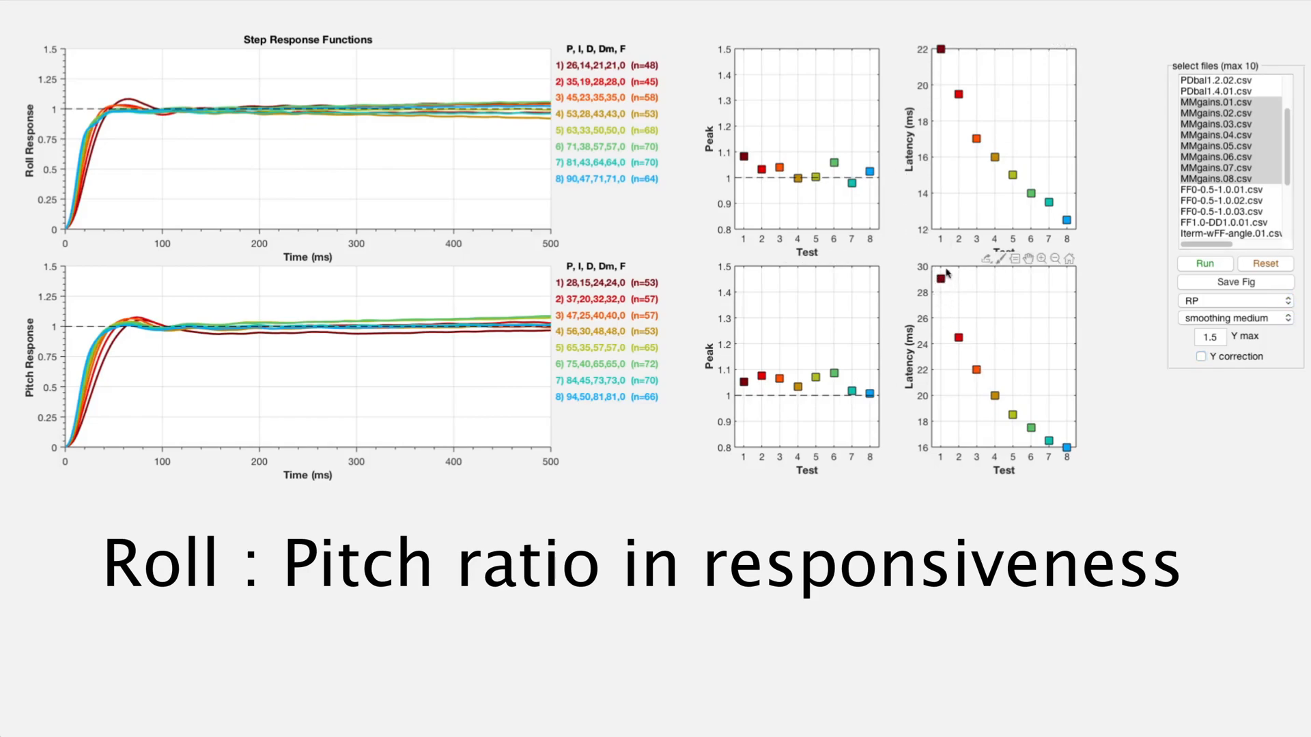
pyautogui.moveTo(977, 325)
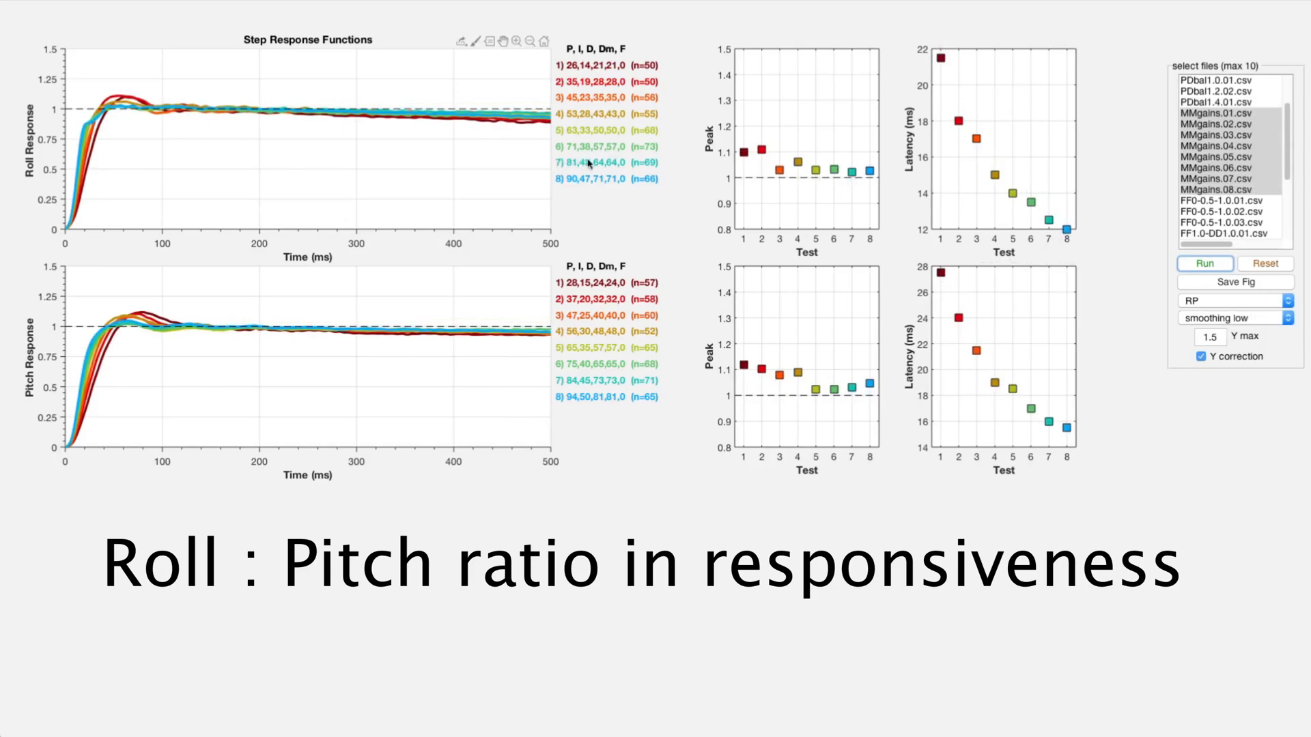
pyautogui.moveTo(568, 400)
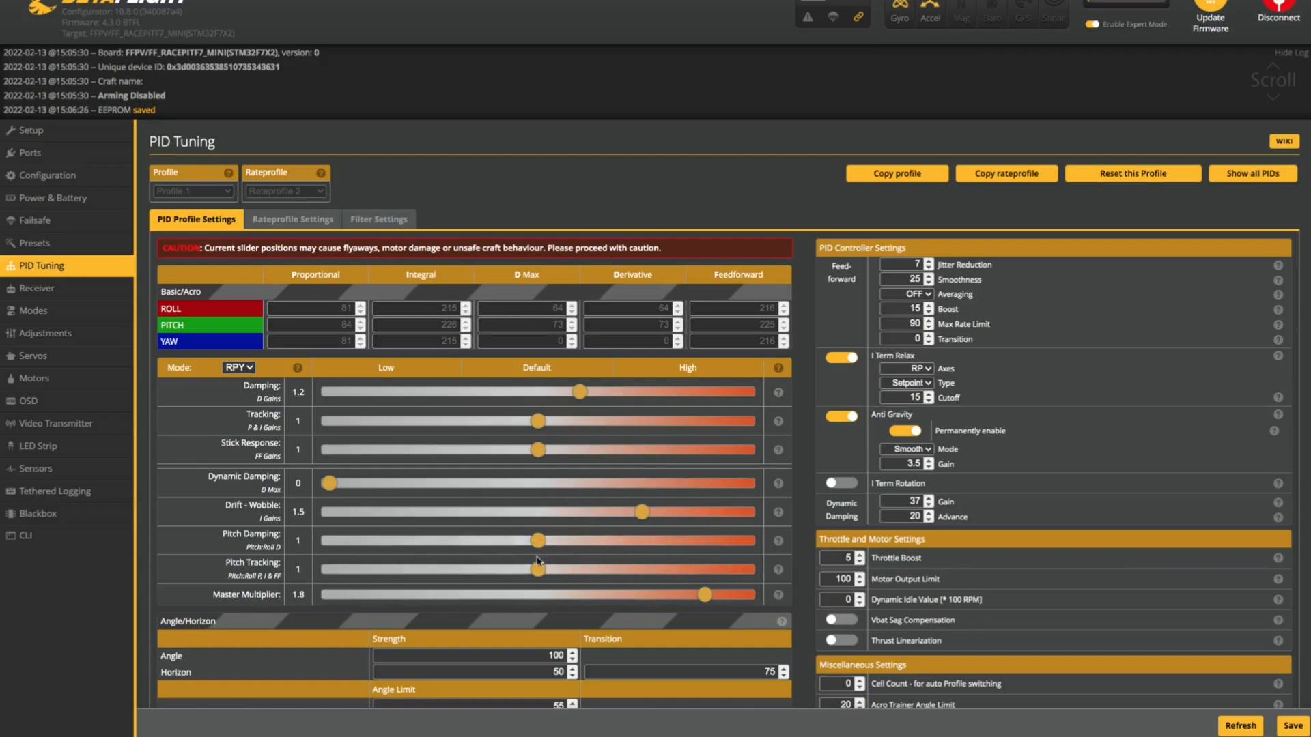
# Step: Move the Master Multiplier and Dynamic Damping sliders to their new positions
pyautogui.moveTo(538, 541); pyautogui.dragTo(564, 541)
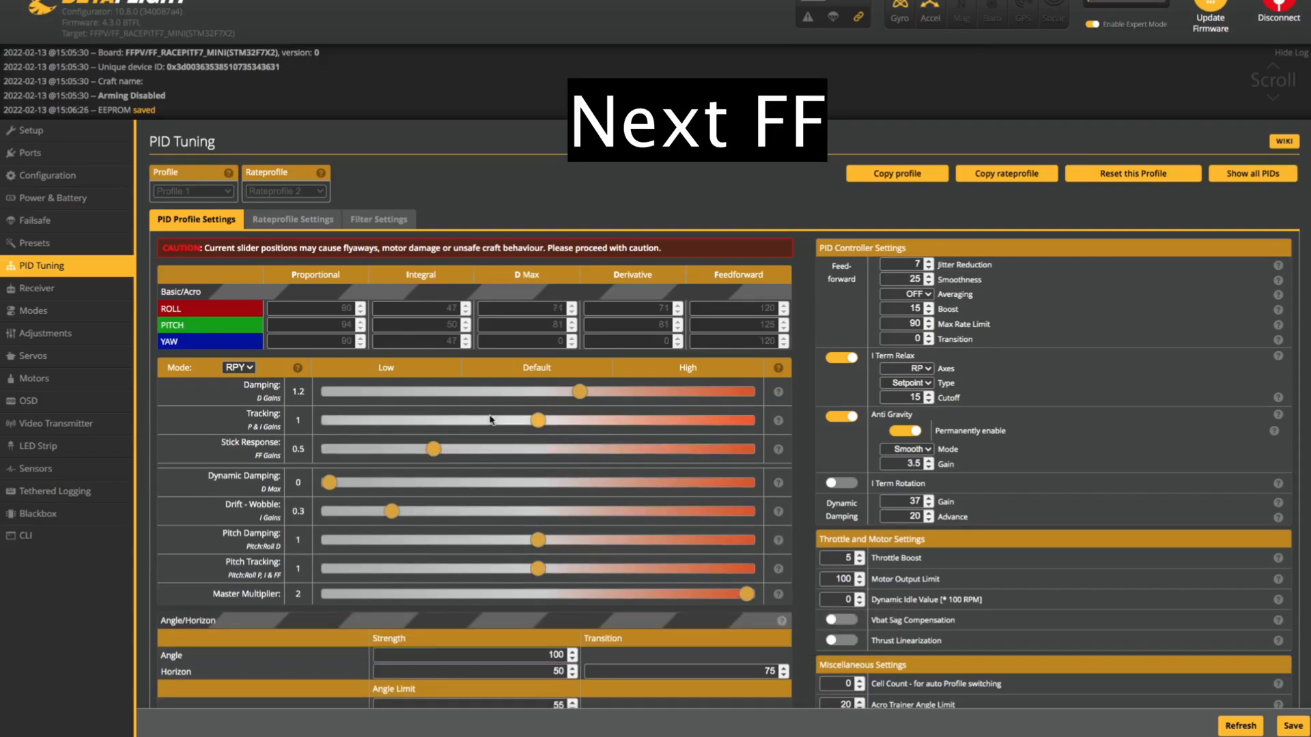
pyautogui.moveTo(401, 181)
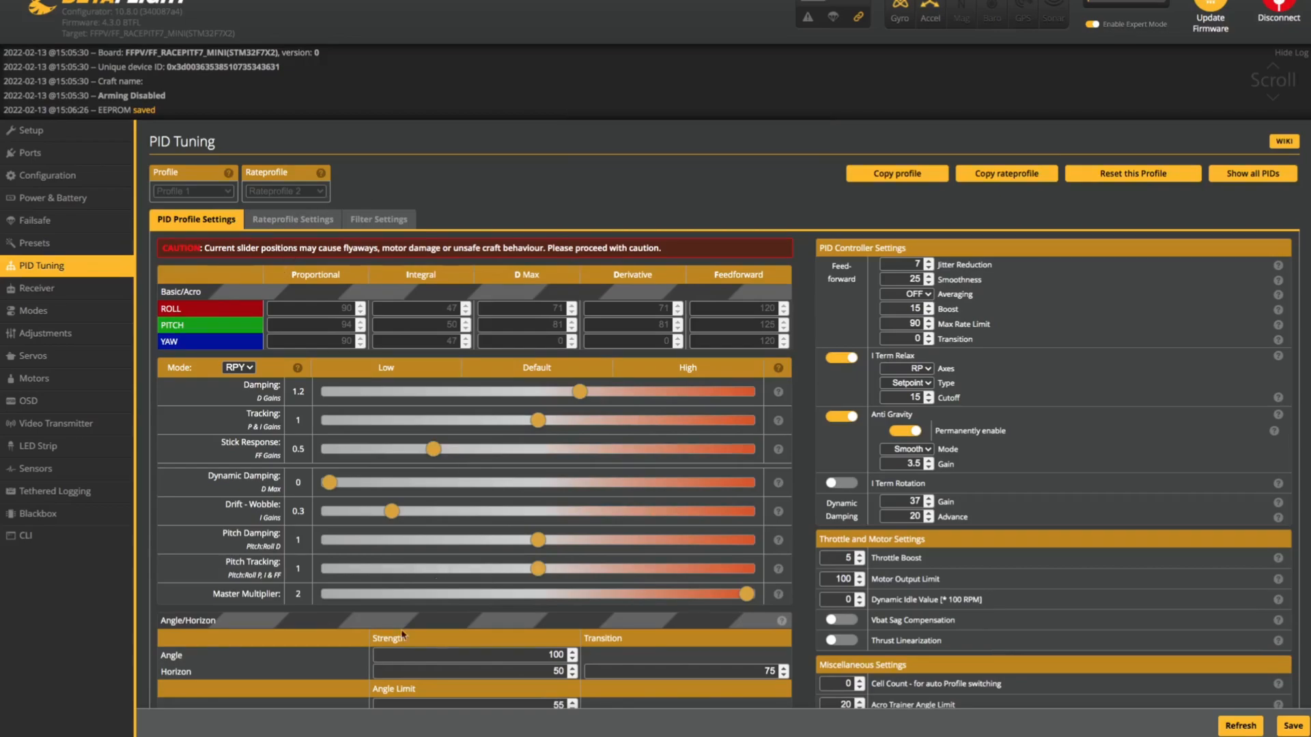
pyautogui.moveTo(620, 493)
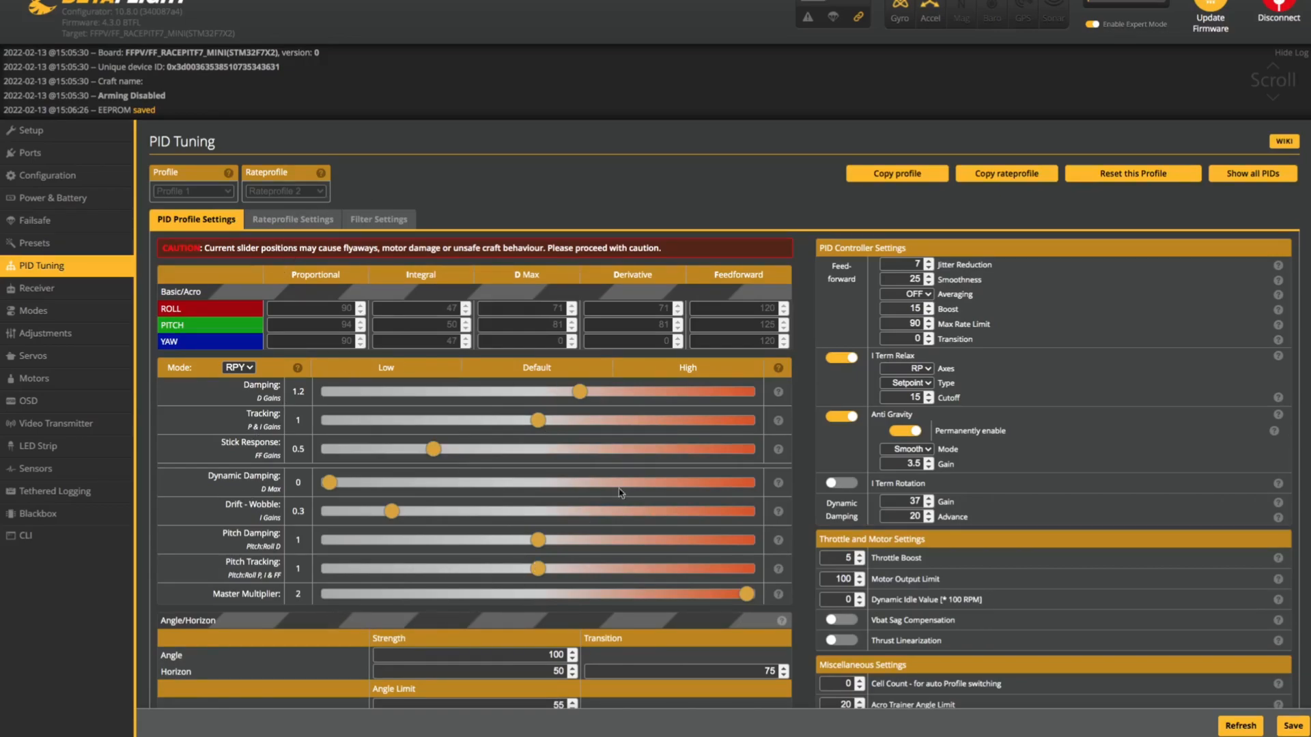
pyautogui.moveTo(344, 507)
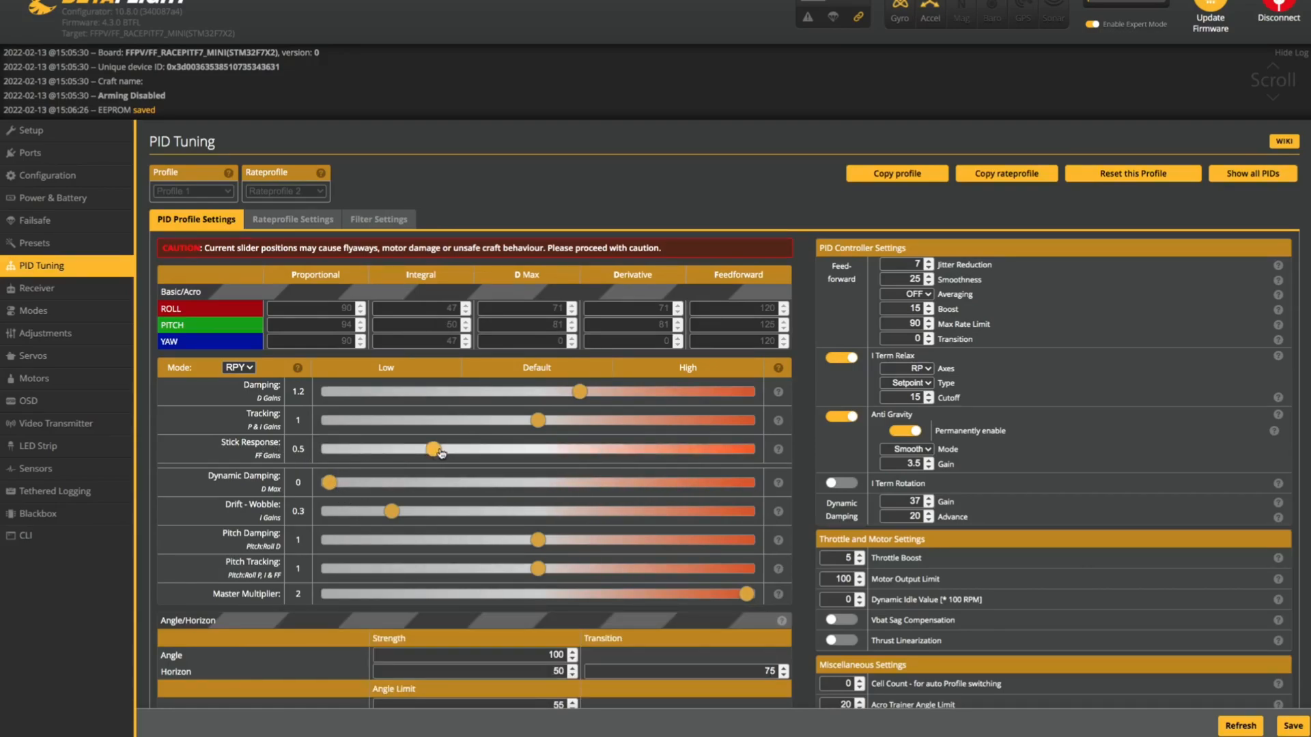
pyautogui.moveTo(429, 449); pyautogui.dragTo(537, 449)
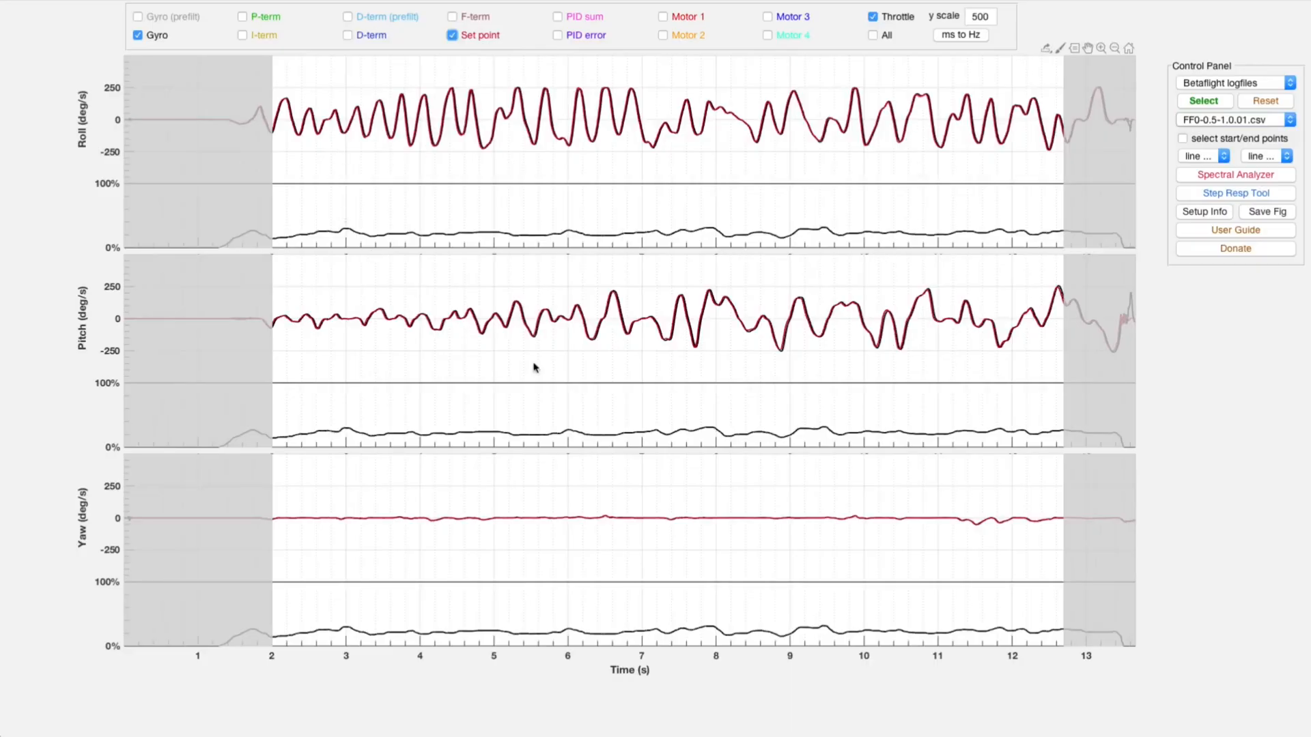
pyautogui.moveTo(809, 176)
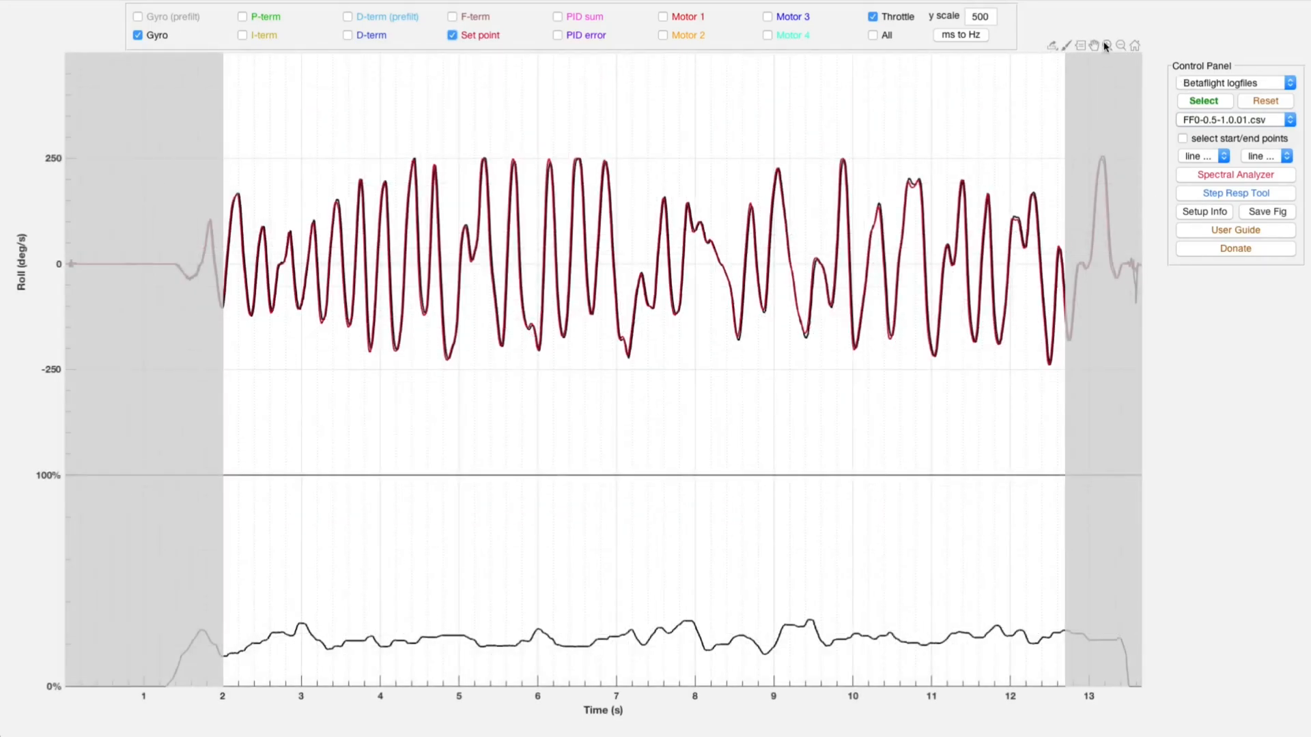
# Step: Zoom the roll trace to roughly 5–7 seconds of the FF0-0.5-1.0.01 log
pyautogui.moveTo(425, 118); pyautogui.dragTo(615, 365)
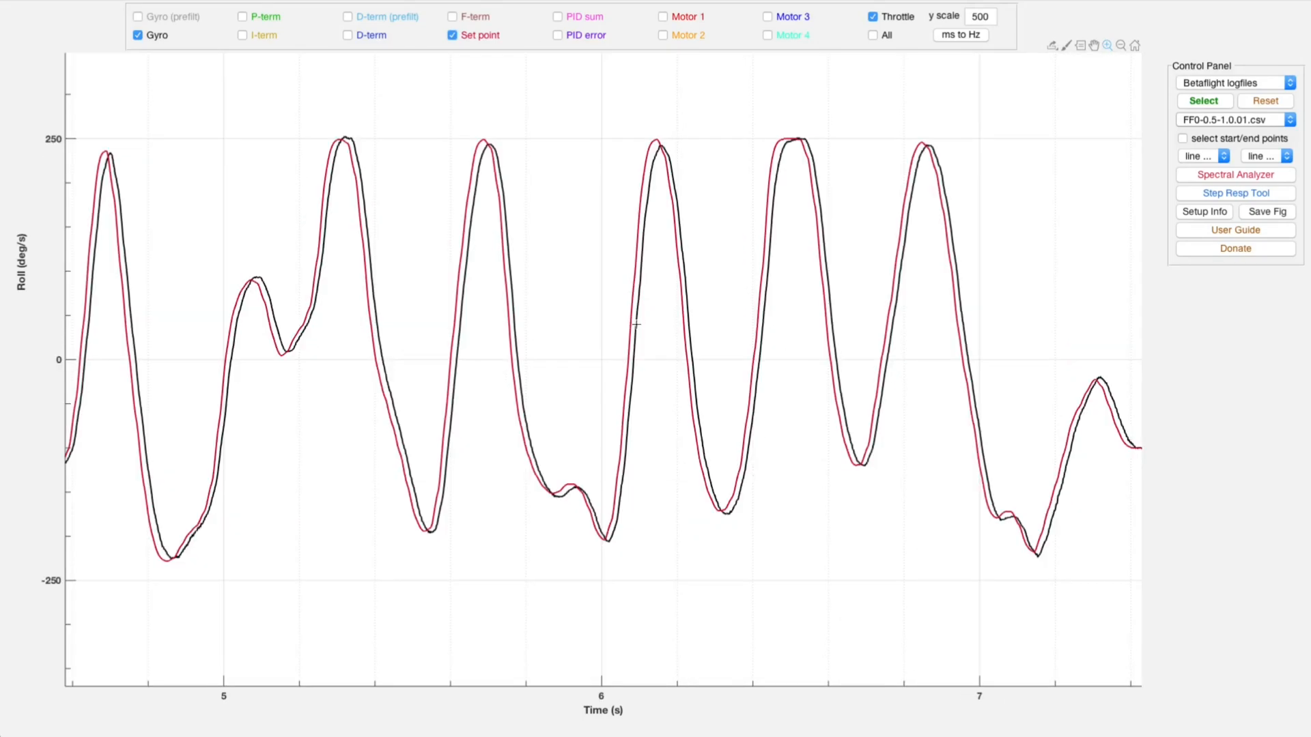
pyautogui.moveTo(882, 203)
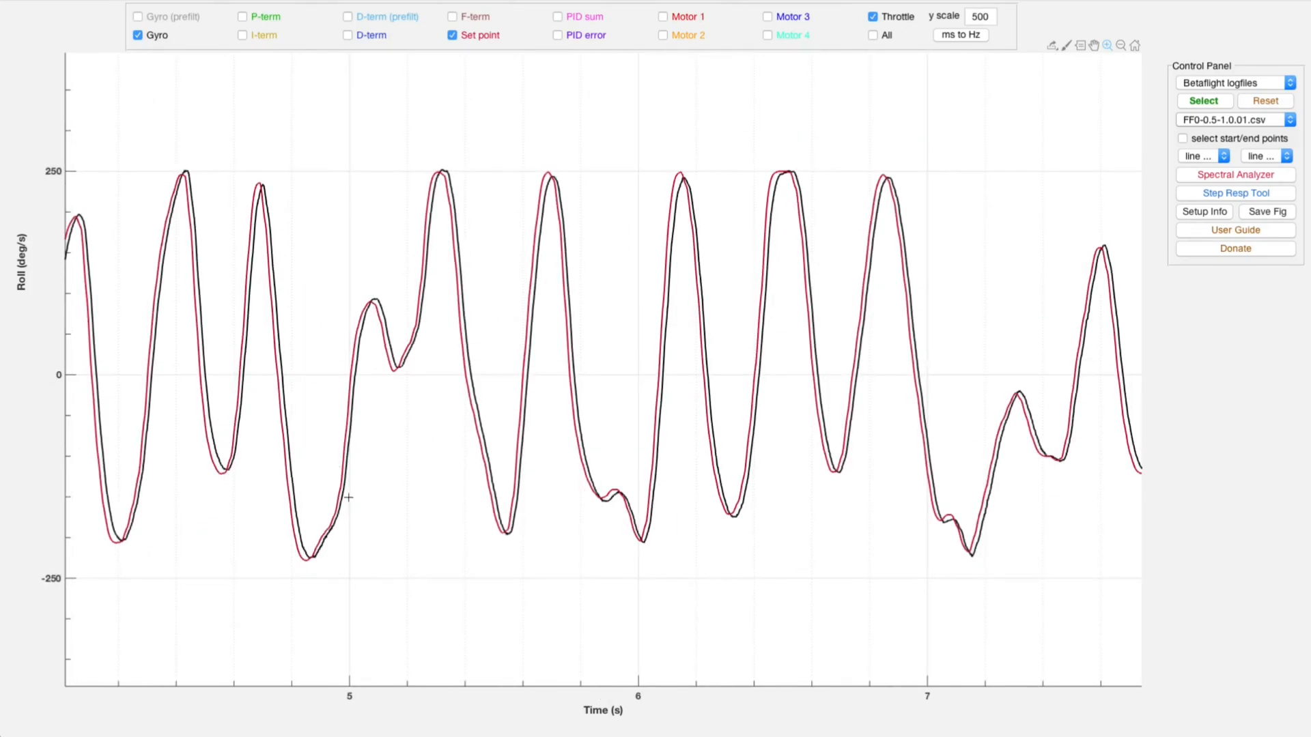
pyautogui.moveTo(418, 355)
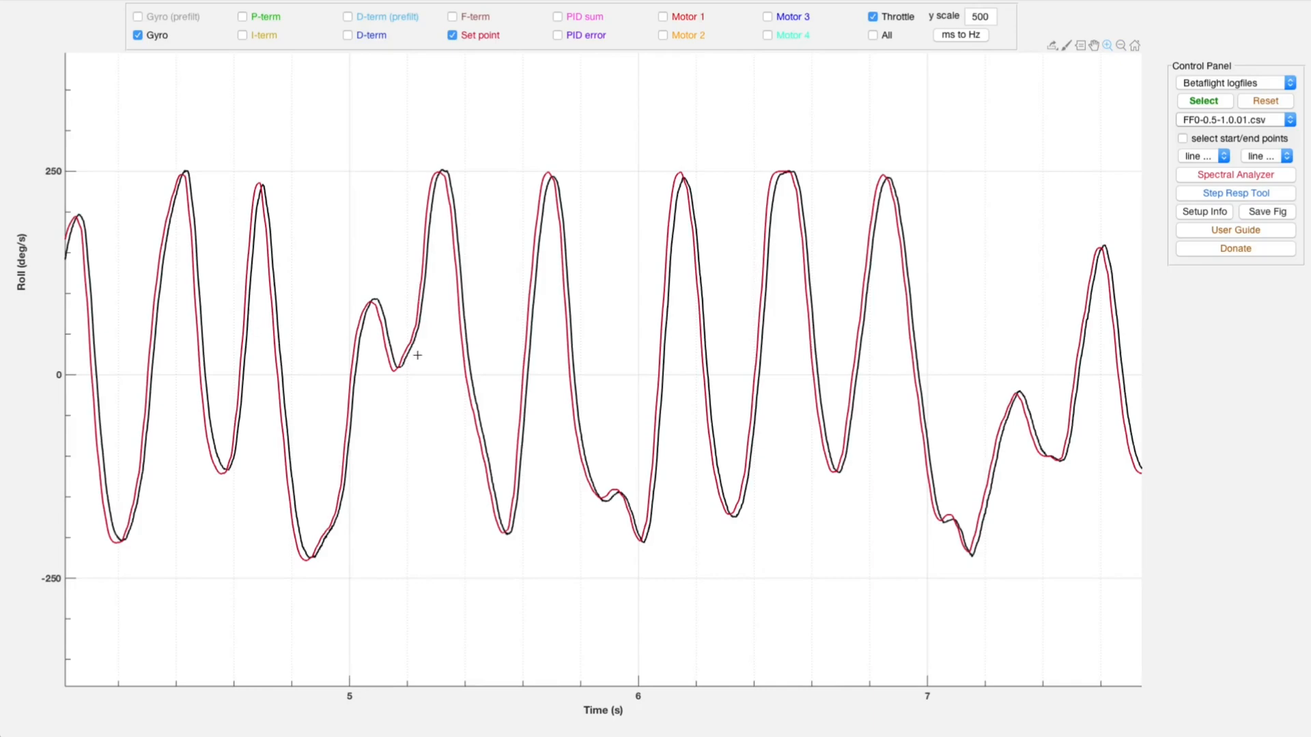
pyautogui.moveTo(372, 413)
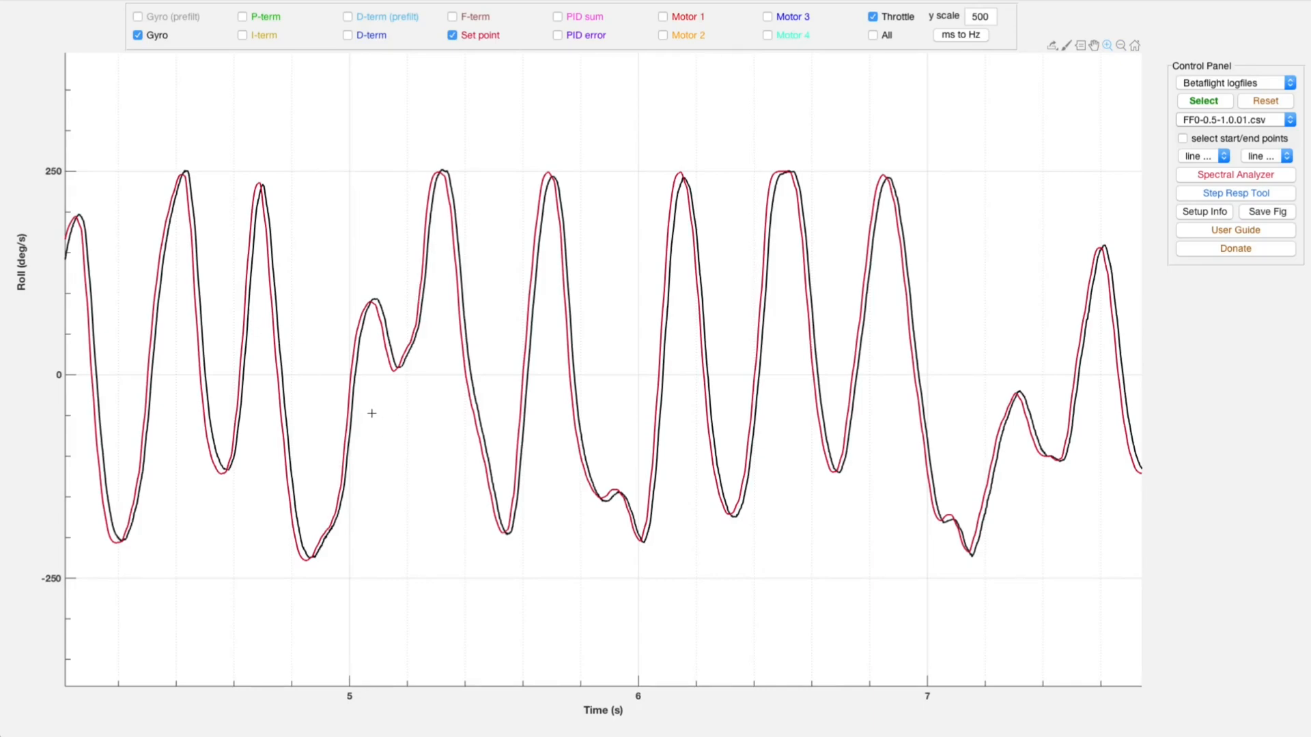
pyautogui.moveTo(683, 301)
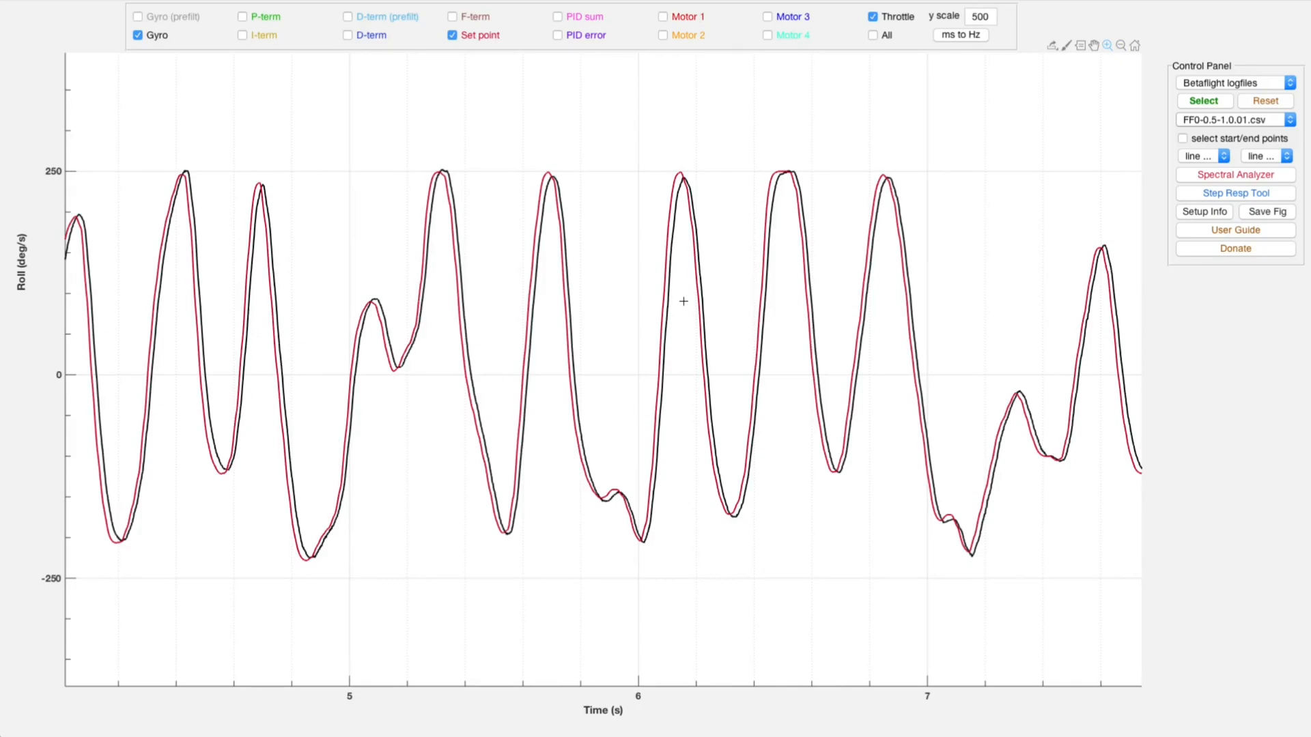
pyautogui.moveTo(664, 233)
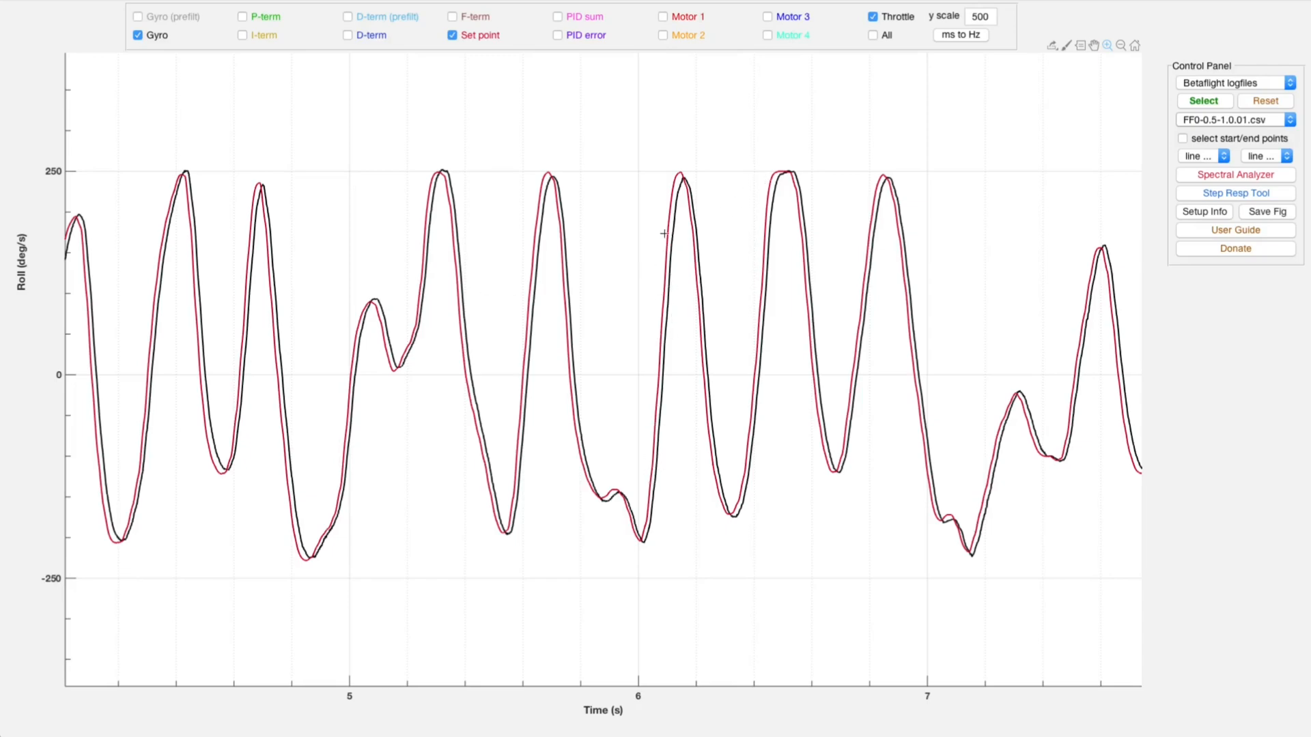
pyautogui.moveTo(574, 147)
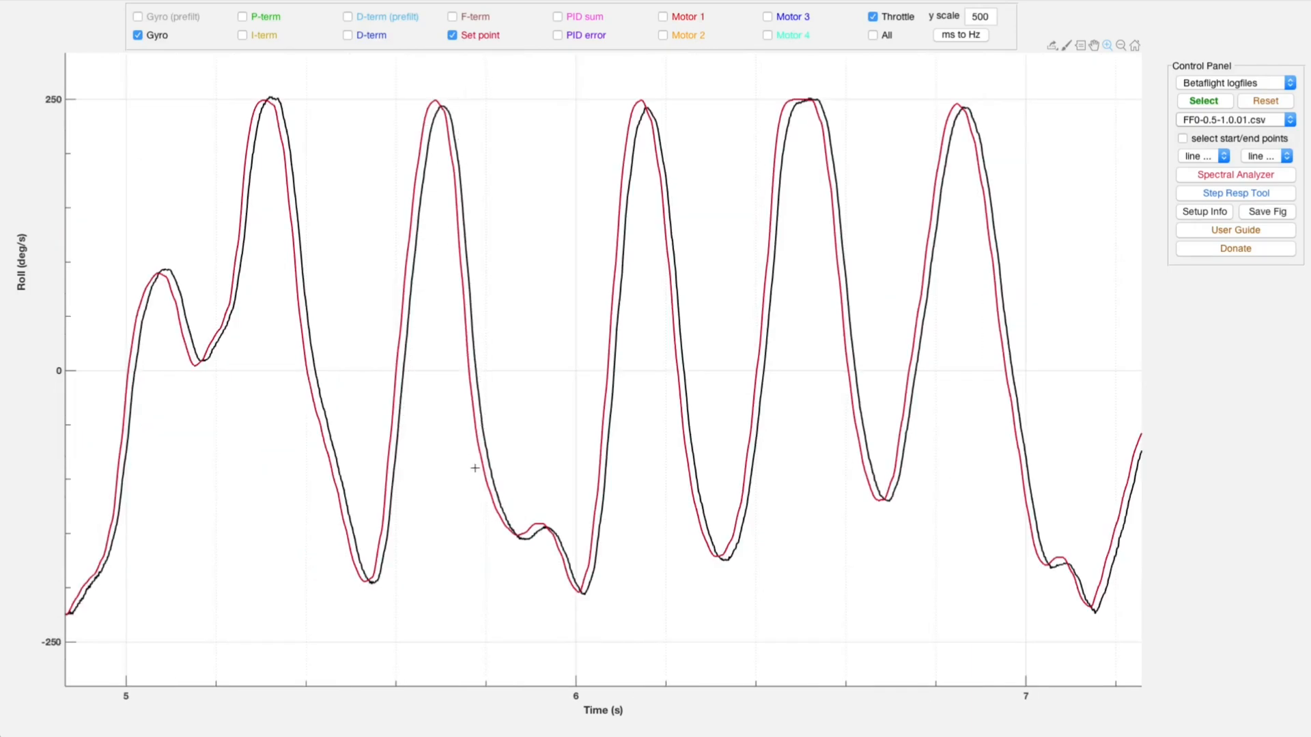
pyautogui.moveTo(386, 433)
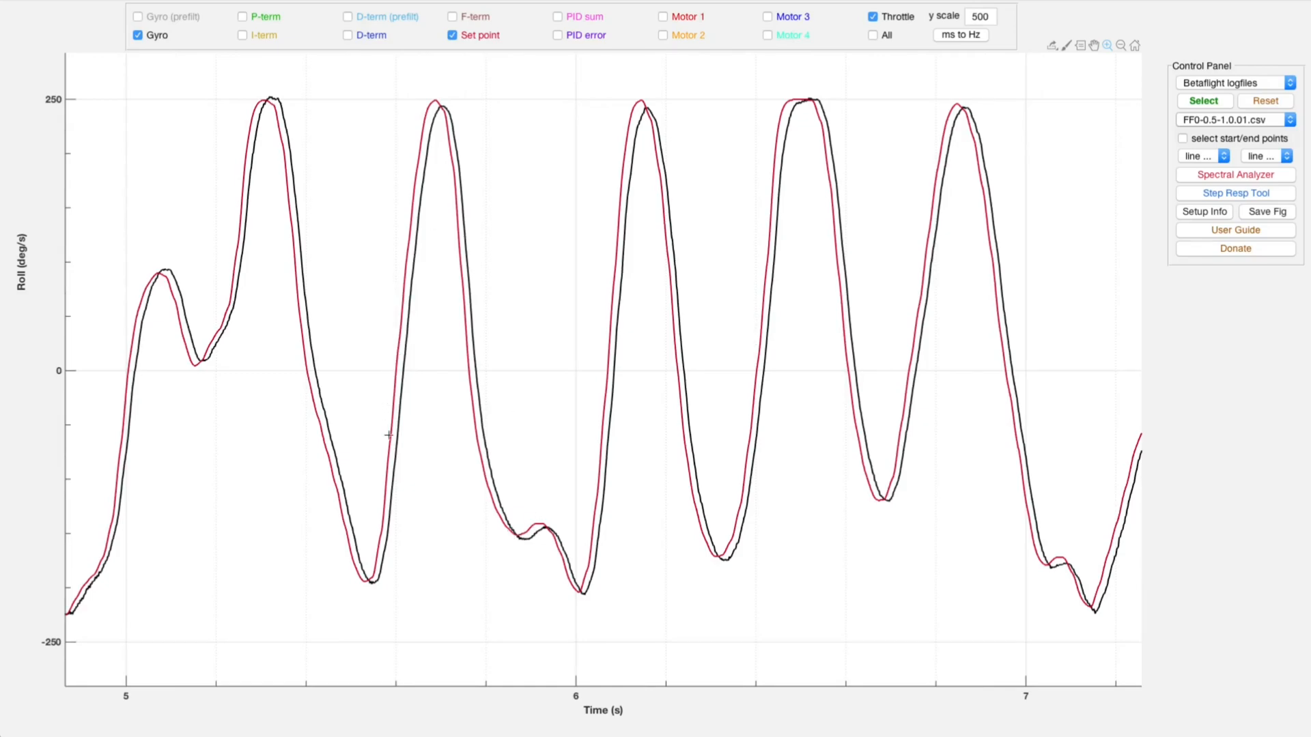
pyautogui.moveTo(449, 109)
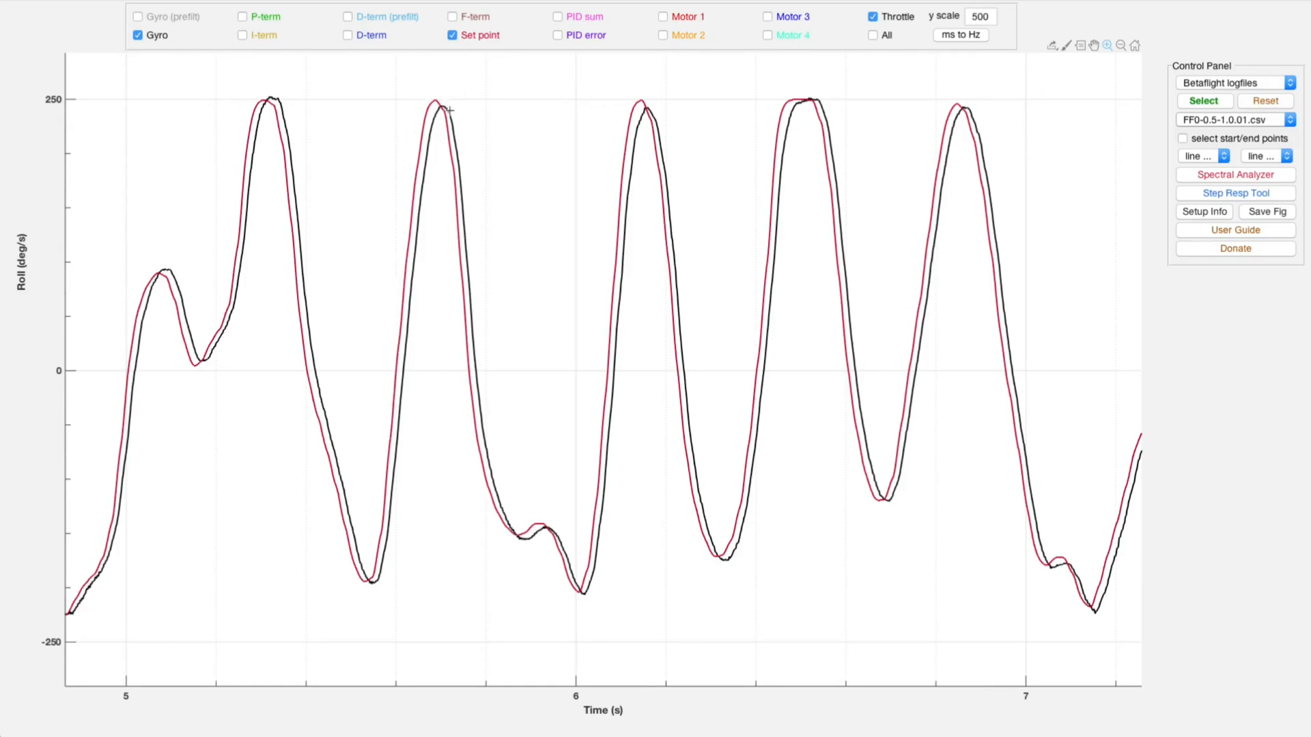
pyautogui.moveTo(391, 360)
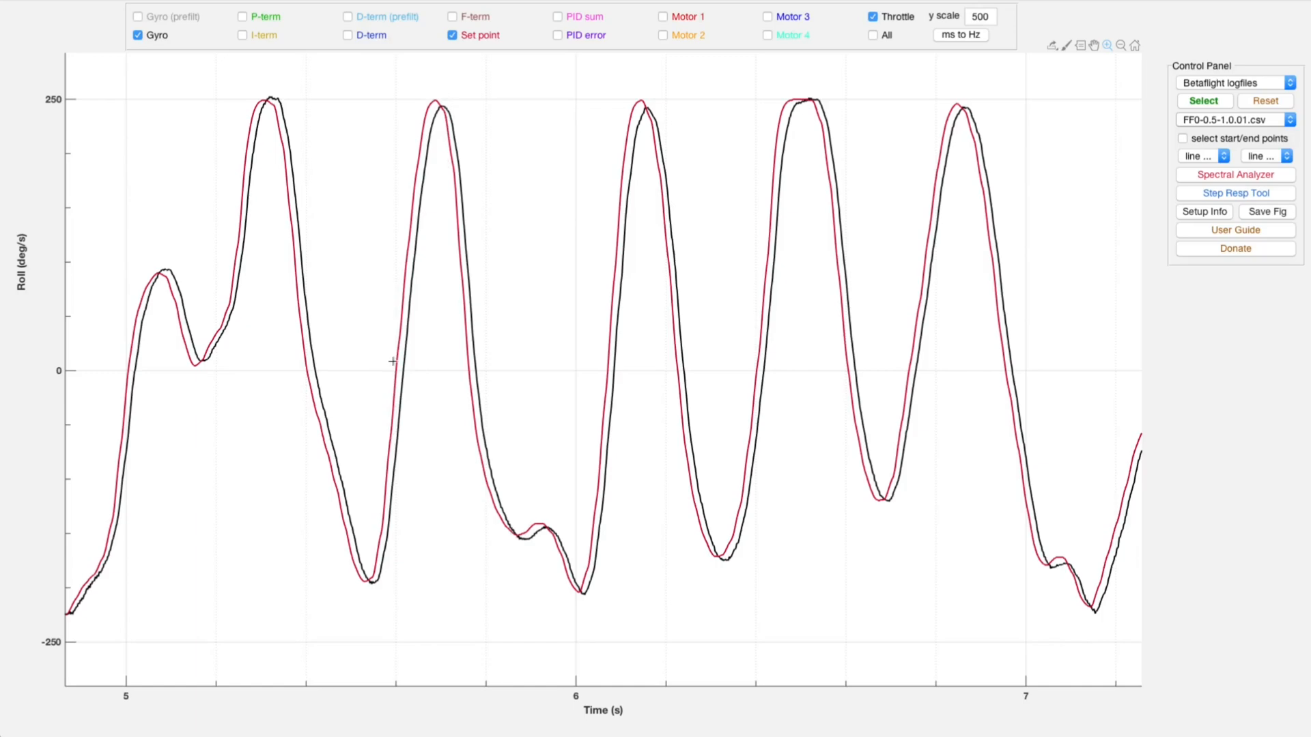
pyautogui.moveTo(391, 415)
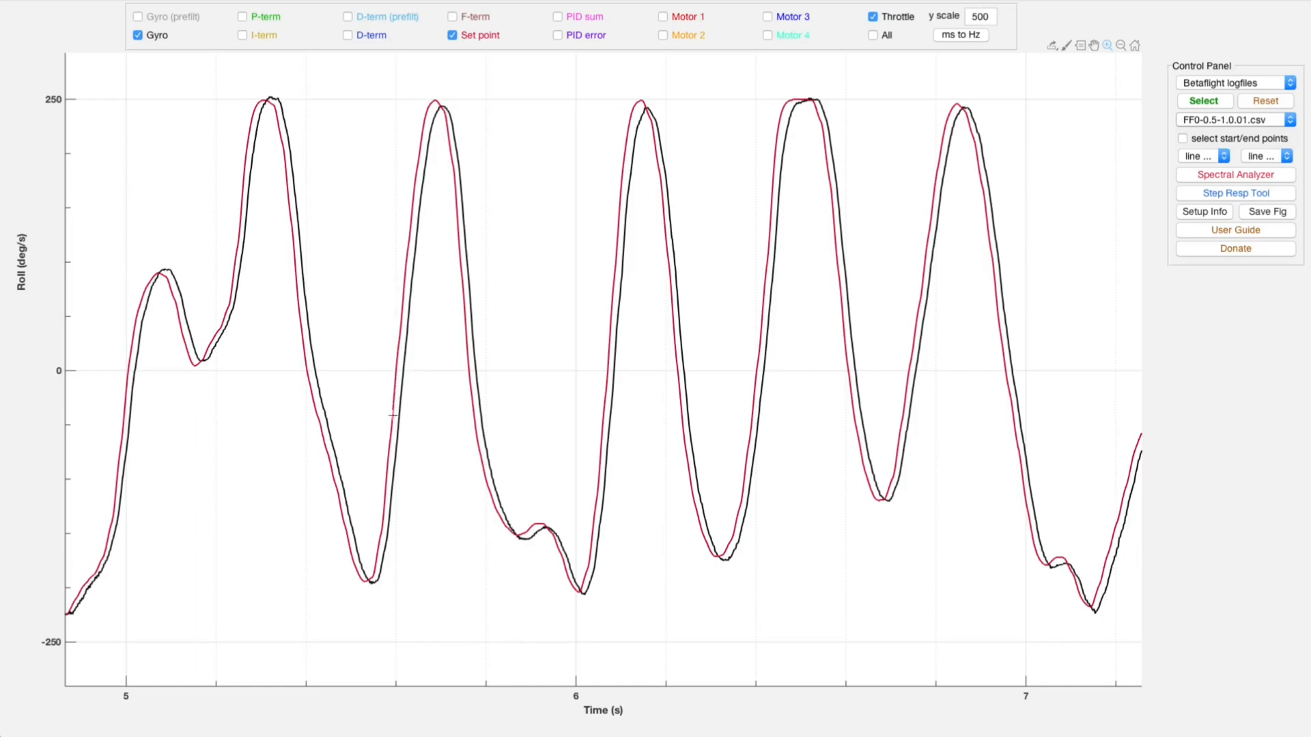
pyautogui.moveTo(389, 430)
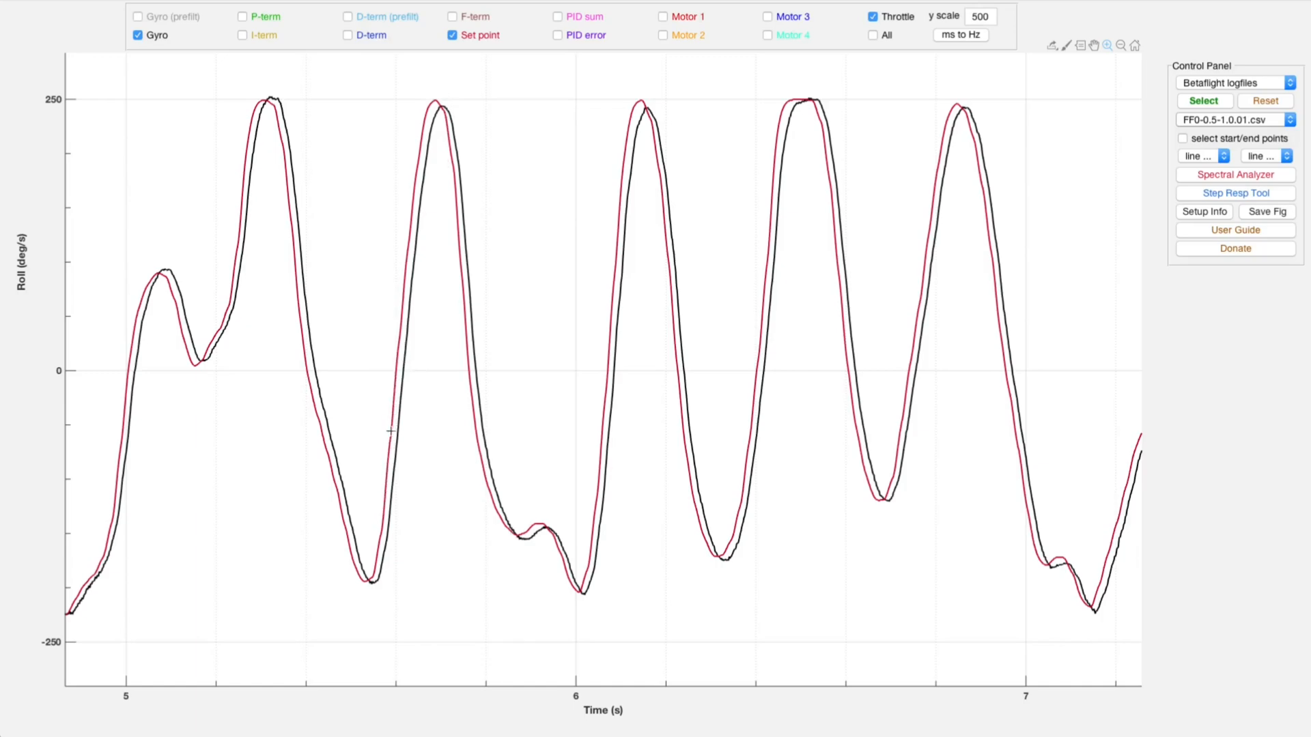
pyautogui.moveTo(424, 162)
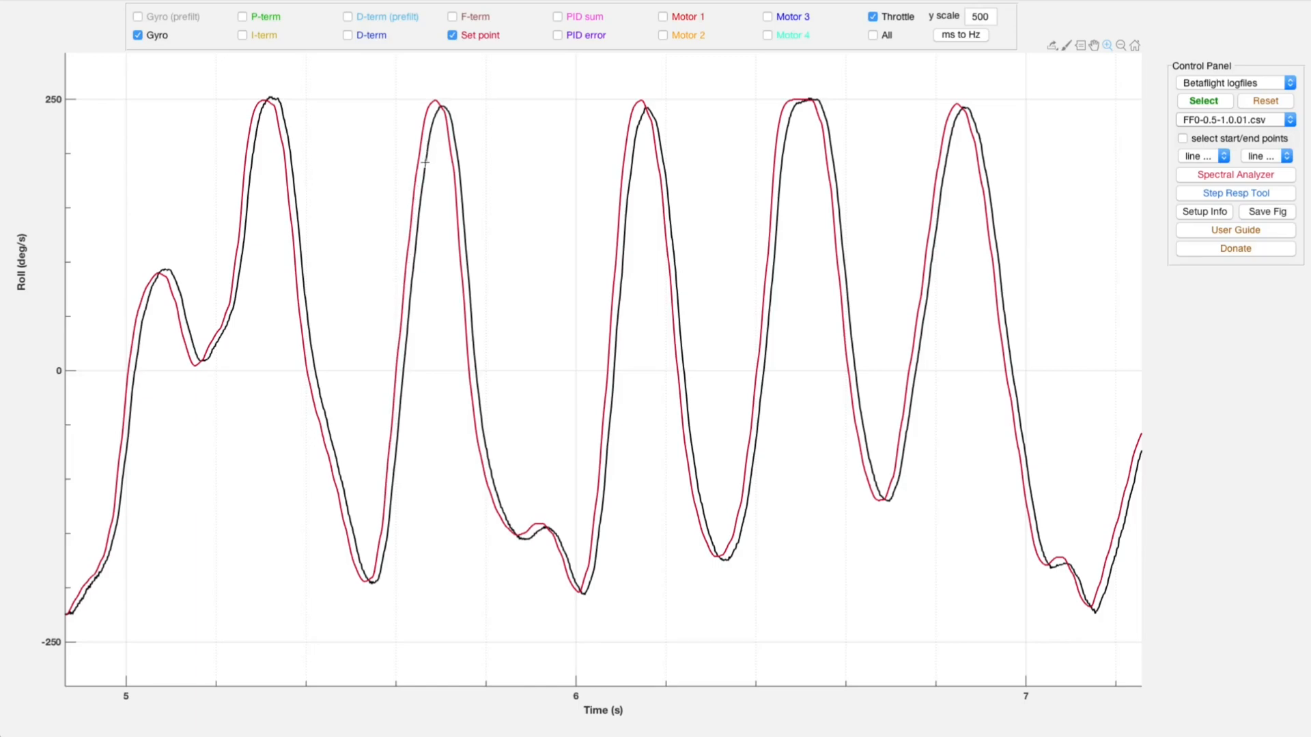
pyautogui.moveTo(402, 336)
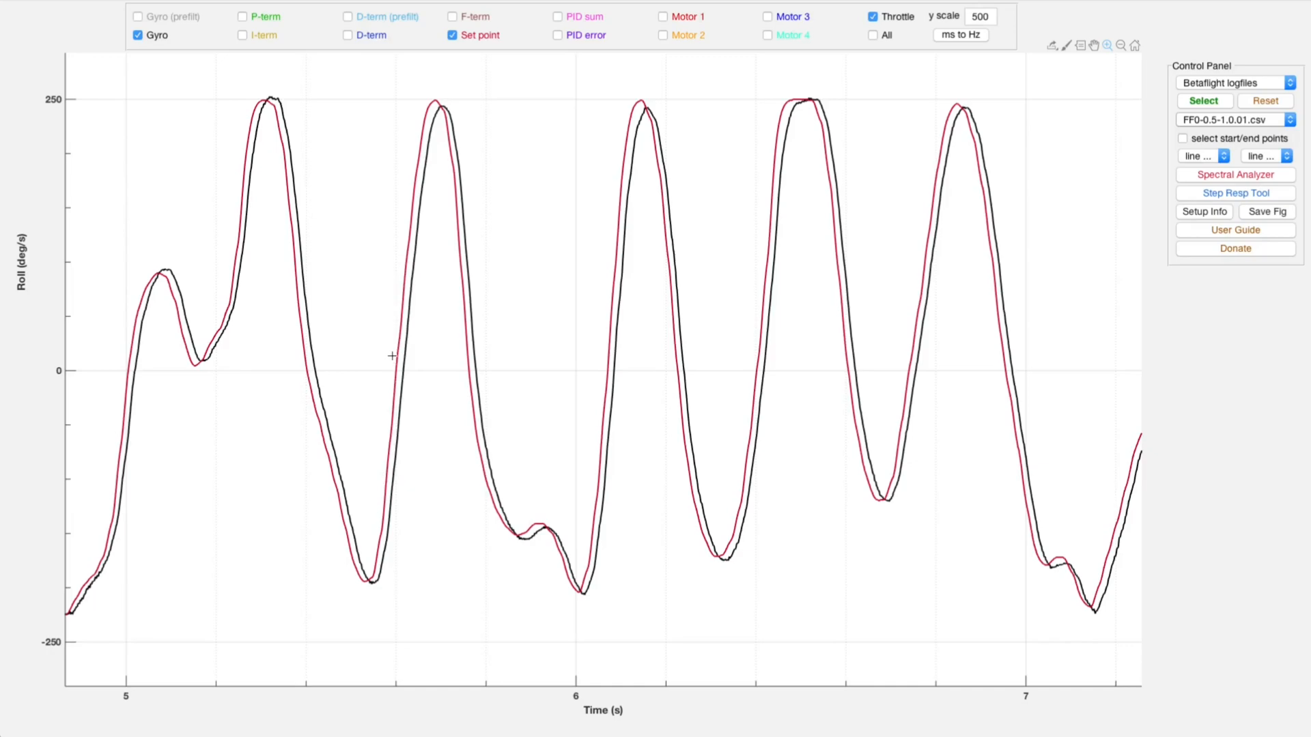
pyautogui.moveTo(392, 418)
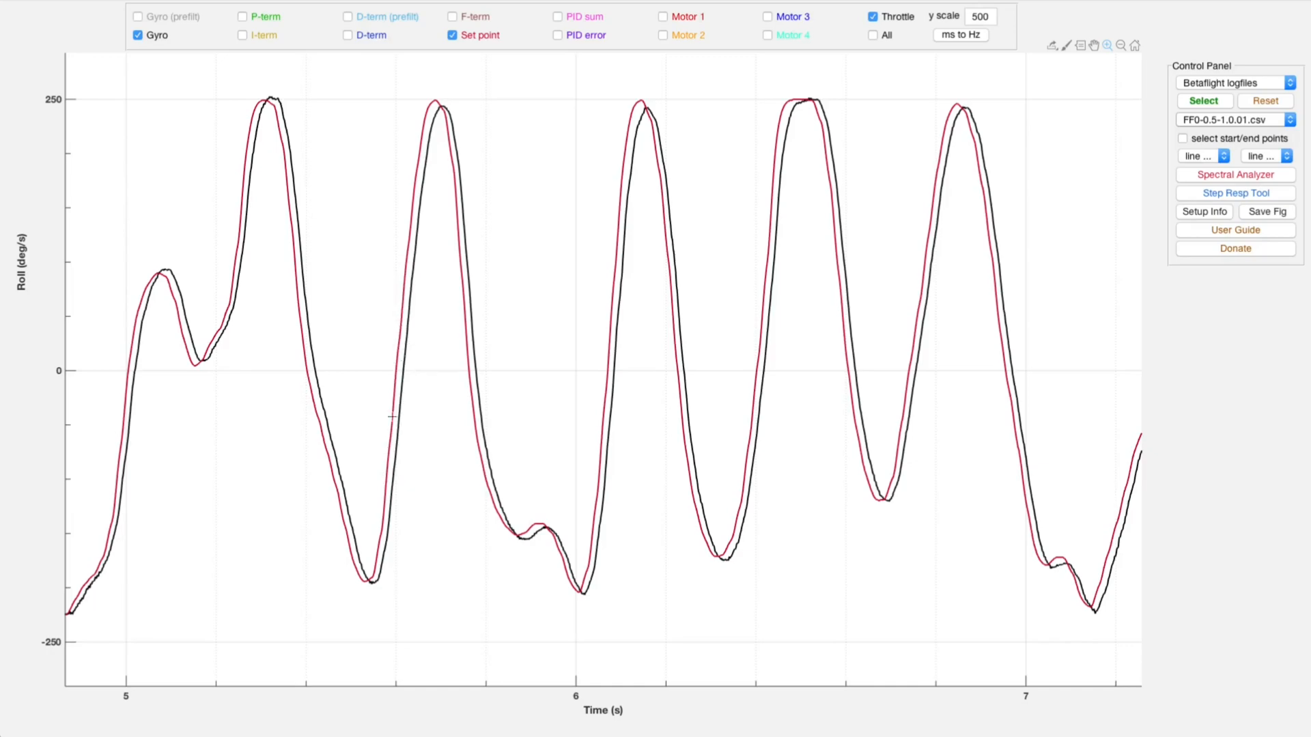
pyautogui.moveTo(375, 552)
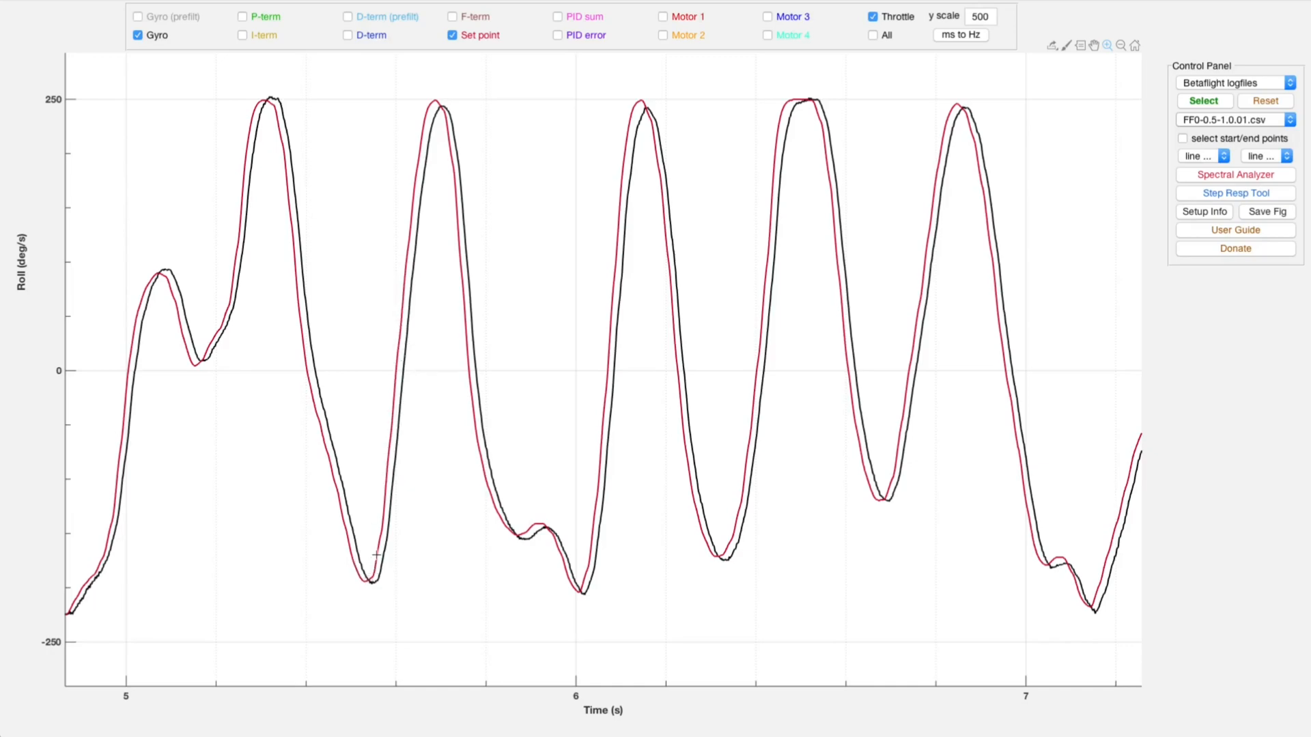
pyautogui.moveTo(392, 492)
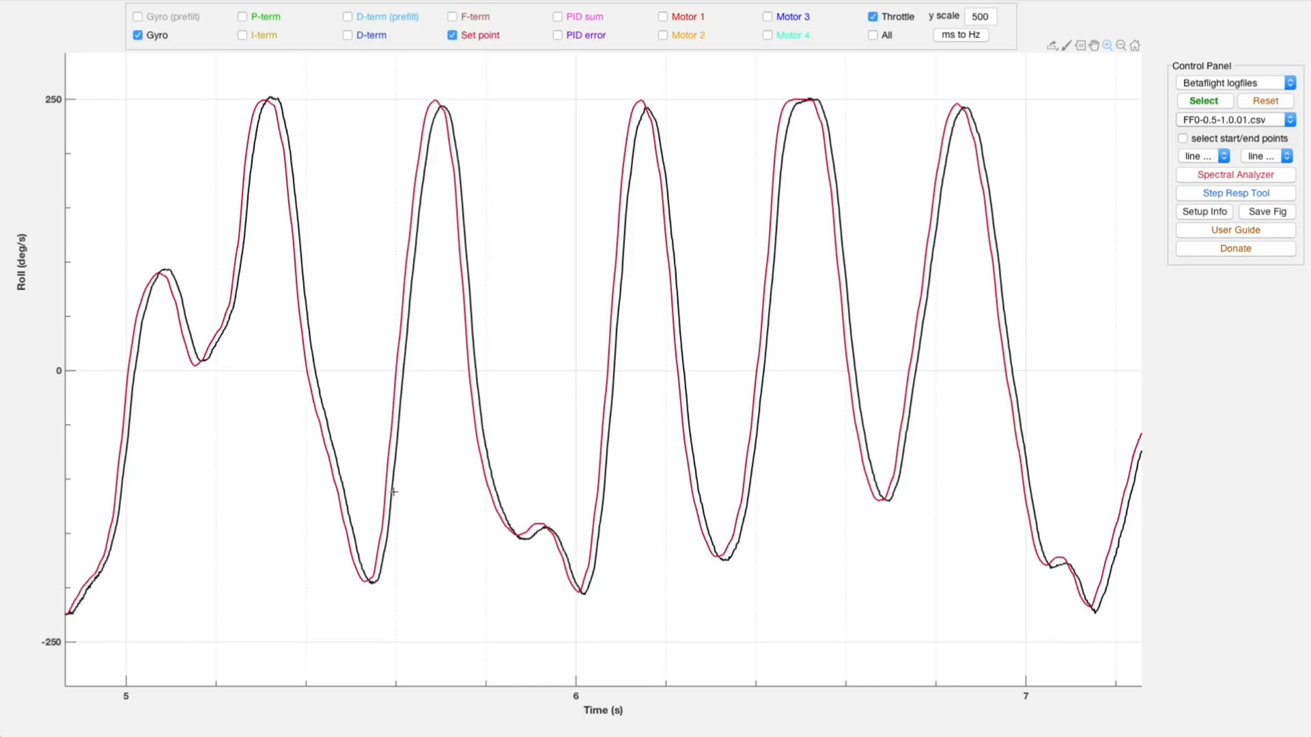
pyautogui.moveTo(410, 310)
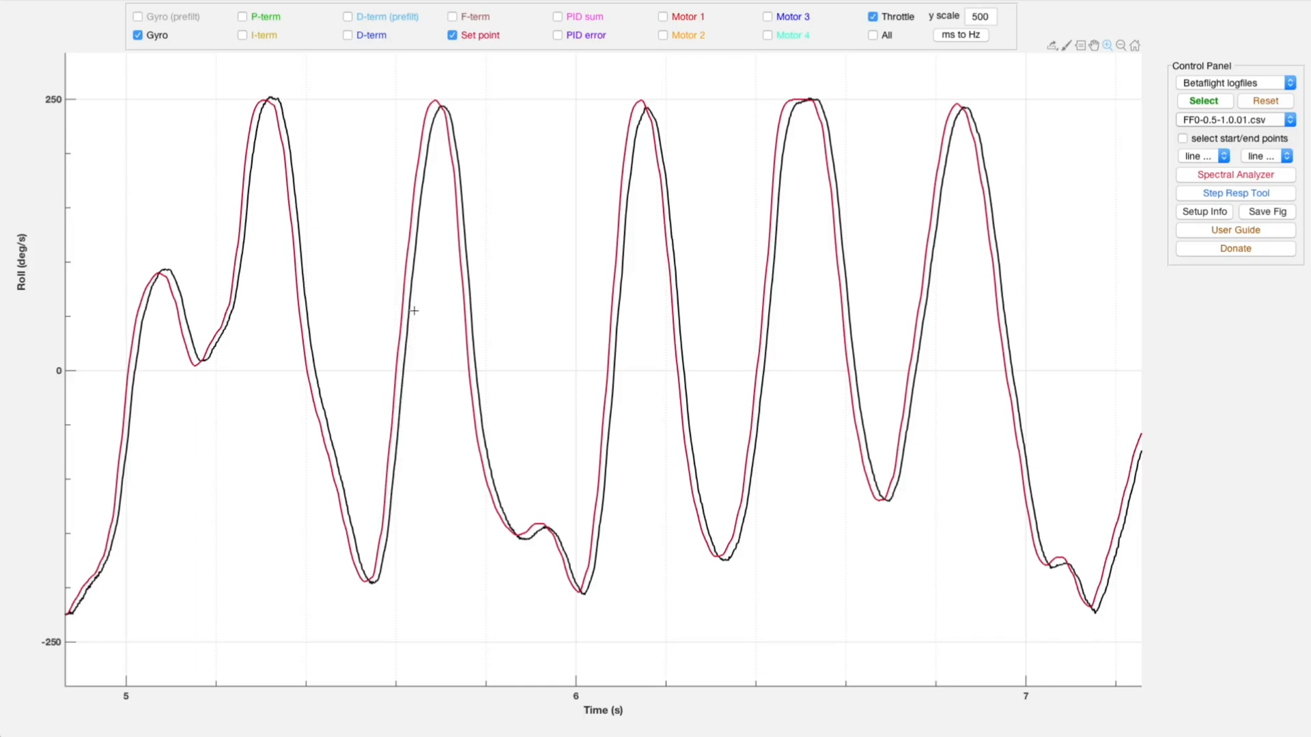
pyautogui.moveTo(458, 359)
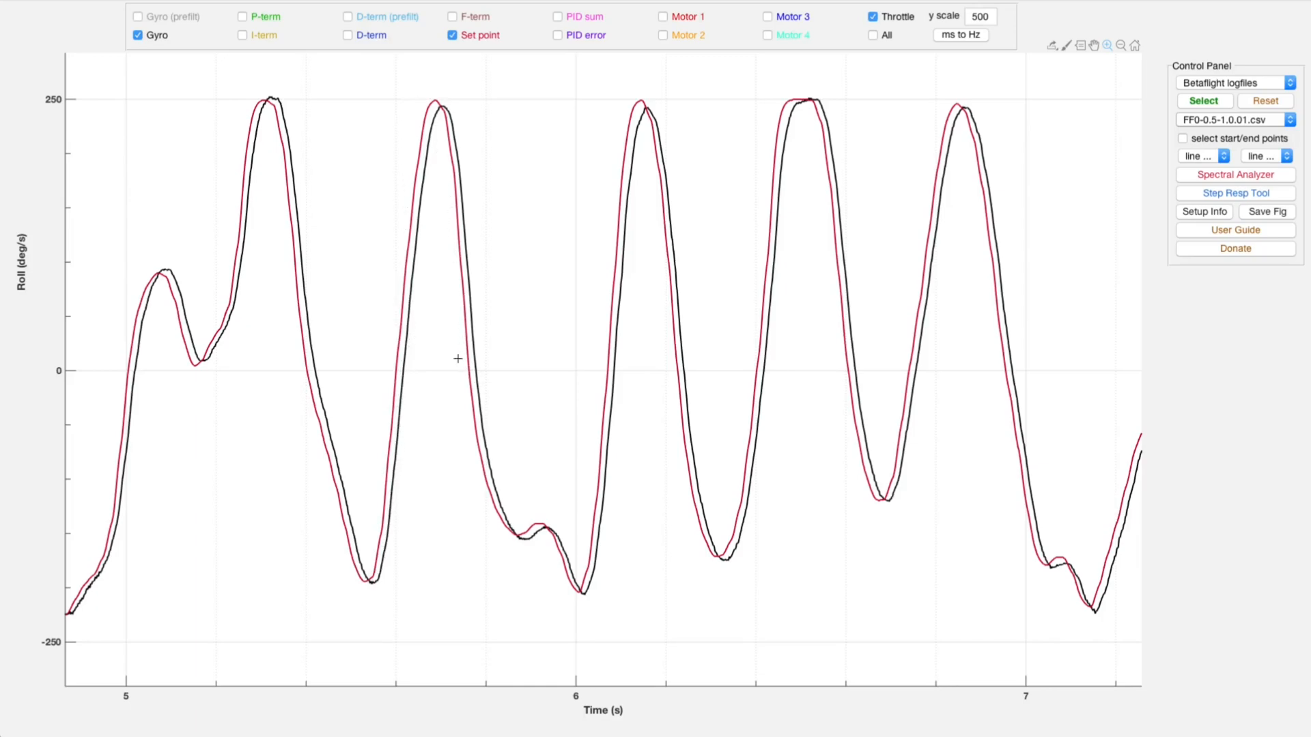
pyautogui.moveTo(393, 355)
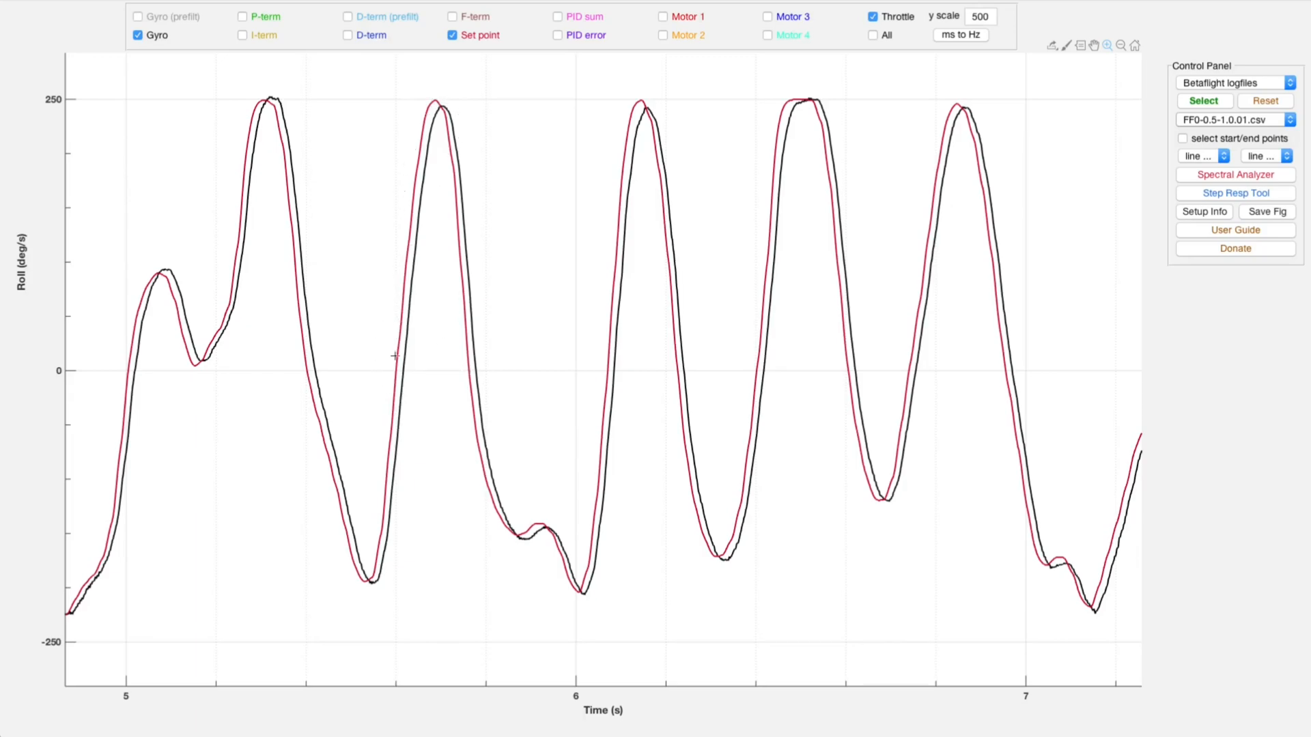
pyautogui.moveTo(457, 337)
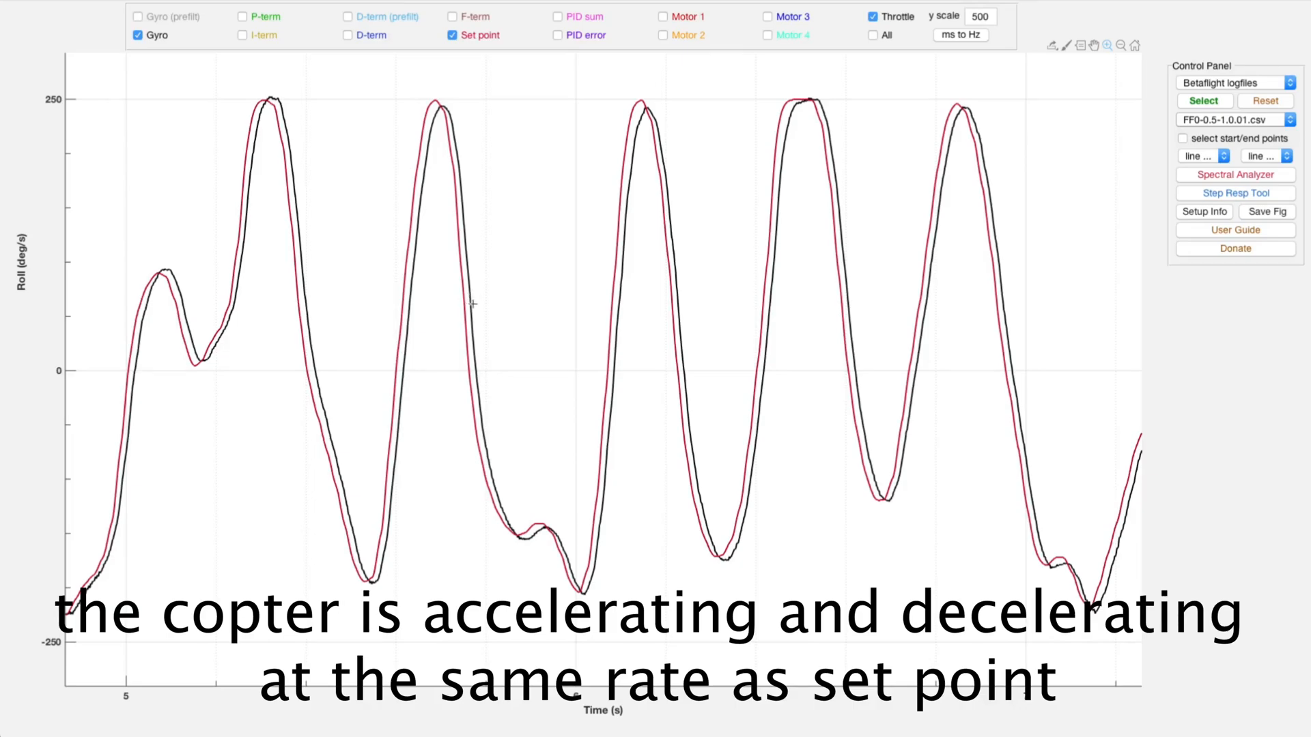
pyautogui.moveTo(406, 366)
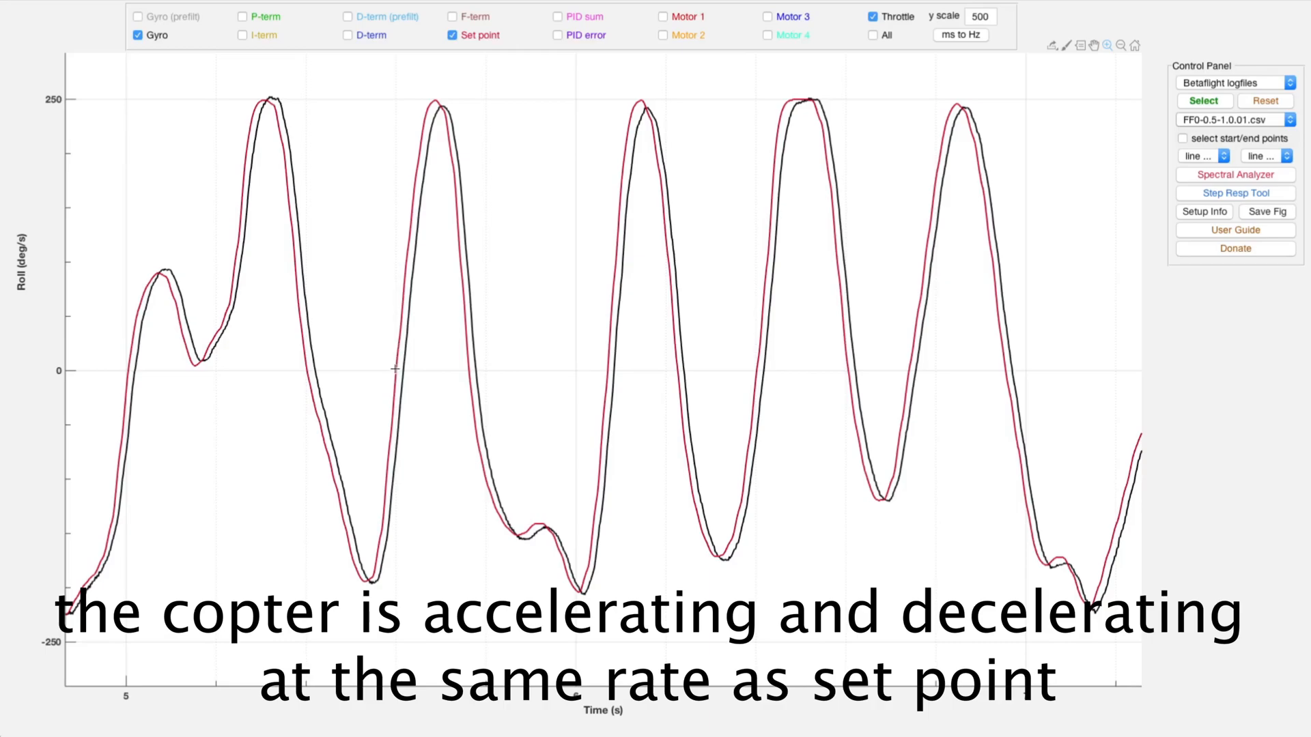
pyautogui.moveTo(366, 582)
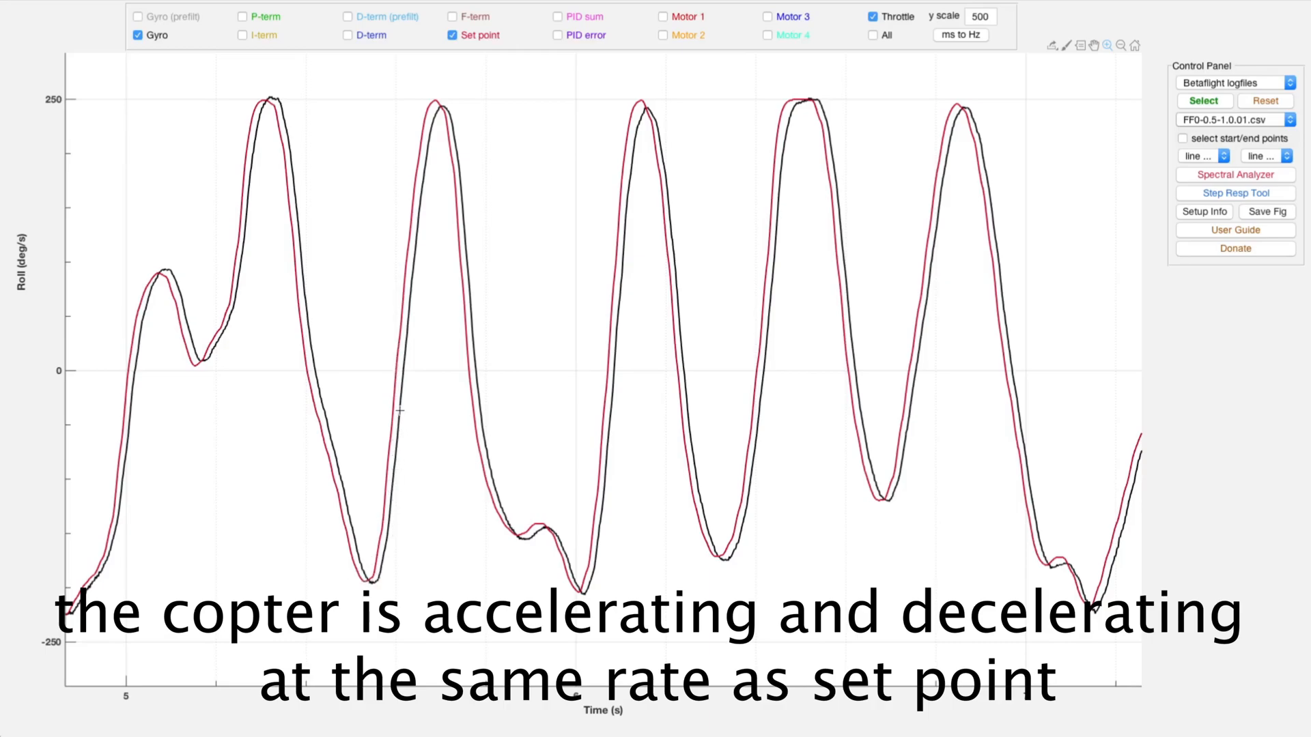
pyautogui.moveTo(375, 546)
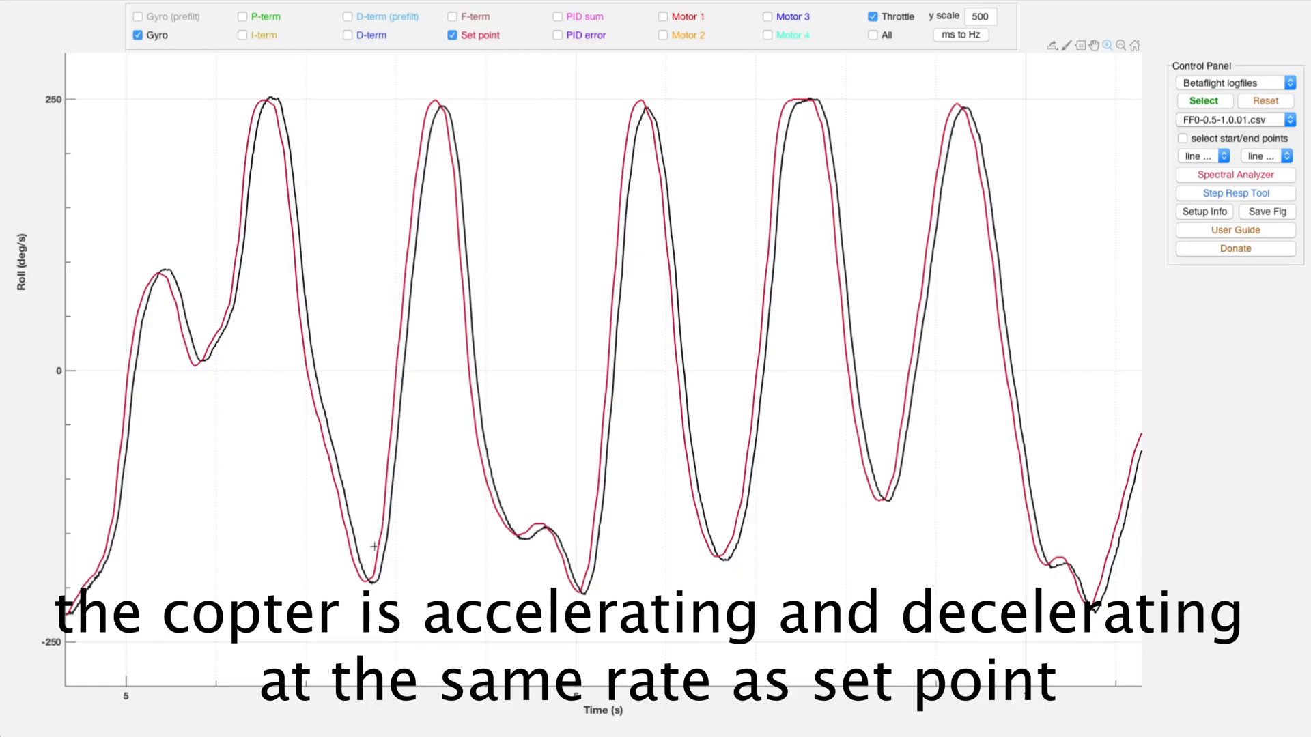
pyautogui.moveTo(404, 375)
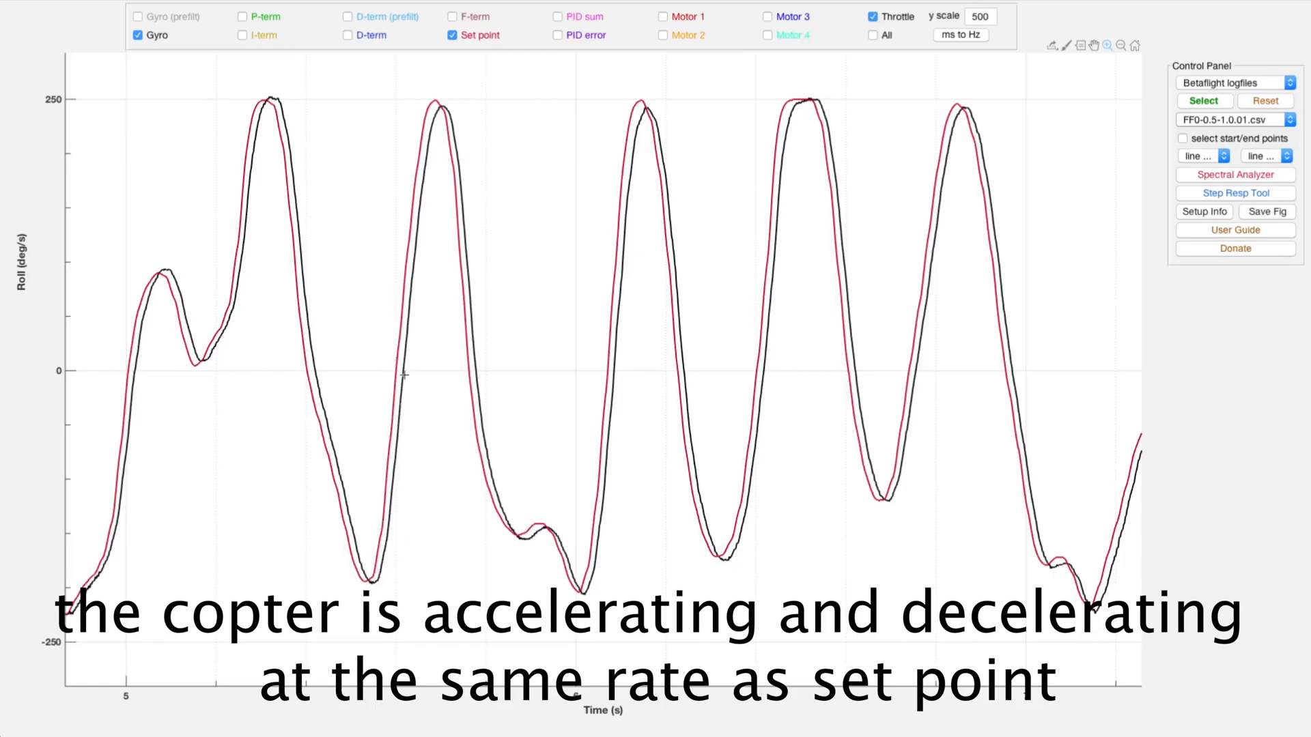
pyautogui.moveTo(399, 500)
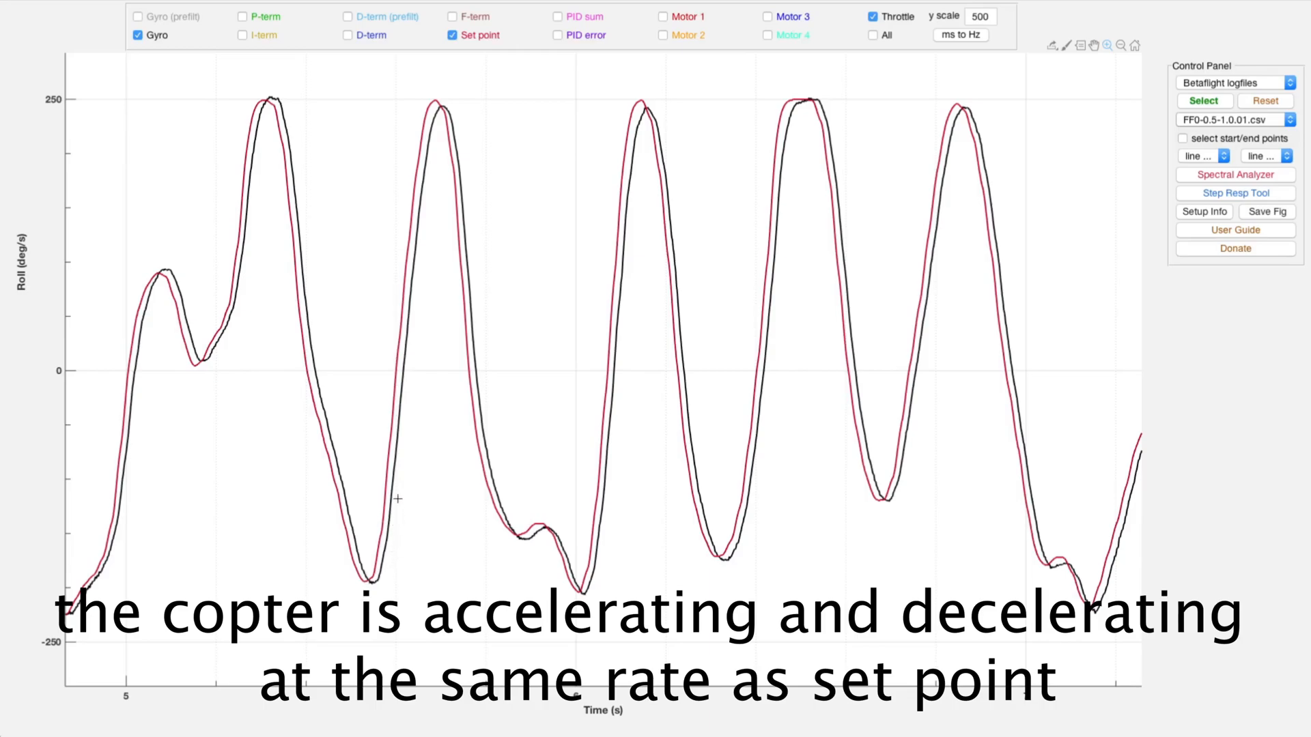
pyautogui.moveTo(400, 365)
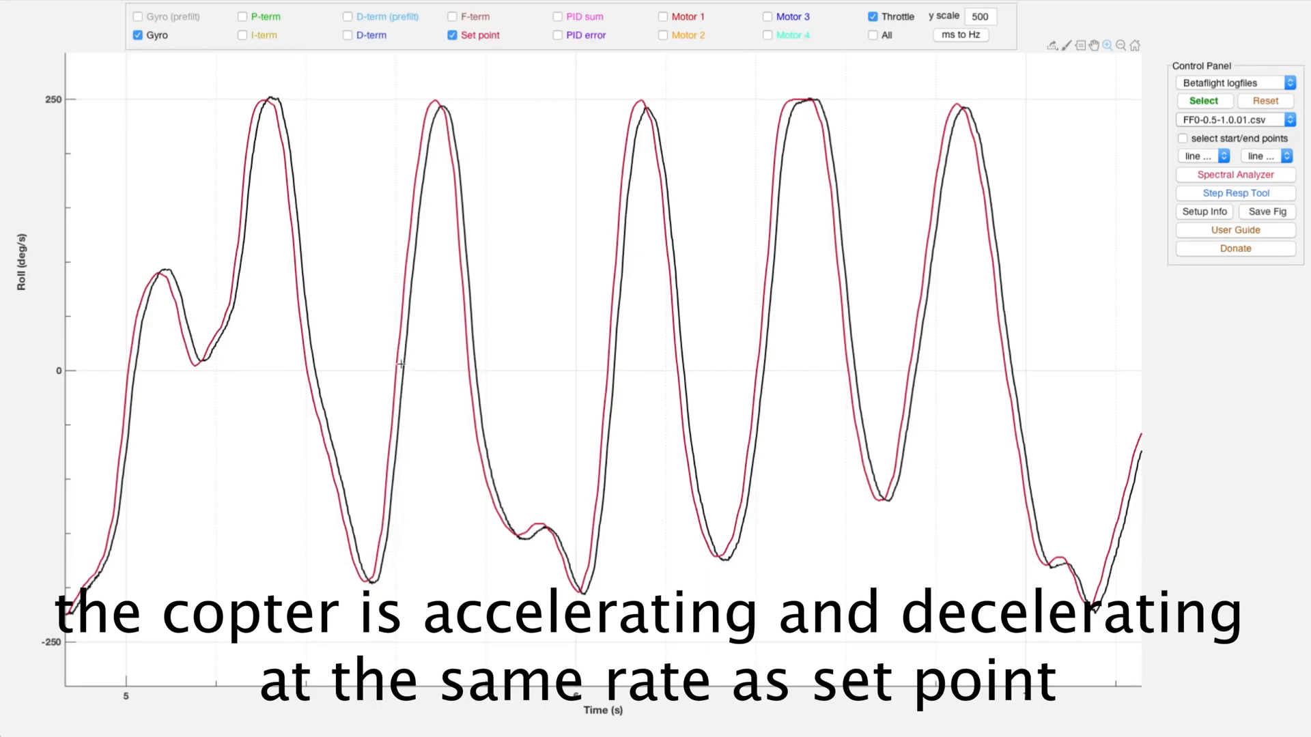
pyautogui.moveTo(381, 494)
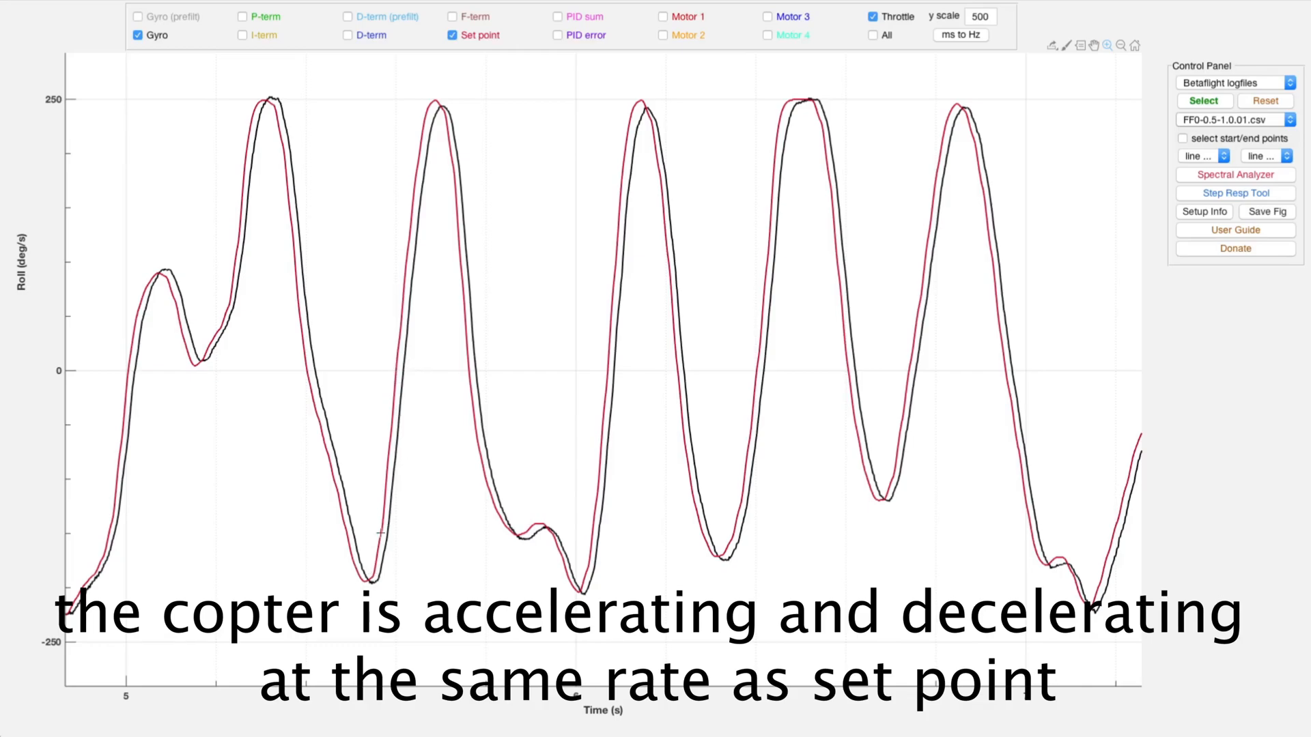
pyautogui.moveTo(390, 392)
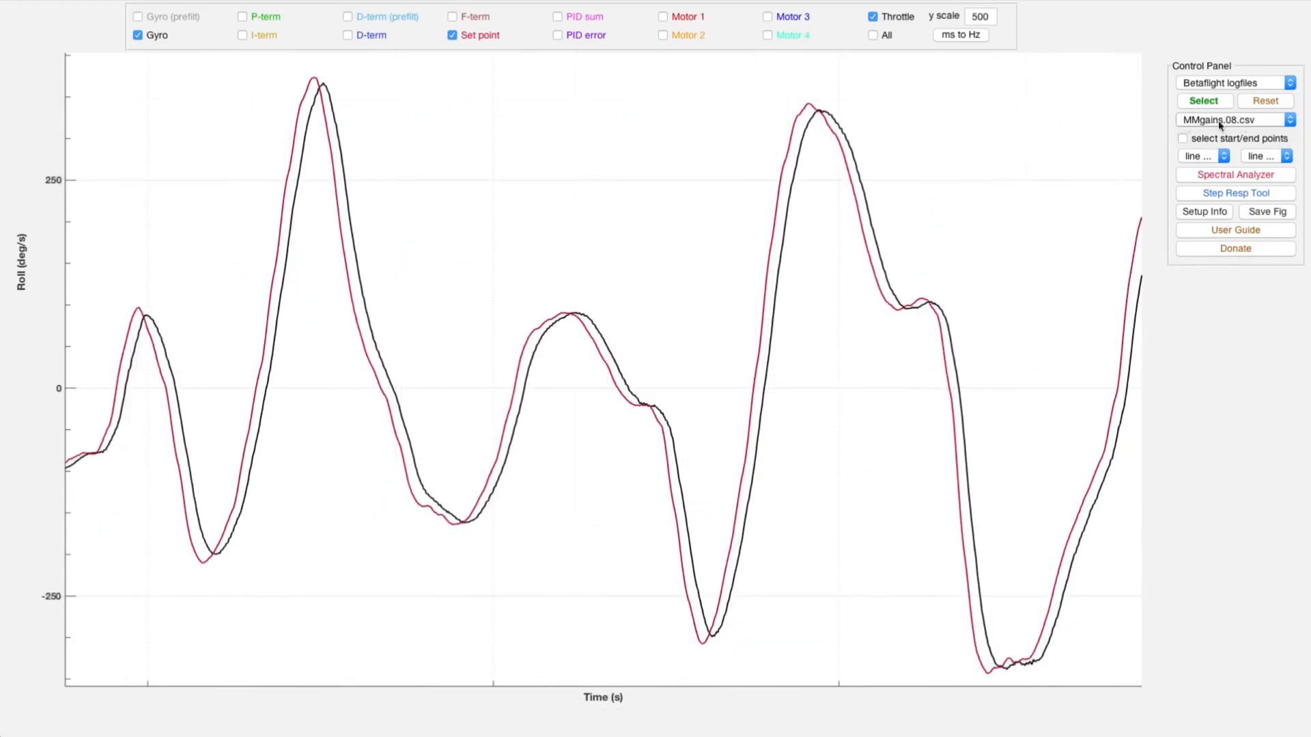
pyautogui.moveTo(929, 48)
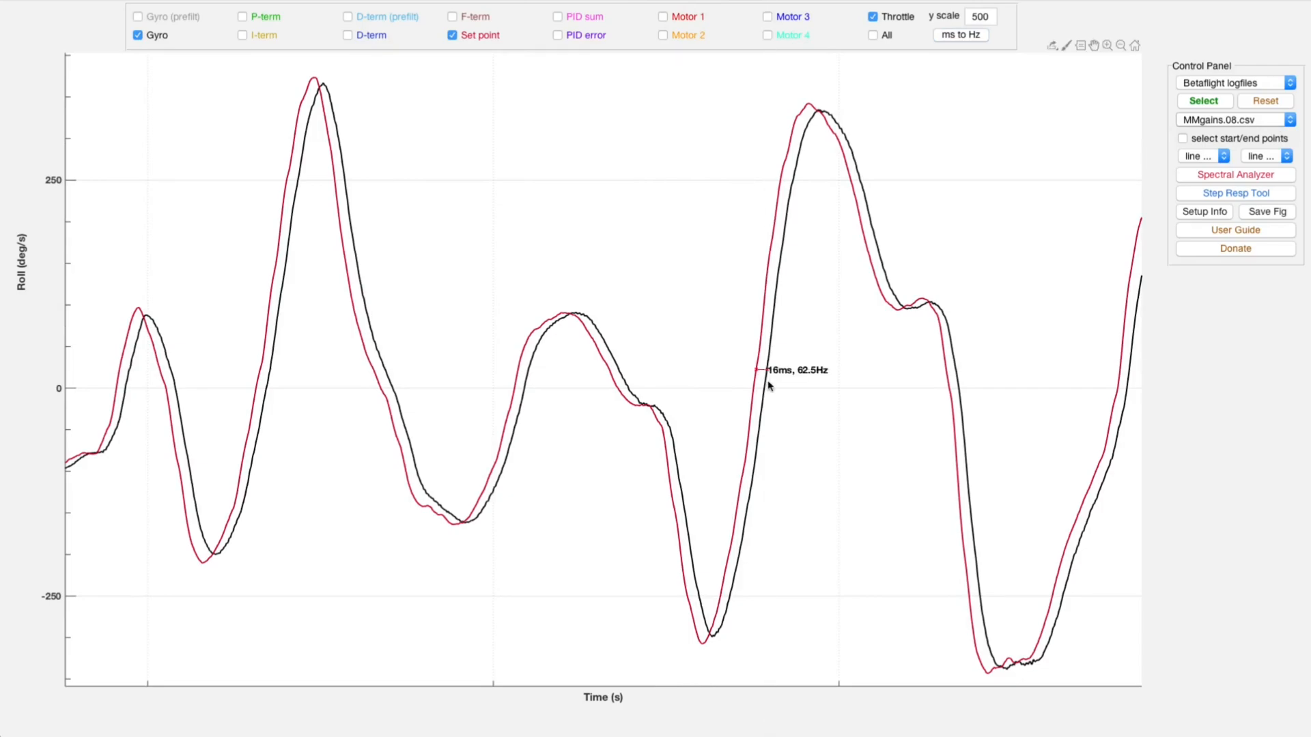
# Step: Measure the roughly 16 ms gyro lag behind setpoint on the MMgains.08 roll trace
pyautogui.click(1229, 120)
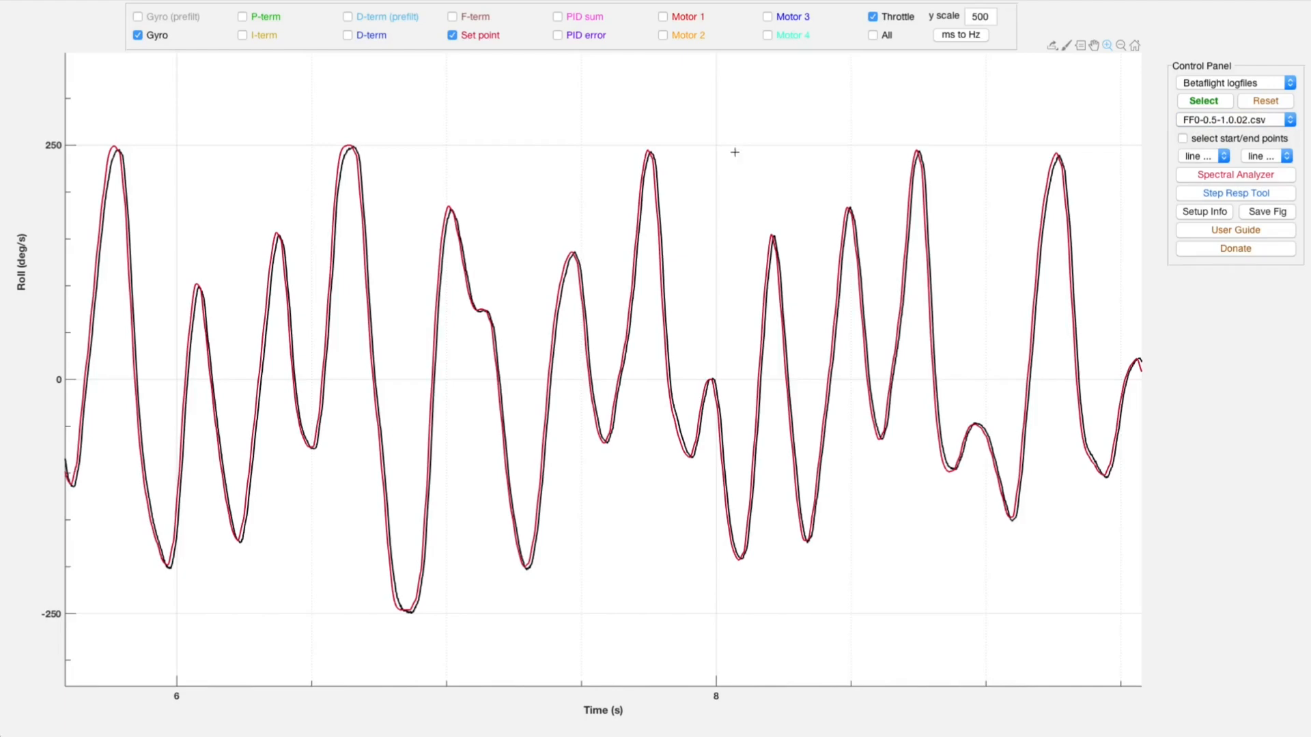
# Step: Magnify the FF0-0.5-1.0.02 traces around 6-8 s, then zoom back out to the whole flight
pyautogui.moveTo(736, 151); pyautogui.dragTo(617, 638)
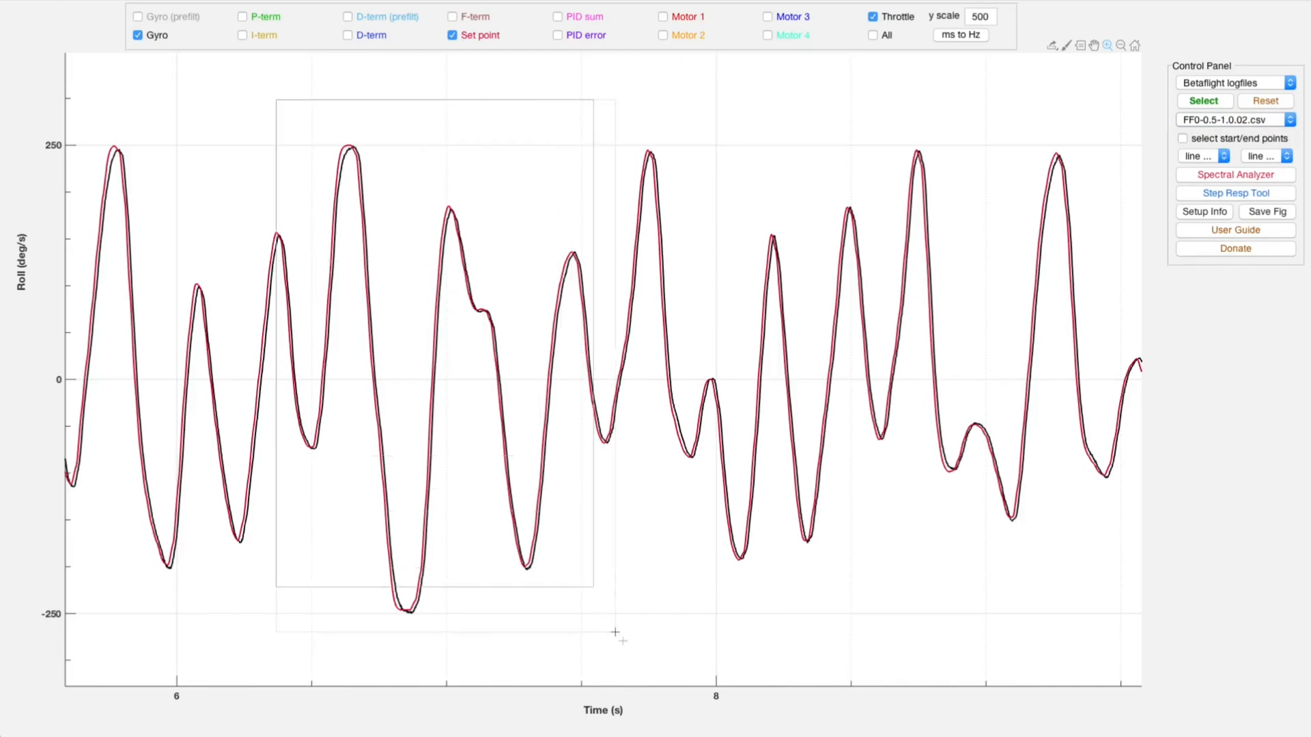
pyautogui.moveTo(276, 99); pyautogui.dragTo(611, 590)
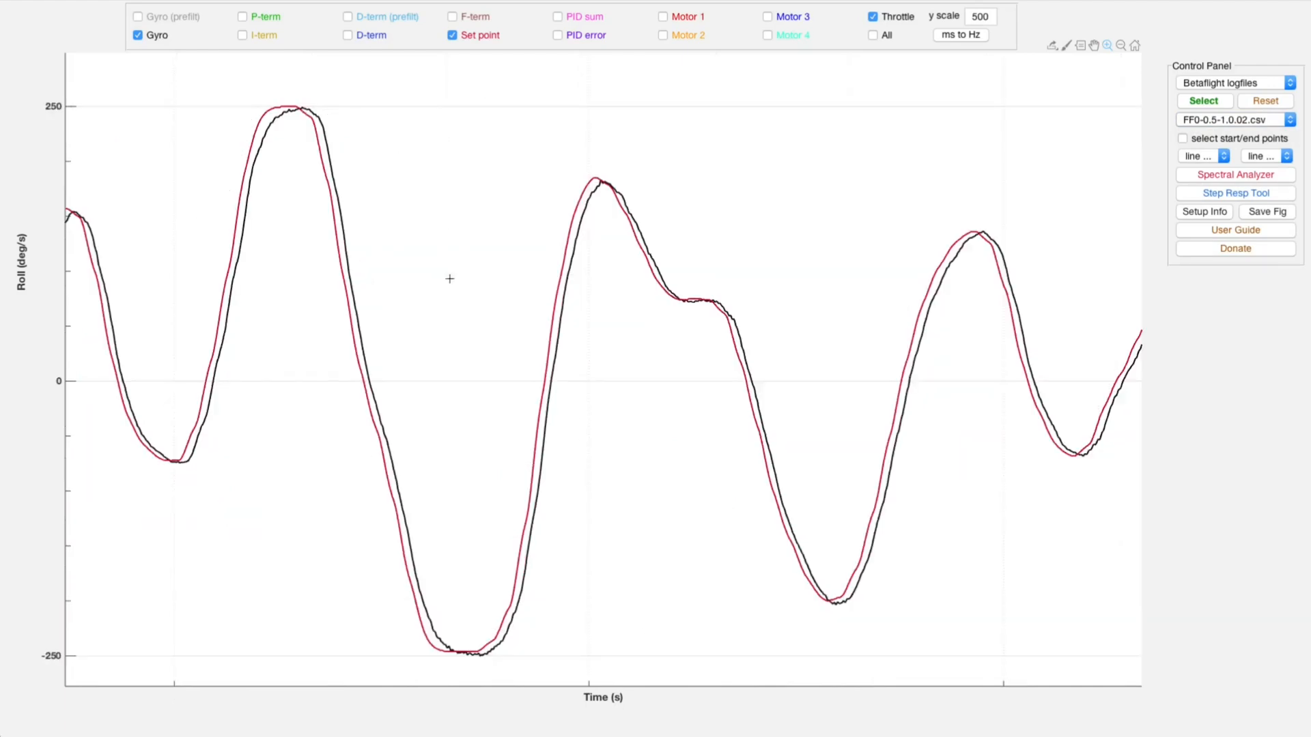
pyautogui.moveTo(622, 187)
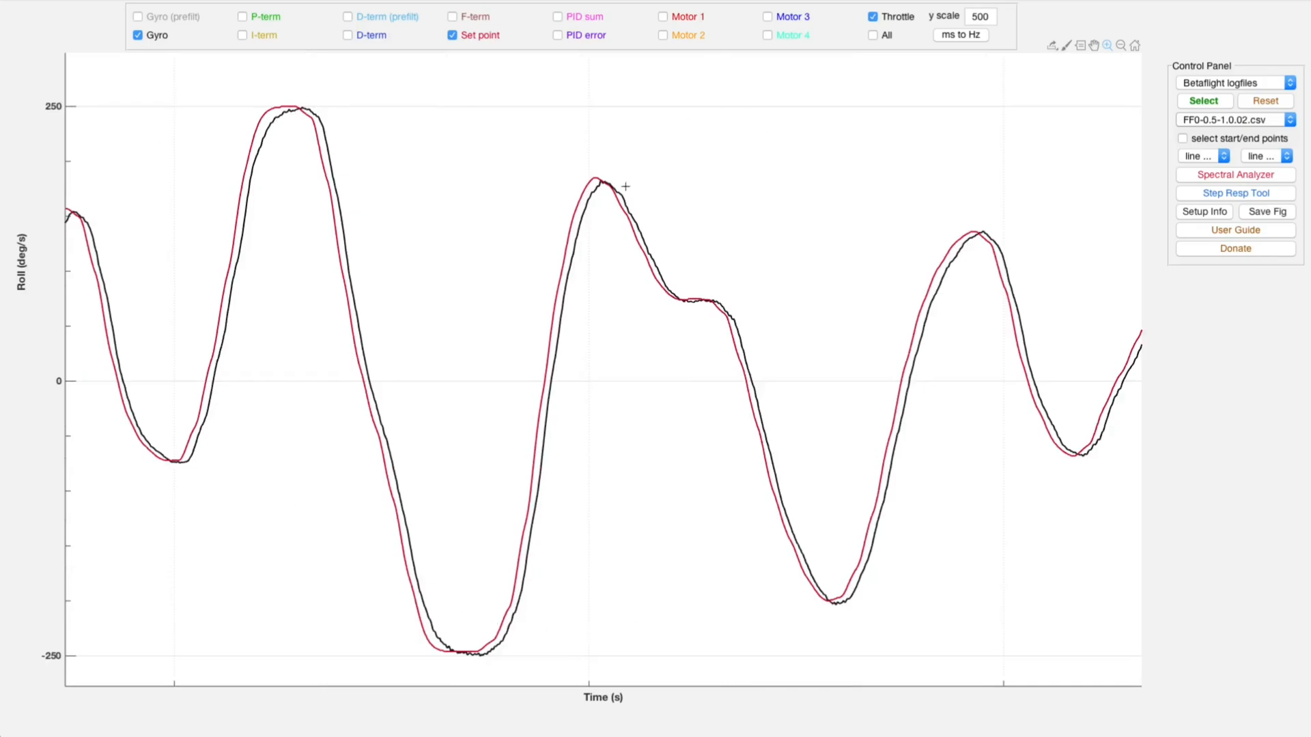
pyautogui.moveTo(542, 218)
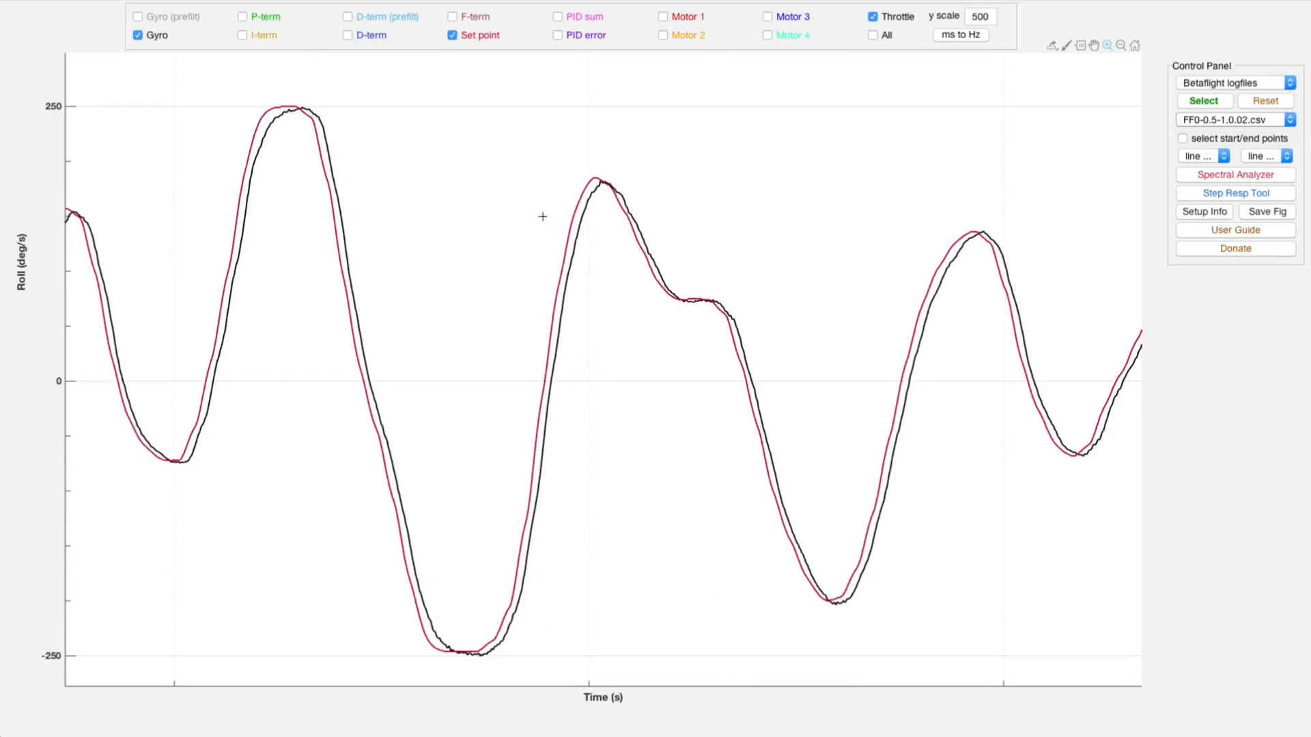
pyautogui.moveTo(542, 217); pyautogui.dragTo(690, 639)
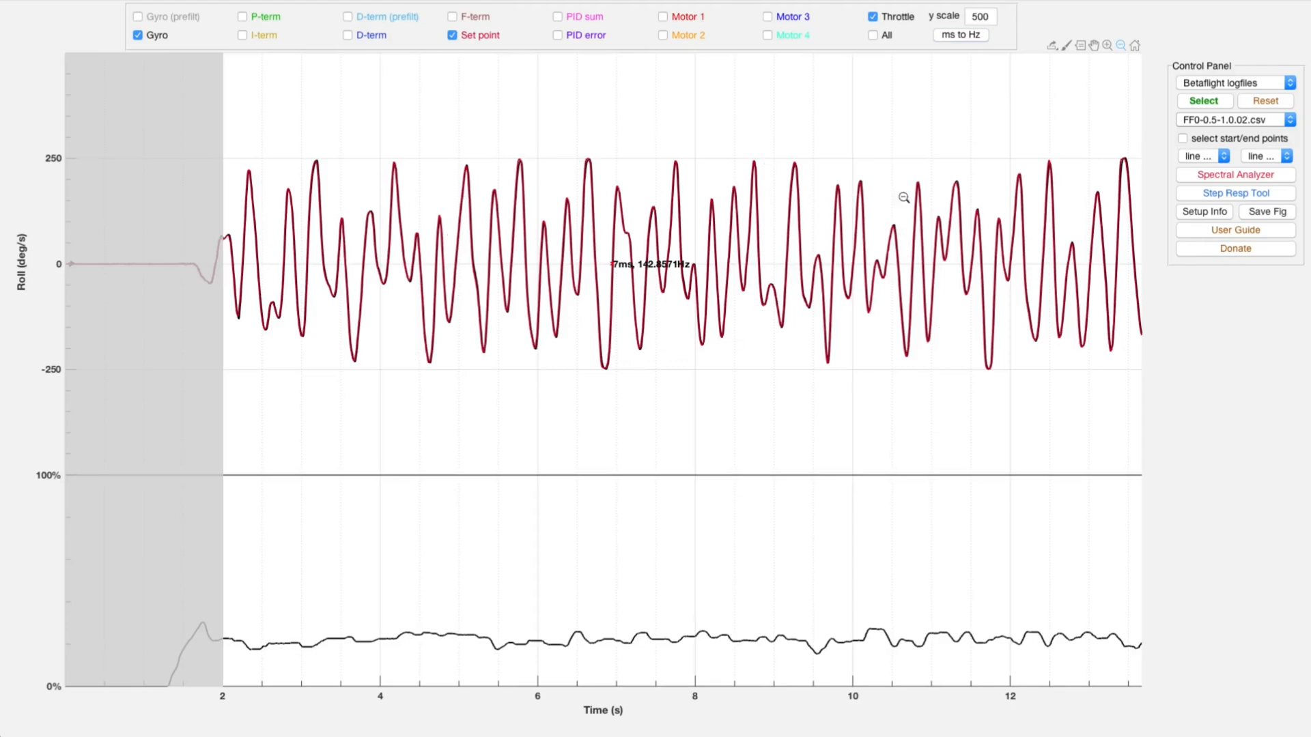
# Step: Load MMgains.08.csv for comparison, then switch back to the FF0-0.5-1.0.02.csv log
pyautogui.click(1234, 119)
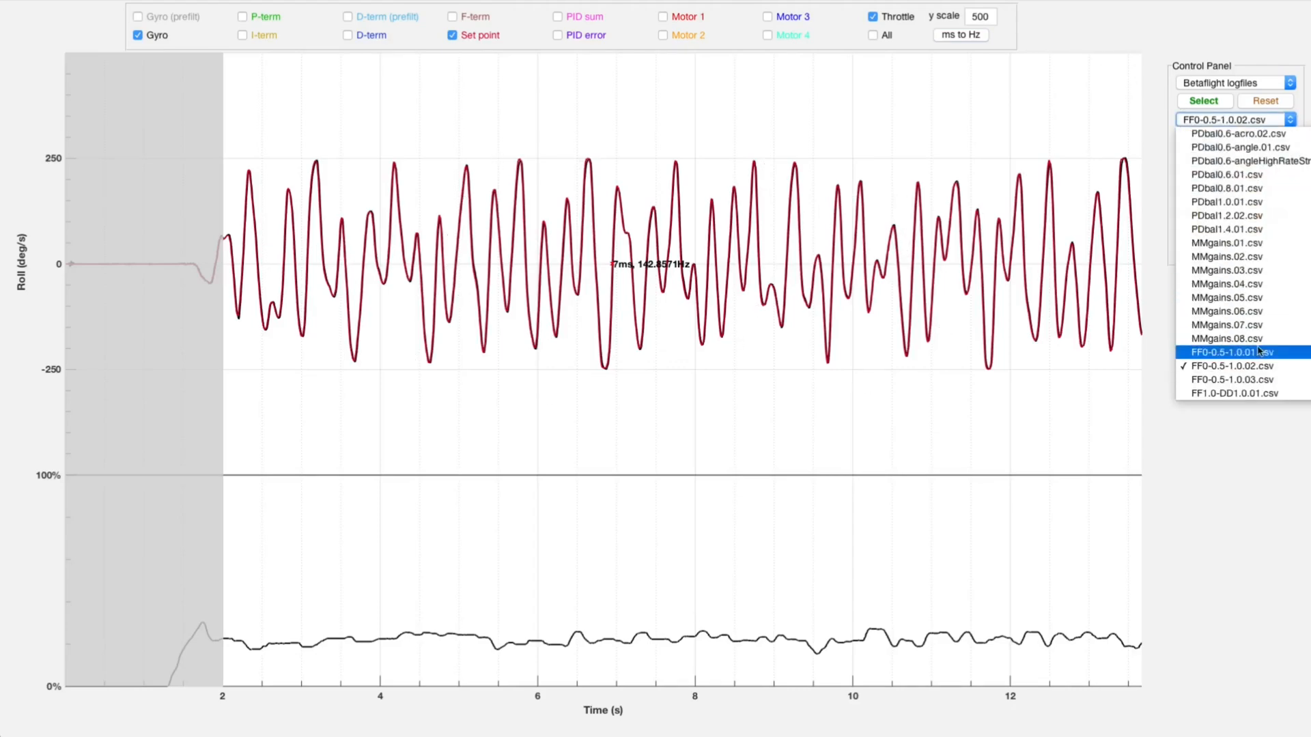
pyautogui.click(1225, 339)
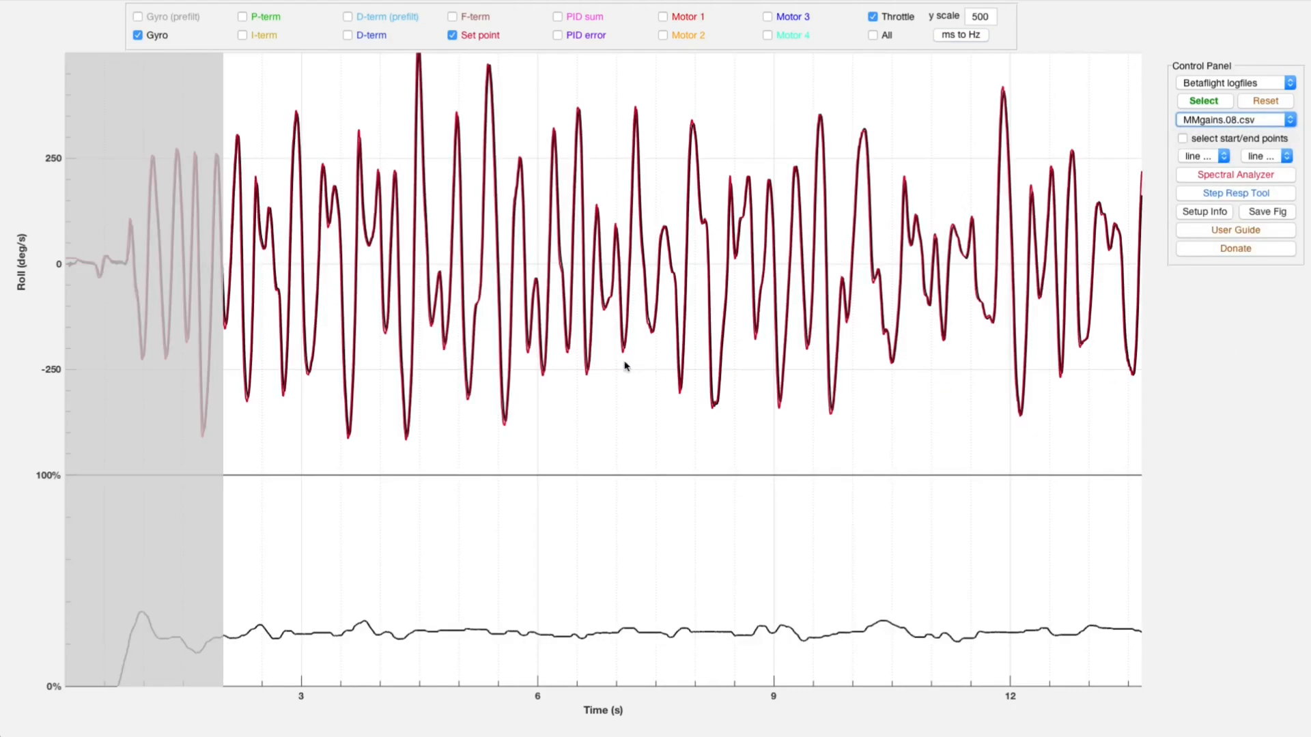
pyautogui.click(1229, 119)
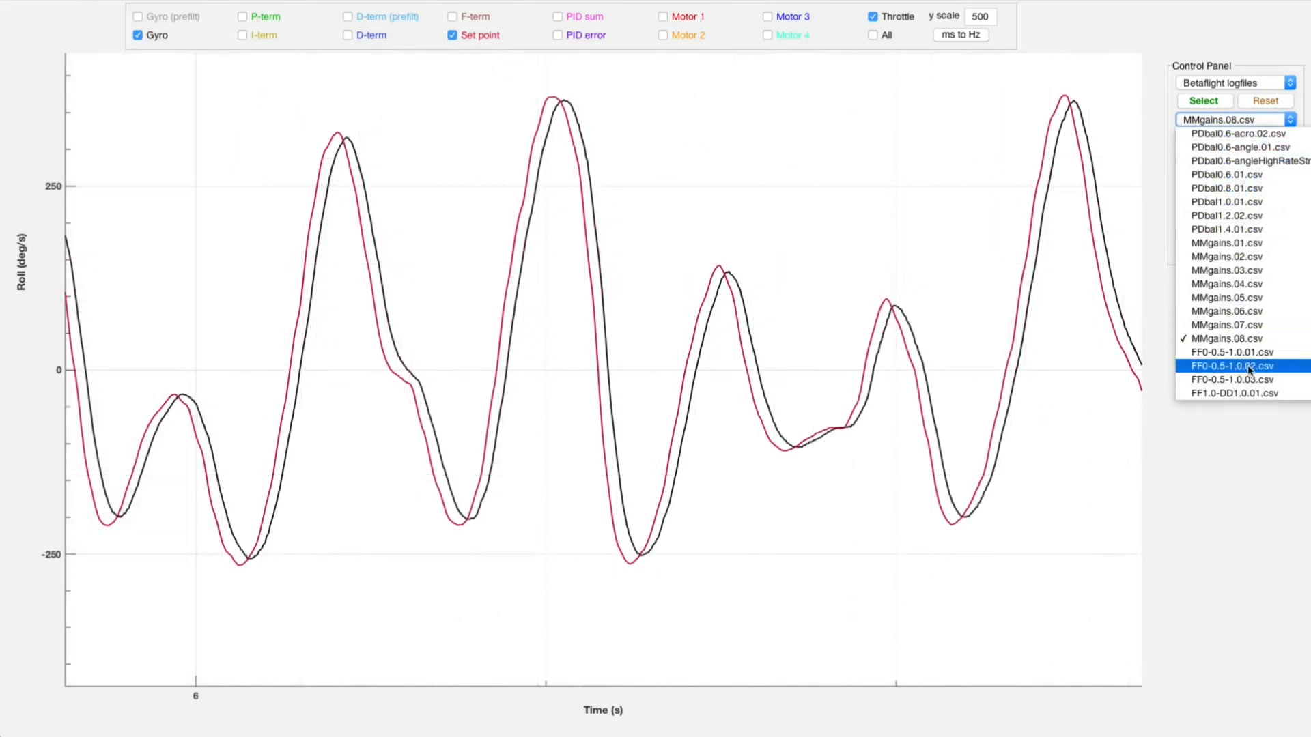
pyautogui.click(1235, 366)
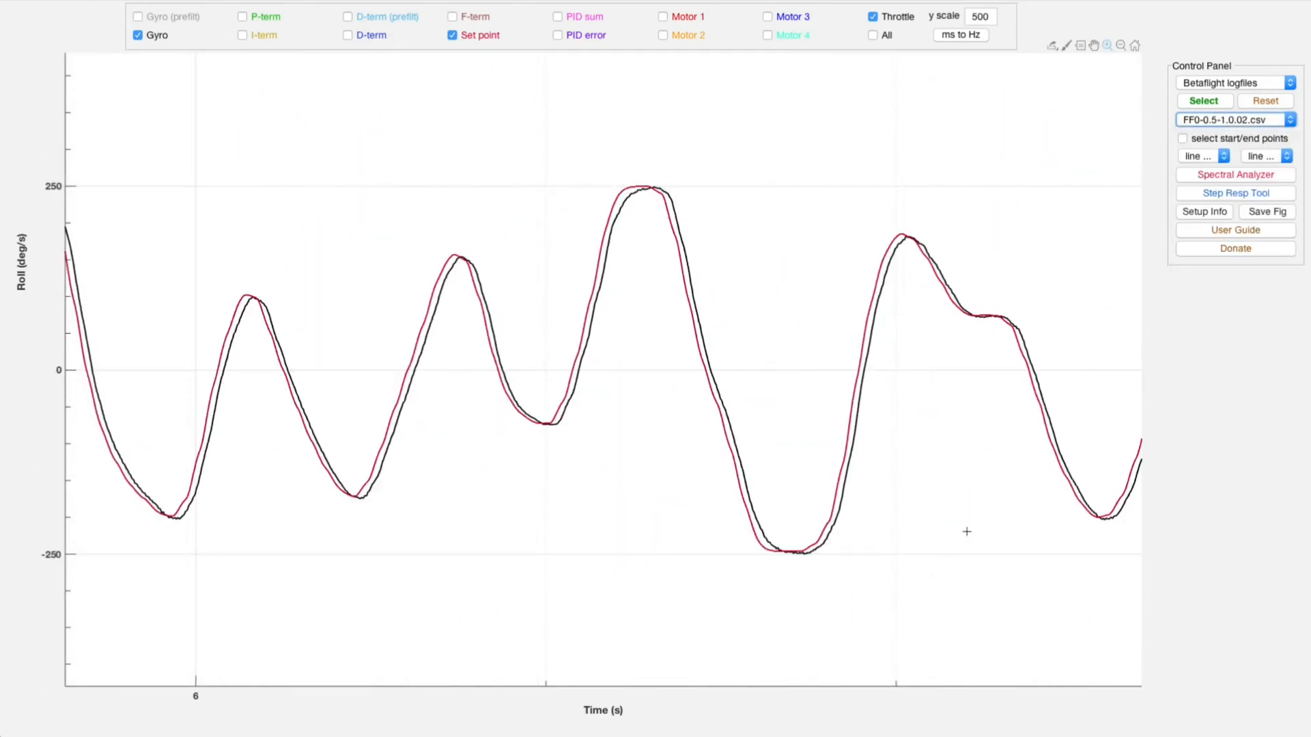
pyautogui.click(1234, 119)
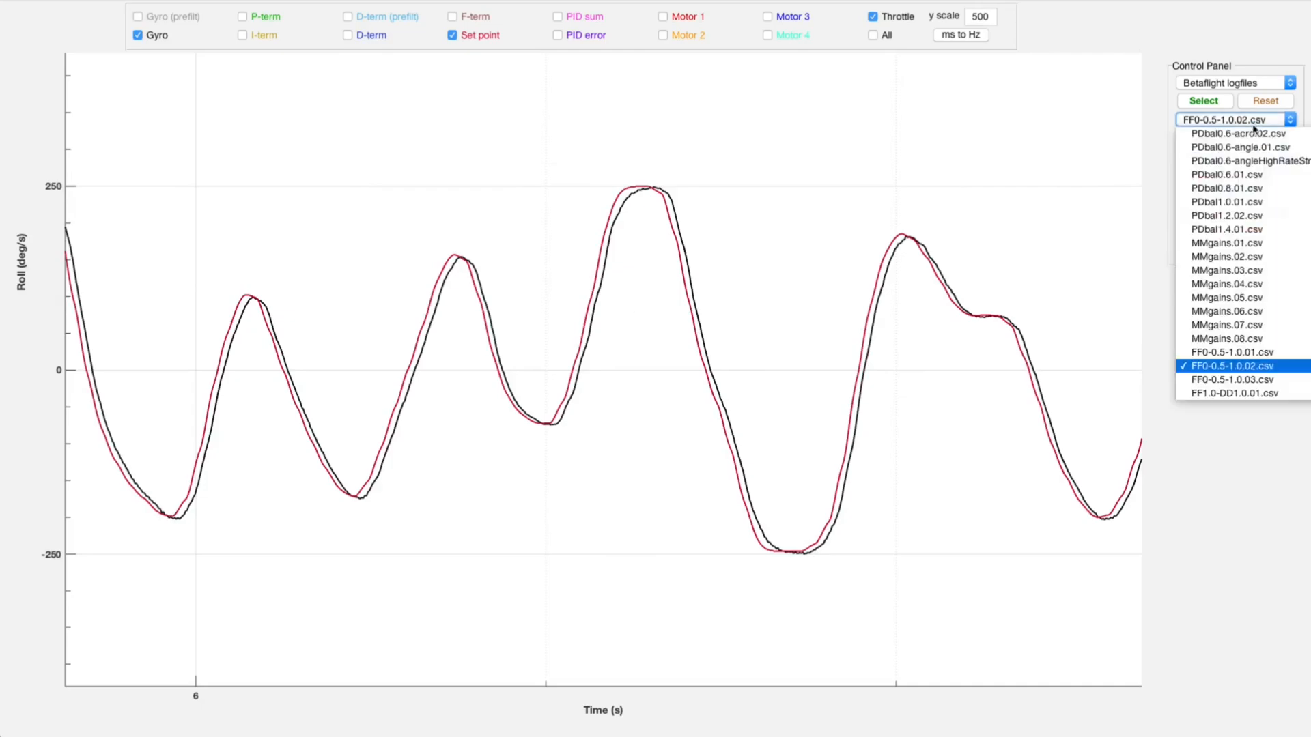
pyautogui.click(1230, 380)
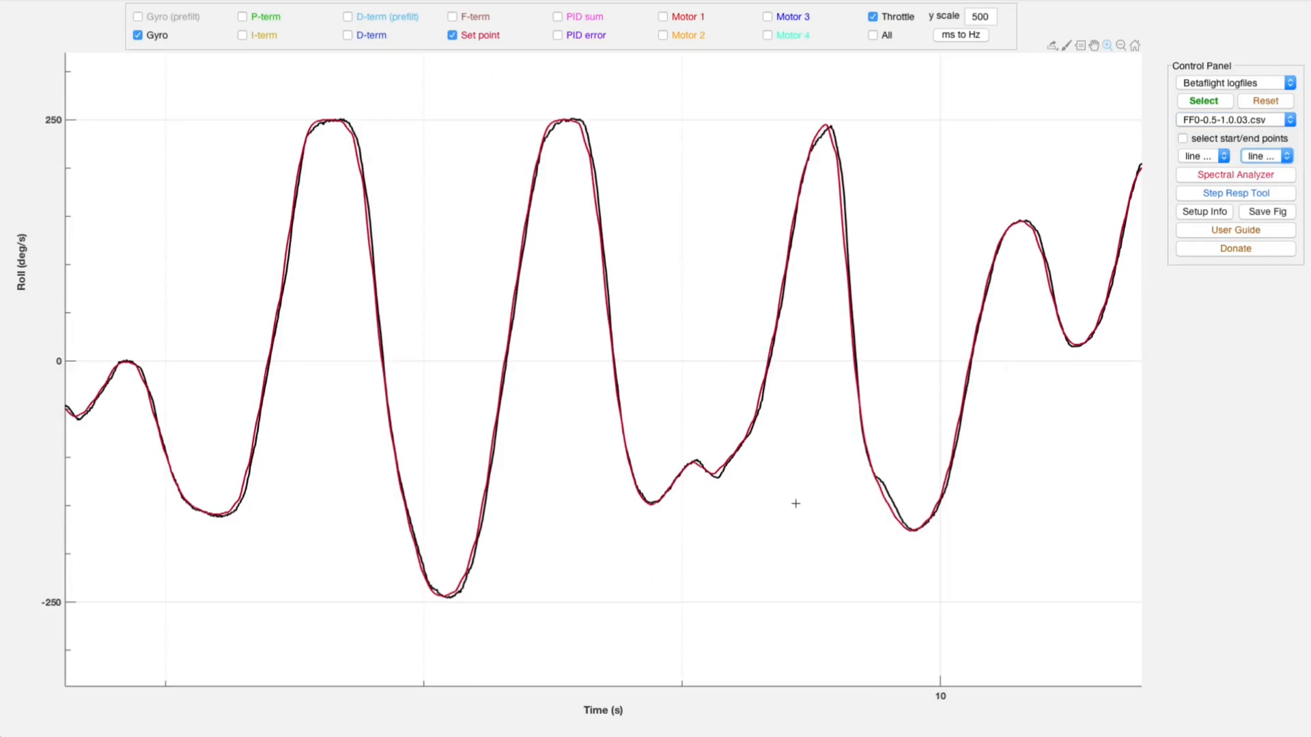
pyautogui.moveTo(221, 504)
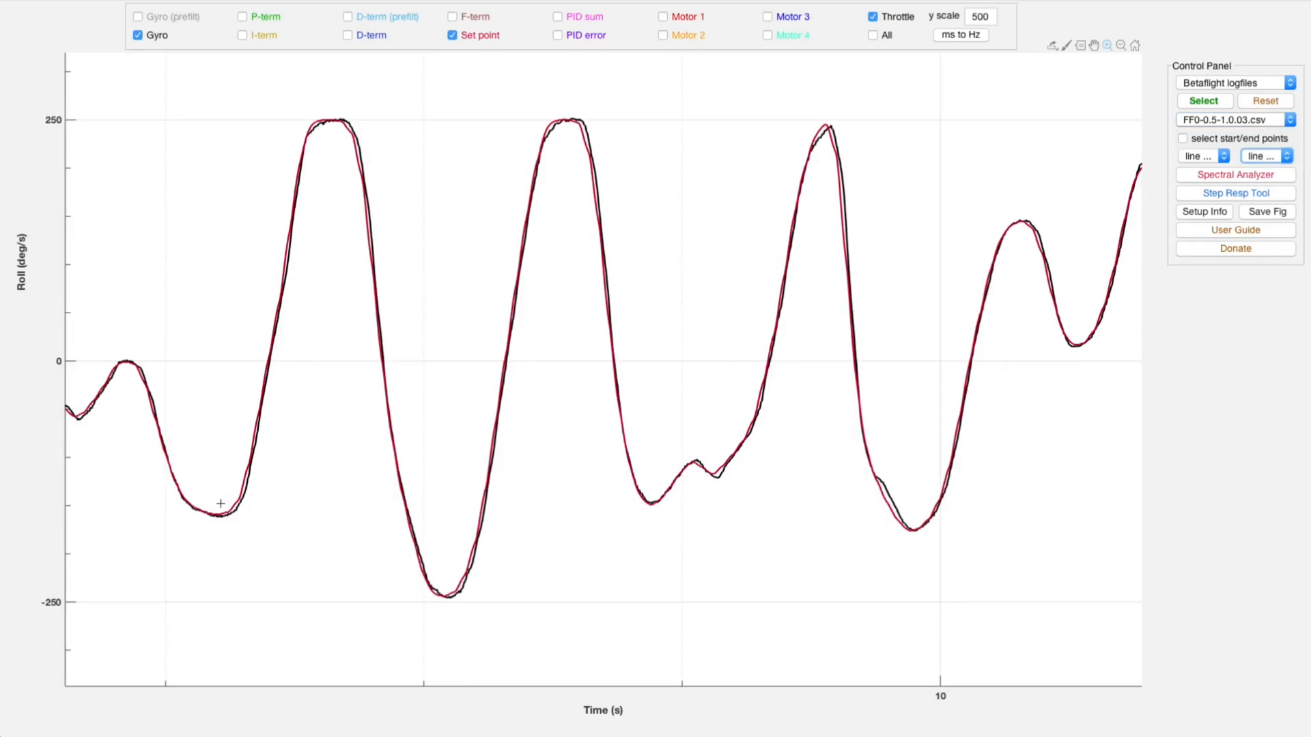
pyautogui.moveTo(259, 431)
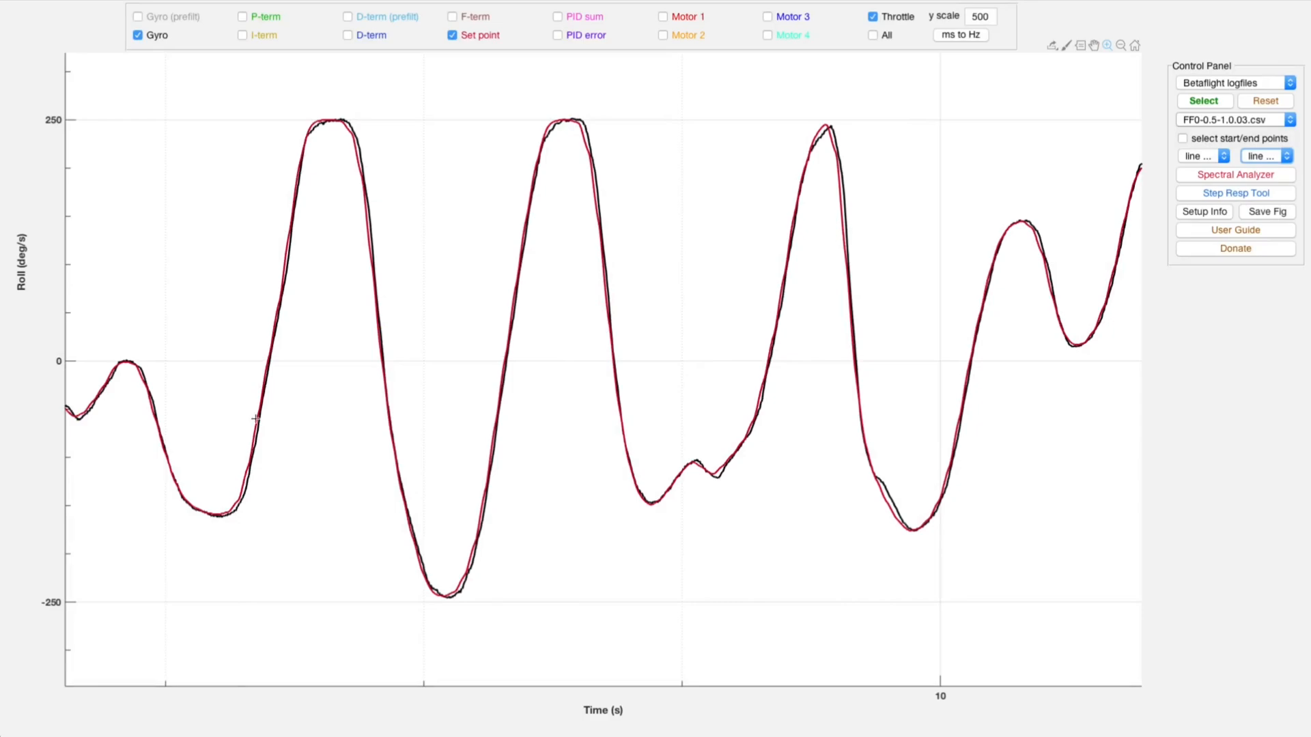
pyautogui.moveTo(378, 314)
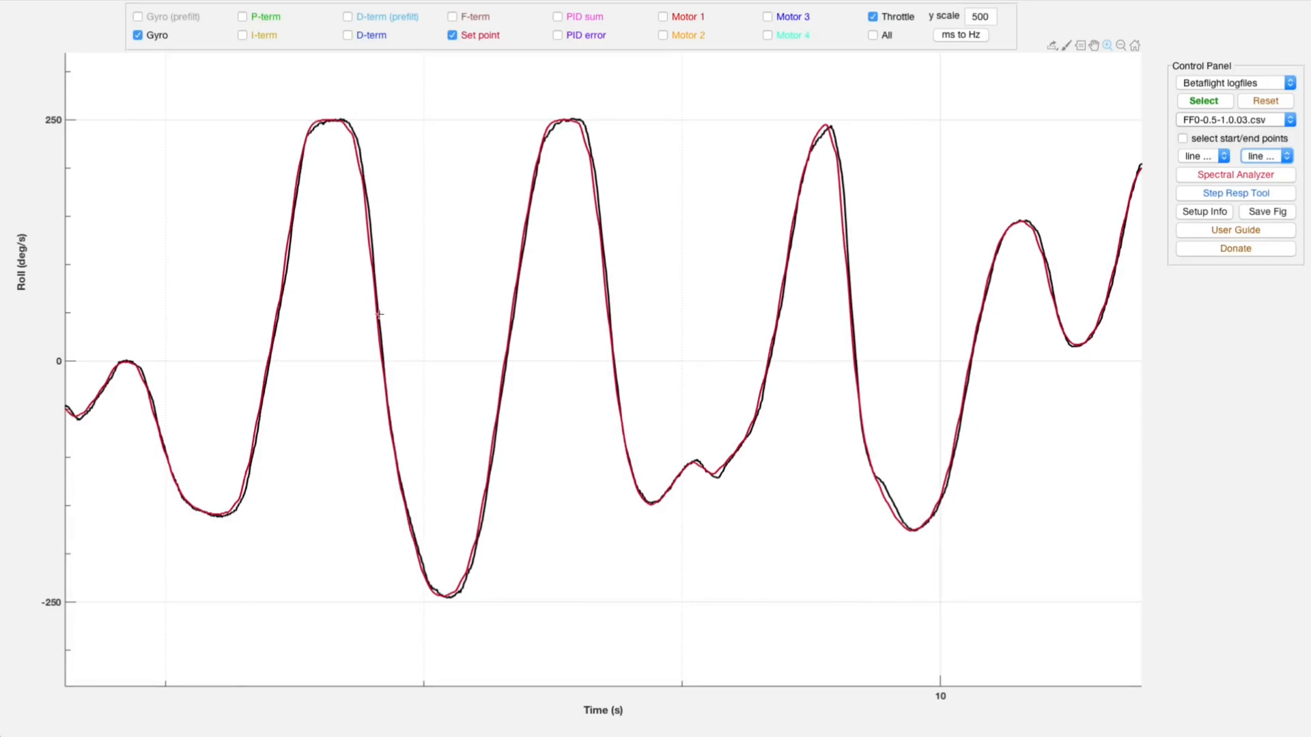
pyautogui.moveTo(487, 463)
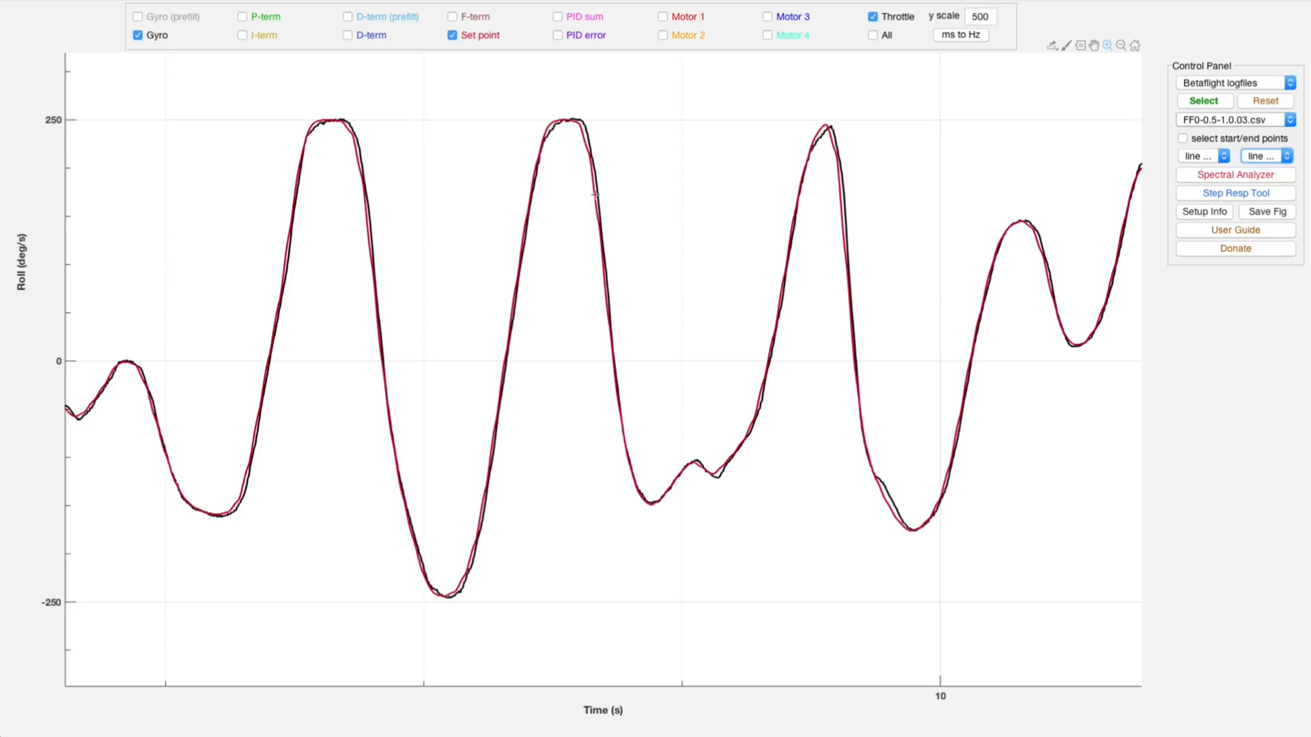
pyautogui.moveTo(740, 438)
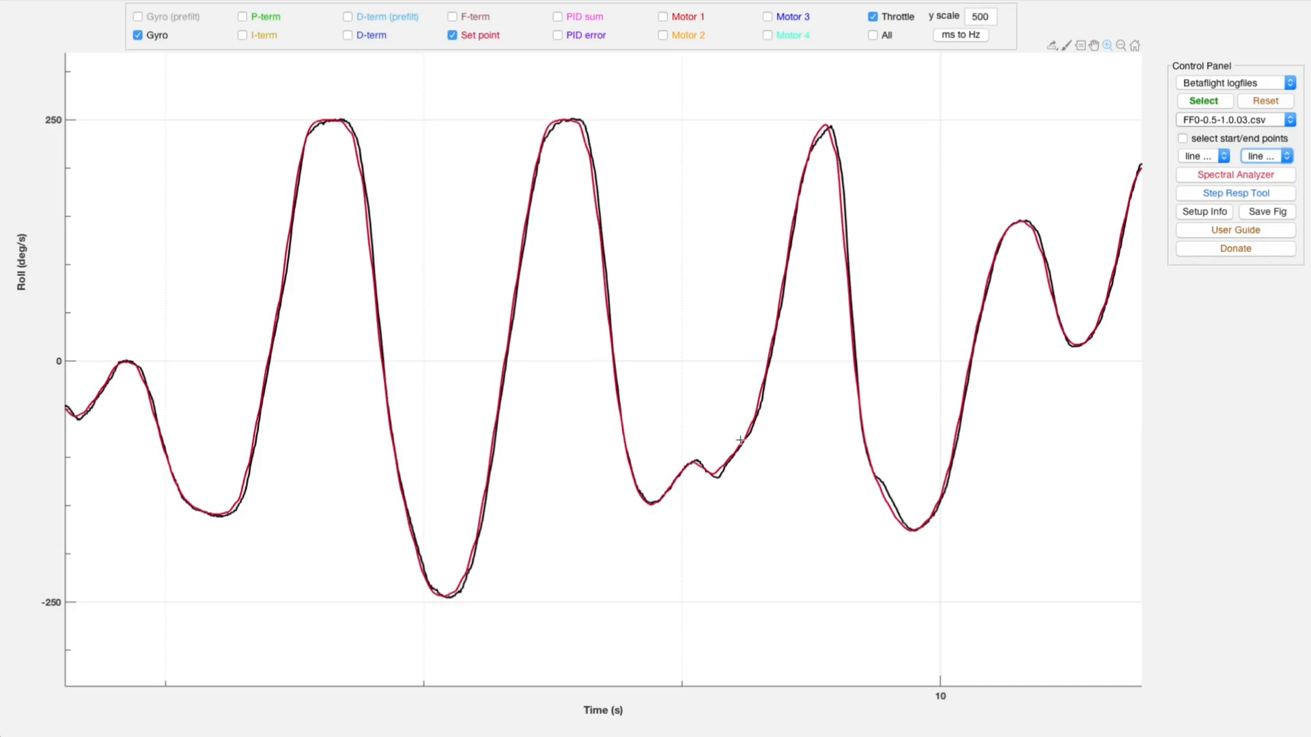
pyautogui.moveTo(843, 236)
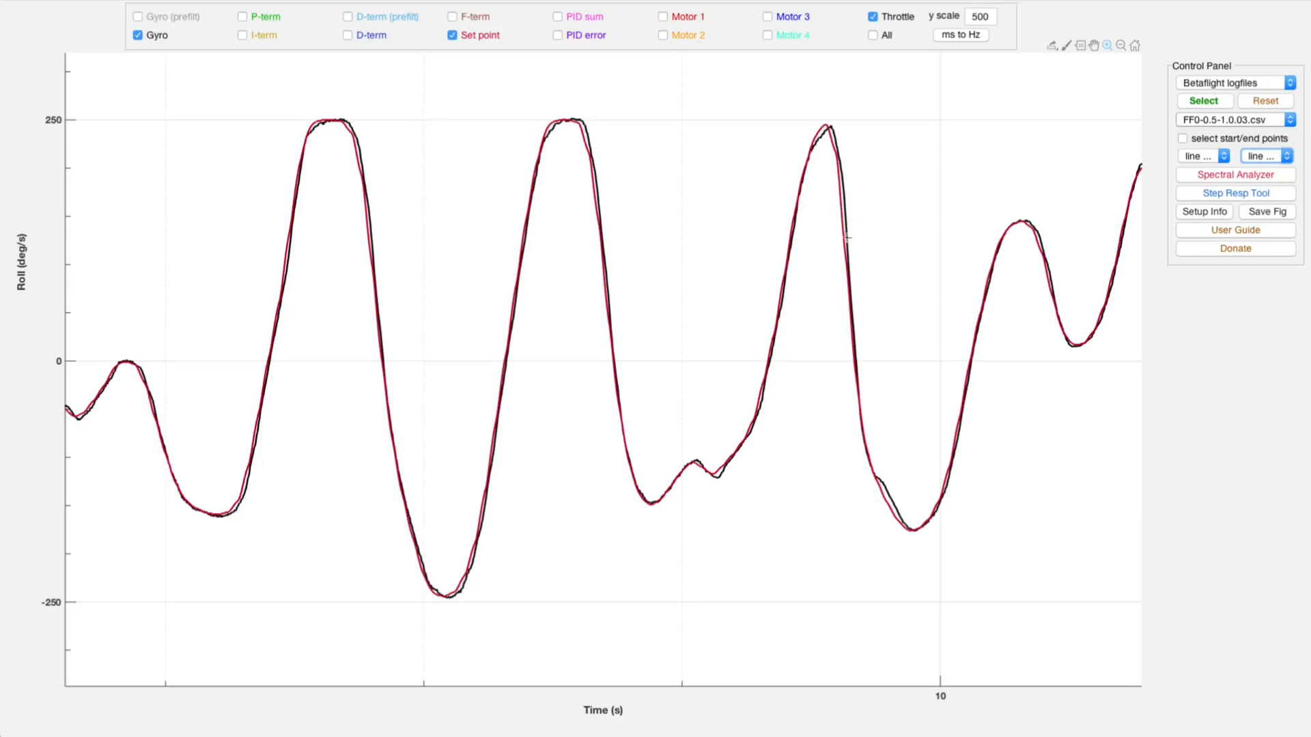
pyautogui.moveTo(861, 224)
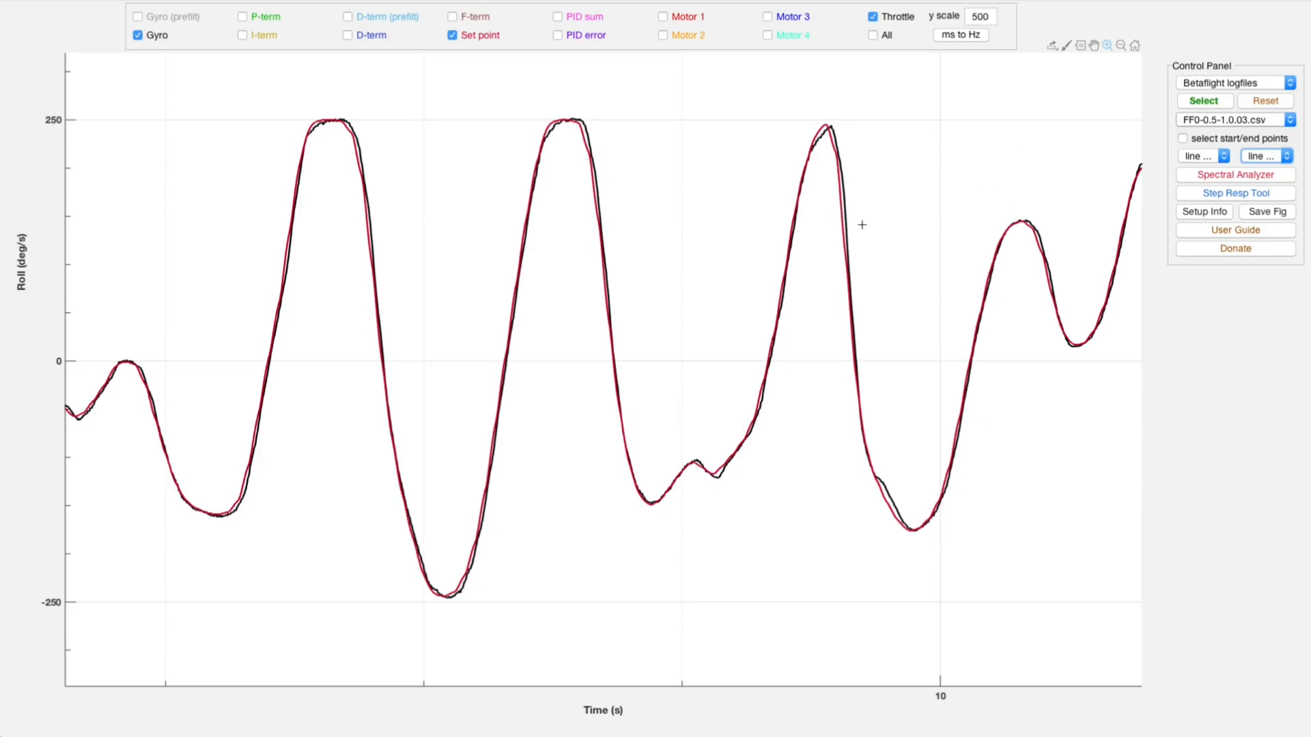
pyautogui.moveTo(522, 223)
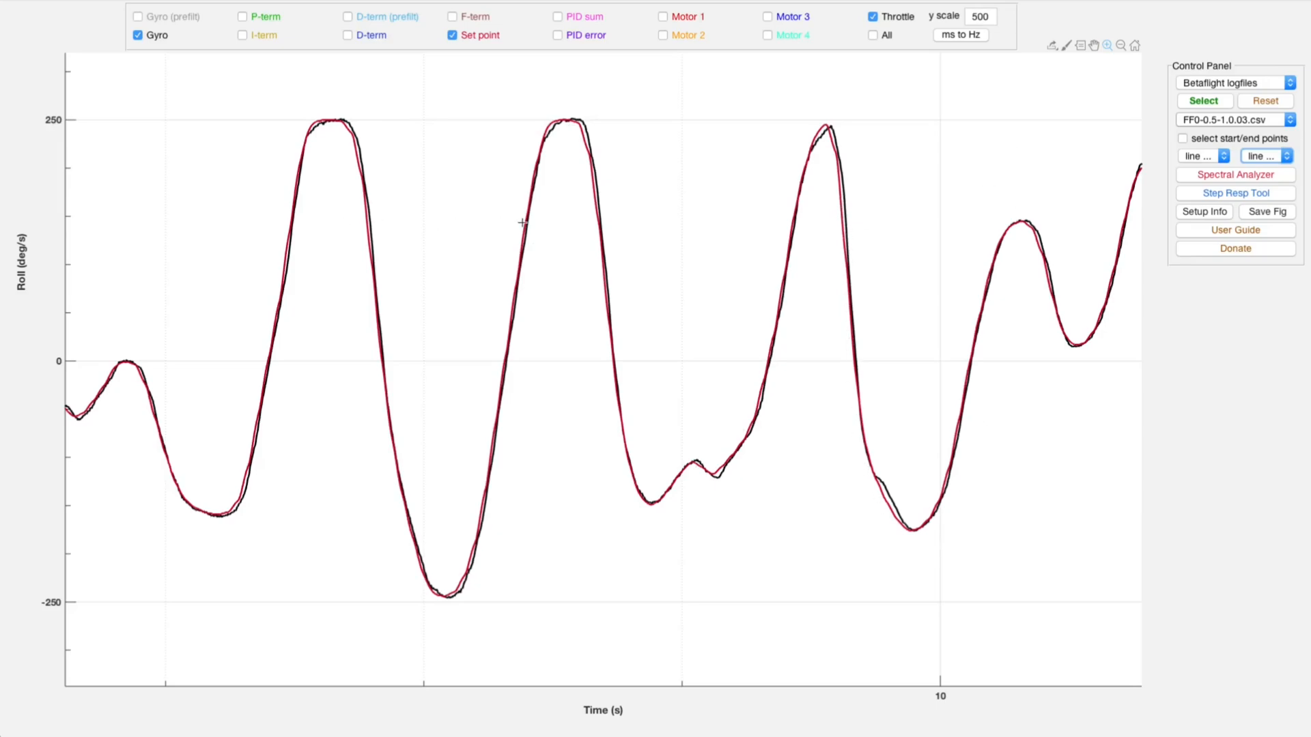
pyautogui.moveTo(406, 431)
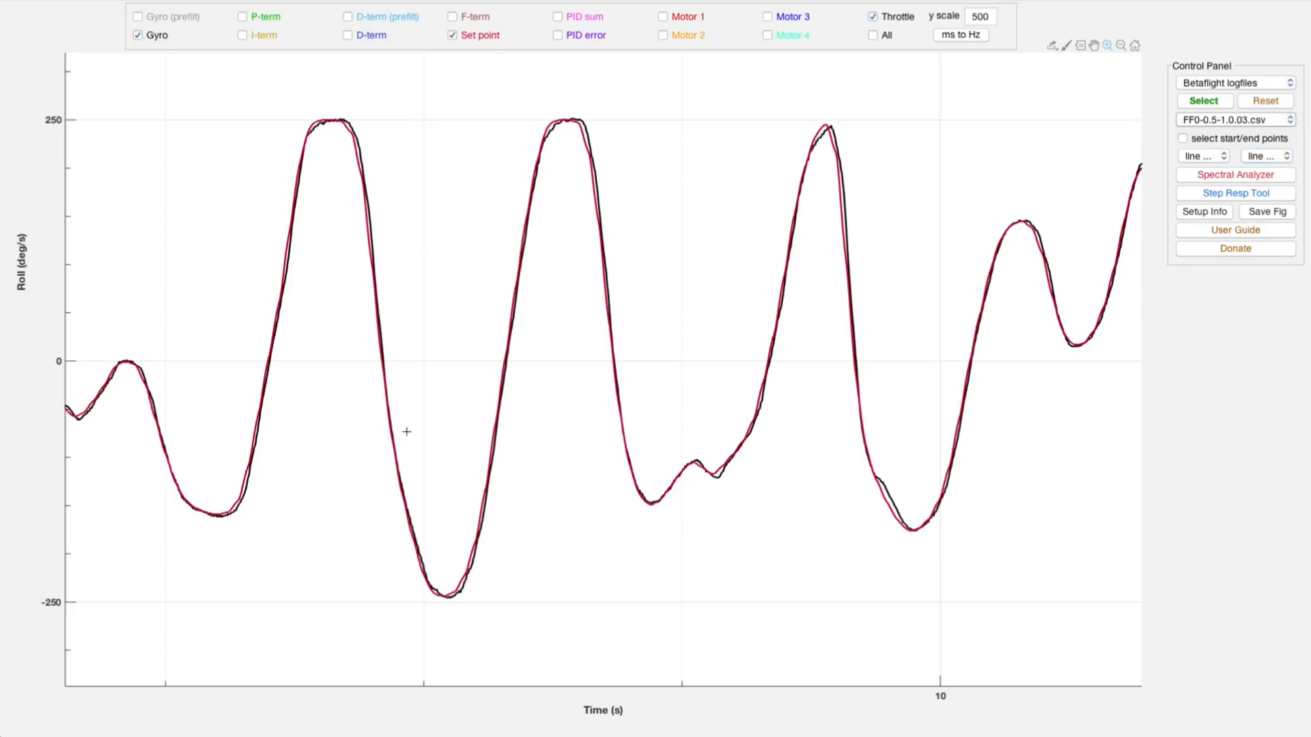
pyautogui.moveTo(379, 380)
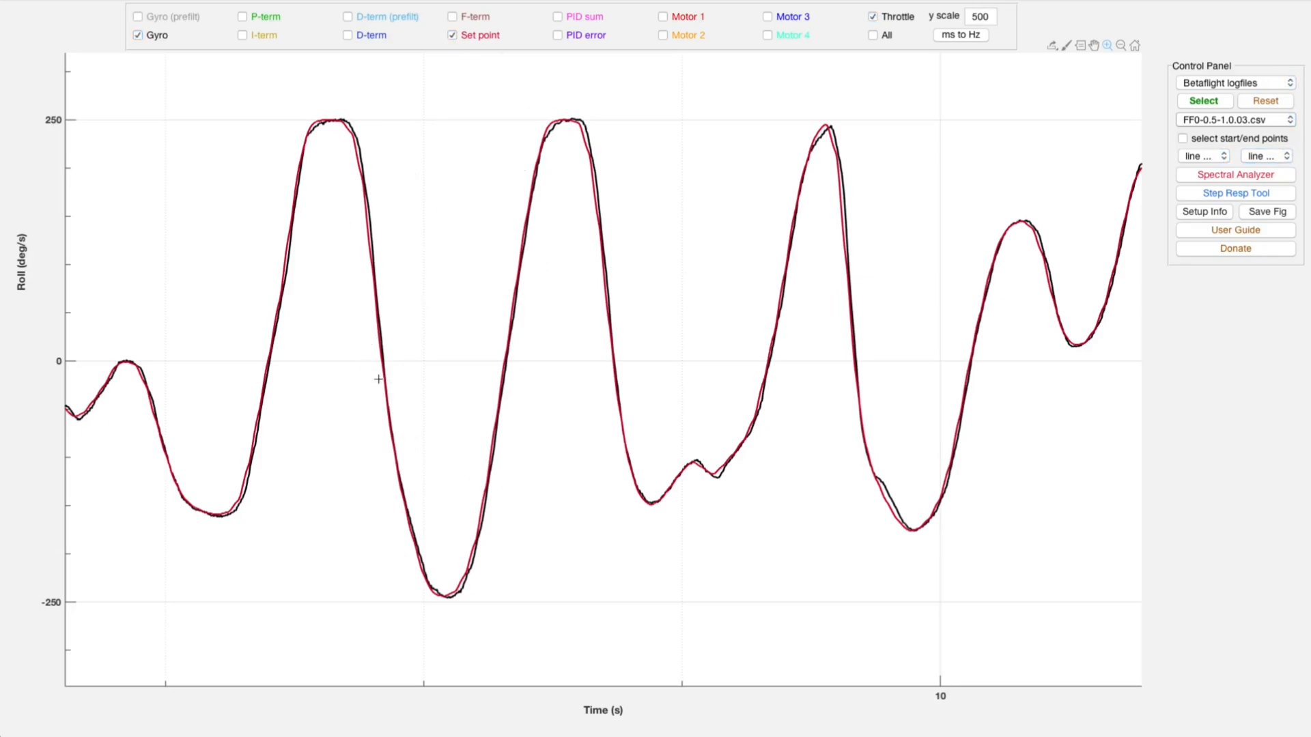
pyautogui.moveTo(365, 336)
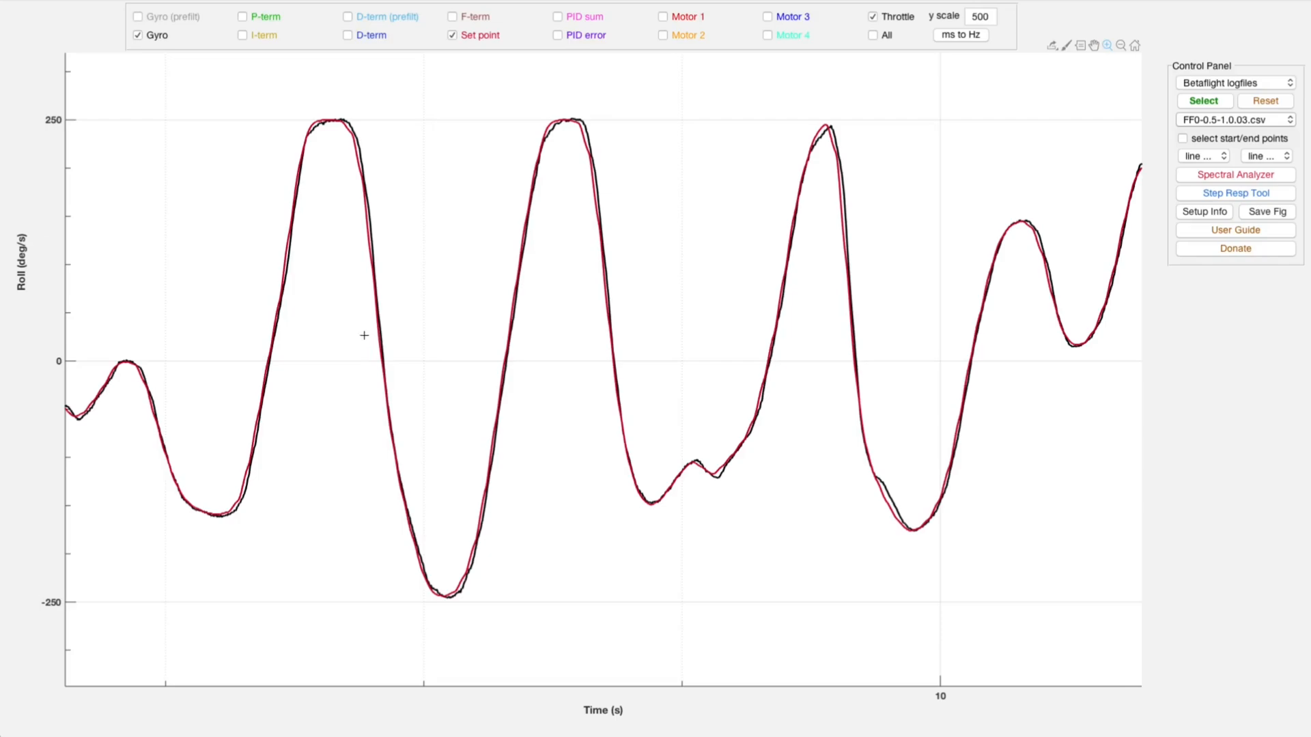
pyautogui.moveTo(495, 256)
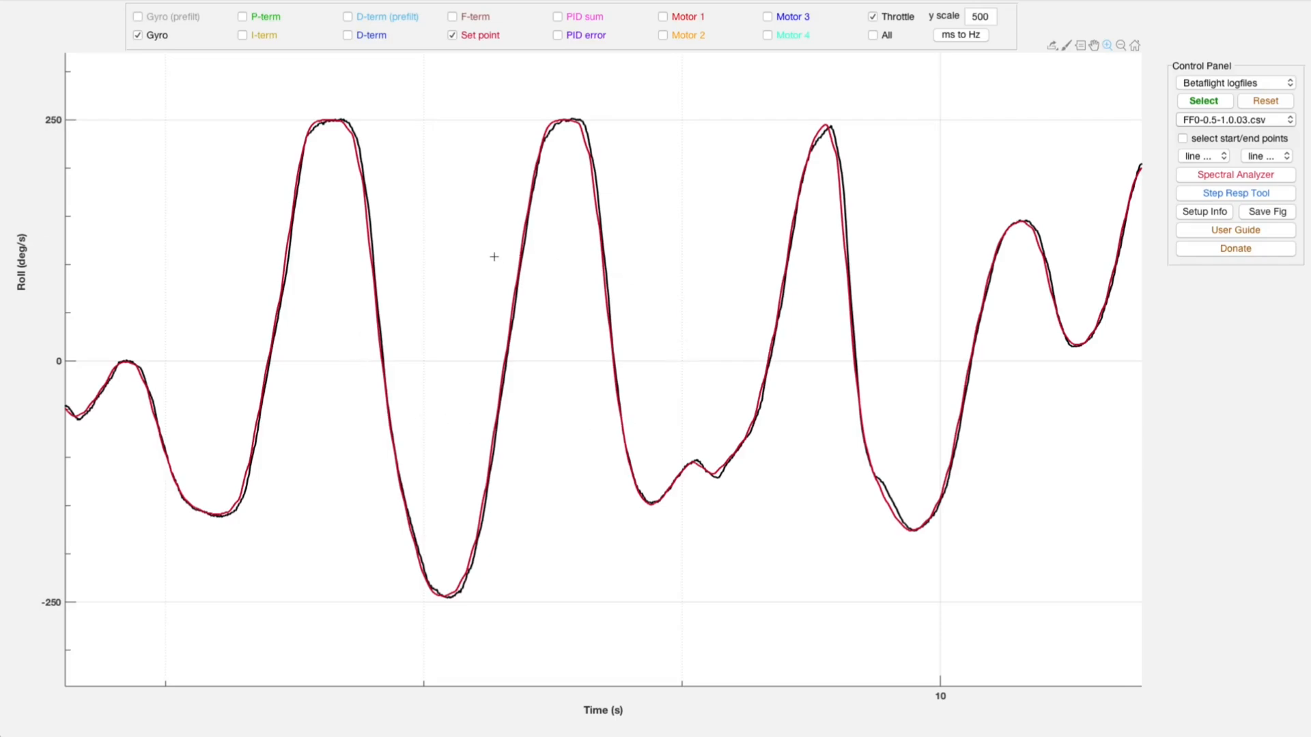
pyautogui.moveTo(669, 363)
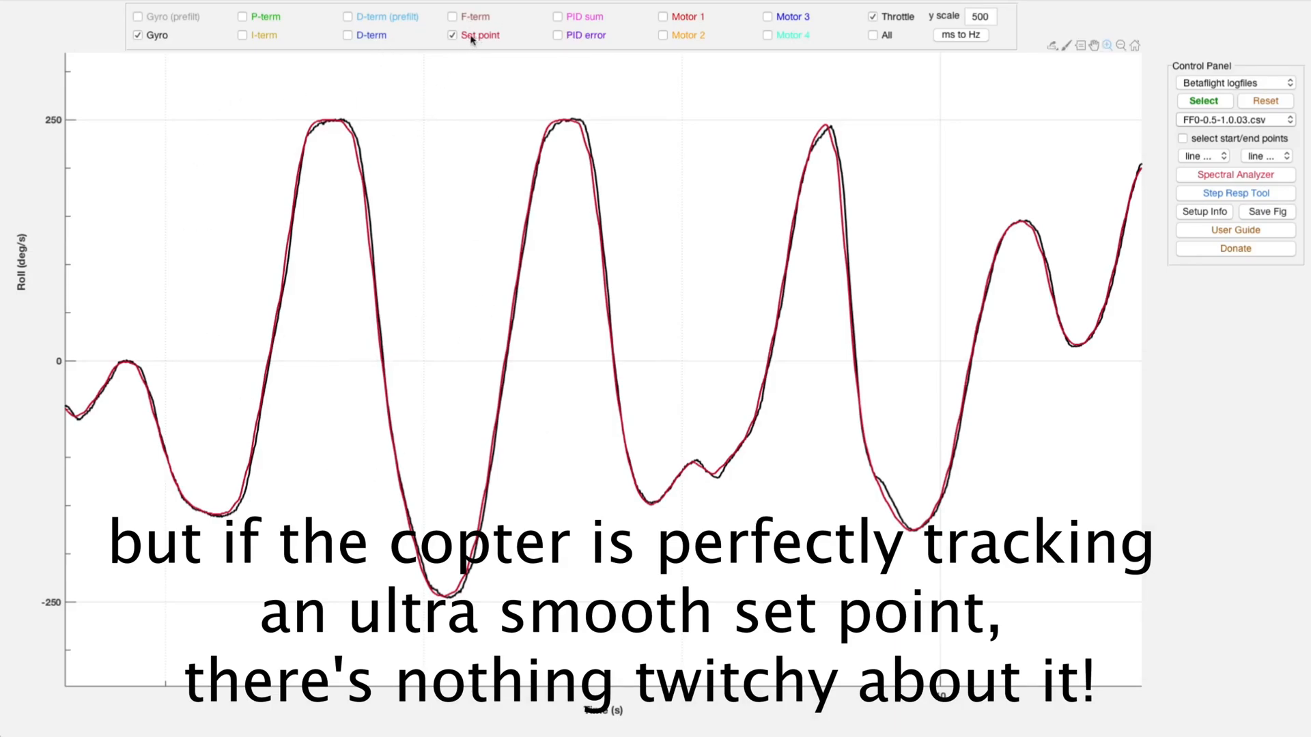
pyautogui.click(136, 35)
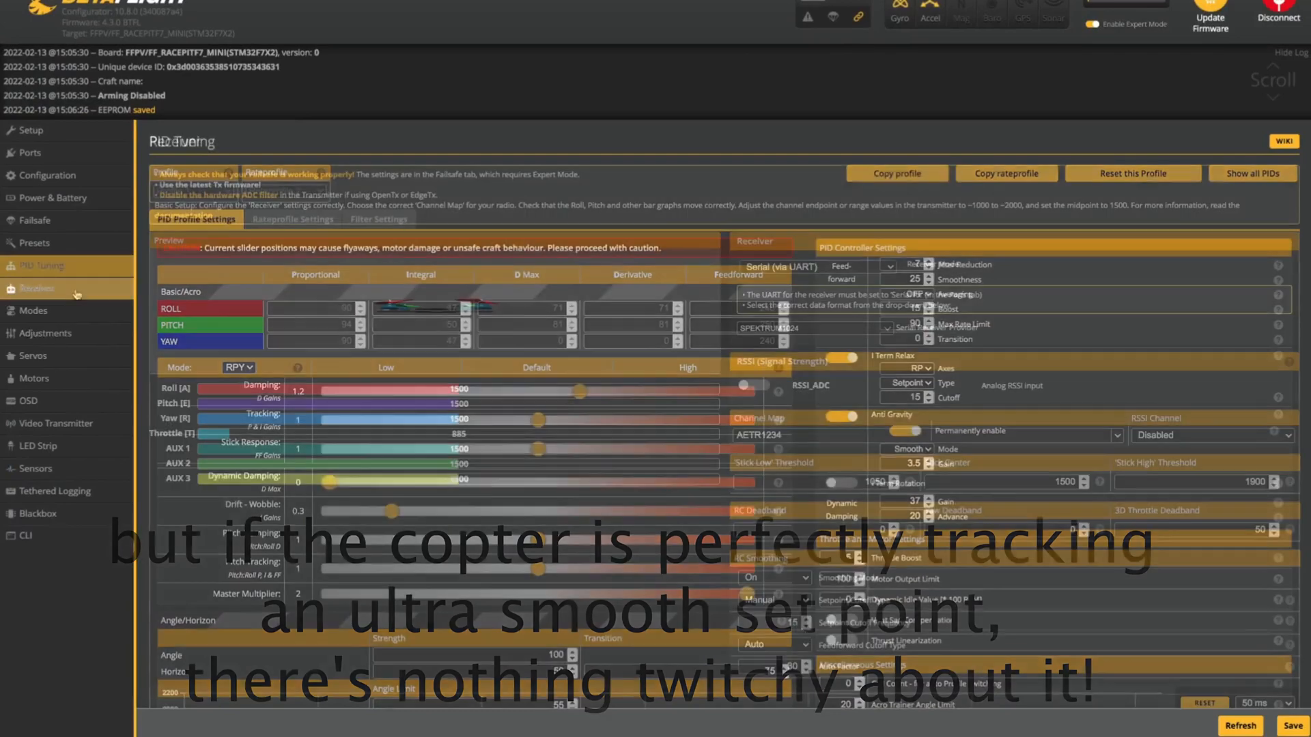
# Step: Show the Receiver page with serial receiver mode, Spektrum1024 provider and RC smoothing
pyautogui.click(35, 288)
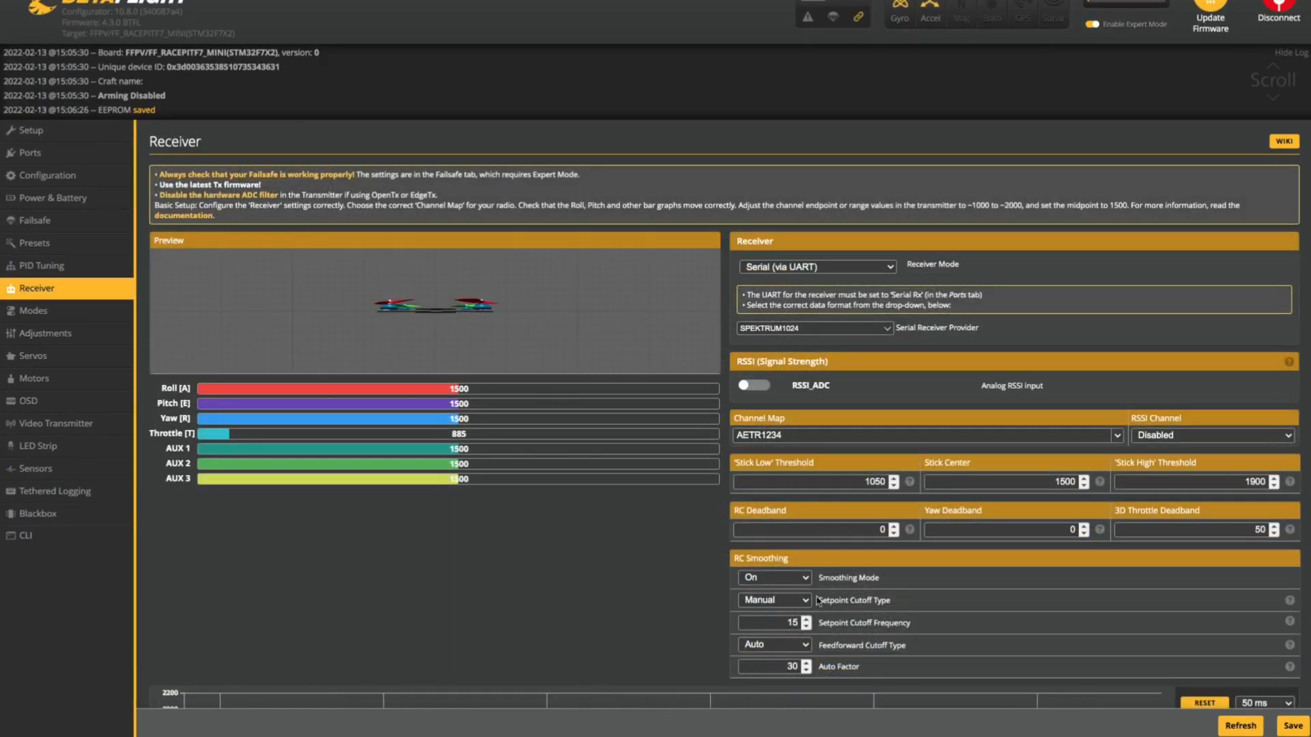
pyautogui.moveTo(866, 520)
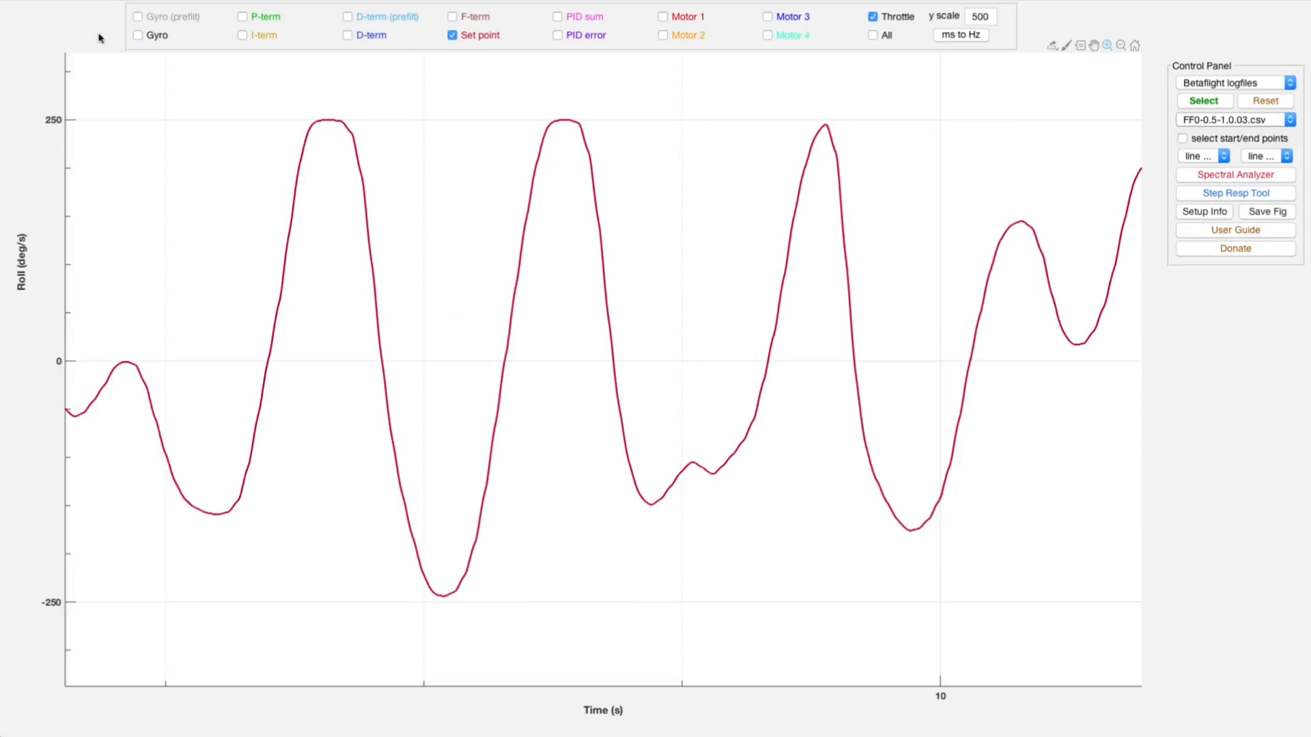
# Step: Enable the Gyro trace so it plots over the Set point in the roll plot
pyautogui.click(137, 35)
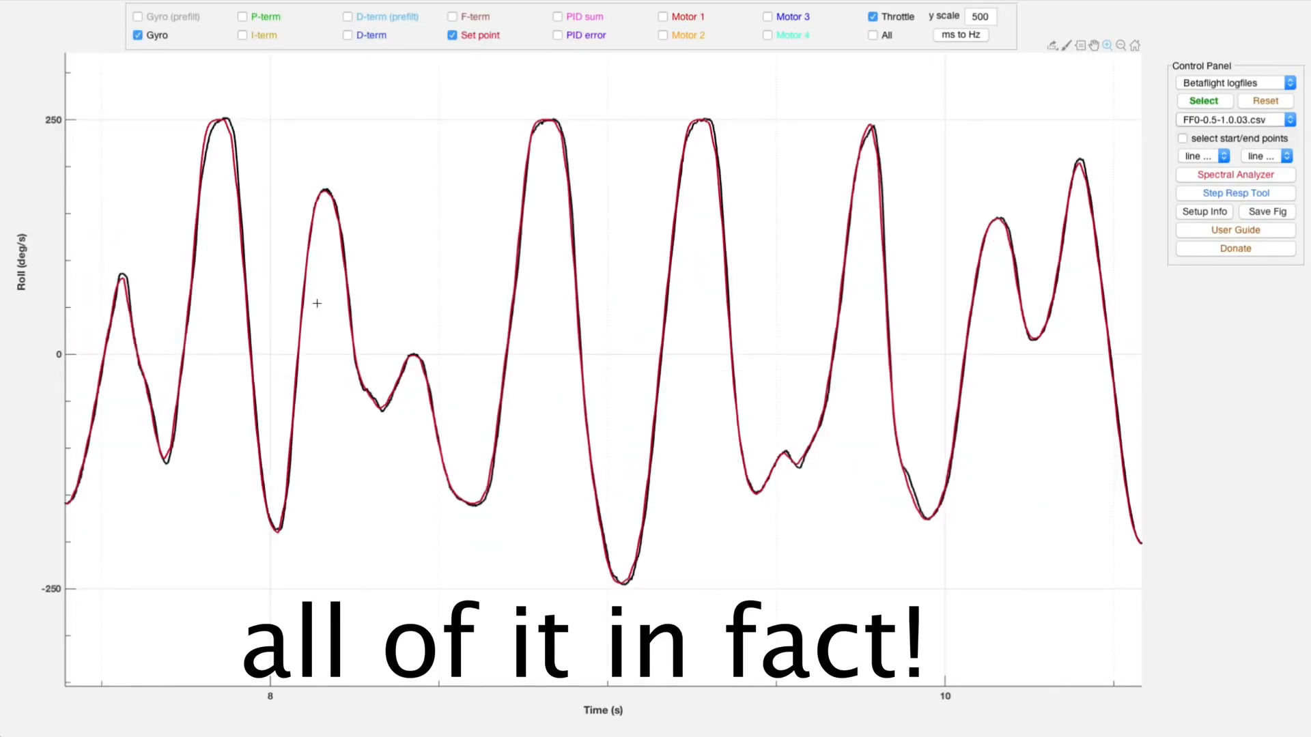
pyautogui.moveTo(526, 430)
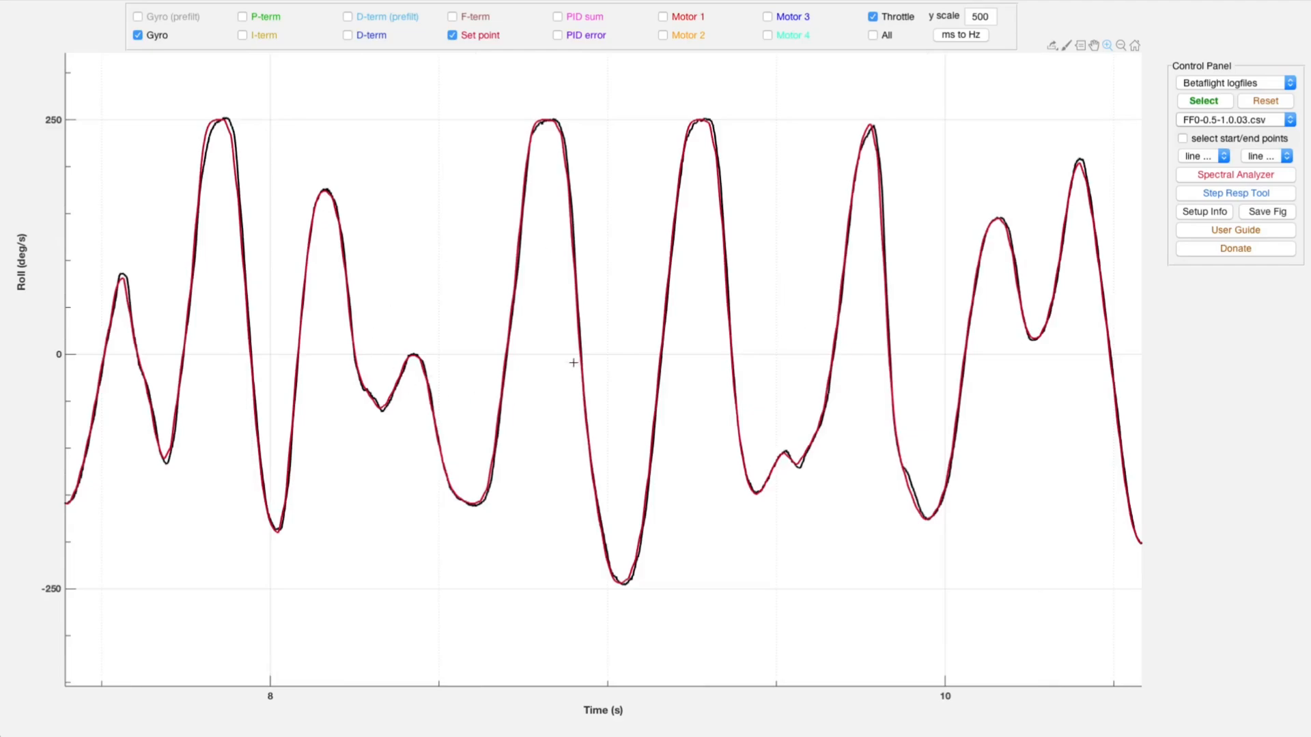
pyautogui.moveTo(393, 74)
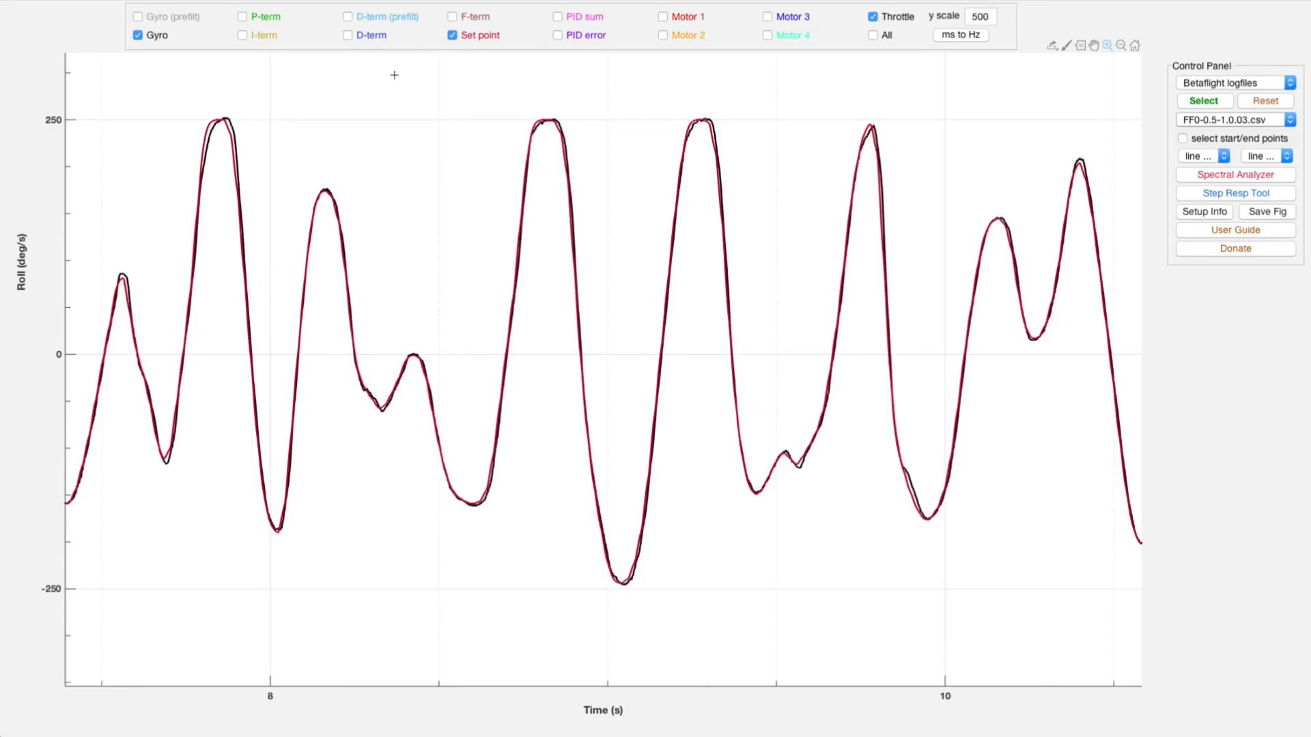
pyautogui.moveTo(188, 273)
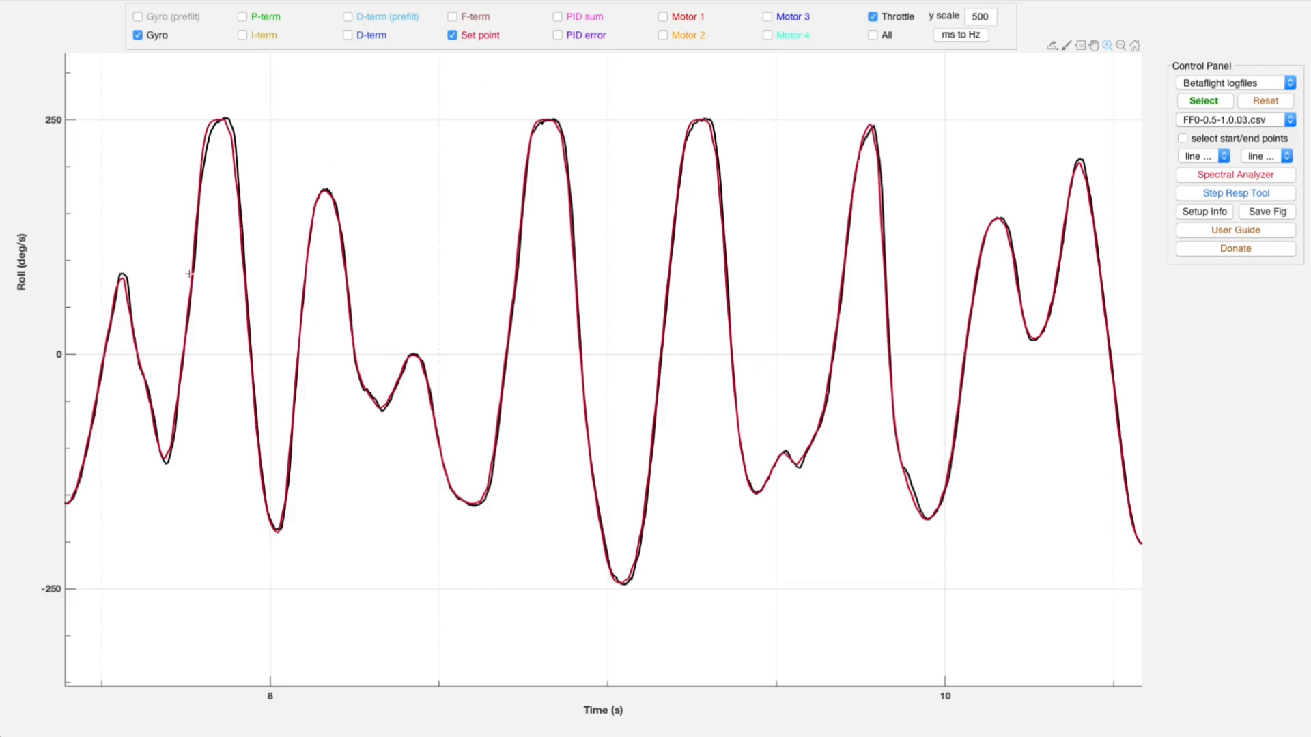
pyautogui.moveTo(503, 70)
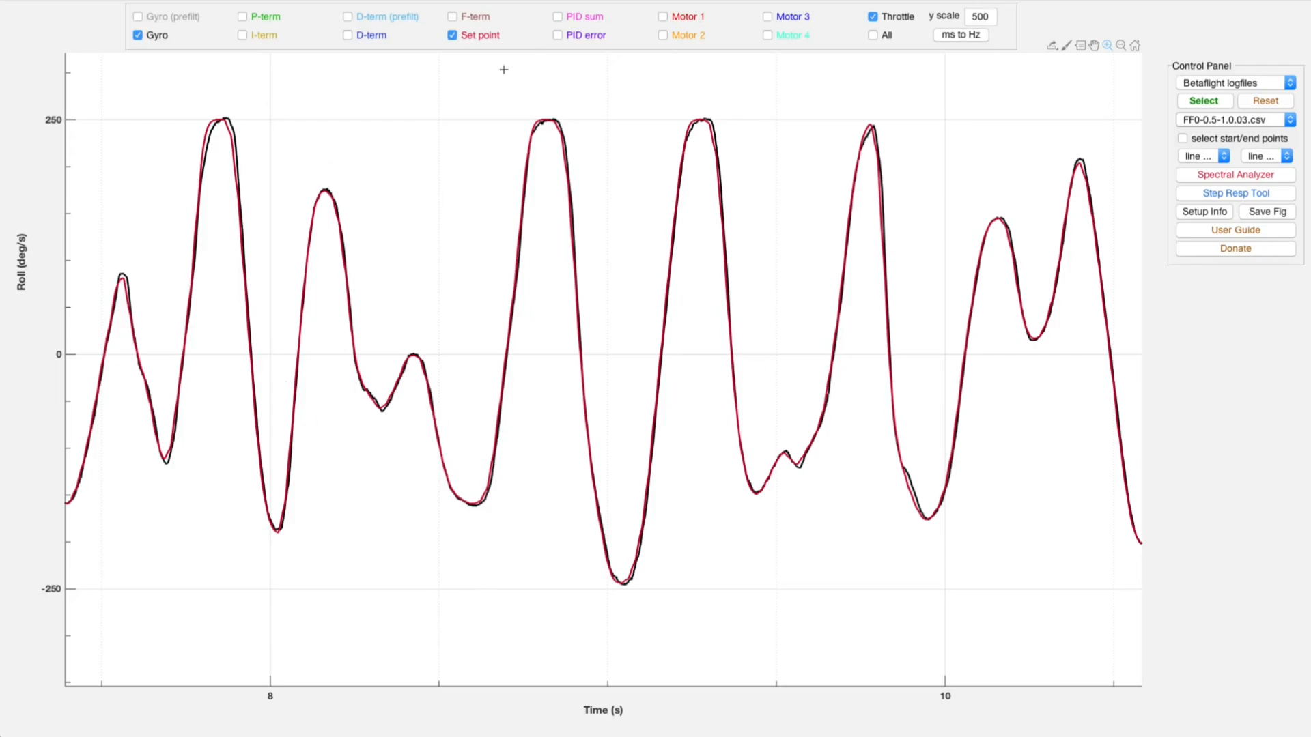
pyautogui.moveTo(377, 525)
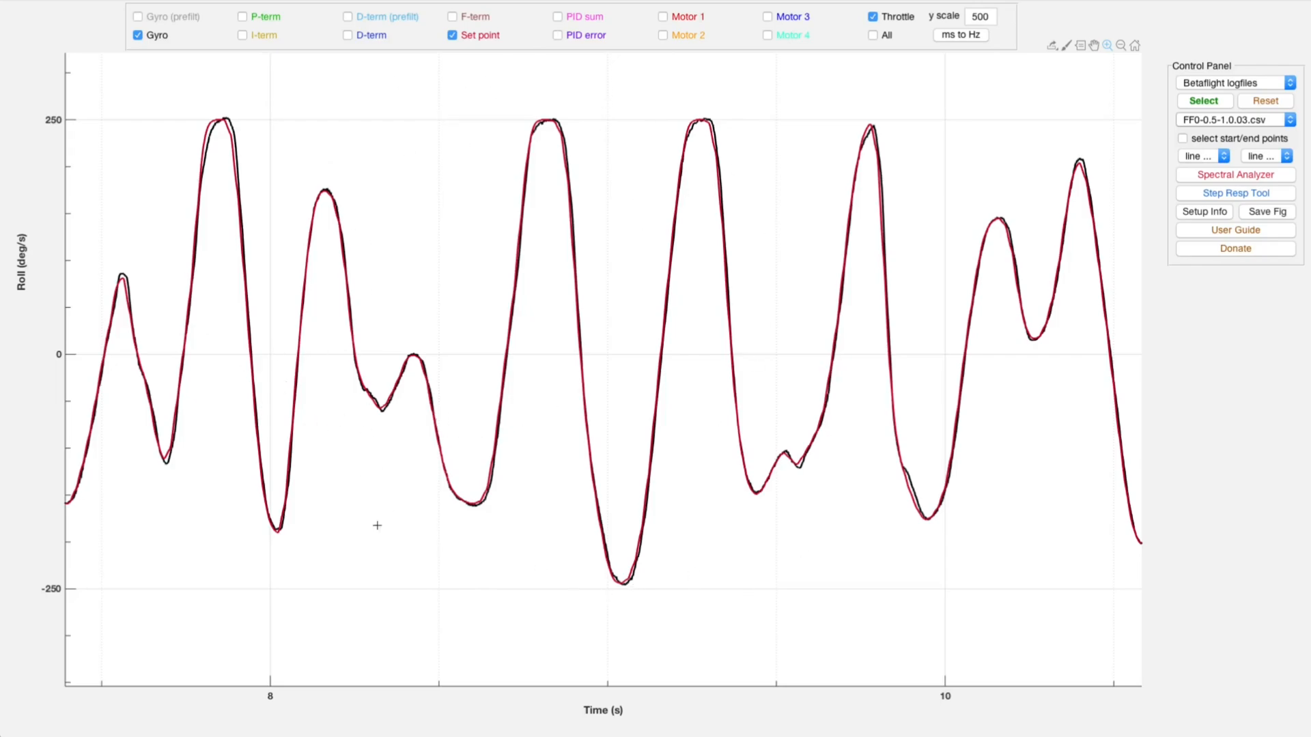
pyautogui.moveTo(441, 260)
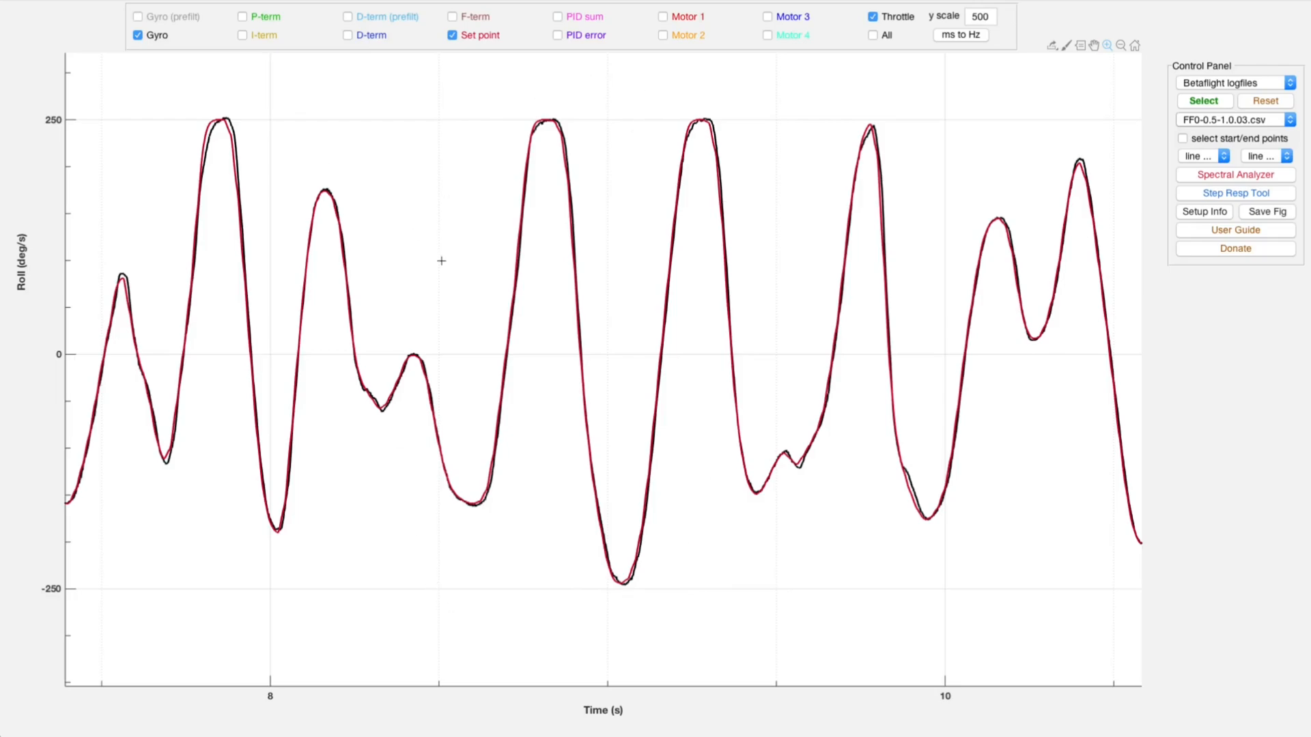
pyautogui.moveTo(503, 124)
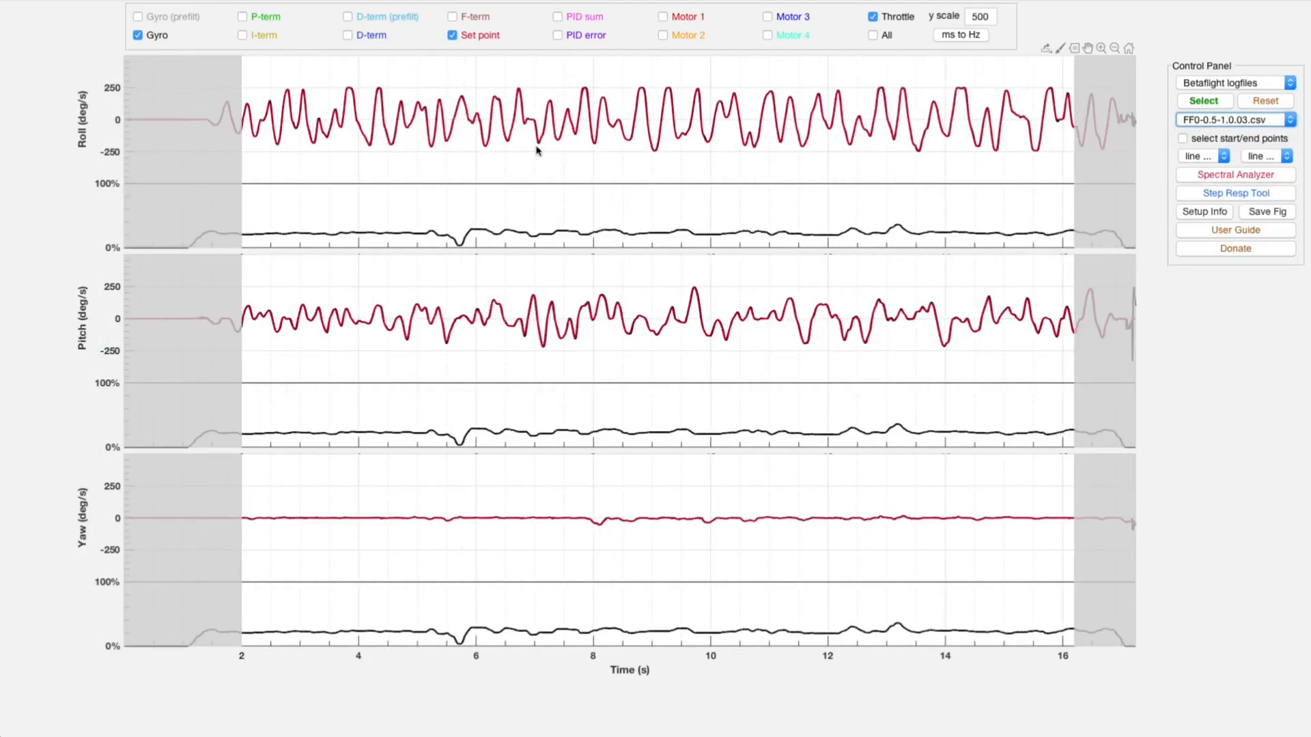
pyautogui.moveTo(613, 202)
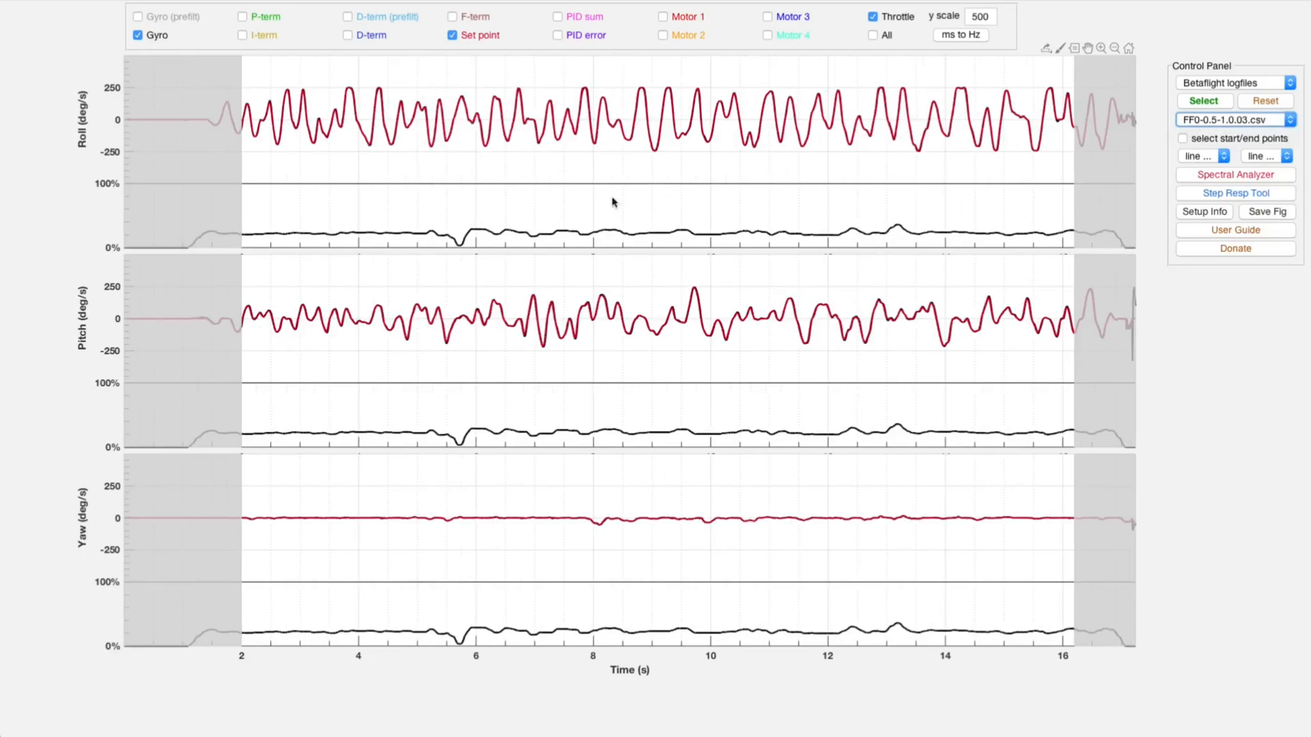
pyautogui.moveTo(653, 217)
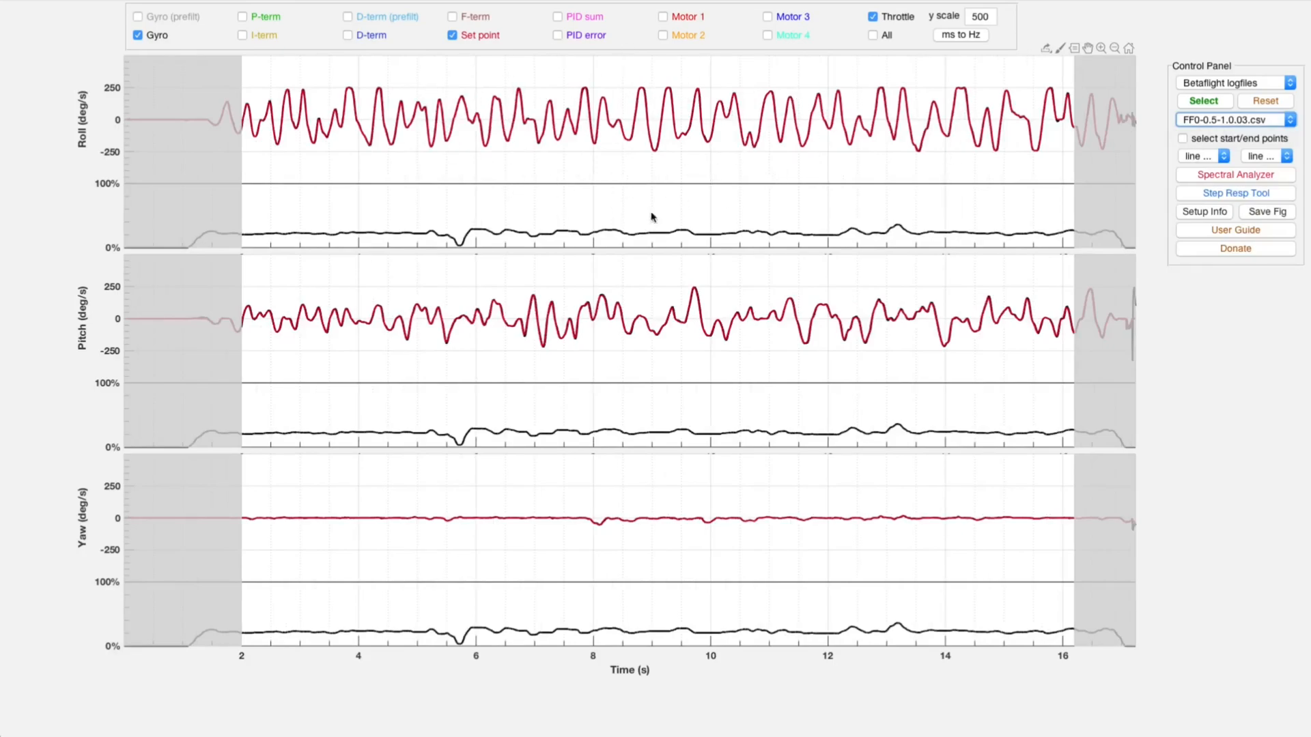
pyautogui.moveTo(567, 77)
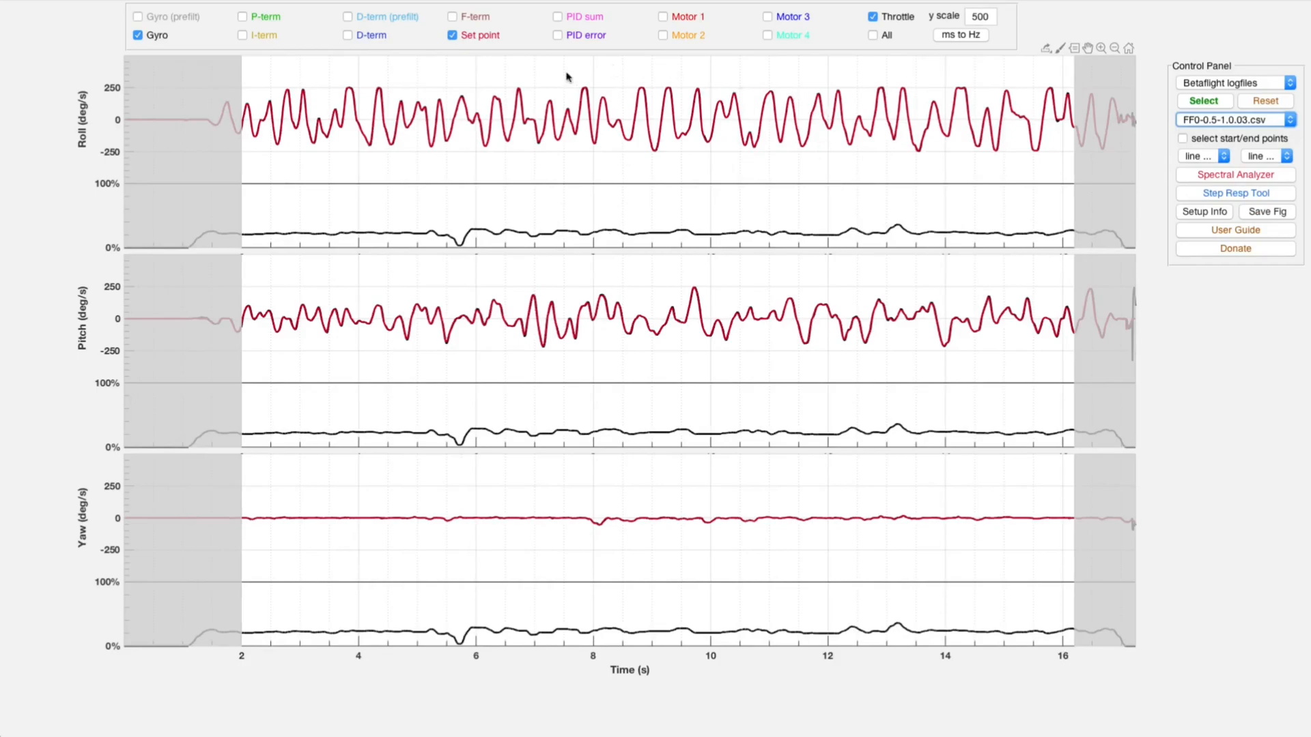
pyautogui.moveTo(643, 111)
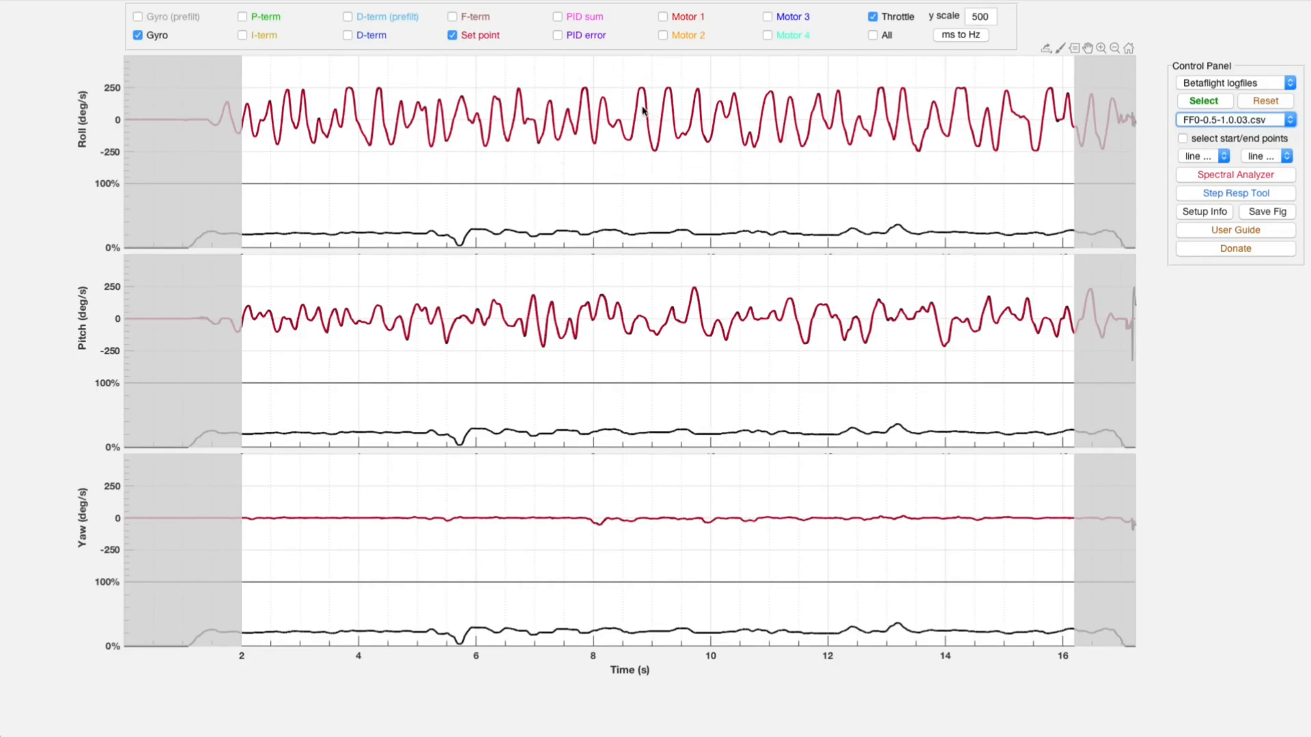
pyautogui.moveTo(653, 80)
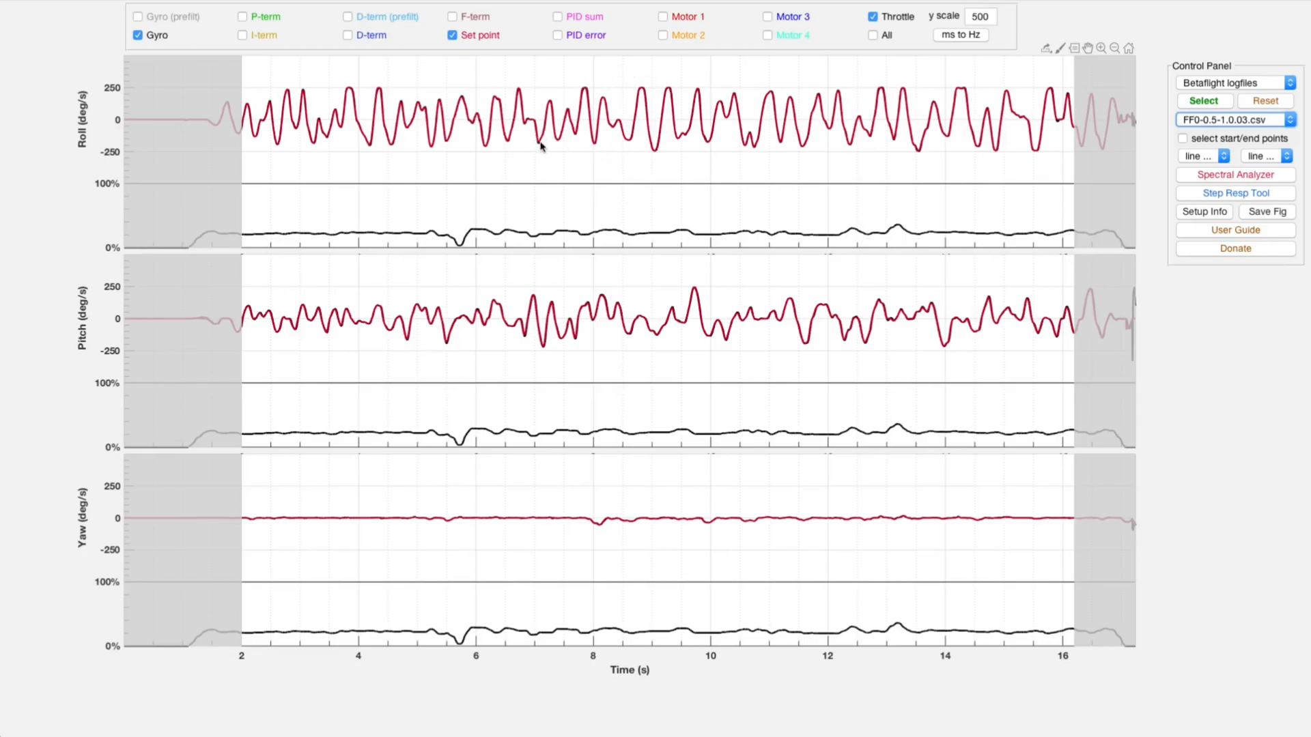
pyautogui.moveTo(693, 209)
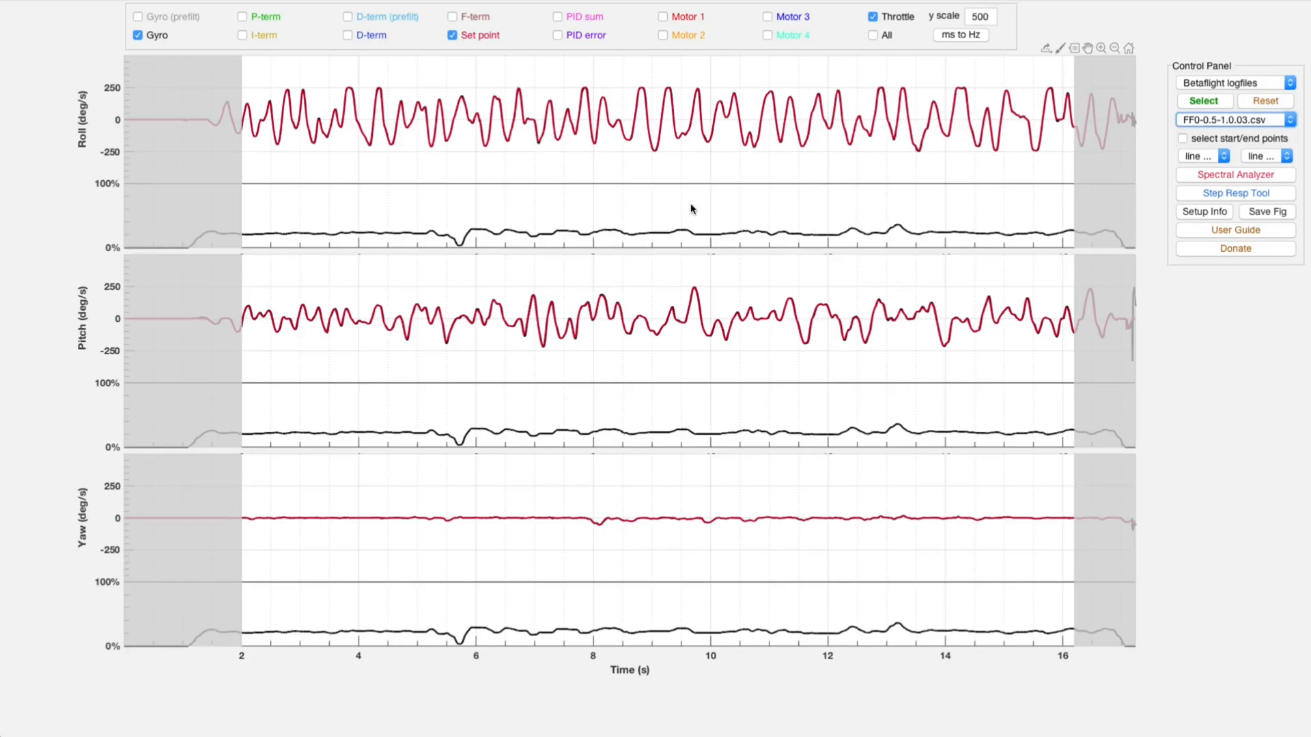
# Step: Reset the zoom to show roll, pitch and yaw set points for the full log
pyautogui.click(1099, 47)
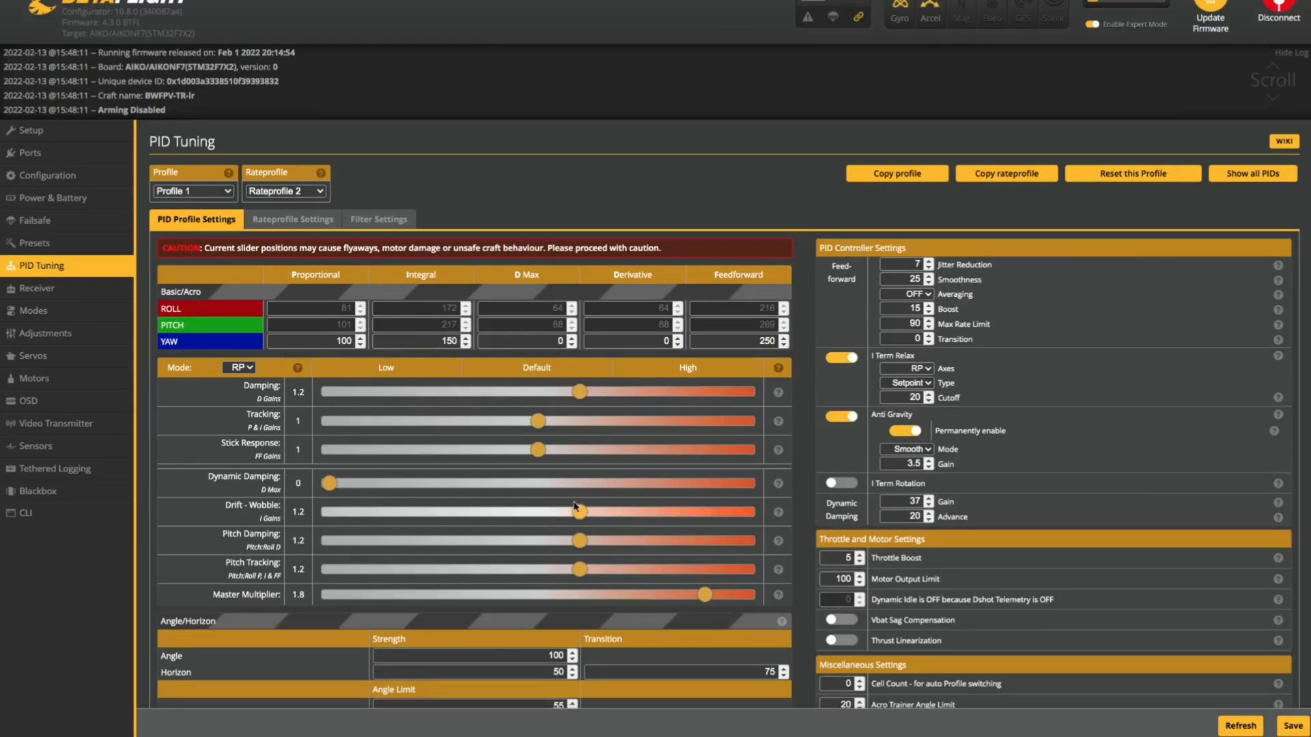
# Step: Preview Drift - Wobble at 1.6 and 2, returning it to 1.2 each time
pyautogui.moveTo(577, 509); pyautogui.dragTo(663, 509)
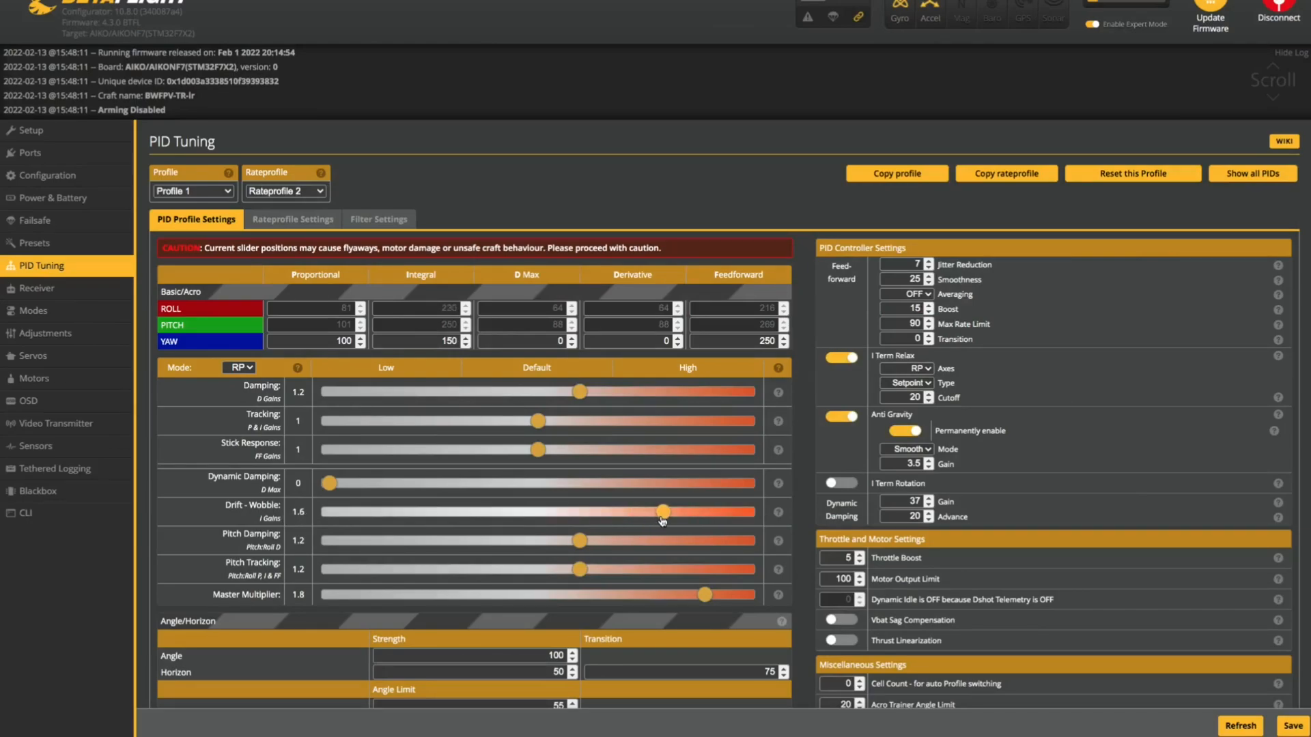
pyautogui.moveTo(661, 510); pyautogui.dragTo(581, 511)
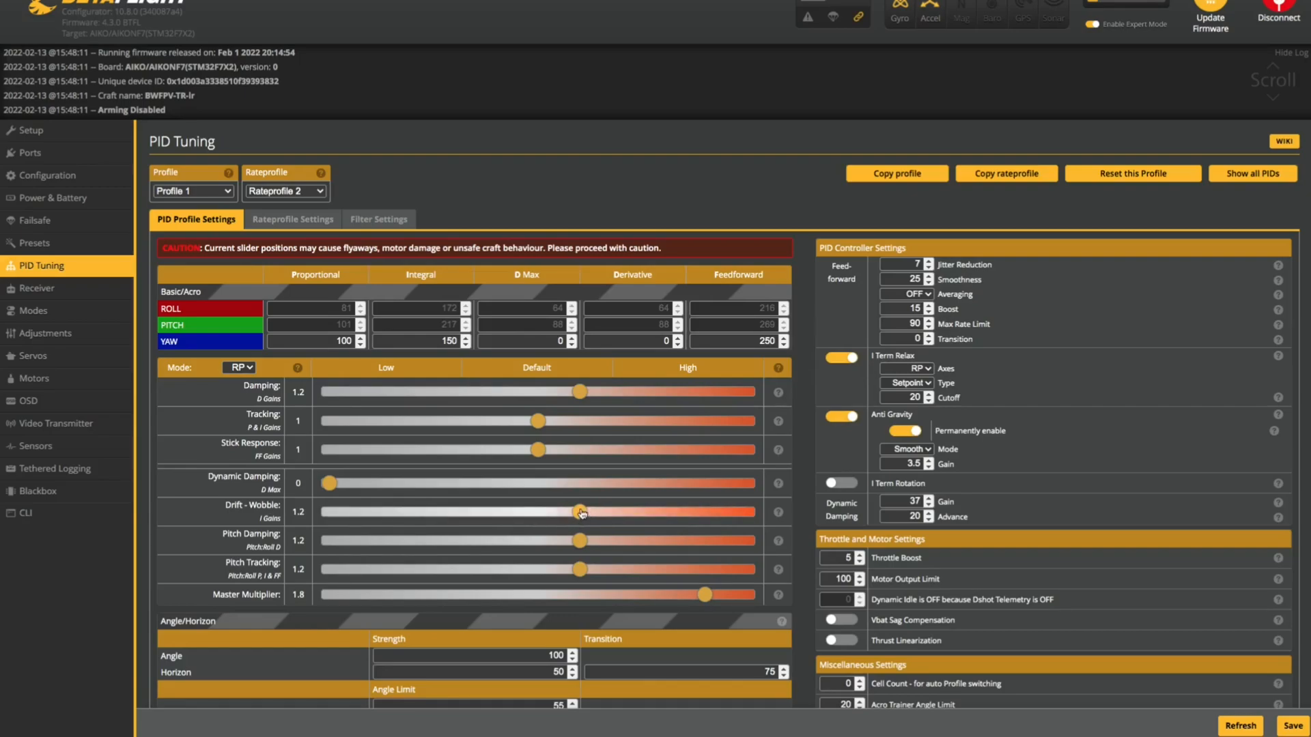
pyautogui.moveTo(654, 510)
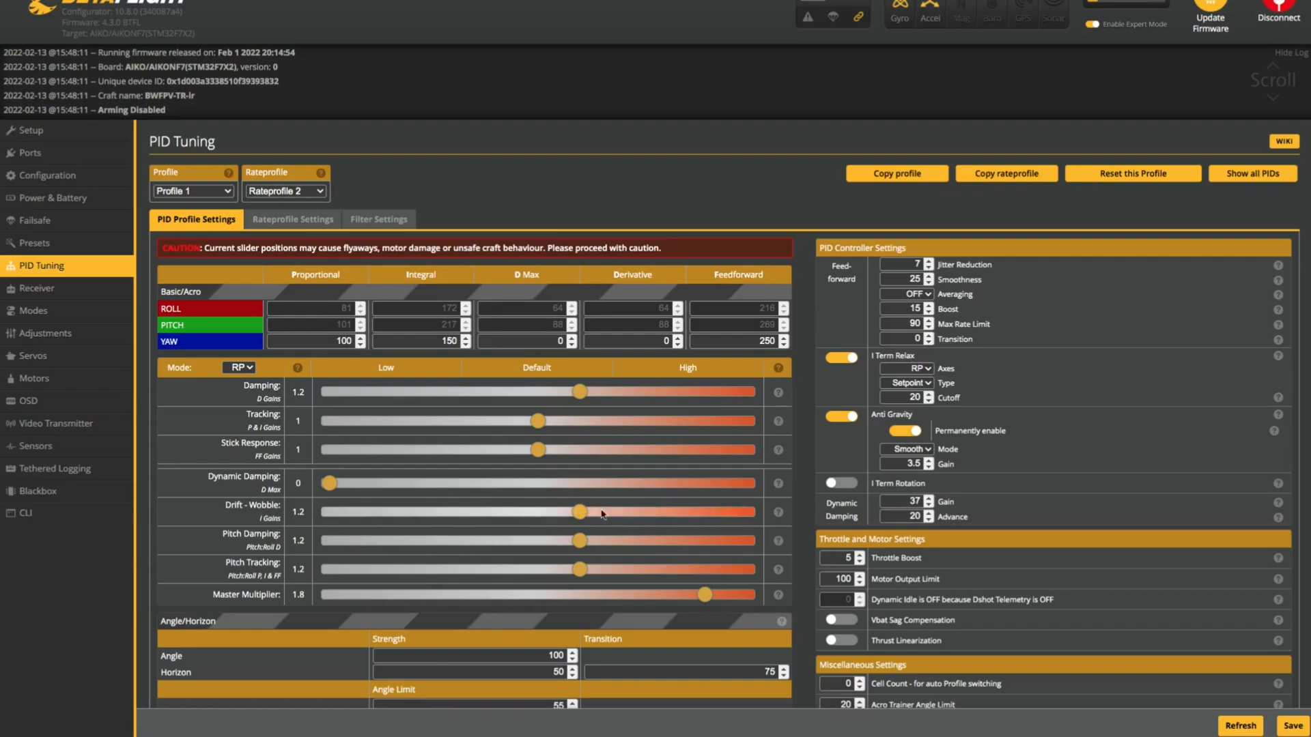
pyautogui.moveTo(581, 511); pyautogui.dragTo(676, 512)
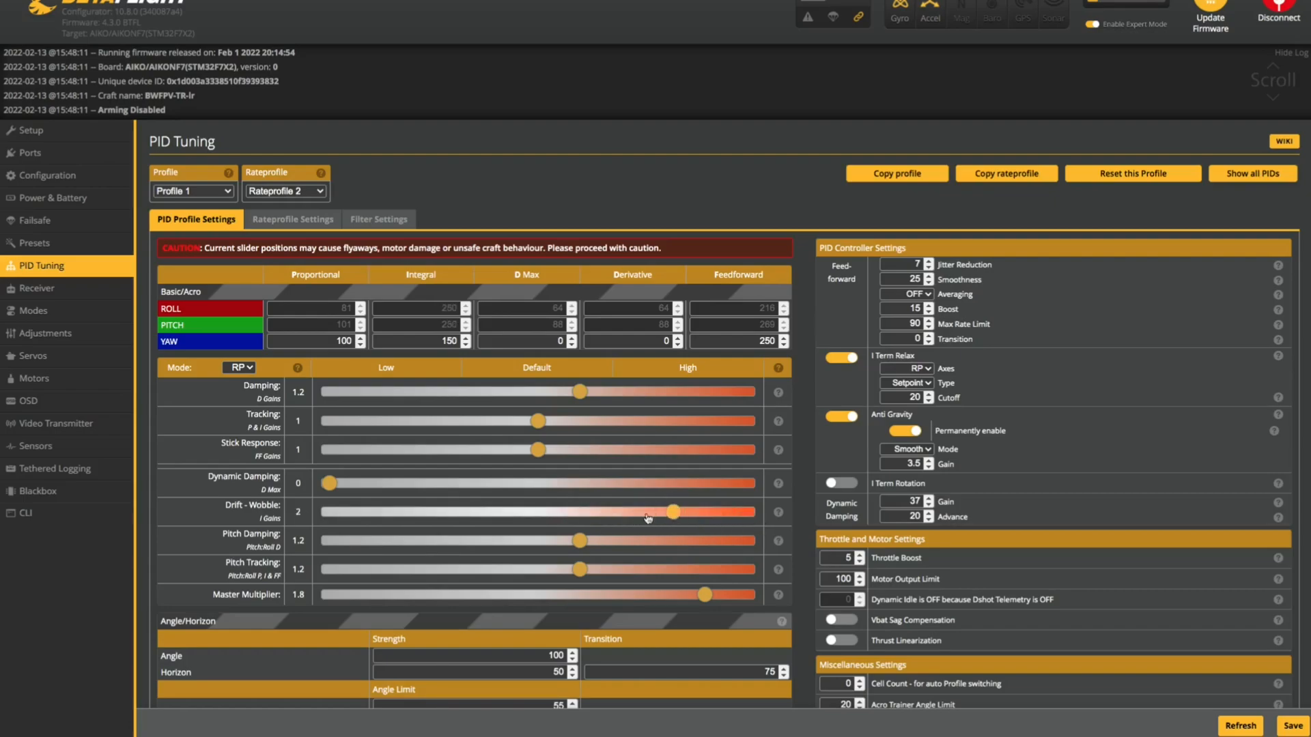
pyautogui.moveTo(675, 512); pyautogui.dragTo(579, 512)
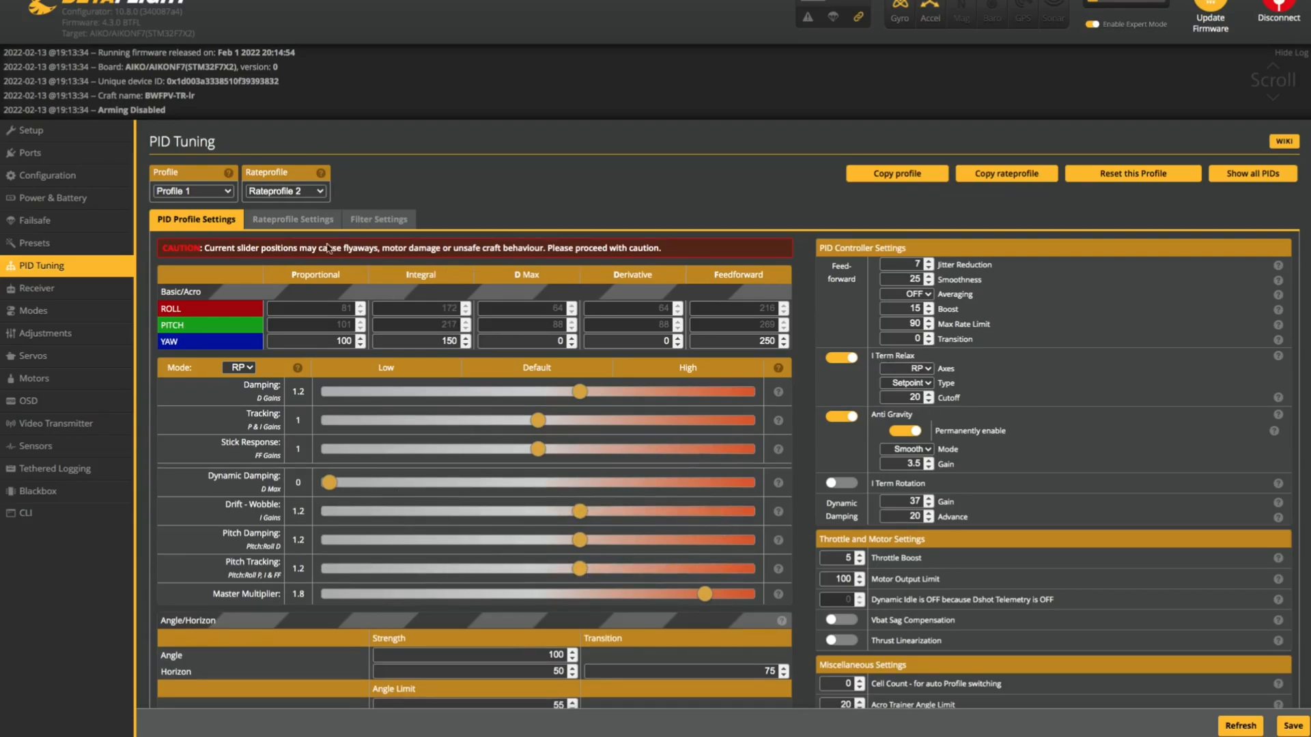
pyautogui.moveTo(485, 606)
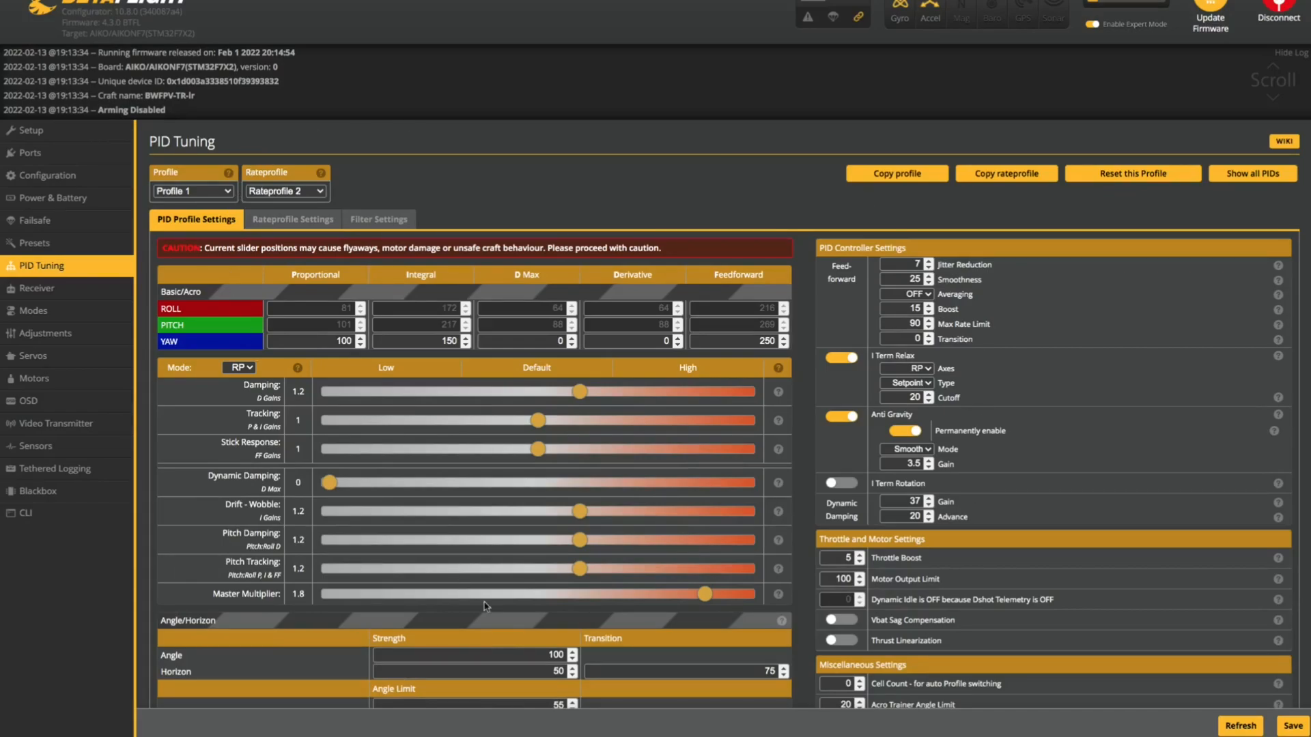